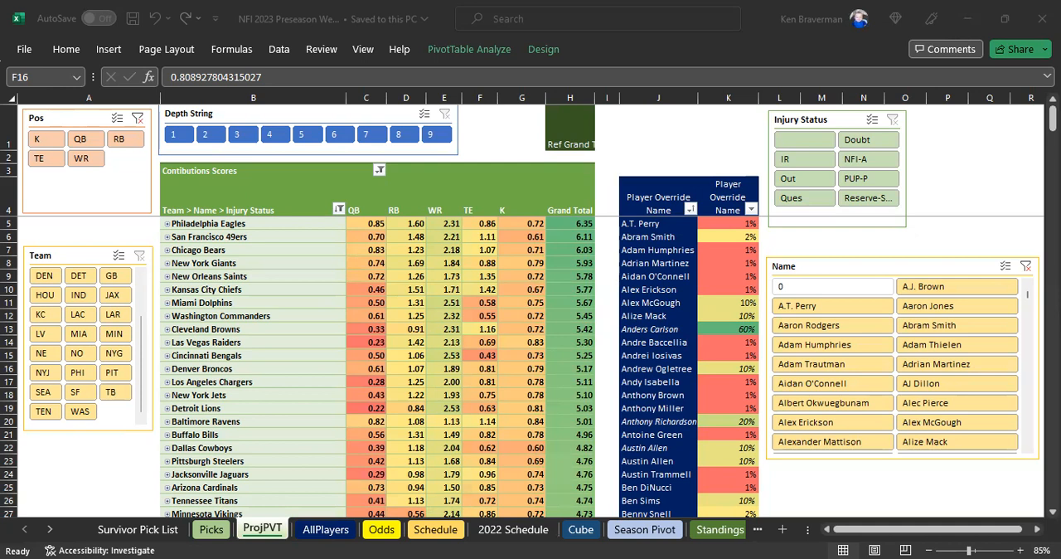
mouse_move(626, 241)
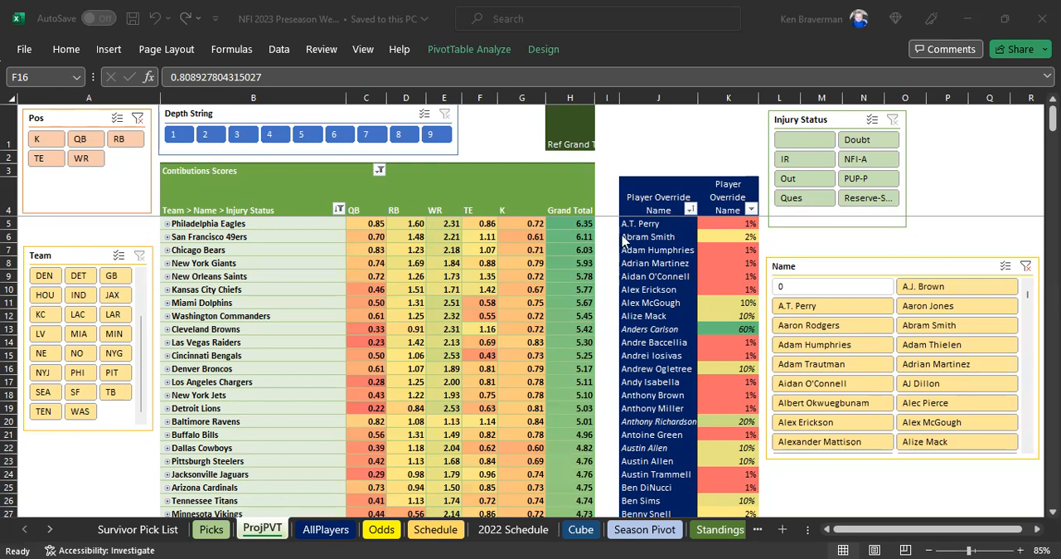
mouse_move(644, 219)
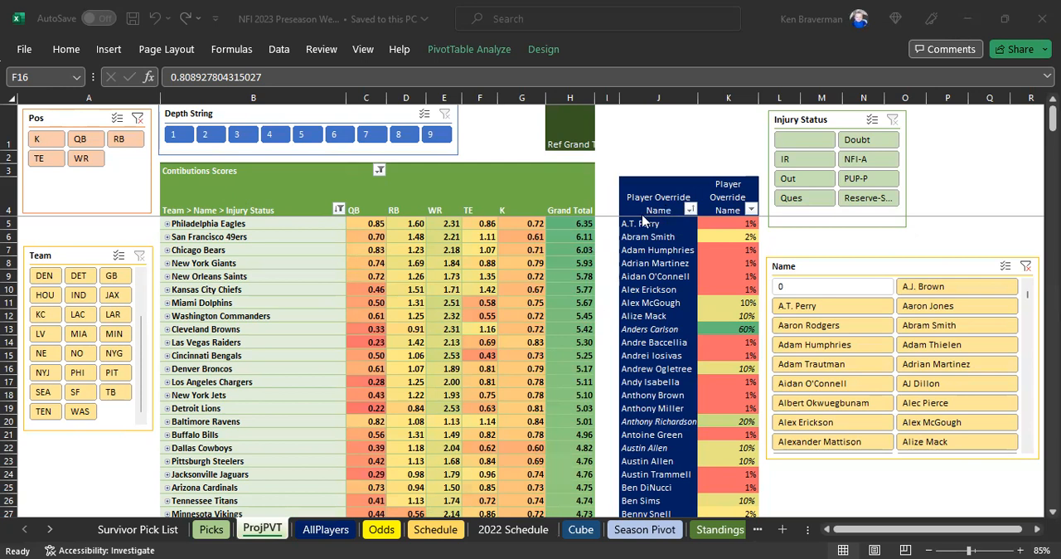
mouse_move(517, 236)
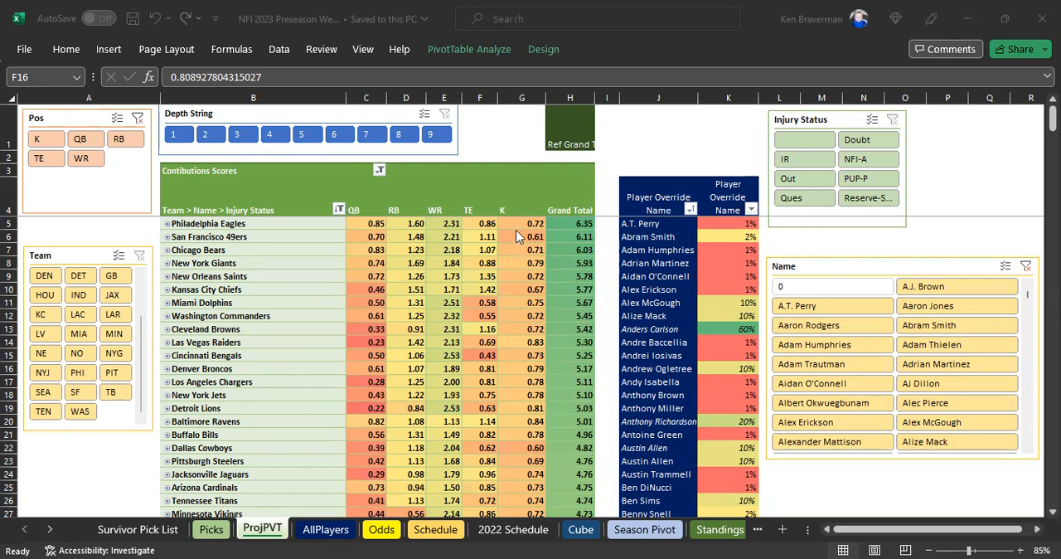
mouse_move(594, 222)
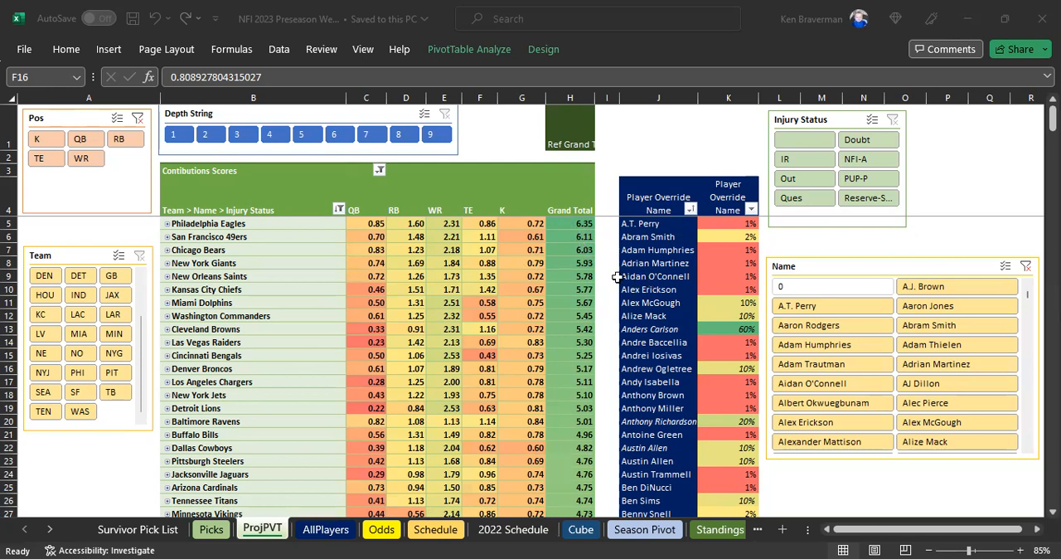
- Check the Abram Smith override, then review the team ratings, RB and WR depth chart sheets
click(479, 368)
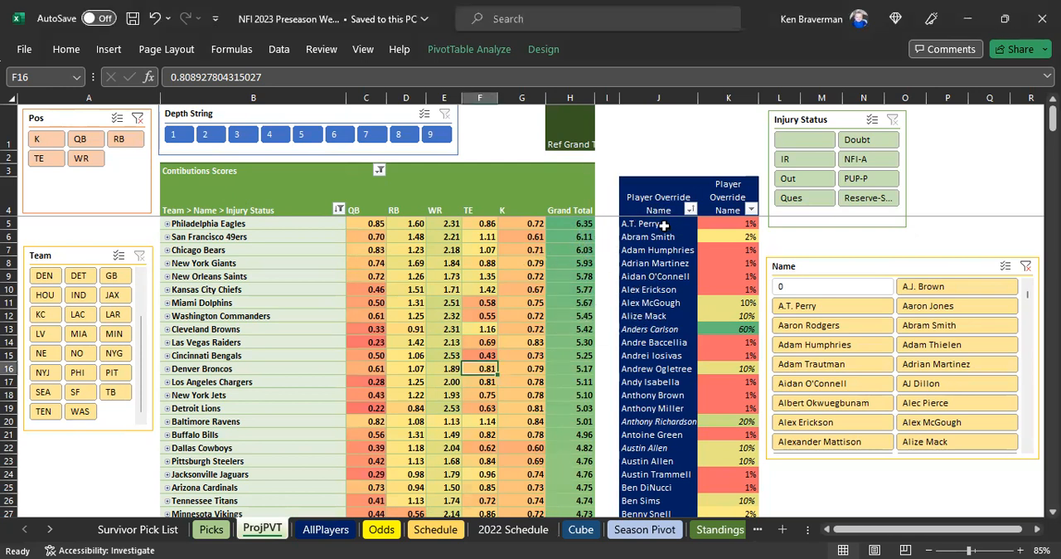
click(658, 222)
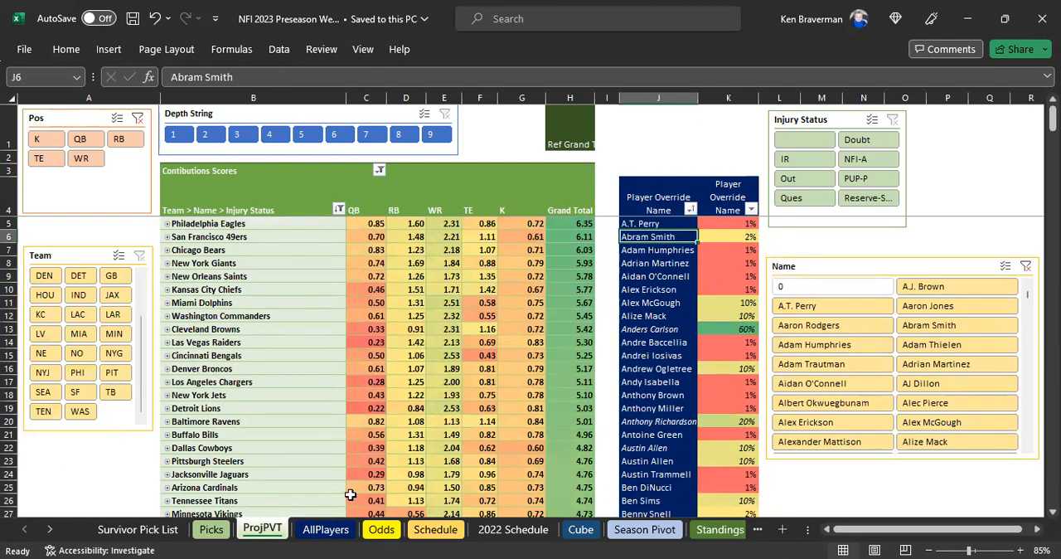
click(685, 529)
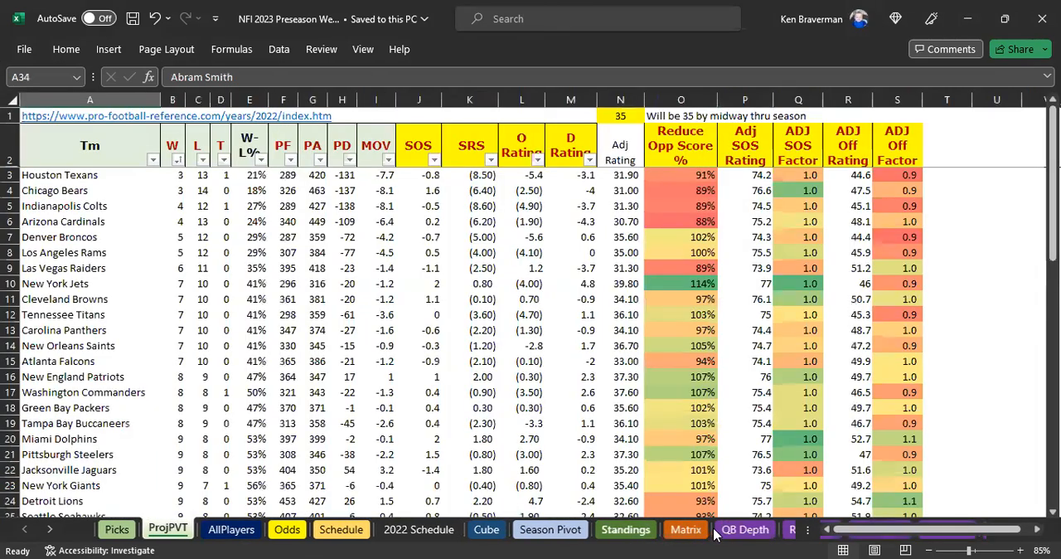
click(699, 529)
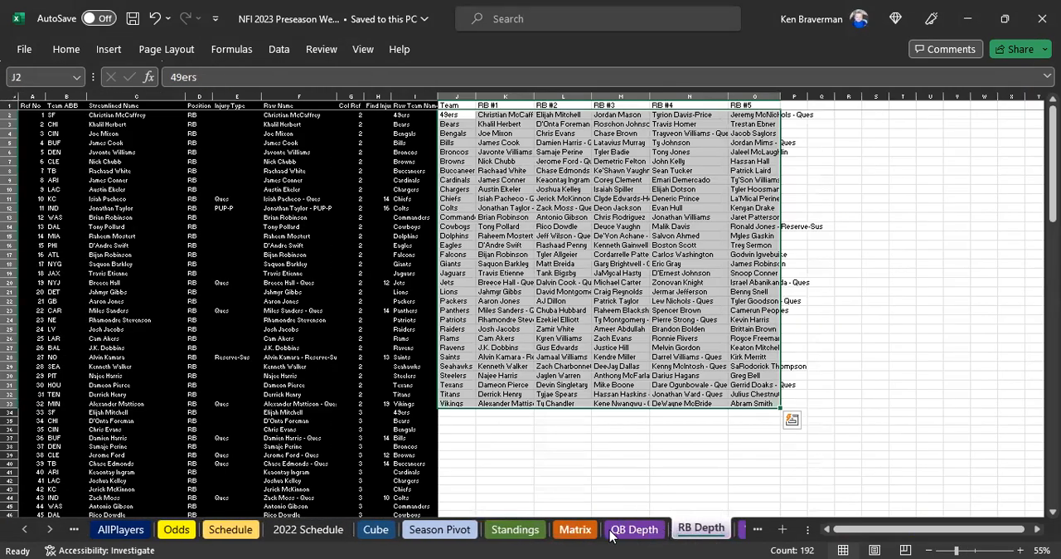
click(699, 529)
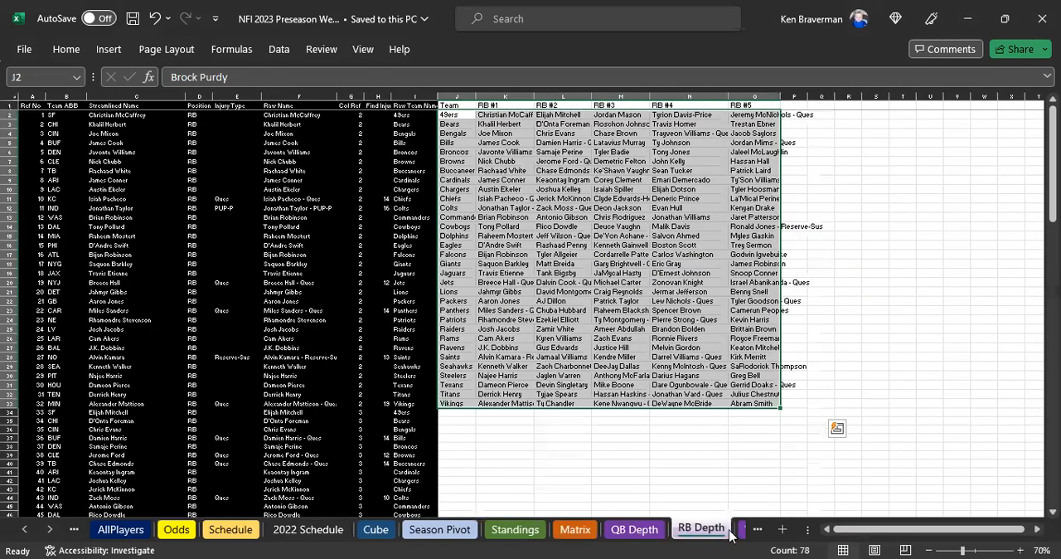
click(756, 529)
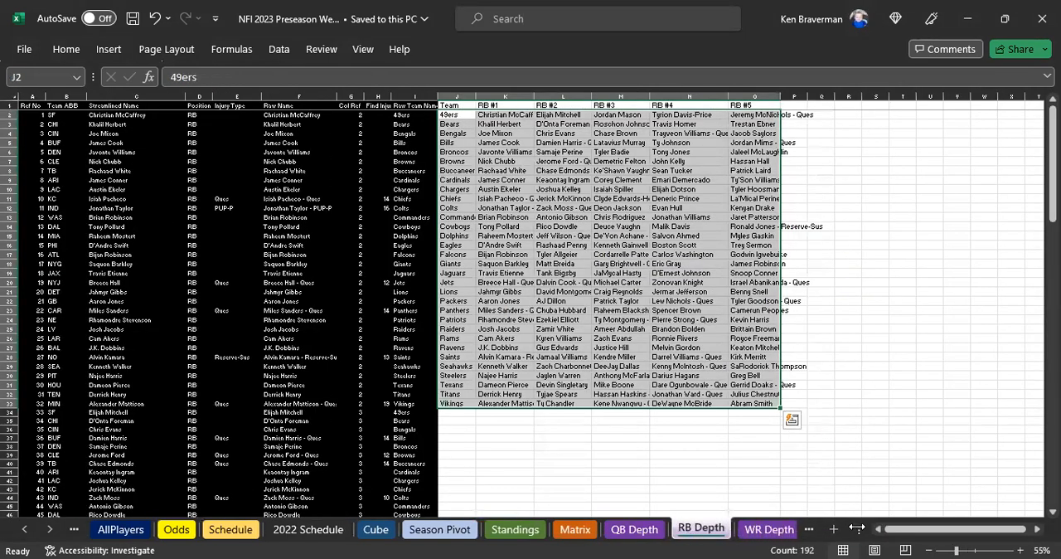
click(700, 527)
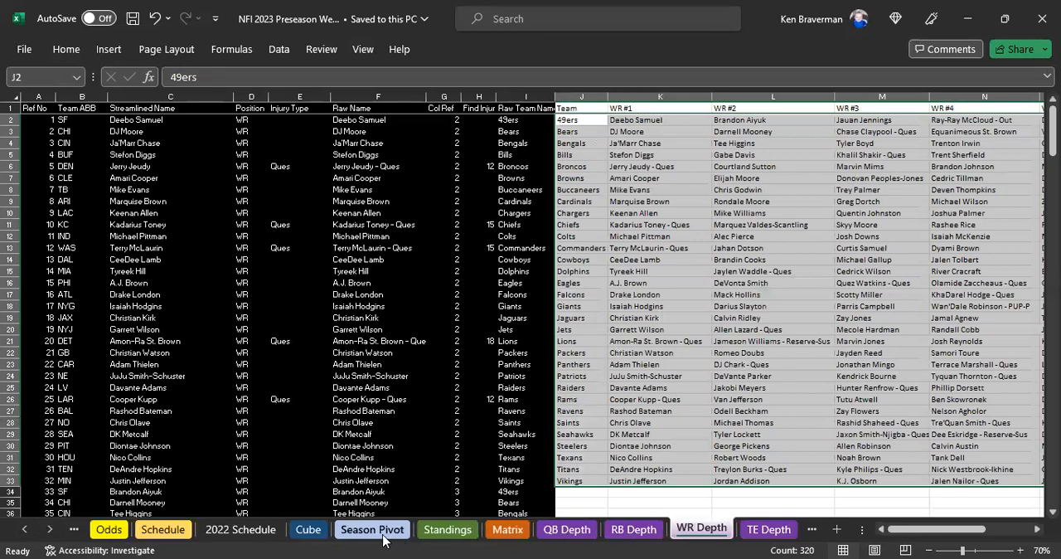
- Move to the later sheets, review Cube and land on the AllPlayers player list
click(50, 529)
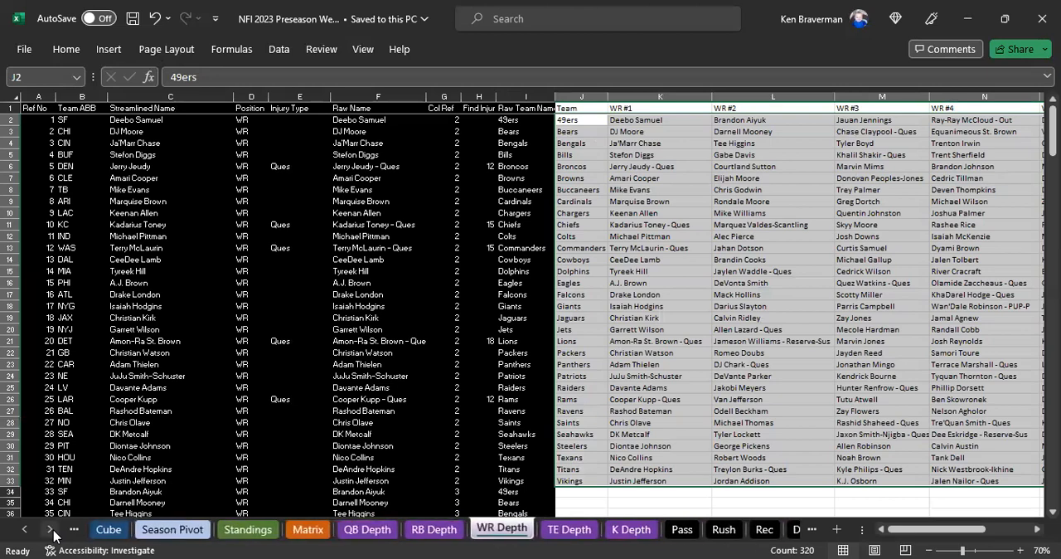
click(107, 530)
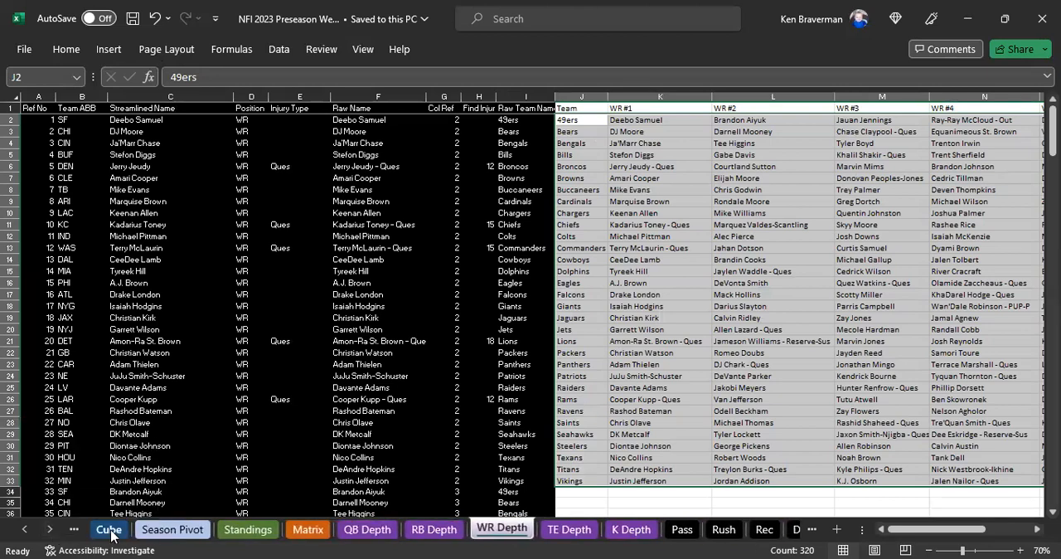
click(308, 529)
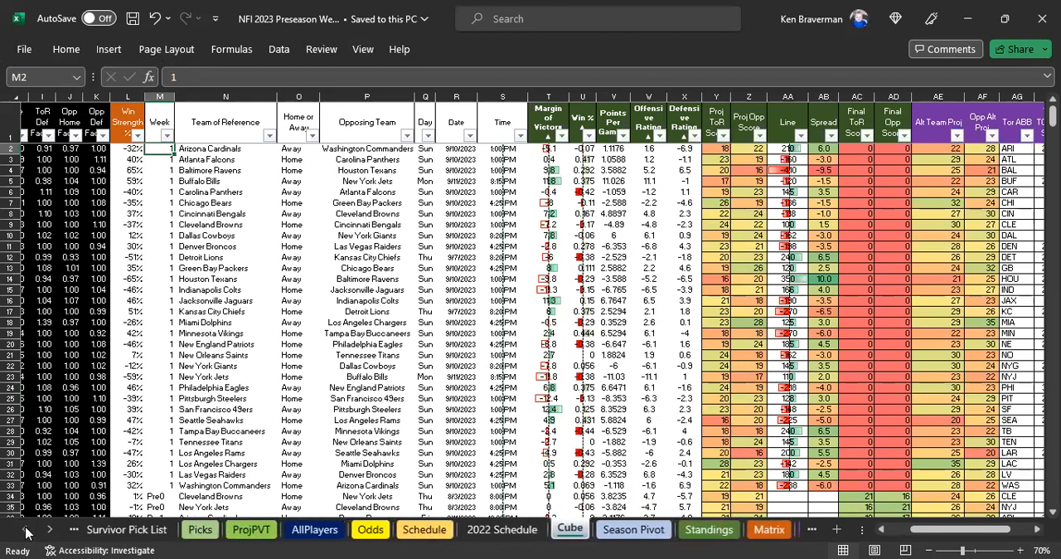
click(325, 529)
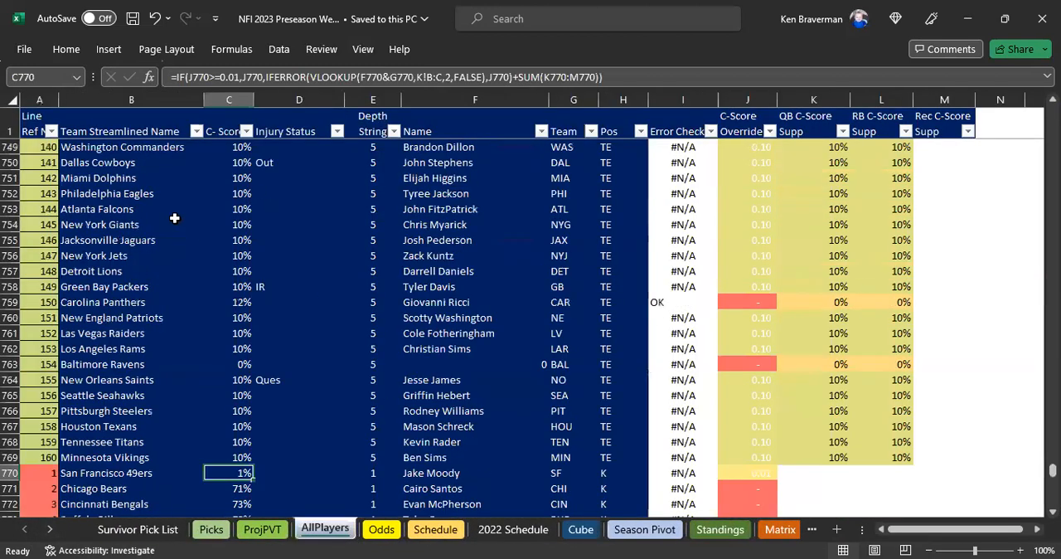
scroll(up, 3)
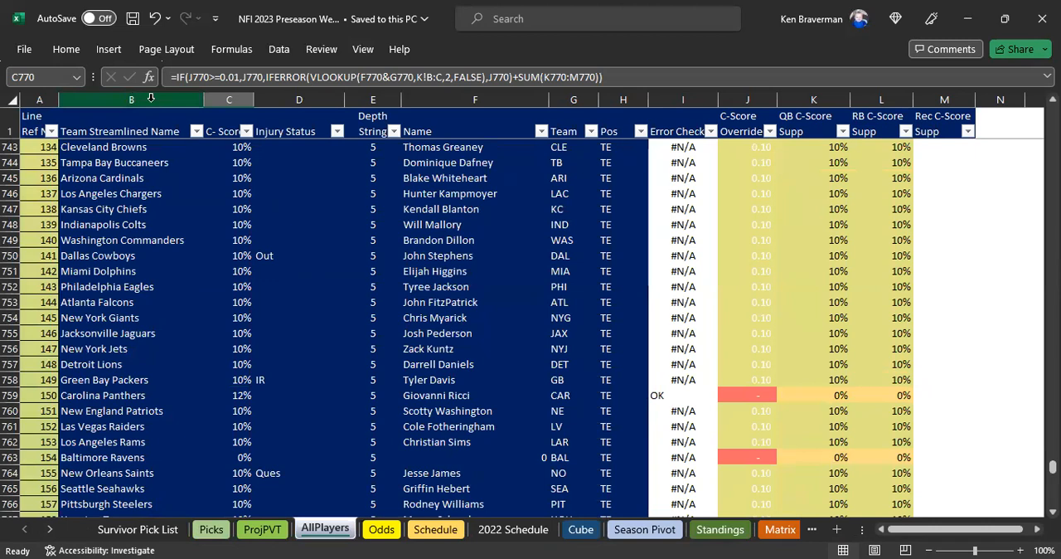
right_click(474, 100)
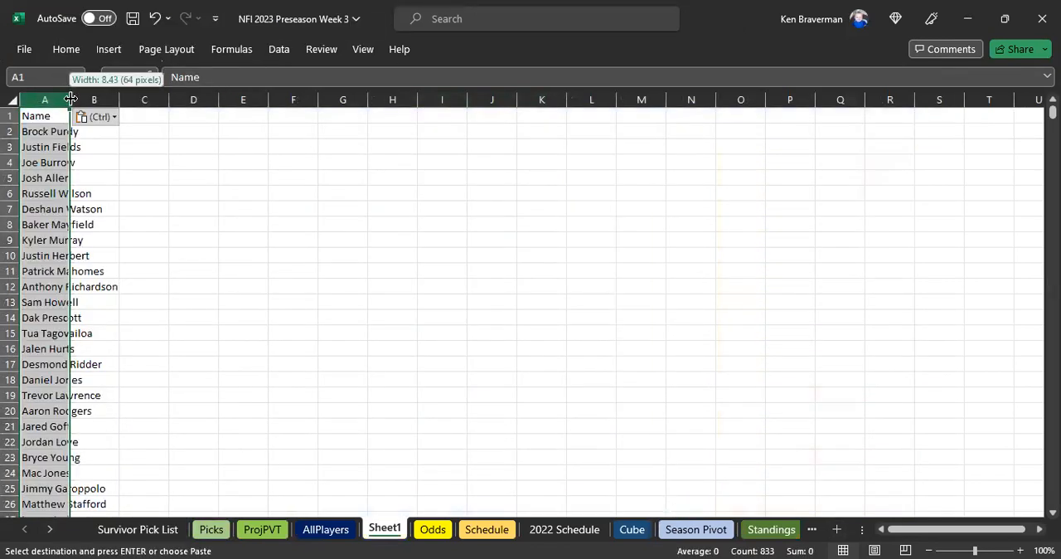
- Autofit the Name column and remove duplicates, leaving 764 unique player names
double_click(70, 99)
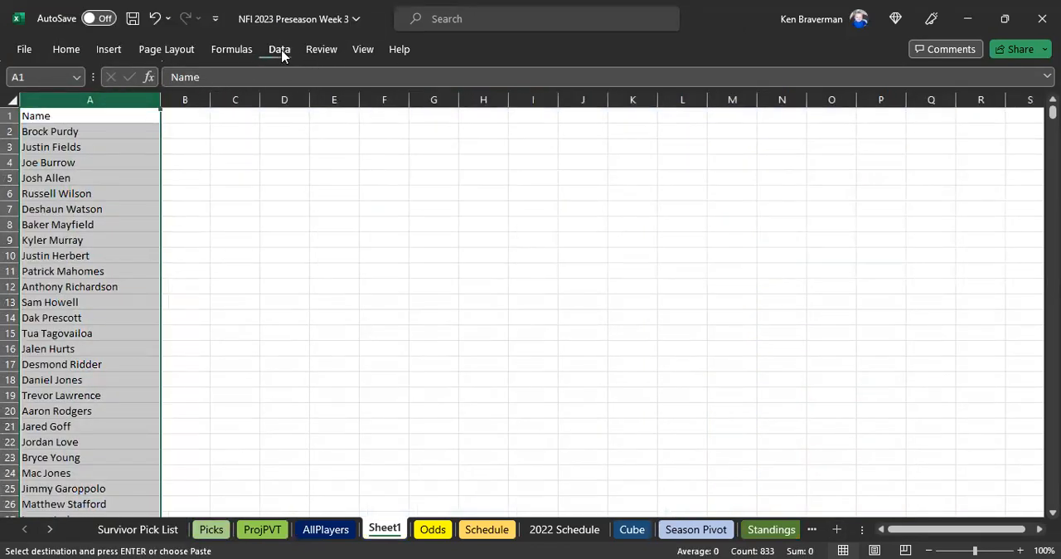
click(278, 49)
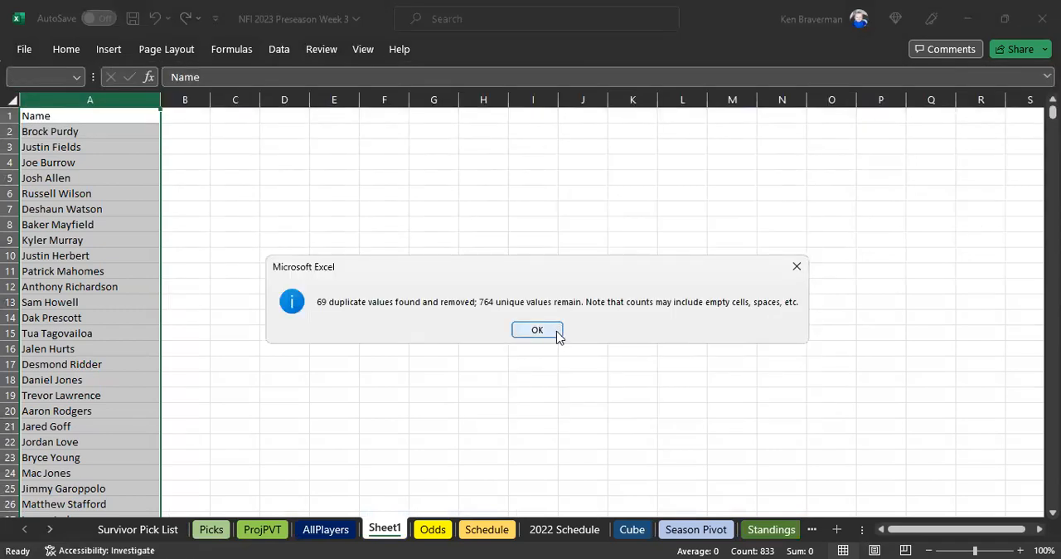
click(537, 328)
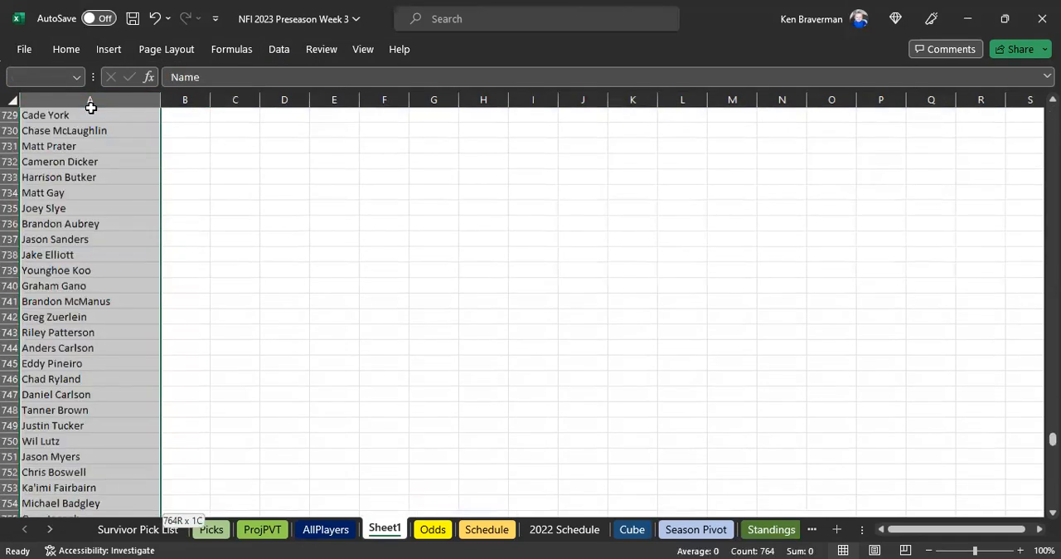
scroll(down, 3)
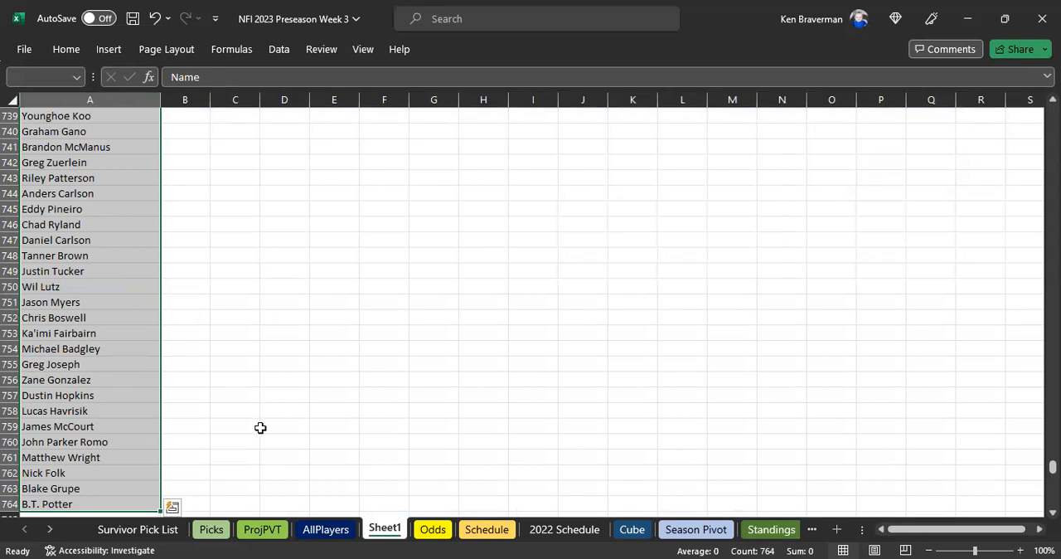
right_click(384, 529)
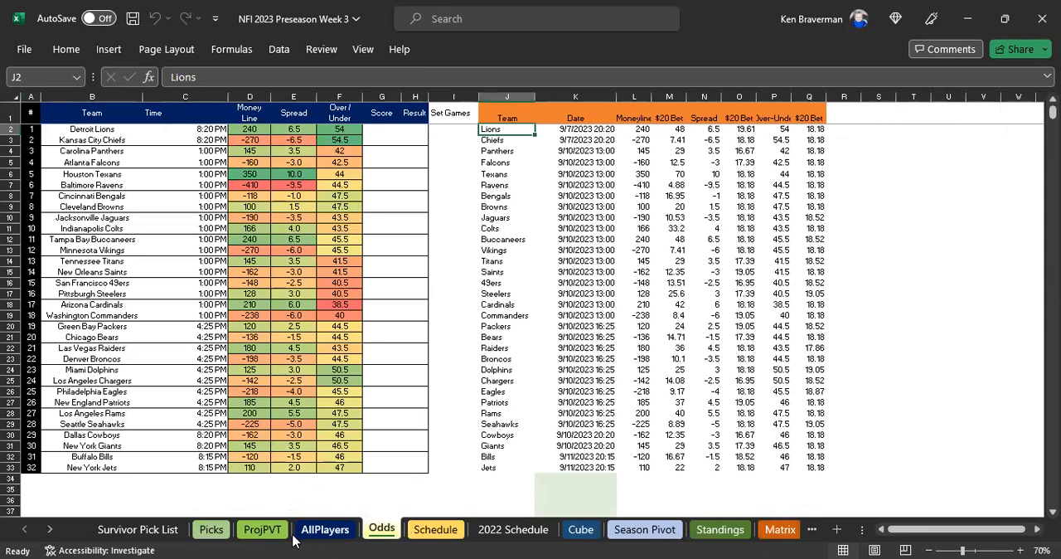
- Return from the Odds lines to the ProjPVT team contribution scores
click(261, 529)
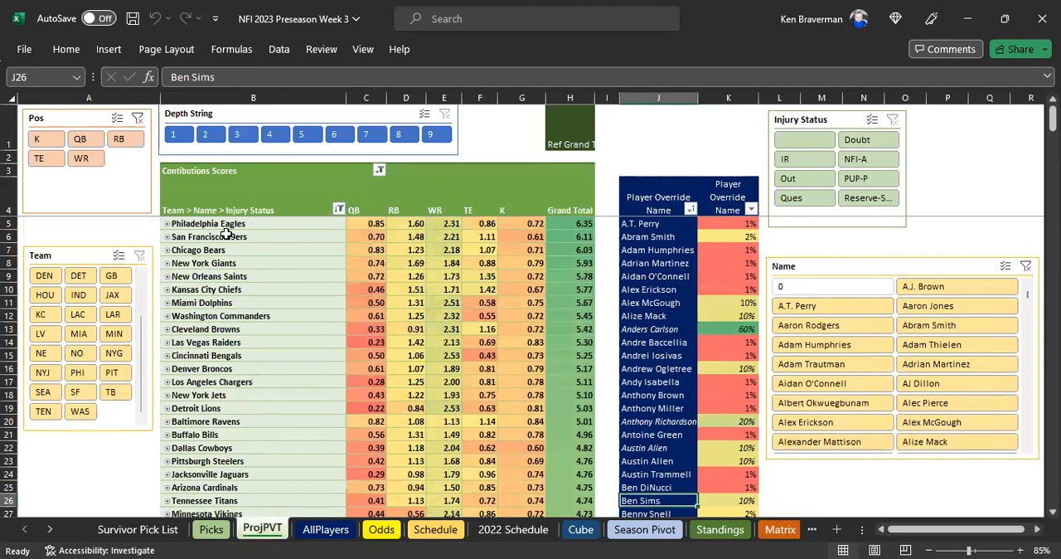
mouse_move(314, 262)
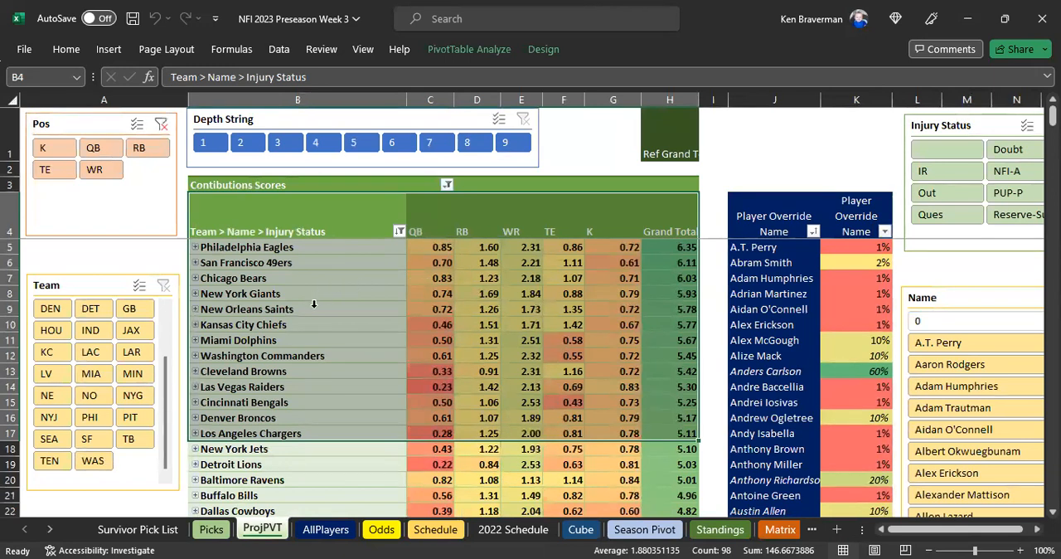
mouse_move(381, 406)
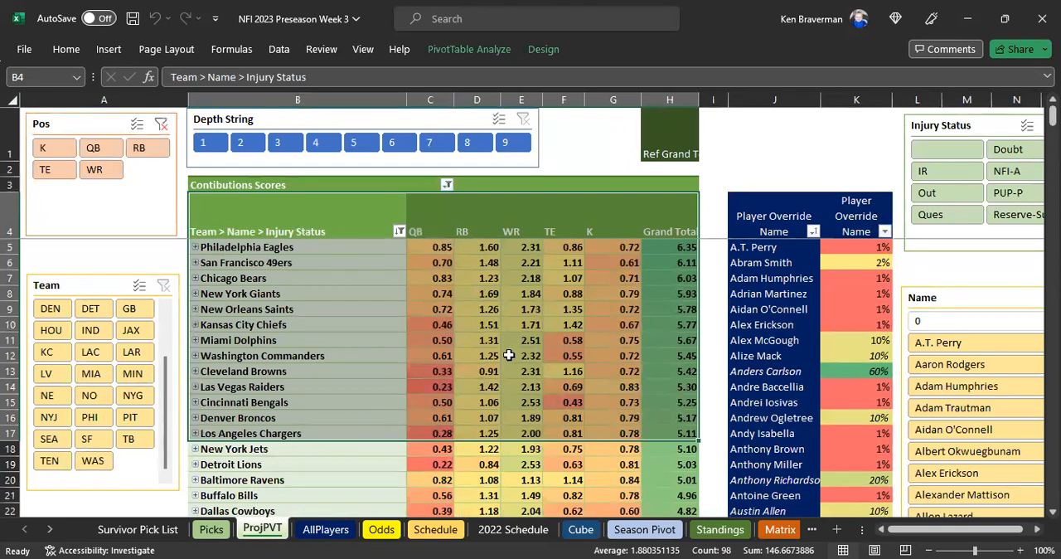
mouse_move(361, 299)
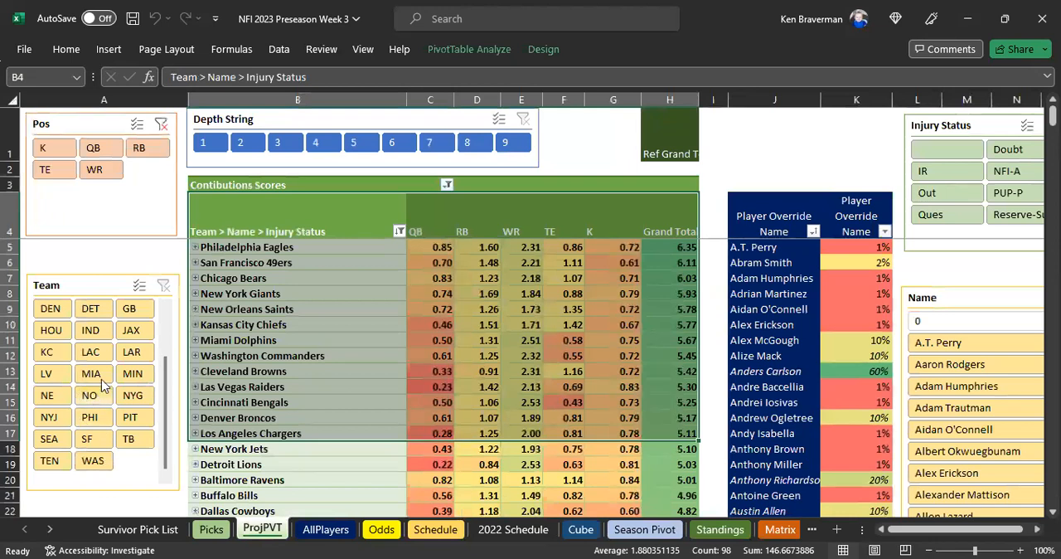
click(89, 330)
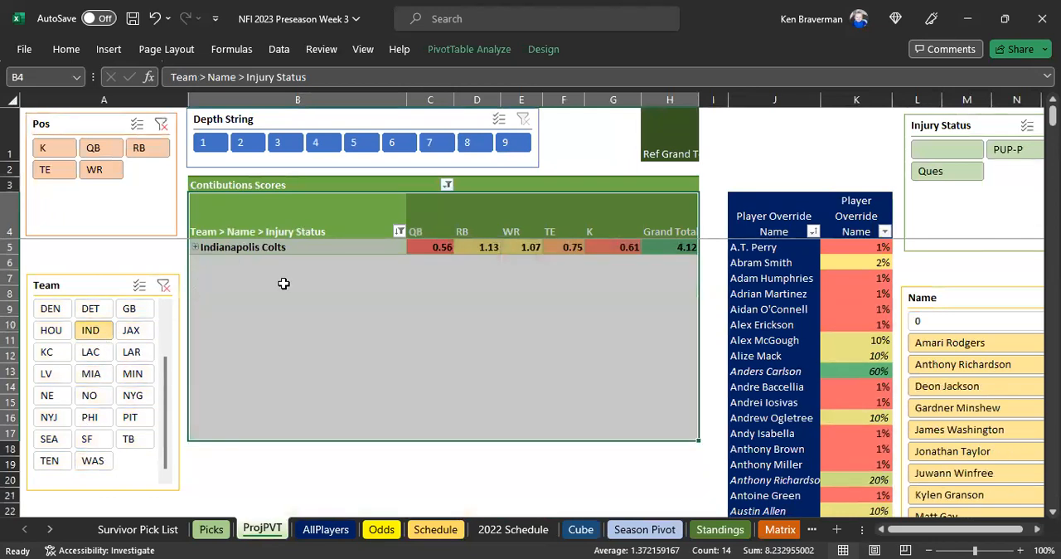
click(197, 245)
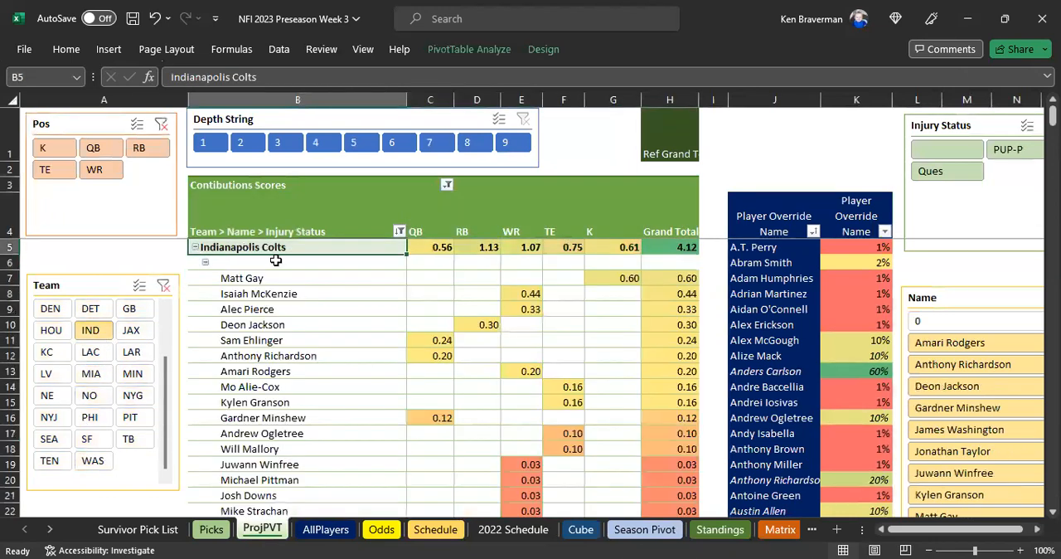
mouse_move(484, 380)
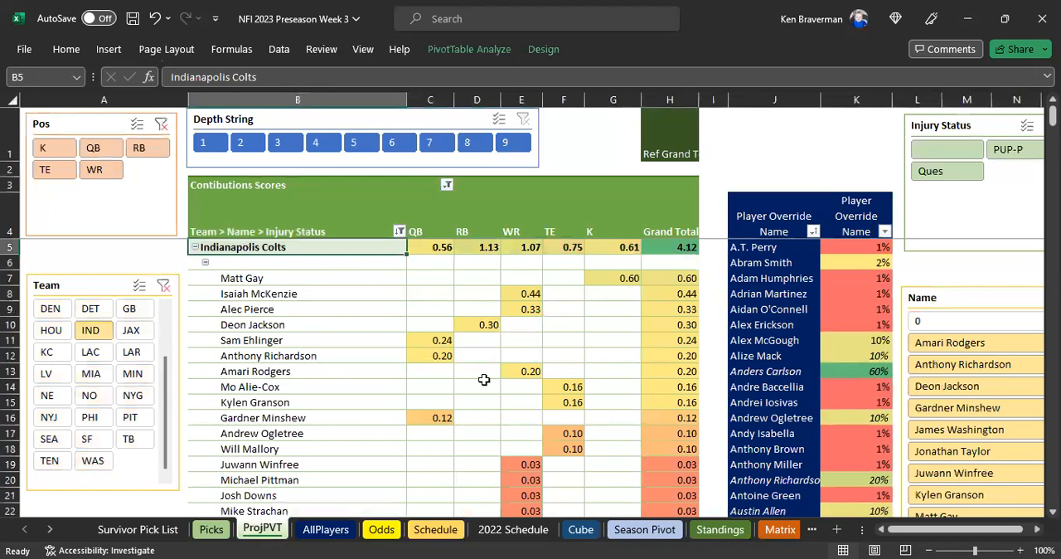
click(441, 354)
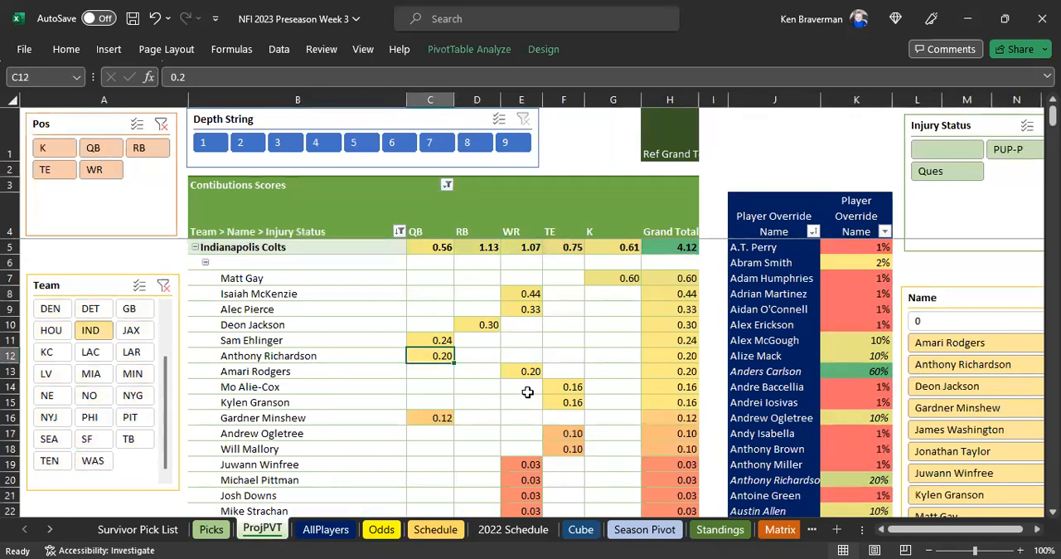
click(429, 339)
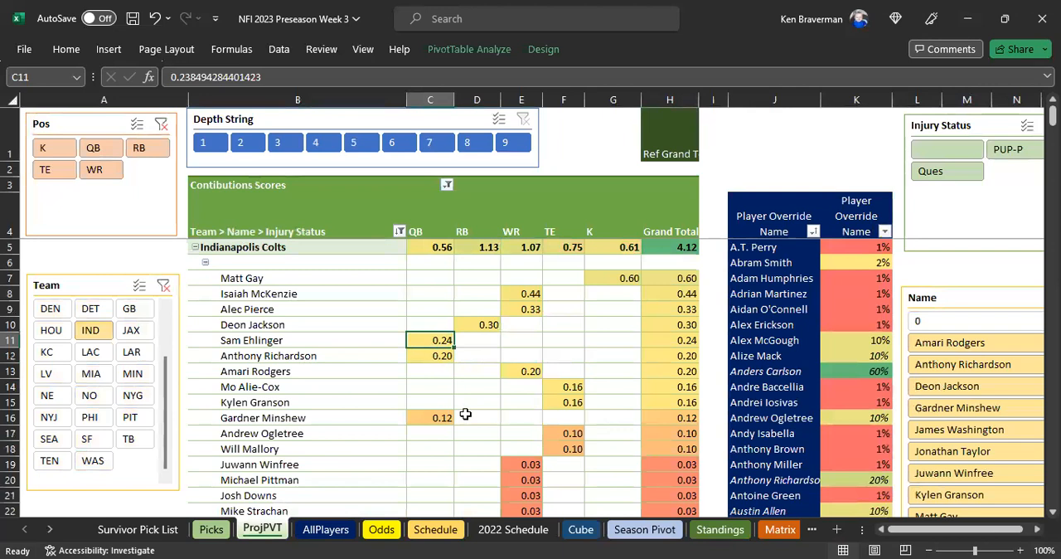
mouse_move(462, 414)
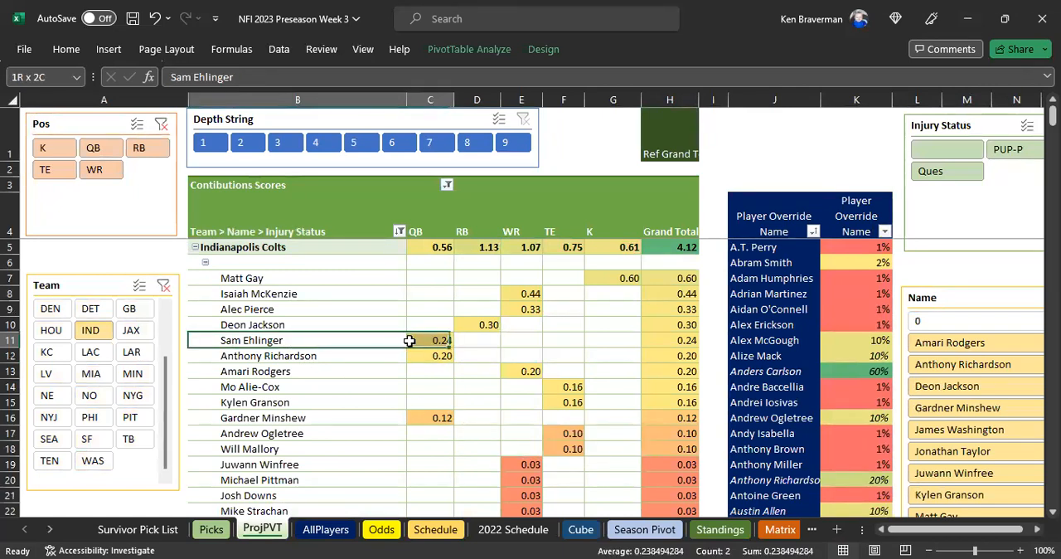
click(430, 340)
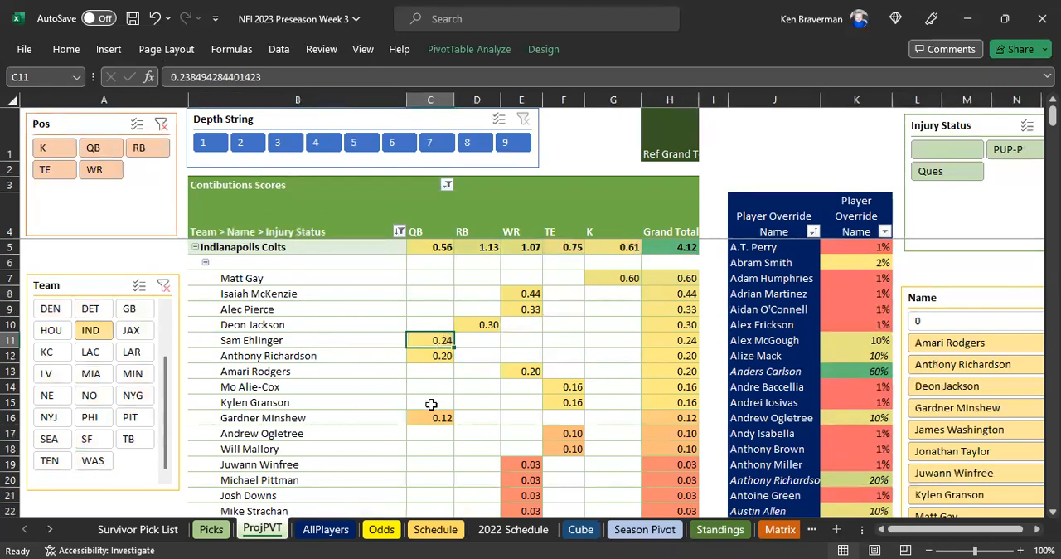
click(430, 356)
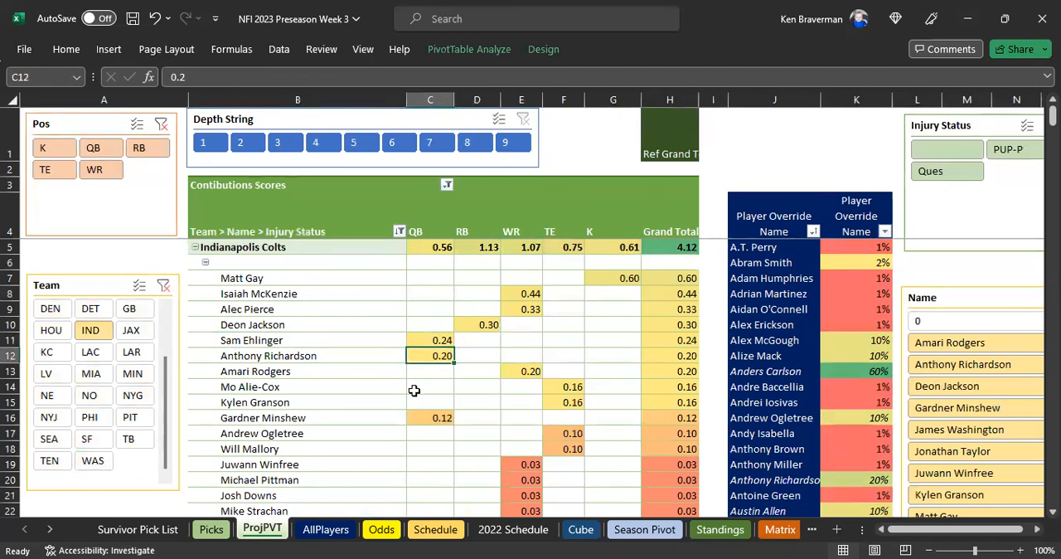
mouse_move(580, 310)
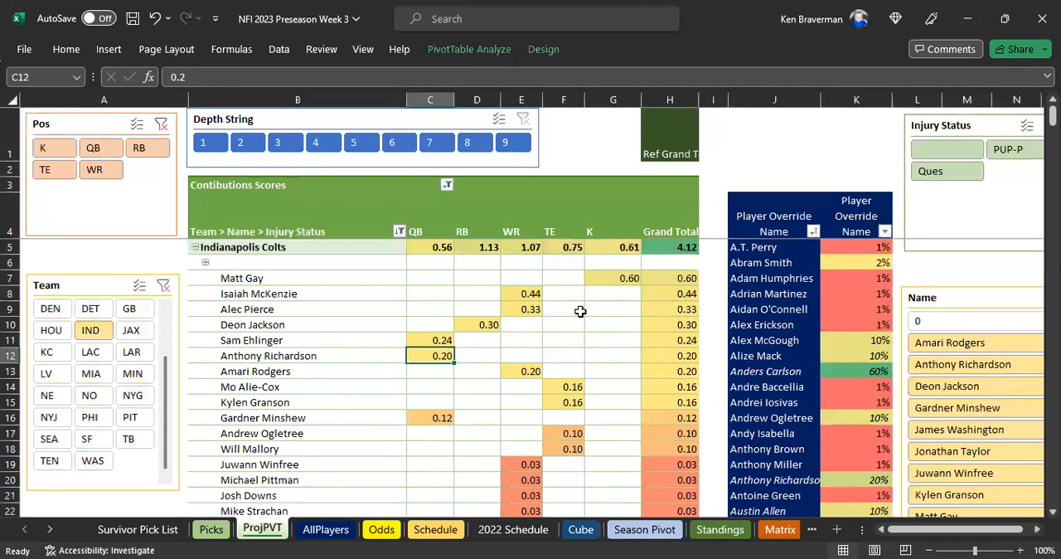
mouse_move(760, 355)
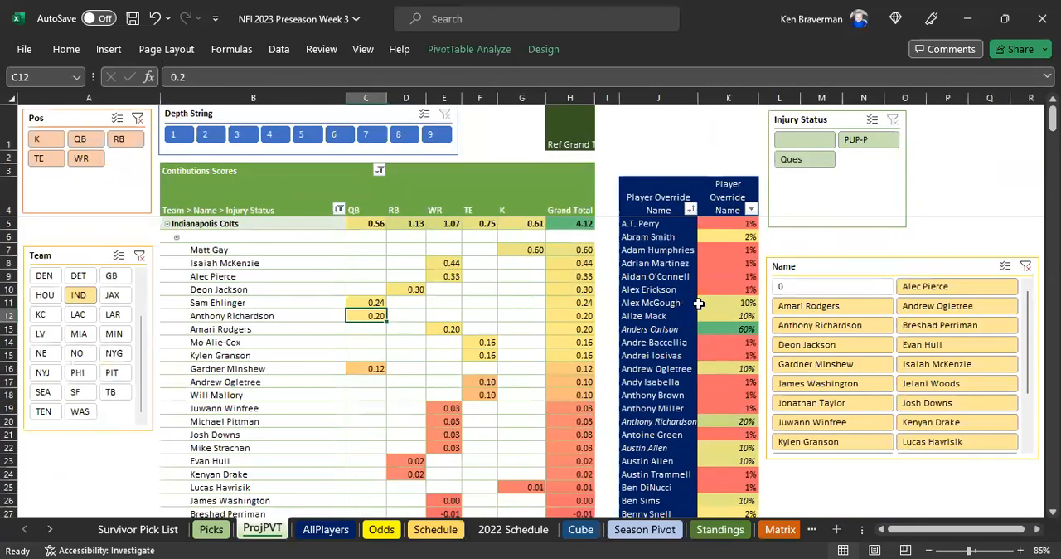
click(252, 315)
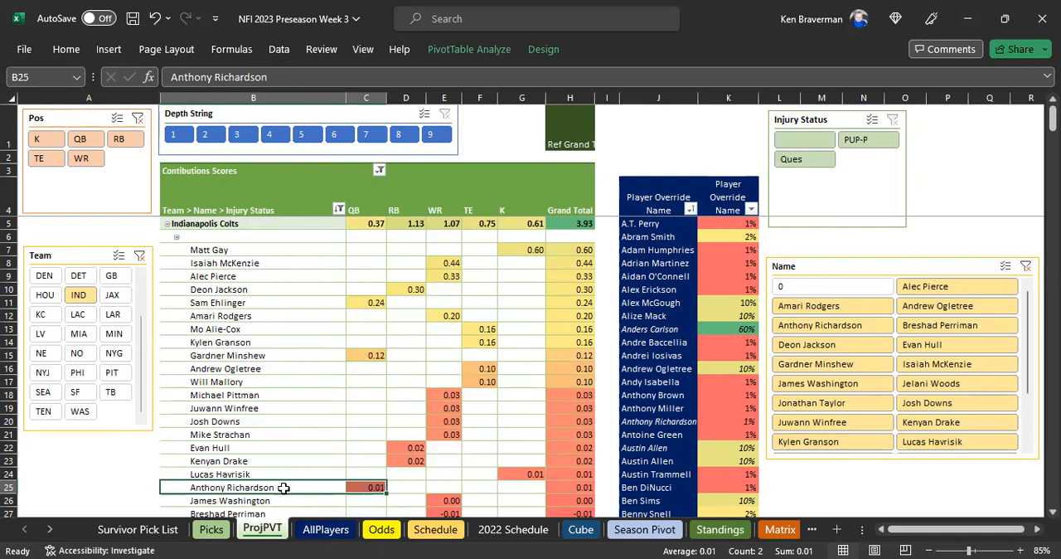
mouse_move(626, 401)
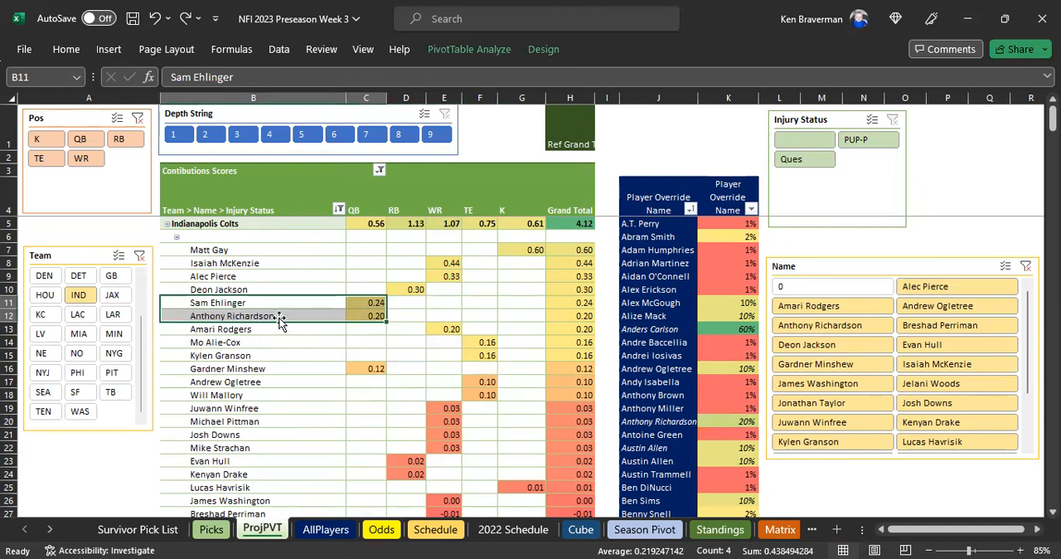
mouse_move(310, 315)
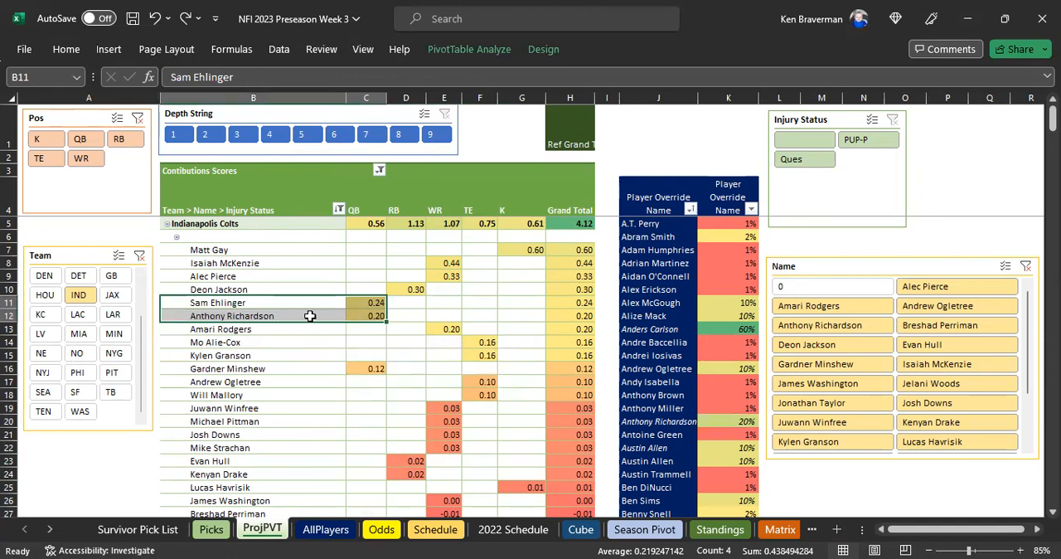
click(232, 315)
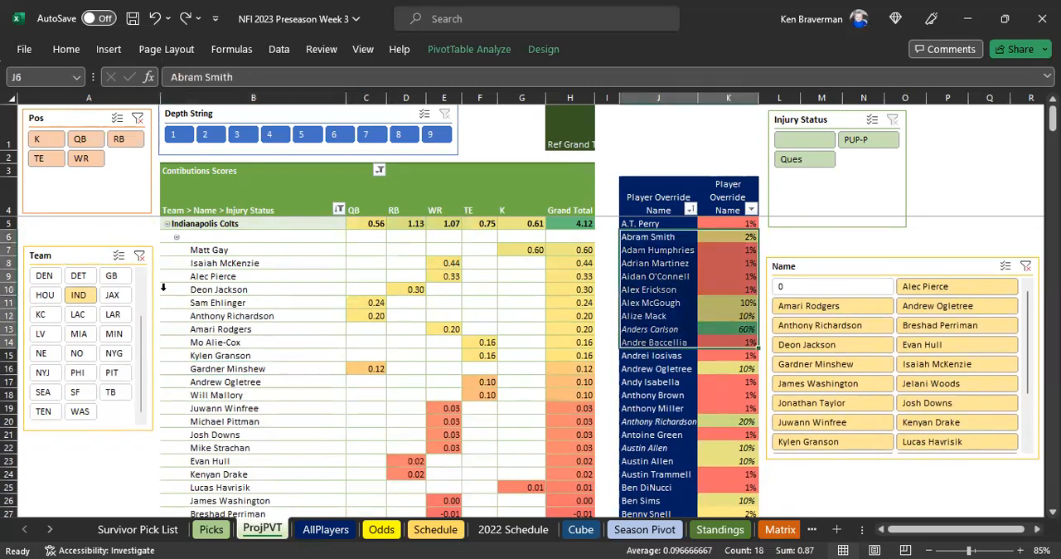
- Scroll down the ProjPVT pivot past the Colts-only contribution rows
scroll(down, 3)
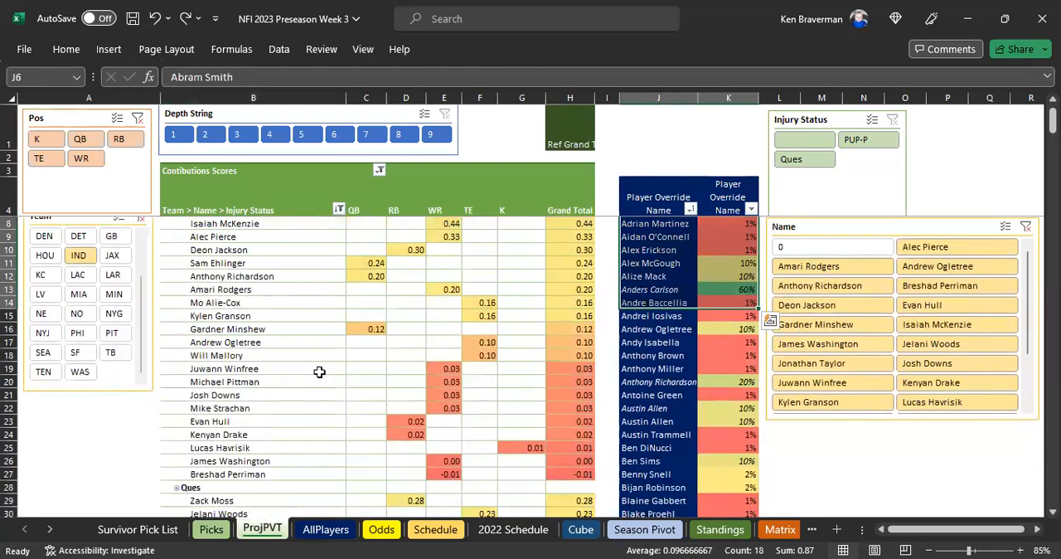
scroll(down, 3)
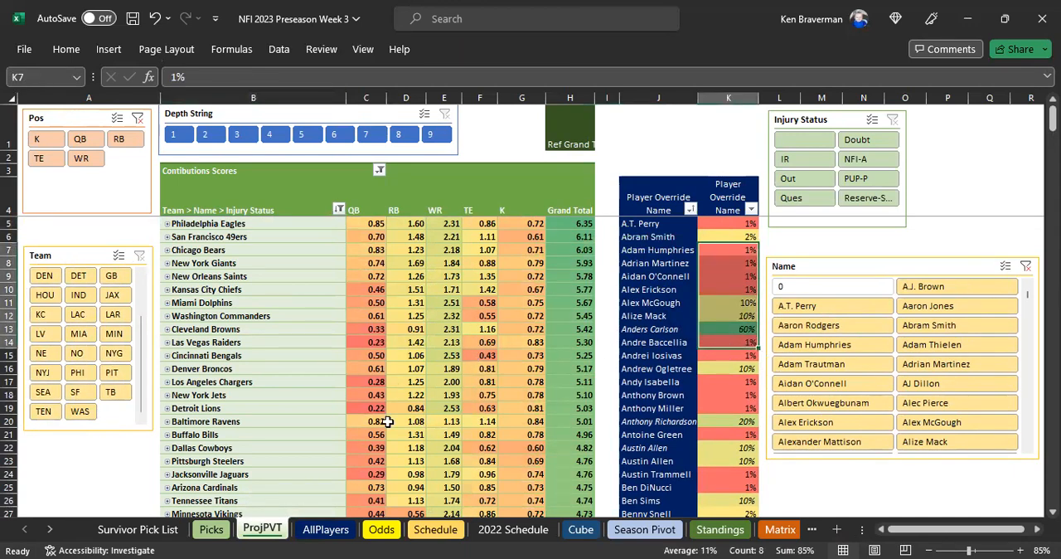
- Filter Picks to week Pre3, check the Eagles final score, then move to the Schedule sheet
click(210, 529)
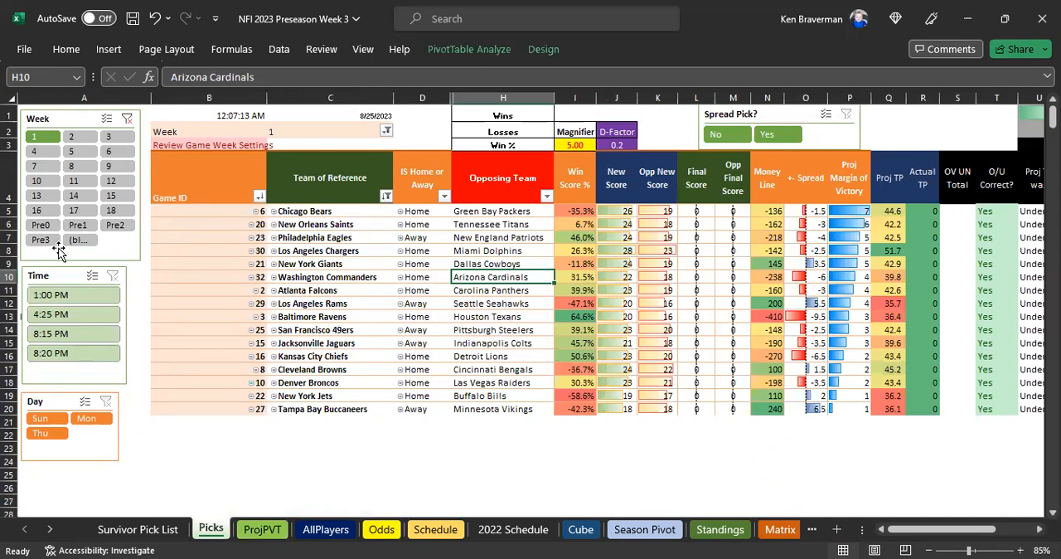
click(40, 239)
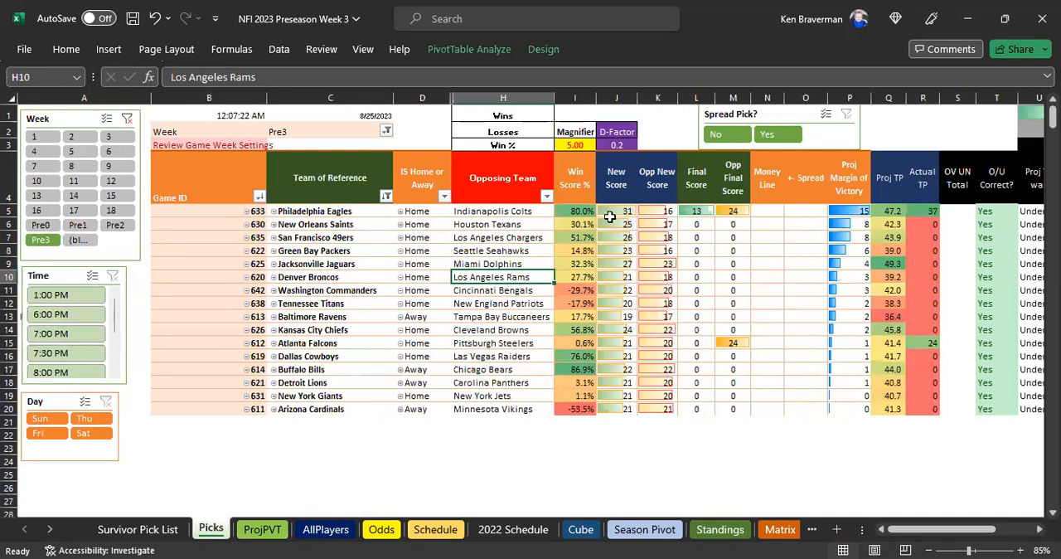
click(330, 211)
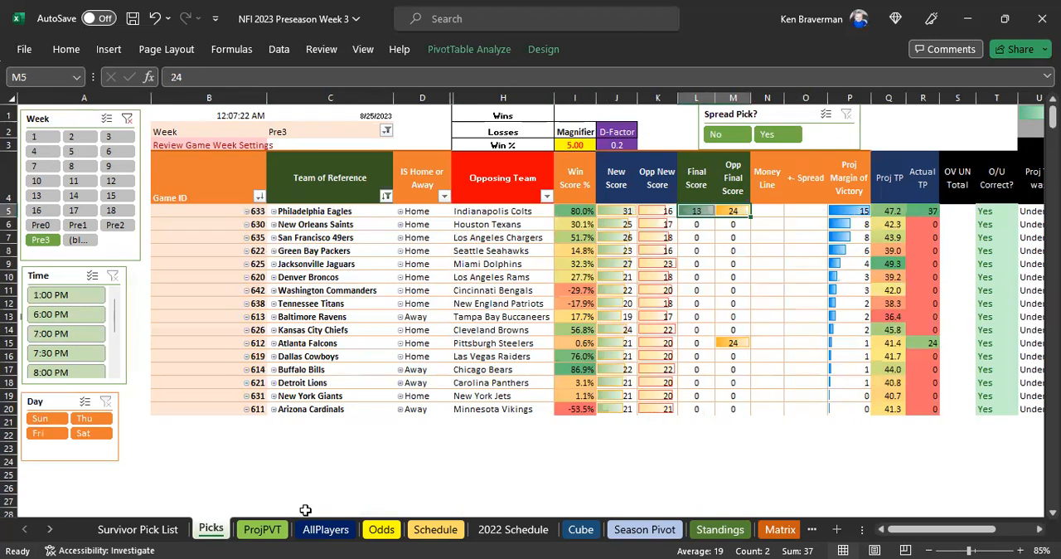
click(434, 529)
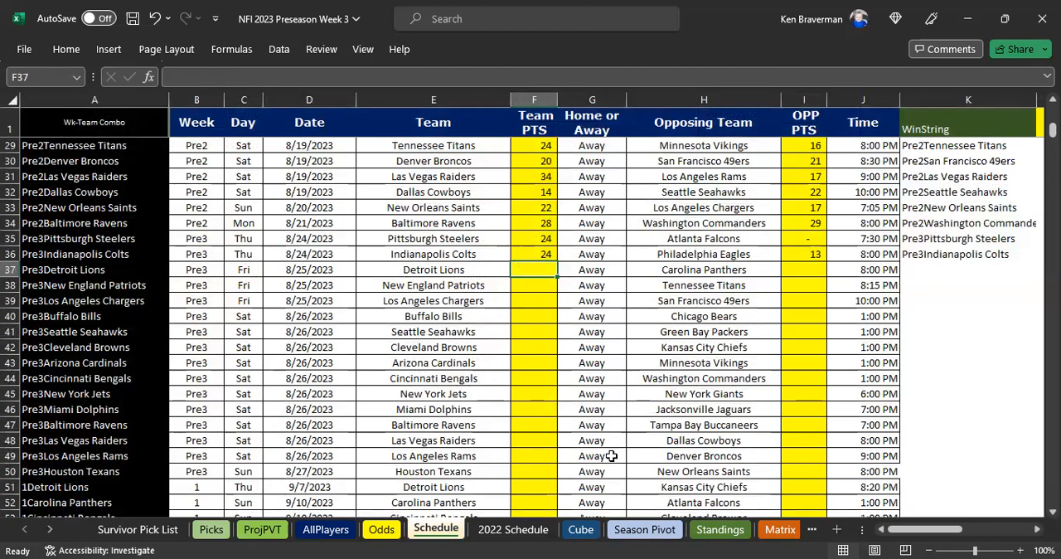
- Enter 27 Colts points on Schedule and refresh Picks to show the 15–27 Eagles–Colts final
text(27)
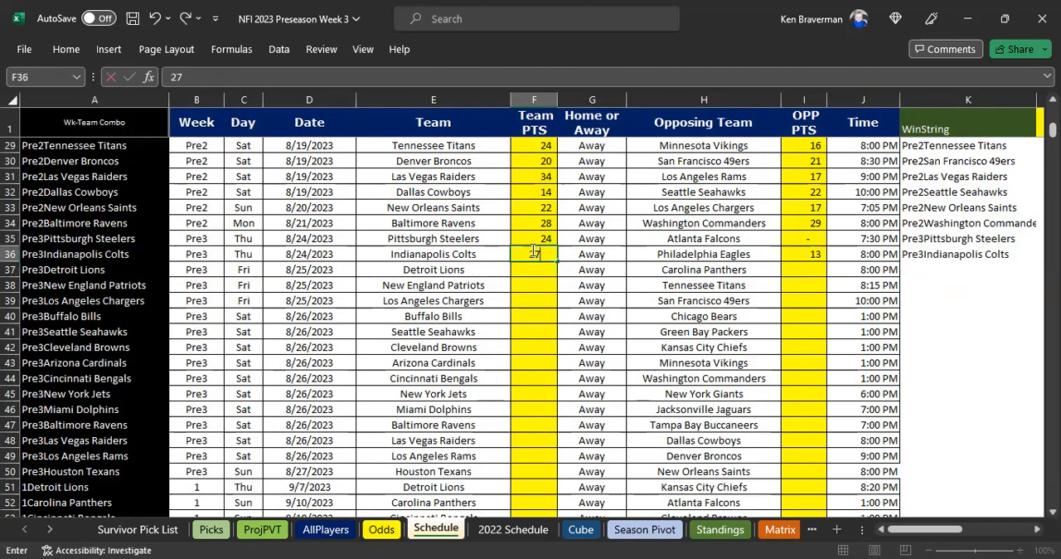
click(325, 529)
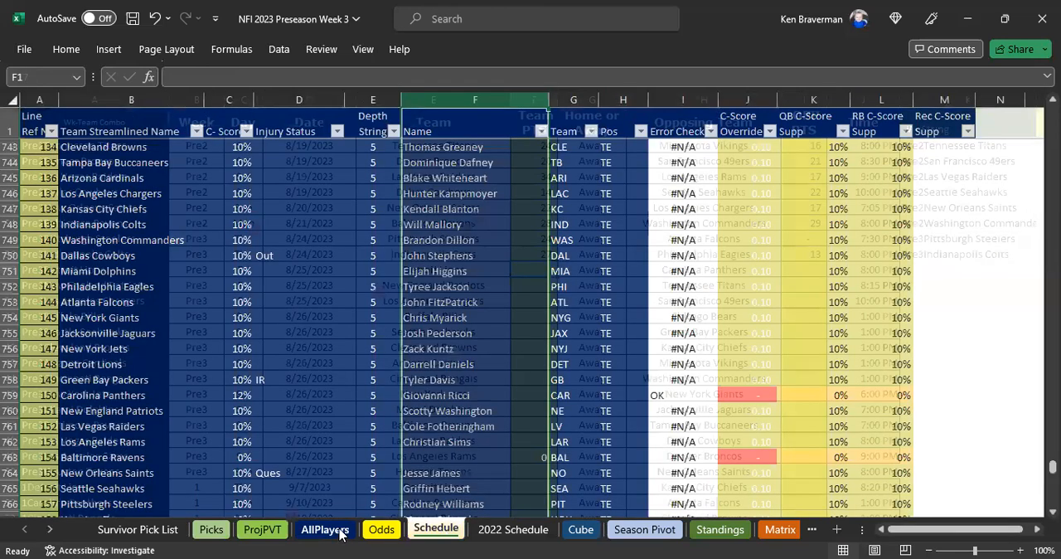
mouse_move(322, 496)
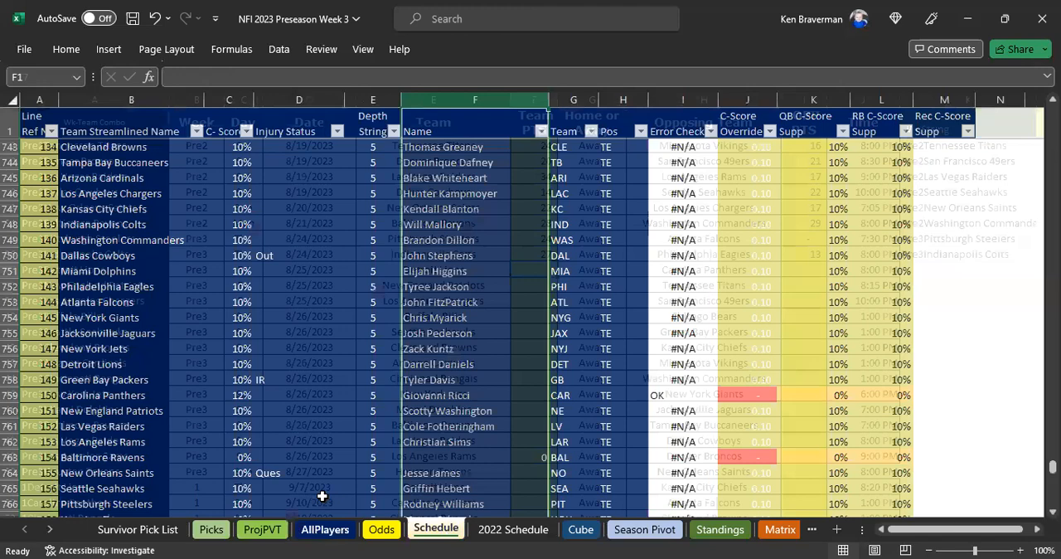
click(262, 529)
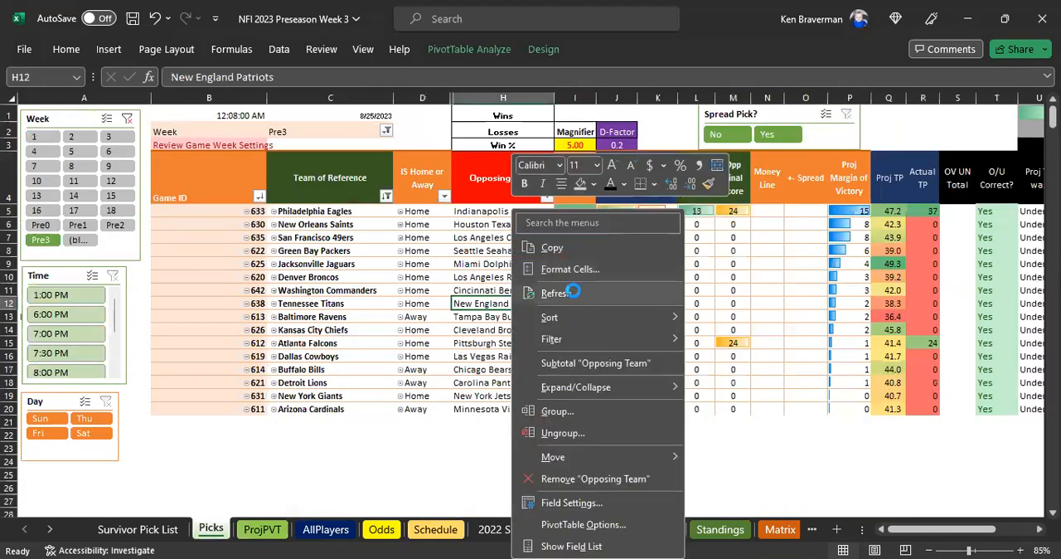
click(557, 293)
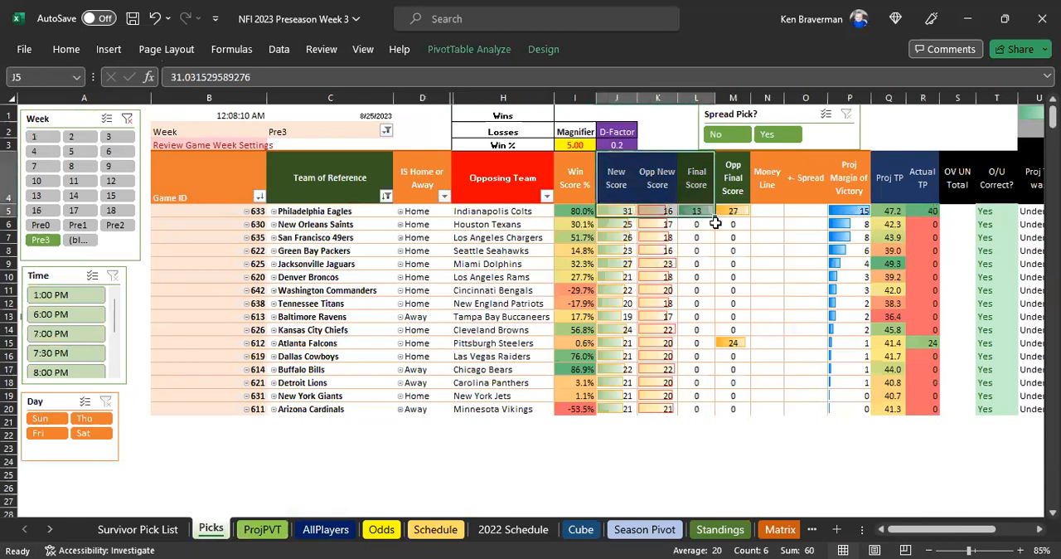
click(696, 421)
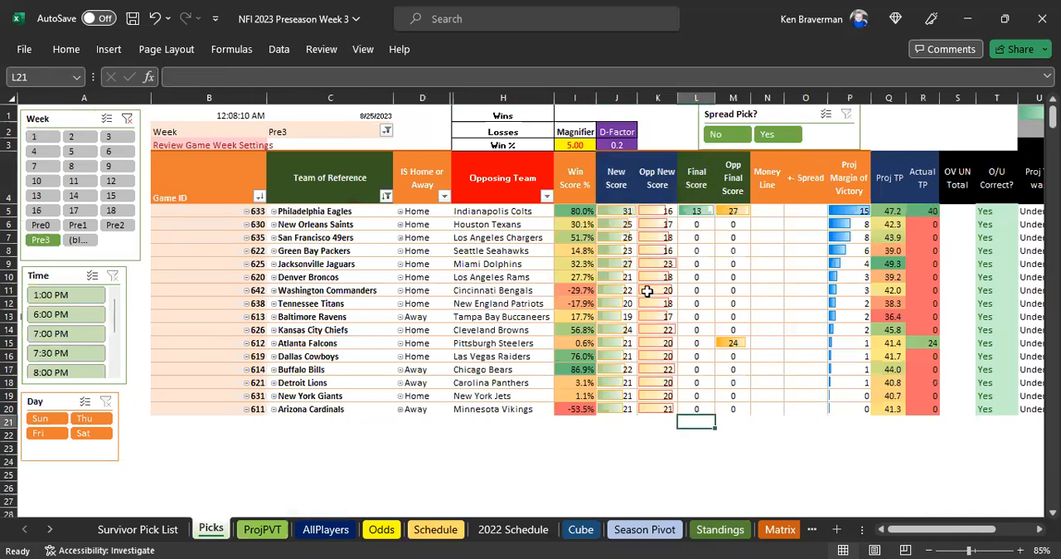
click(83, 433)
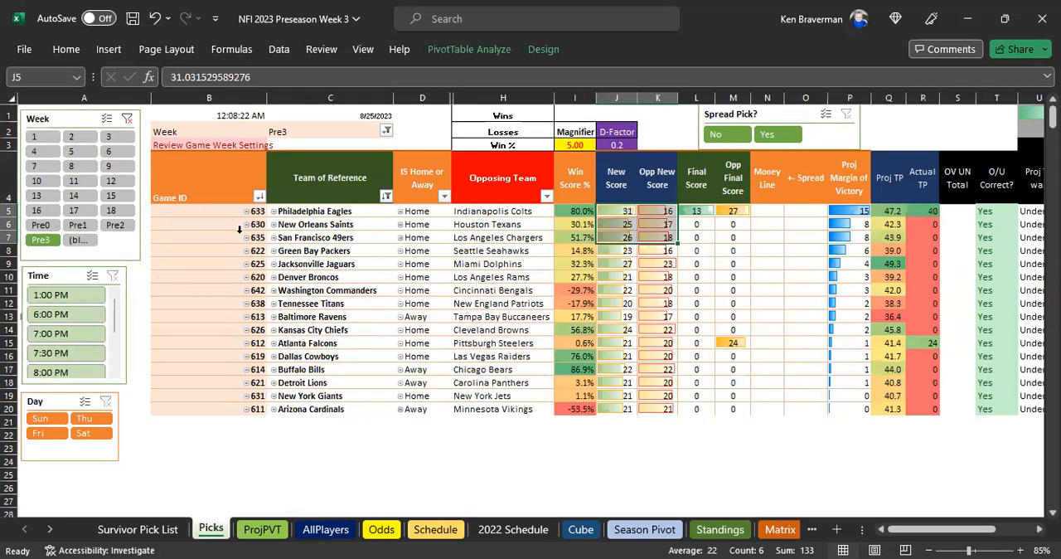
- Set the Picks Week slicer back to week 1, then return to the ProjPVT sheet
click(43, 136)
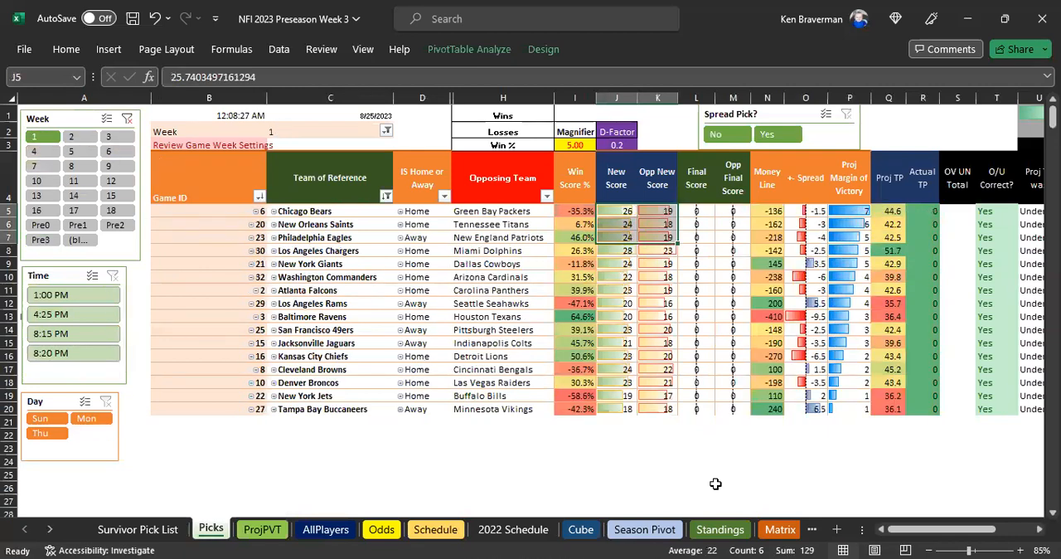
click(733, 488)
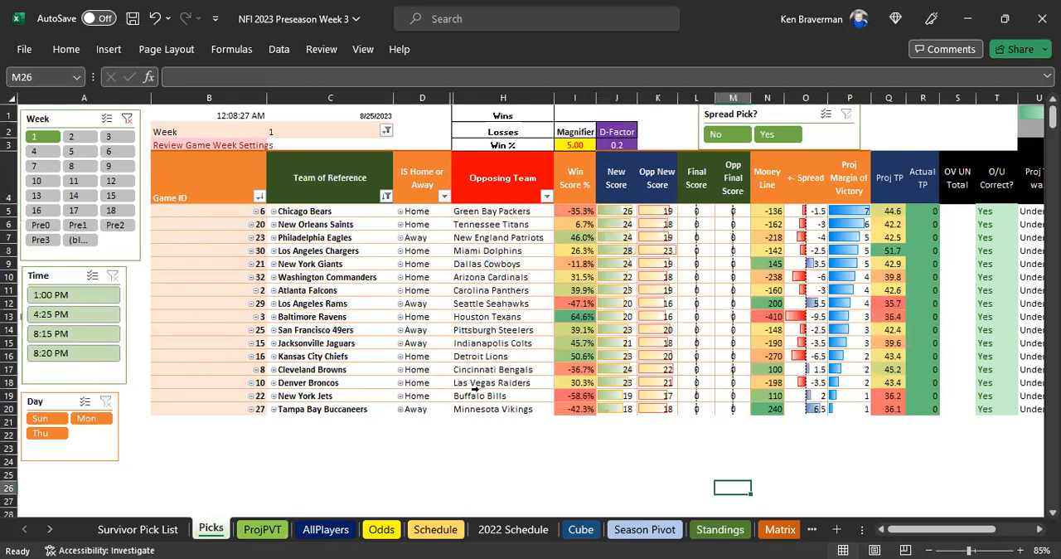
right_click(474, 301)
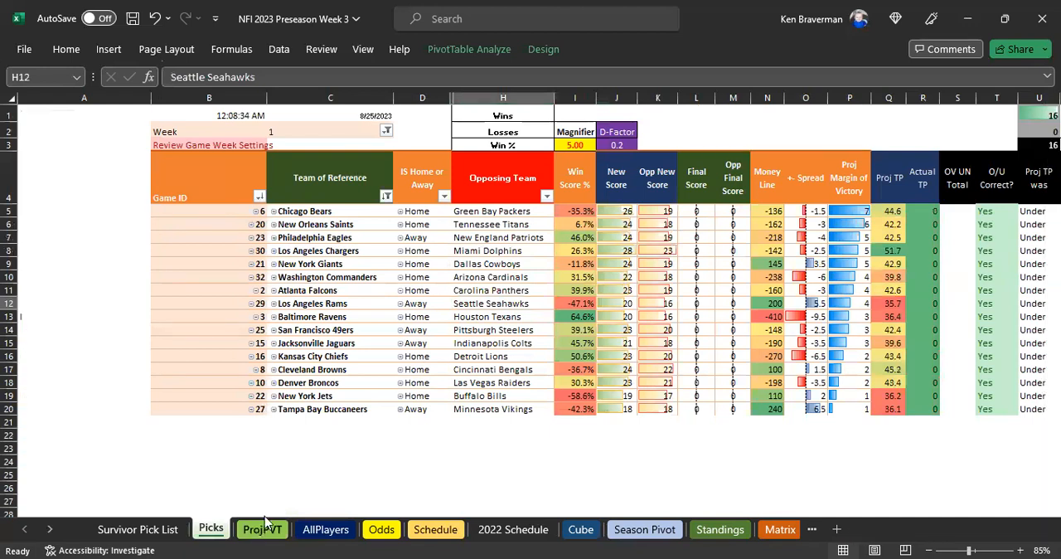
click(262, 529)
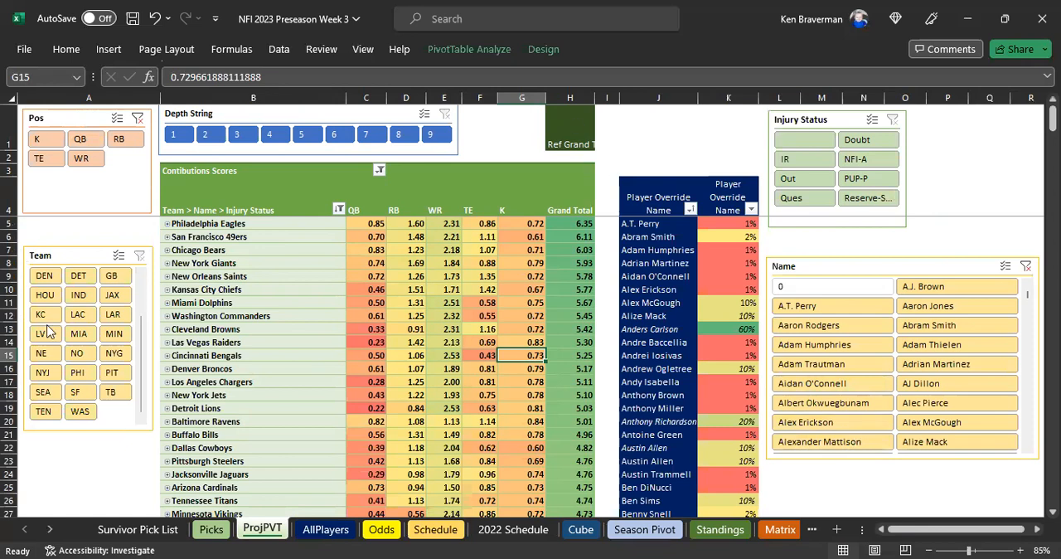
- Filter ProjPVT scores by injury status (IR, Out, PUP-P, NFI-A), then go back to Picks
click(802, 139)
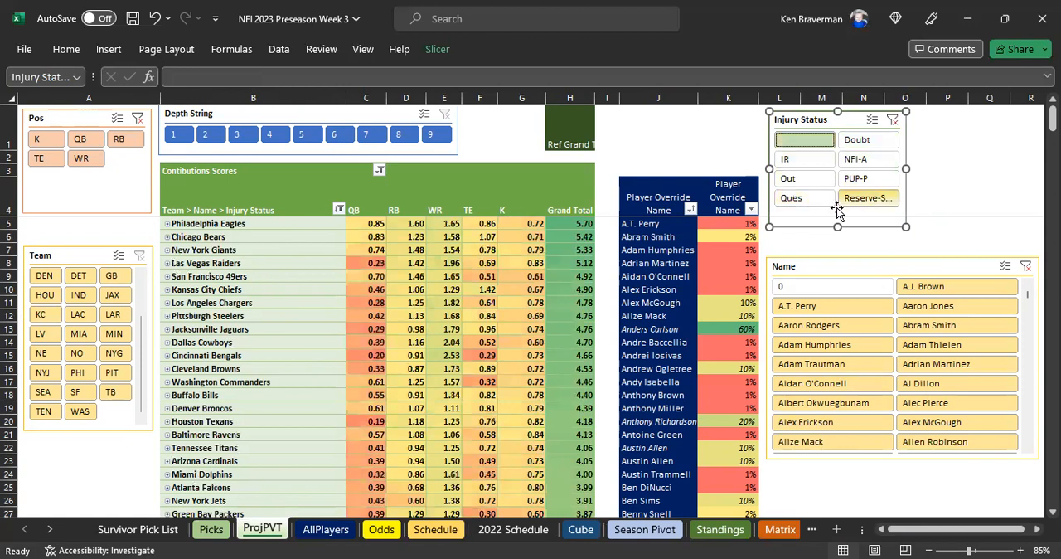
click(802, 198)
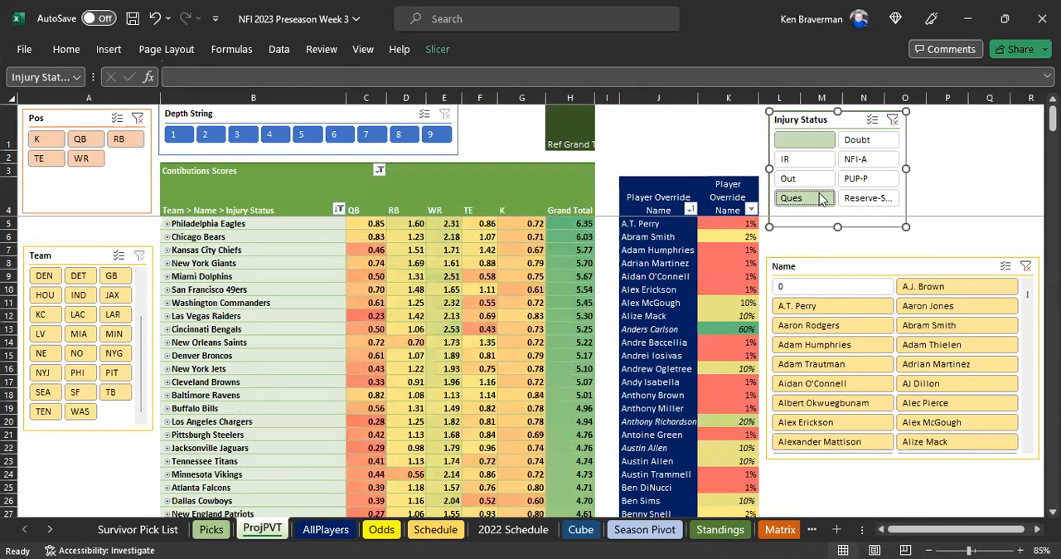
click(869, 139)
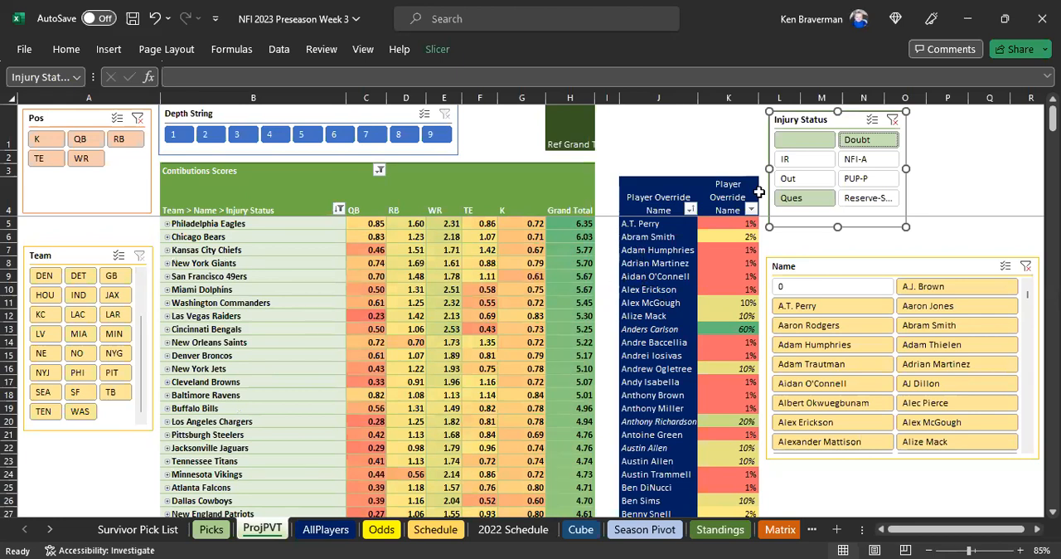
click(869, 159)
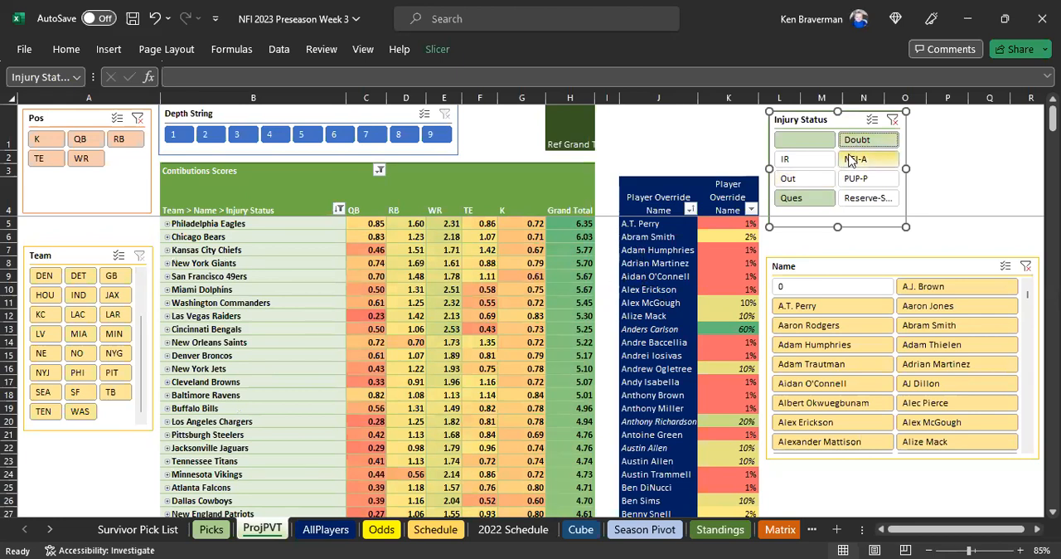
click(869, 159)
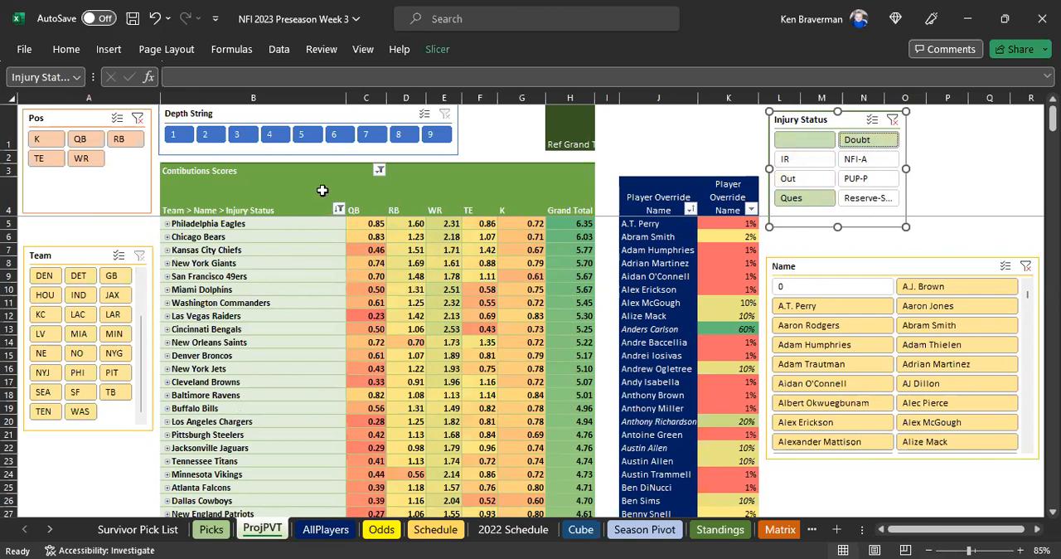
click(803, 159)
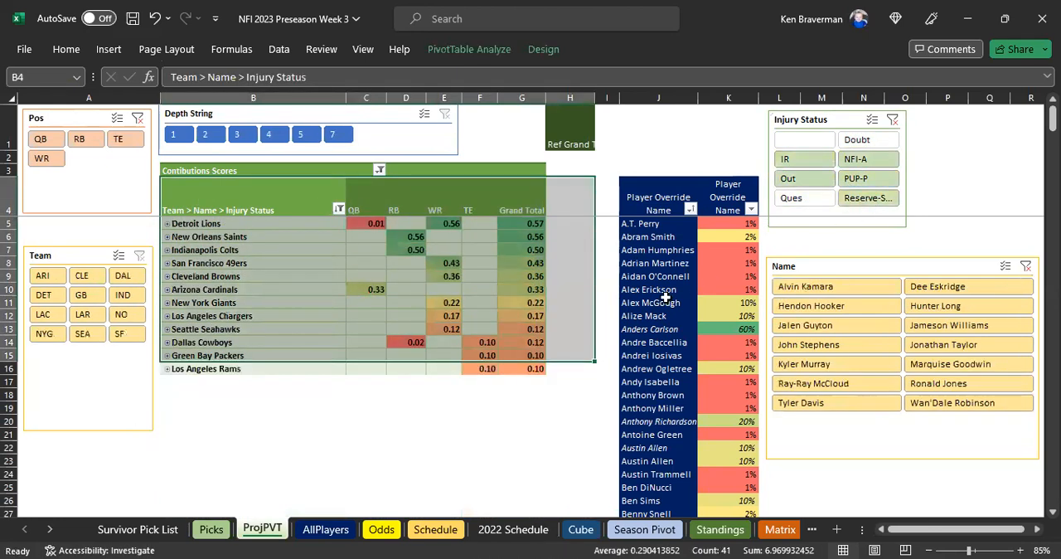
mouse_move(292, 262)
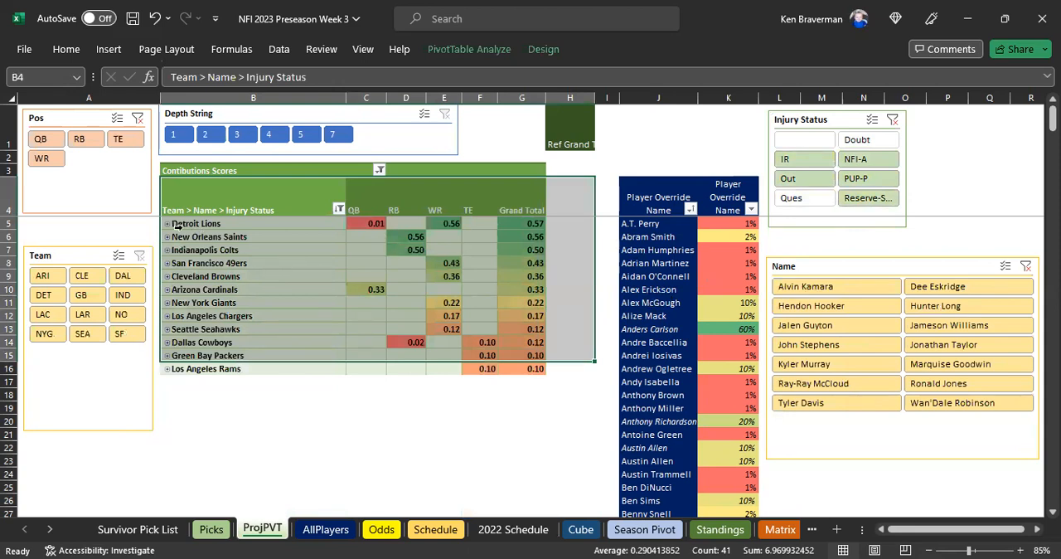
click(857, 139)
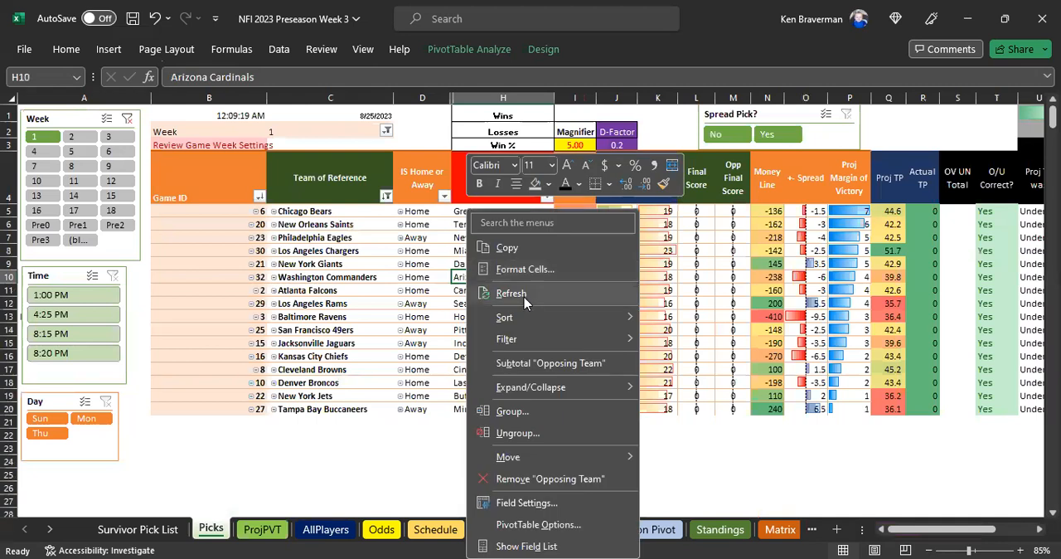
- Refresh the Picks pivot, then narrow ProjPVT to the Green Bay Packers totaling 4.07
click(511, 294)
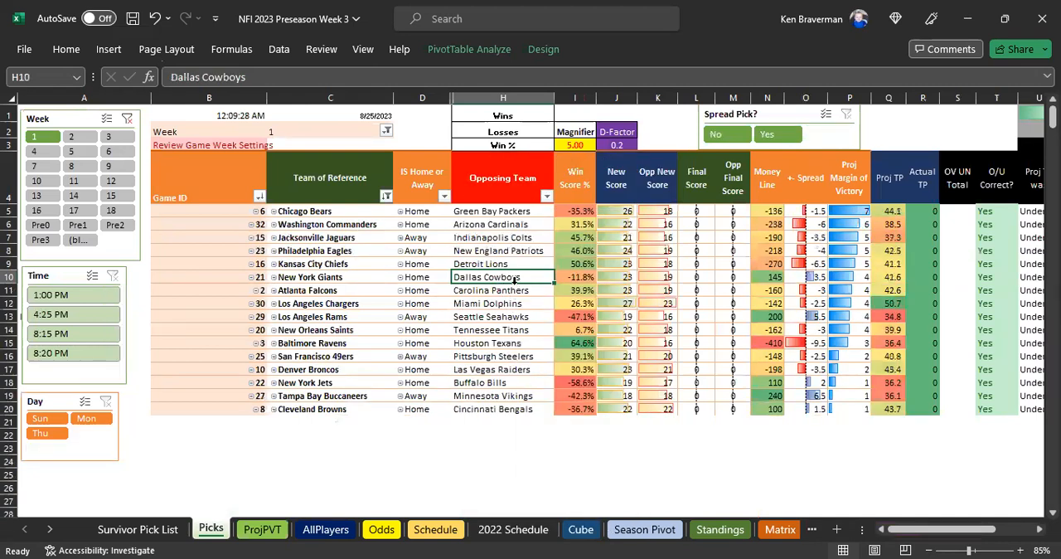
click(491, 211)
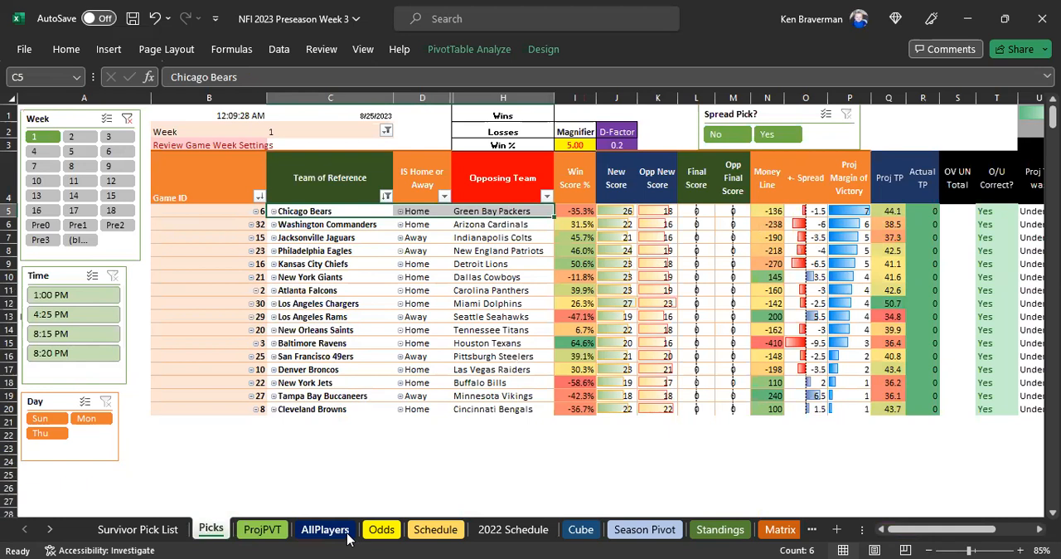
click(262, 529)
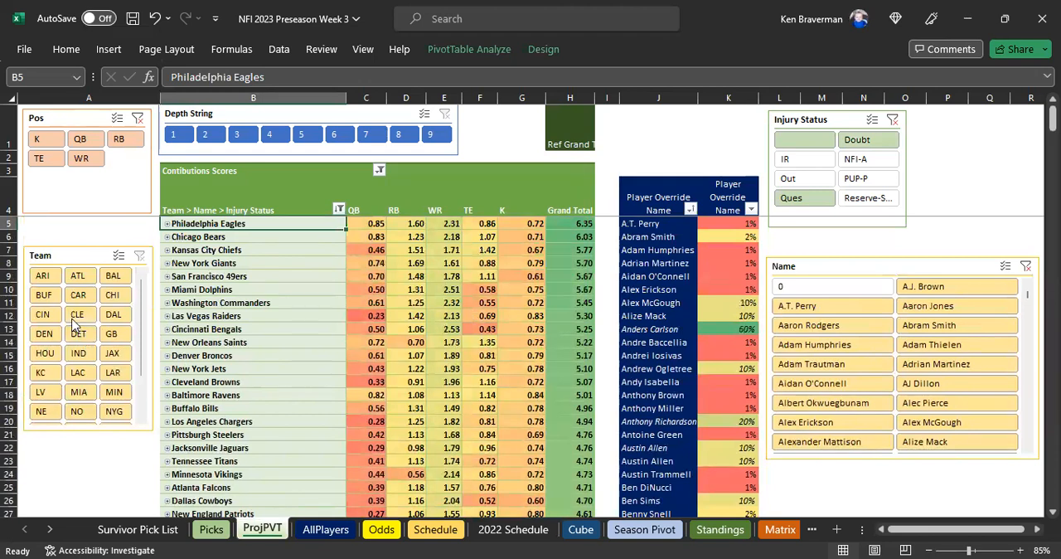
scroll(down, 3)
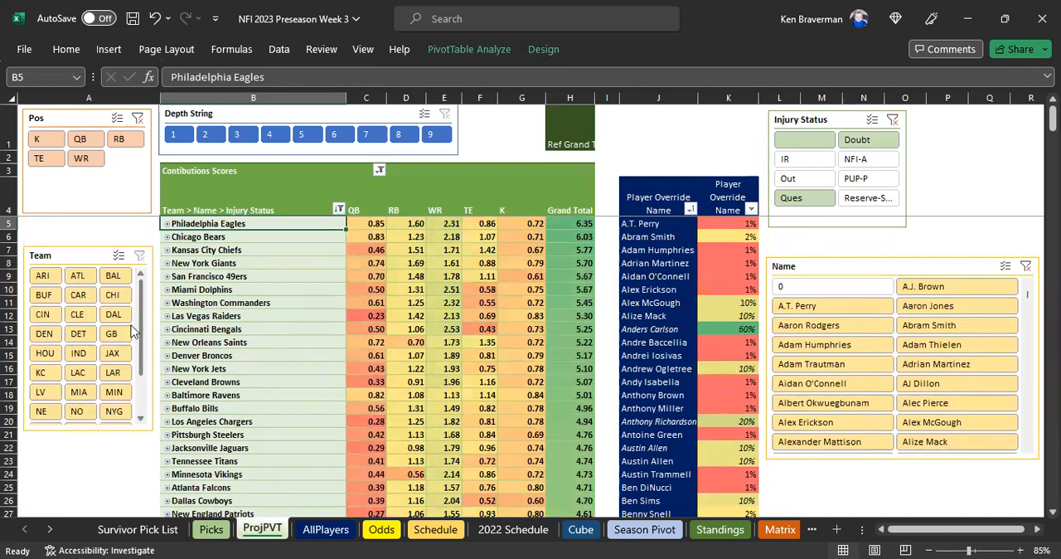
click(111, 333)
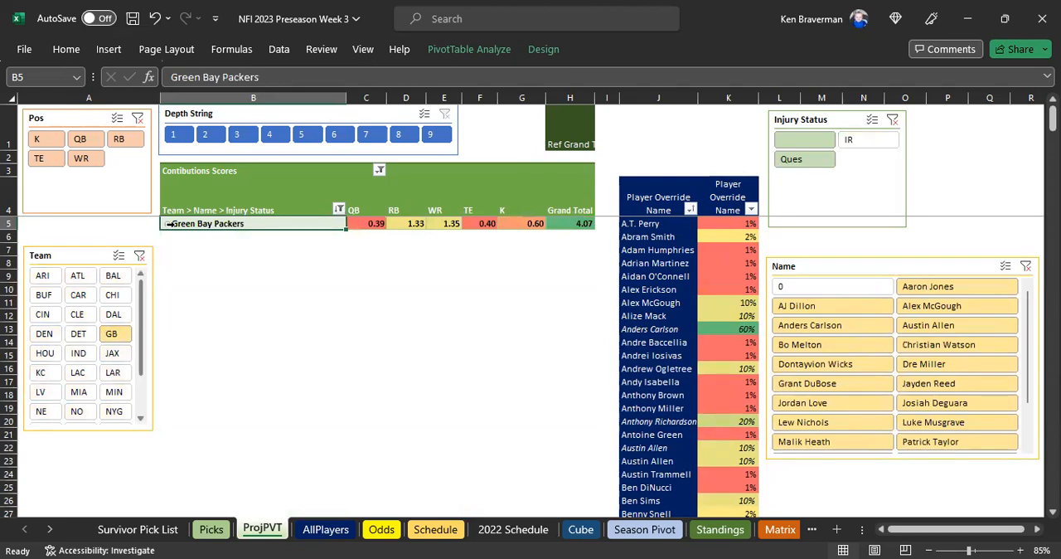
- Expand the Packers into players and check QB, Christian Watson 0.67 and Anders Carlson 0.60 values
click(174, 222)
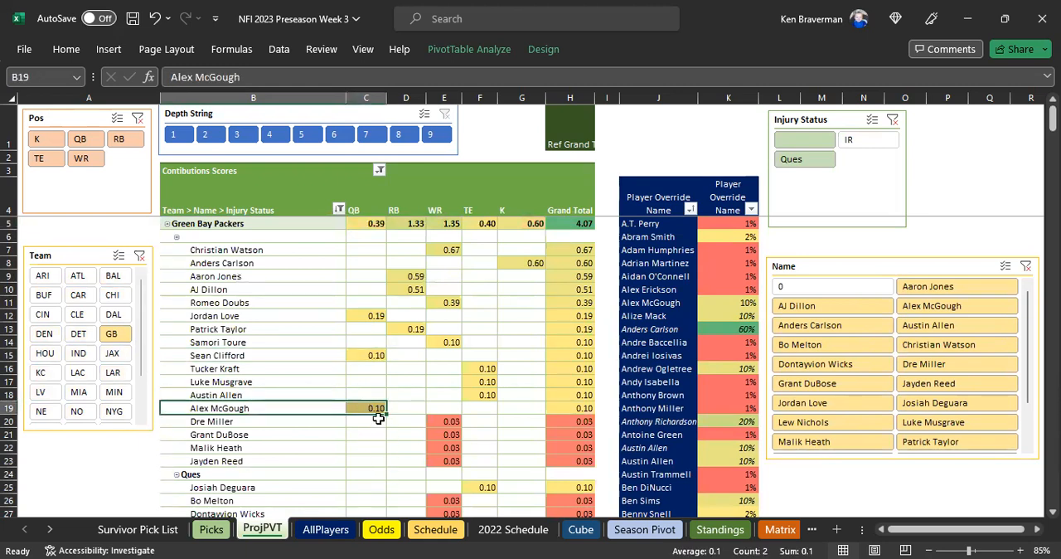
drag(365, 315, 365, 408)
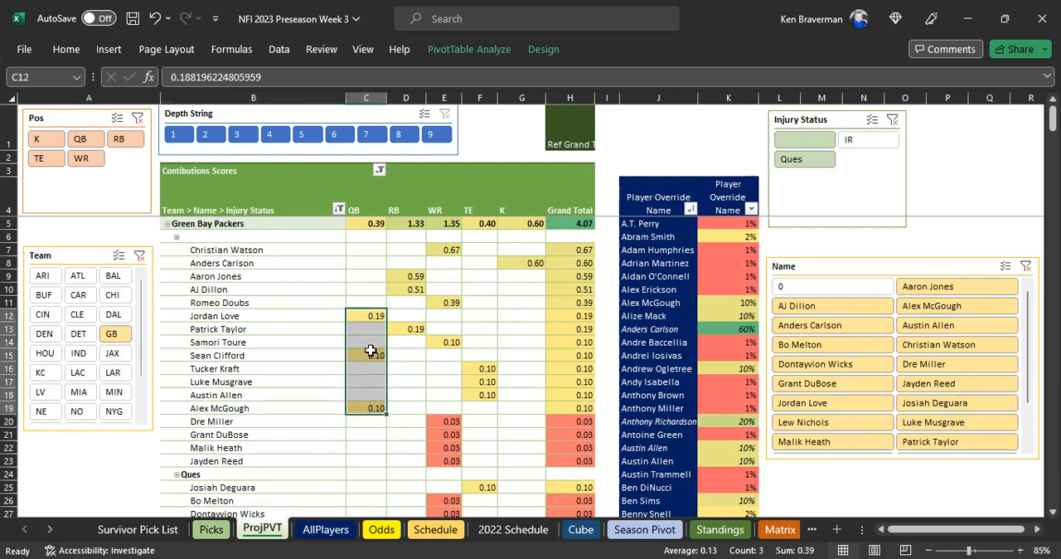
click(444, 249)
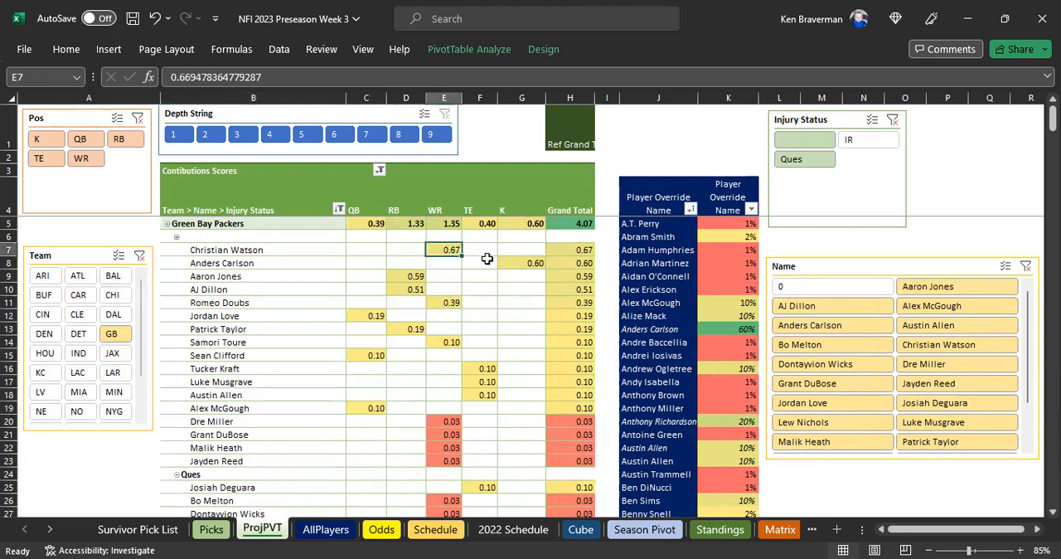
click(521, 262)
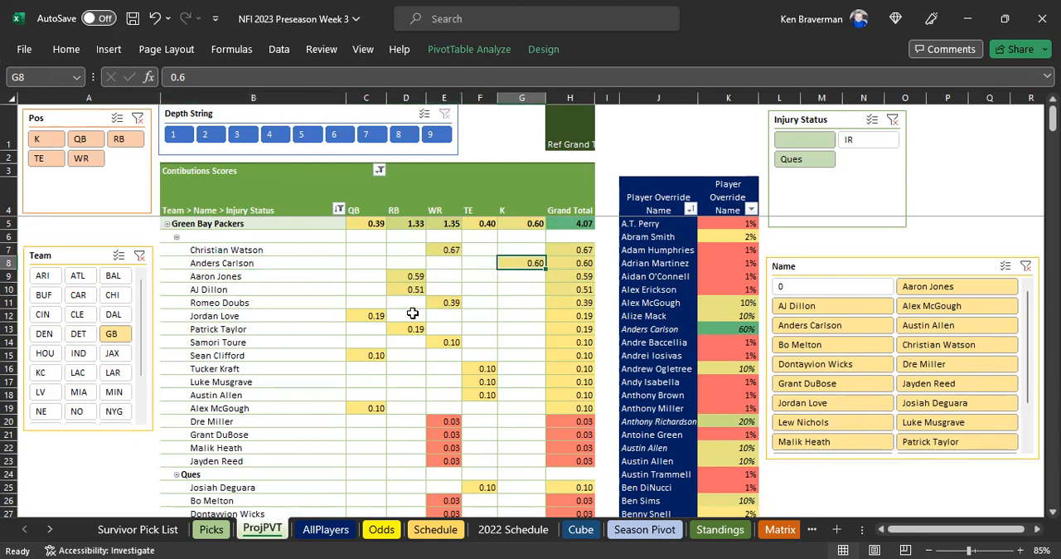
mouse_move(444, 390)
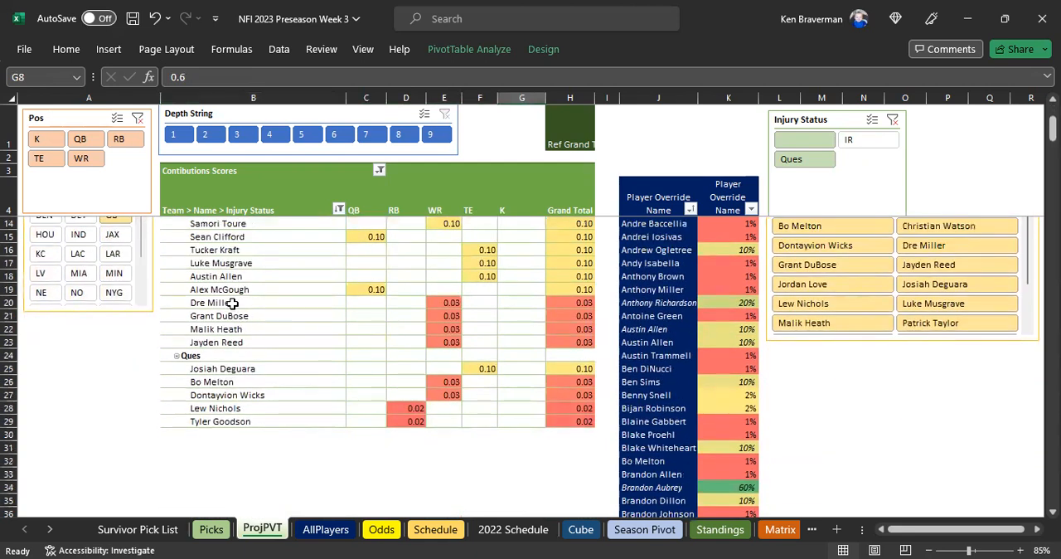
drag(451, 302, 451, 341)
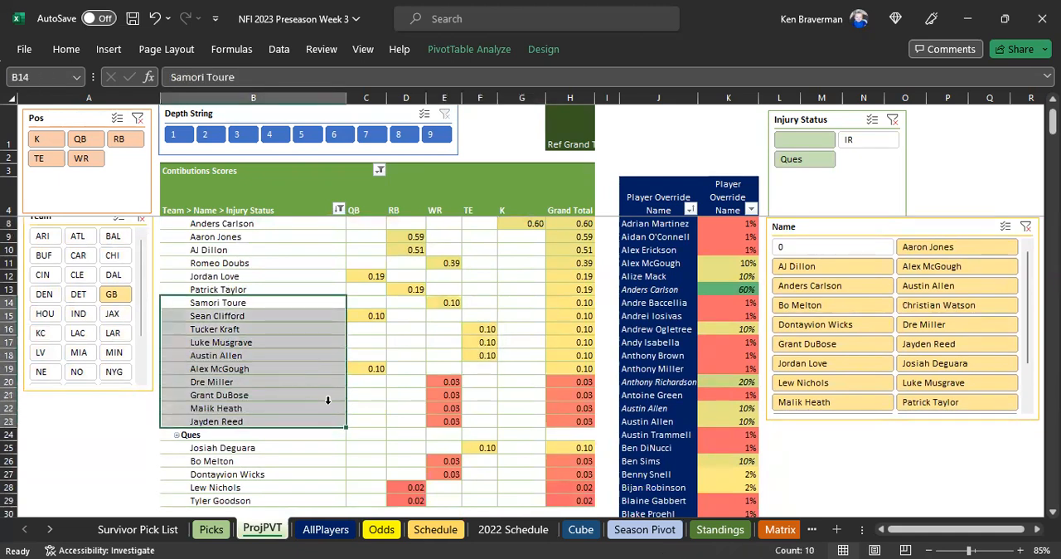
mouse_move(484, 405)
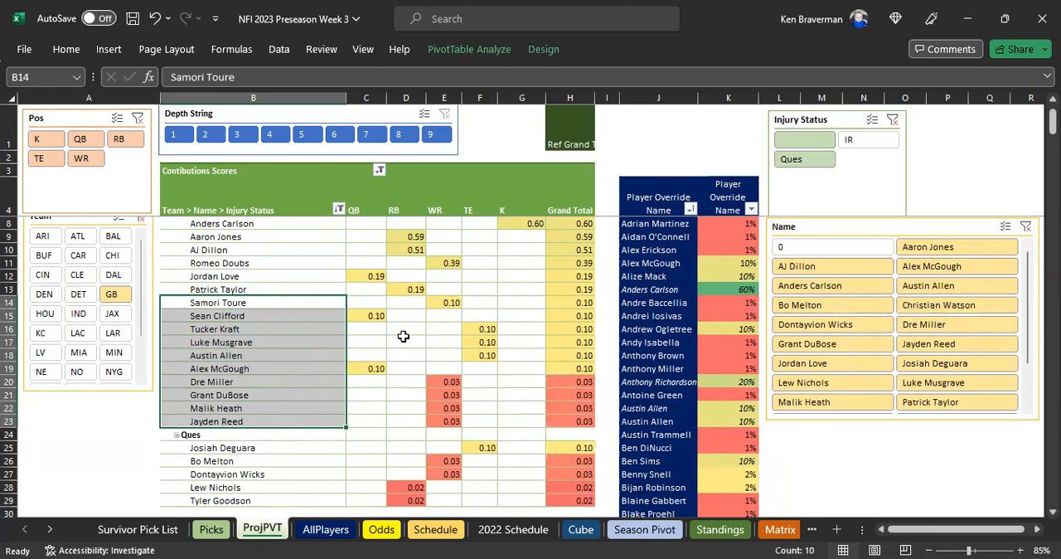
mouse_move(310, 321)
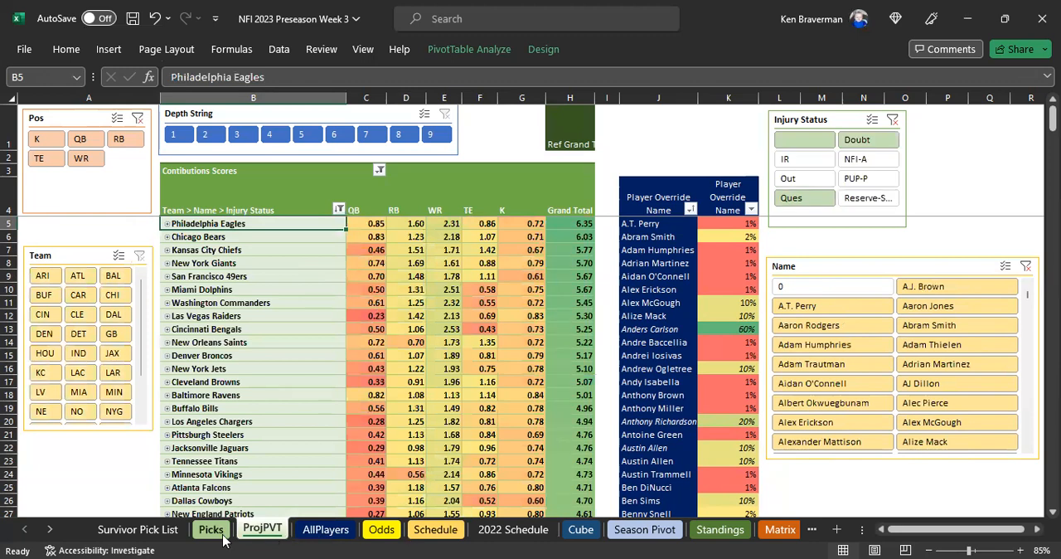
- On Picks, compare the Chicago Bears and Green Bay Packers entries in the Week 1 row
click(210, 529)
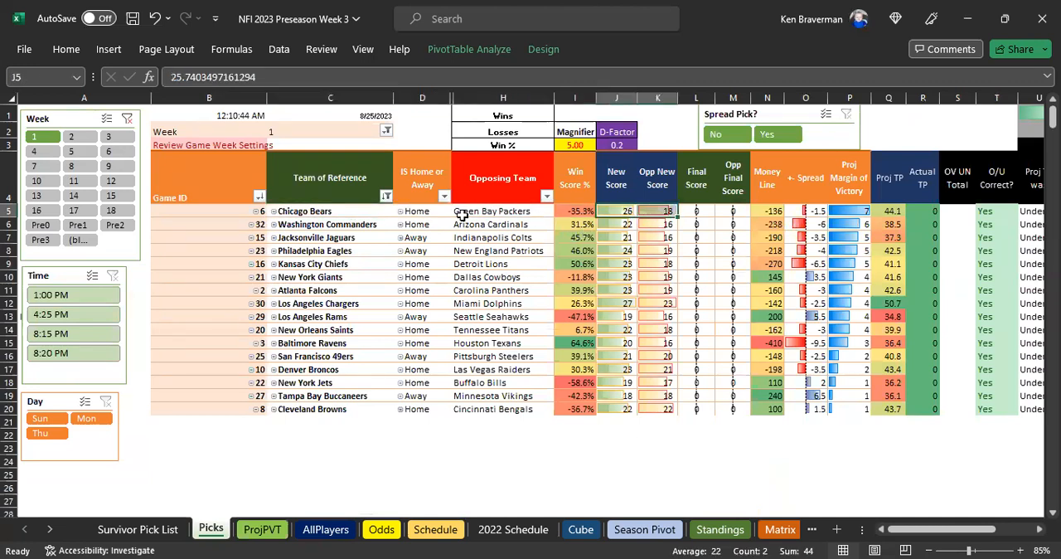
click(330, 210)
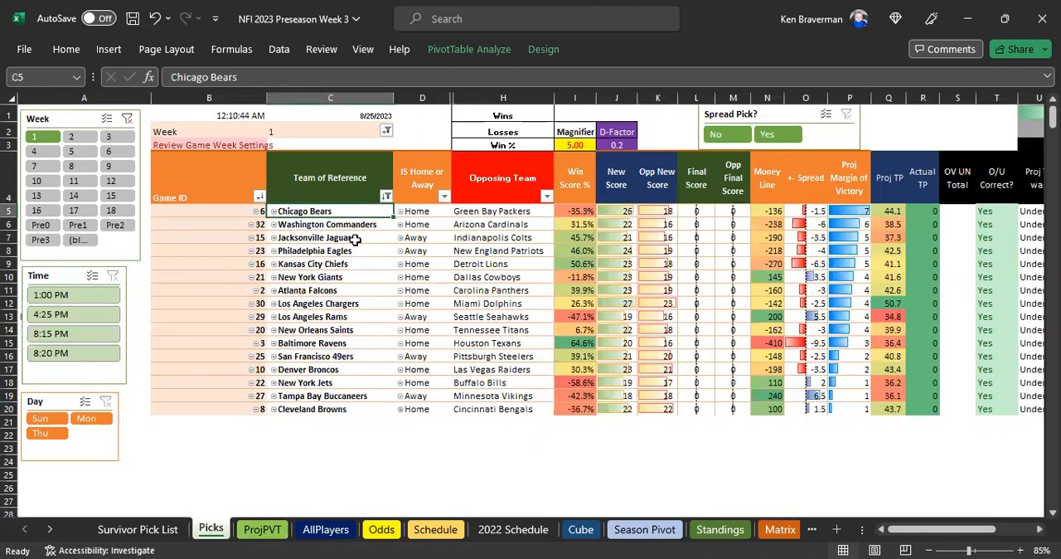
click(491, 210)
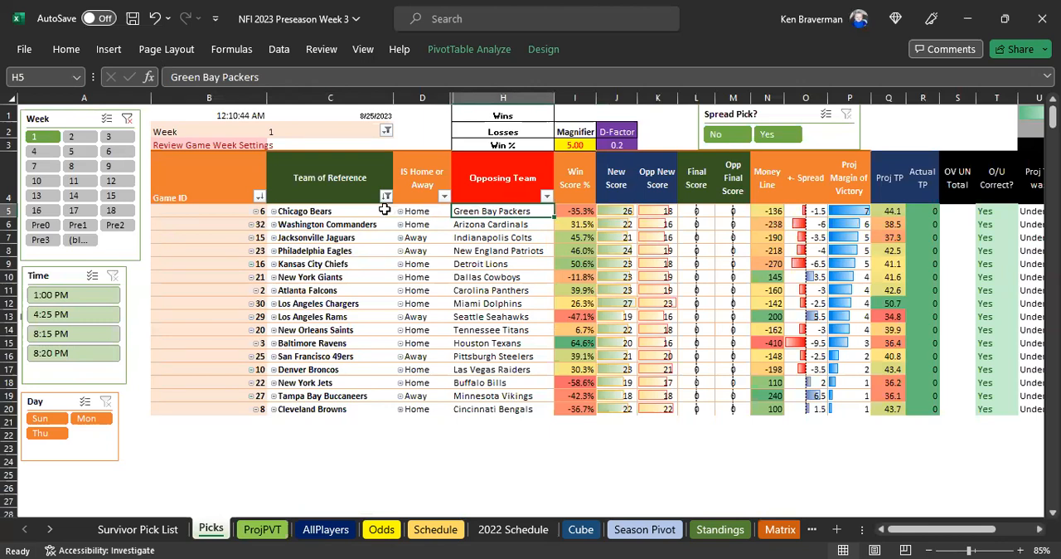
click(328, 211)
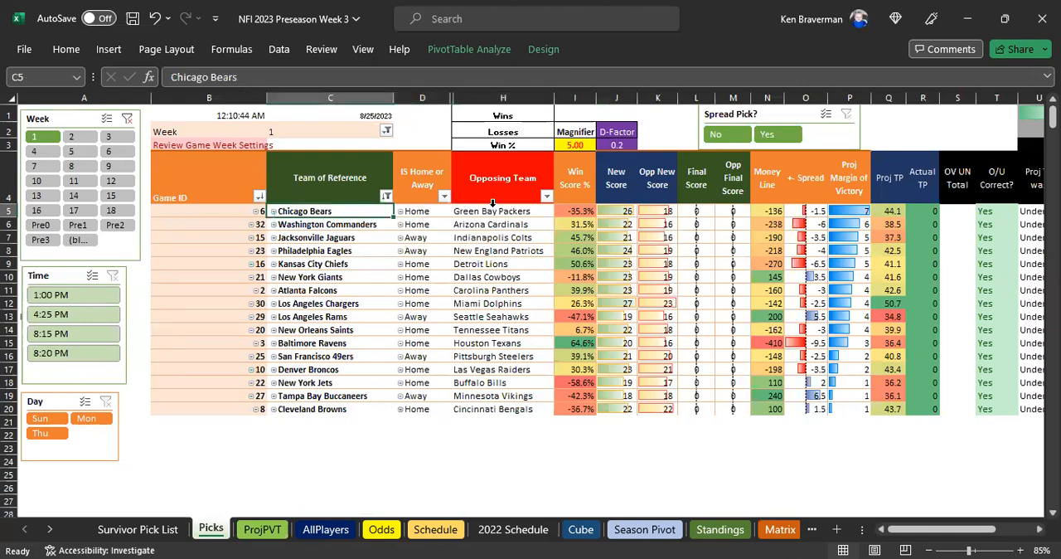
click(491, 210)
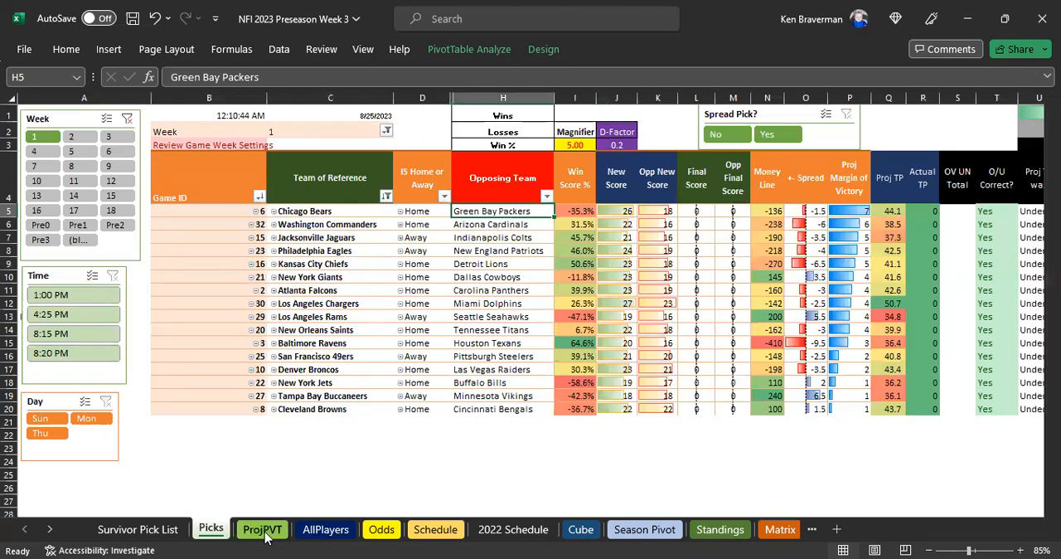
- On ProjPVT, highlight the Bears' player contribution block and names, then collapse the Bears breakdown
click(262, 529)
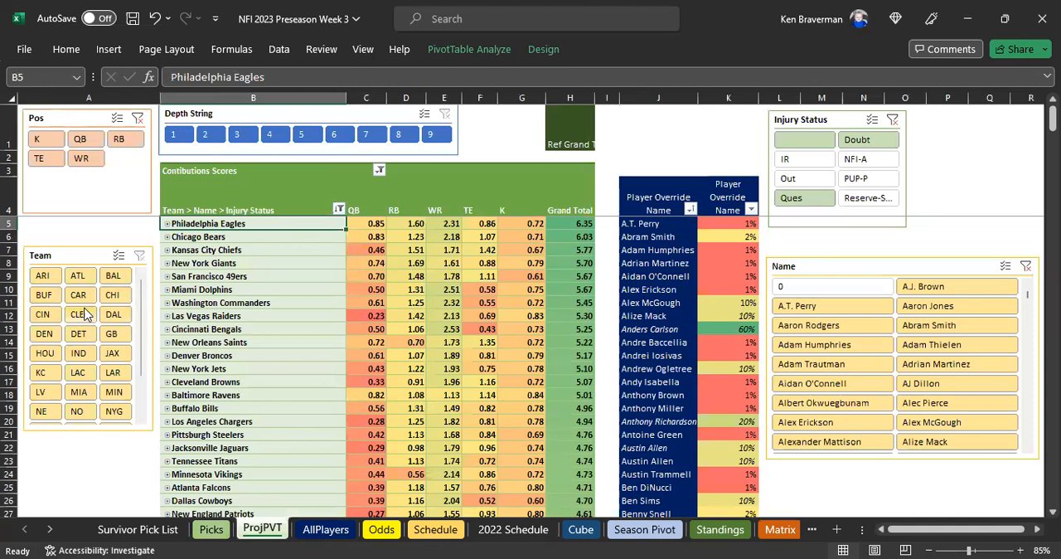
mouse_move(108, 309)
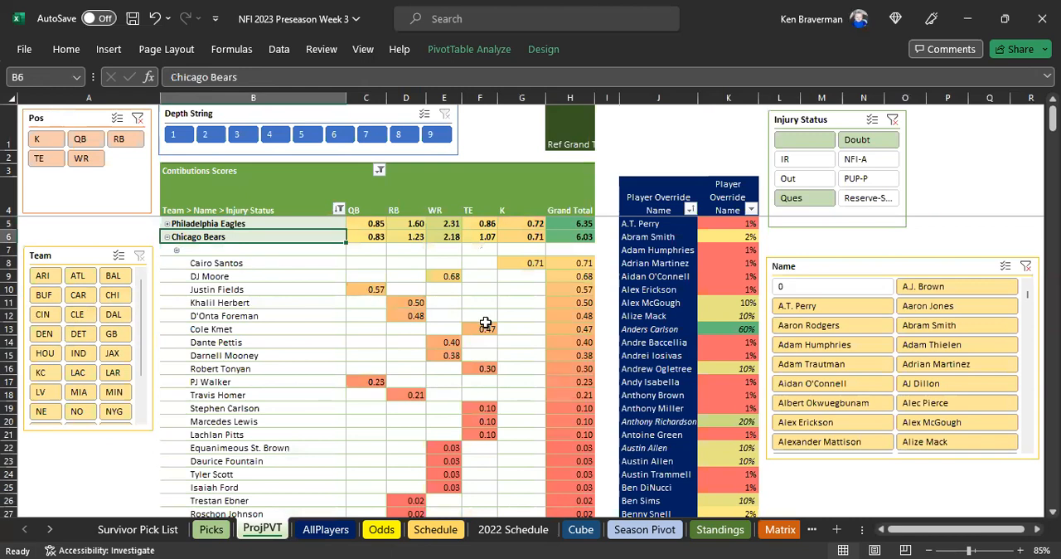
scroll(down, 3)
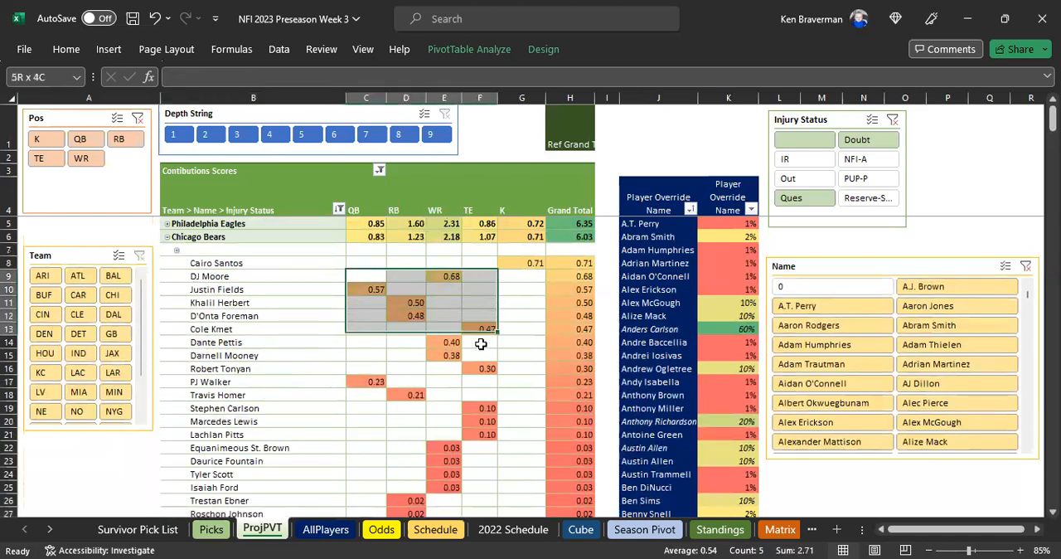
drag(364, 275, 479, 408)
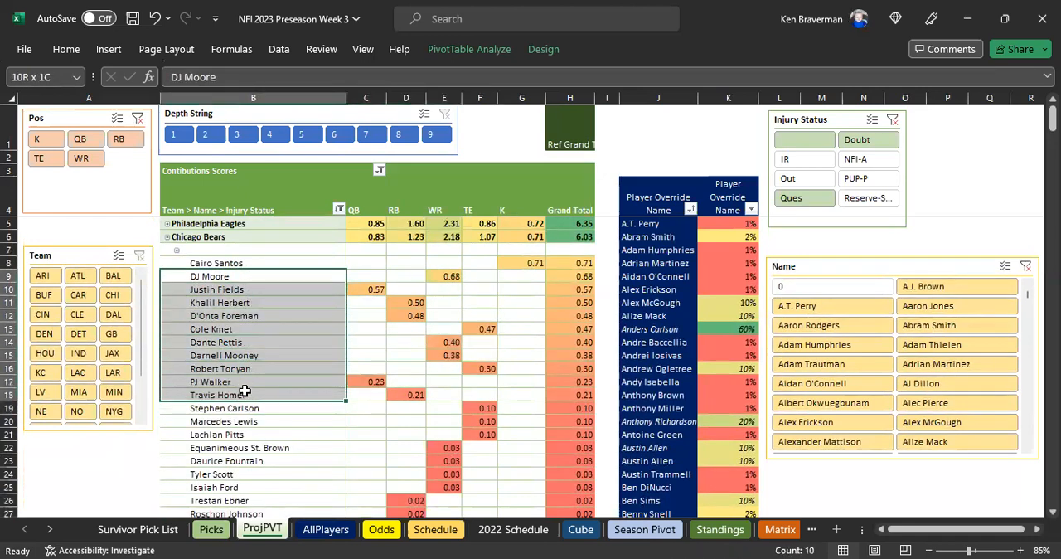
click(364, 288)
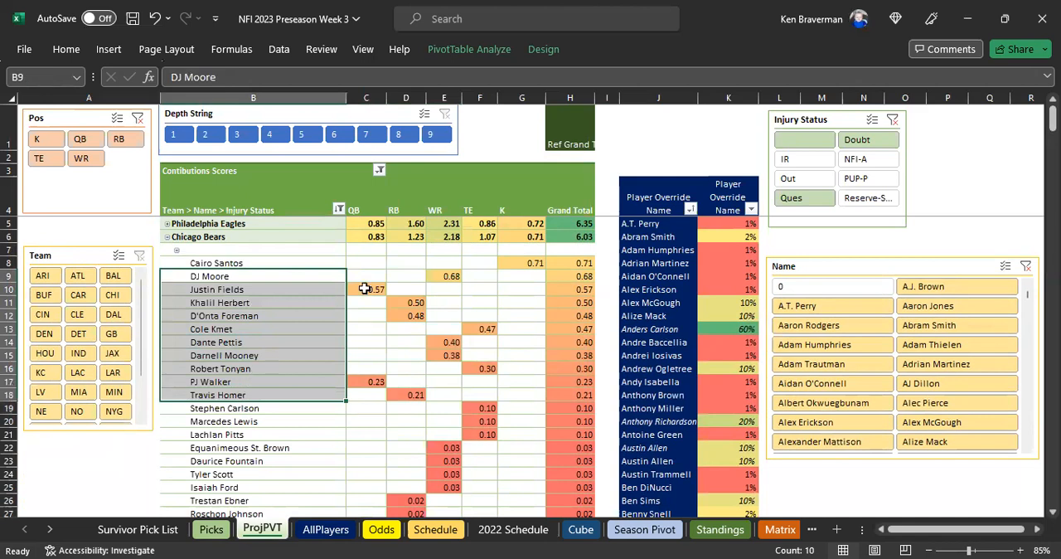
click(365, 288)
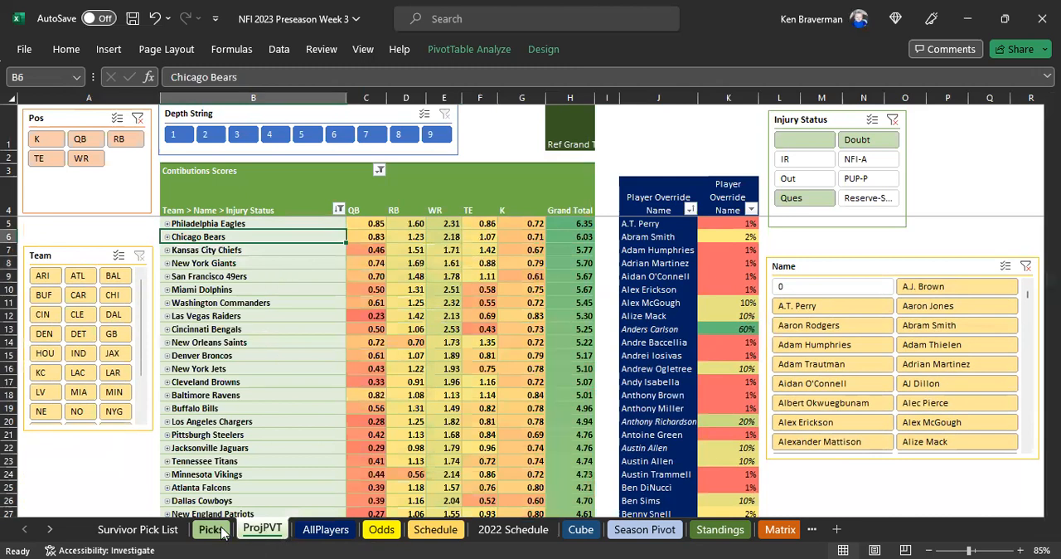
- On Picks, check the Packers' projected new score against the Bears, then return to ProjPVT filtered to ARI
click(211, 529)
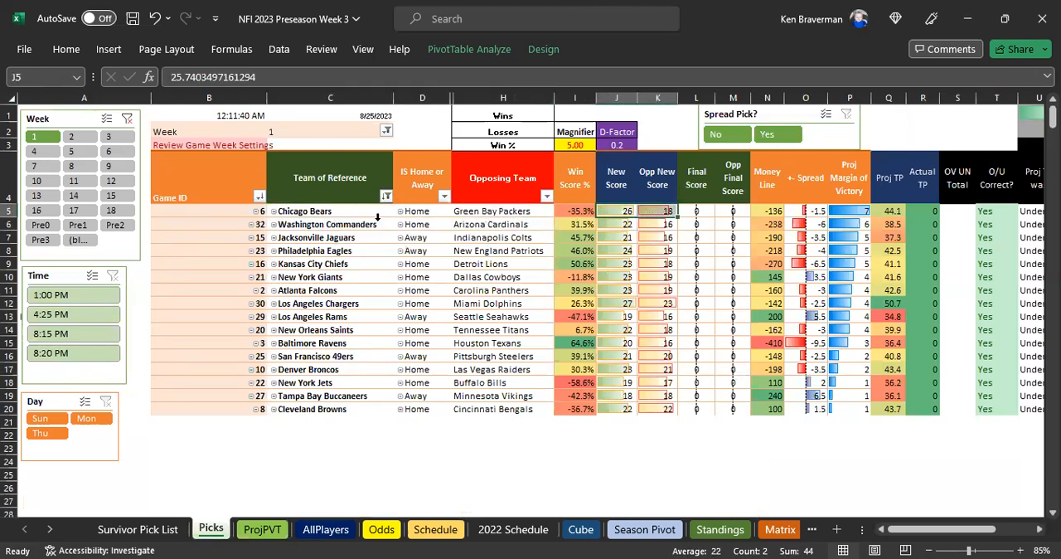
click(502, 210)
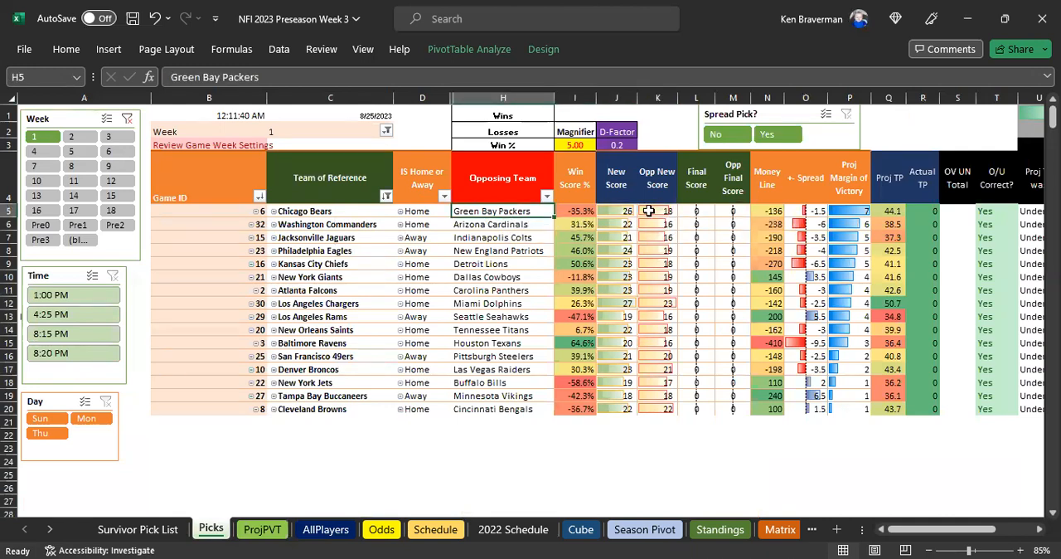
click(656, 211)
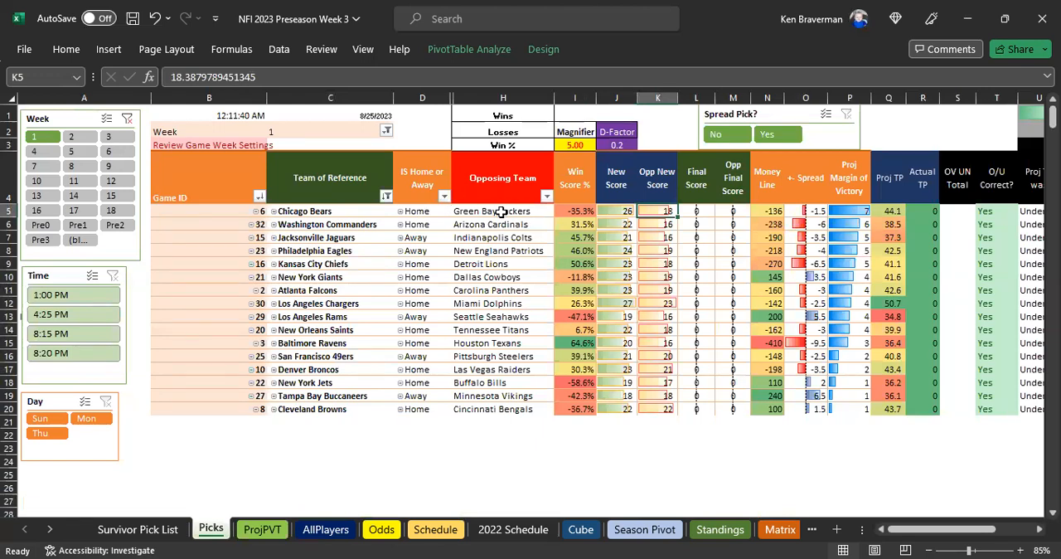
click(491, 210)
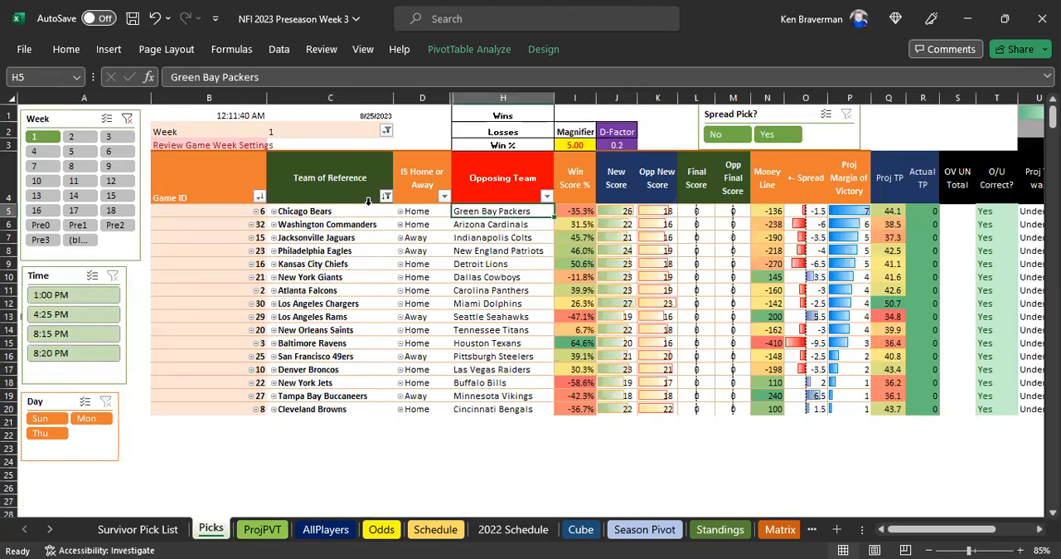
click(305, 210)
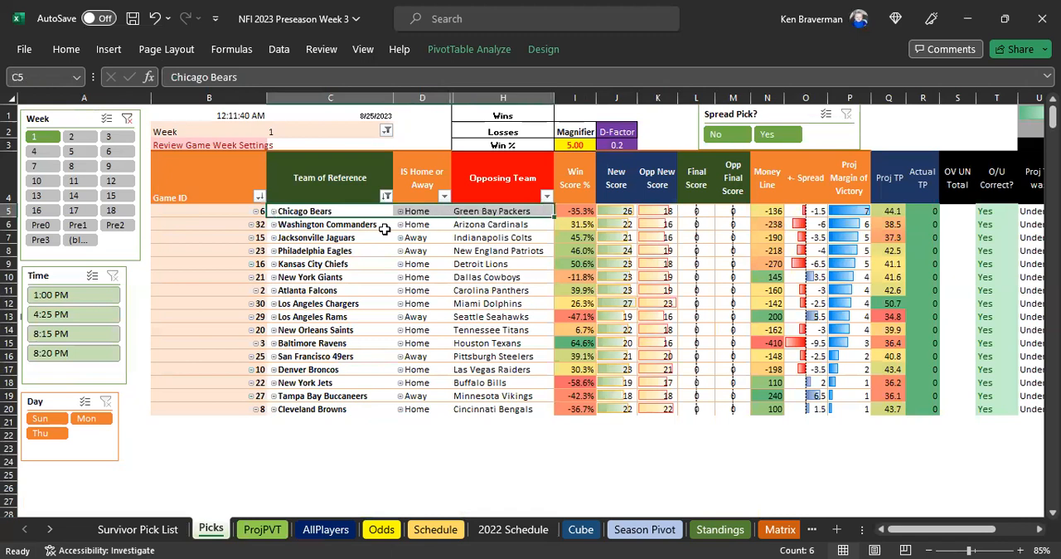
click(329, 224)
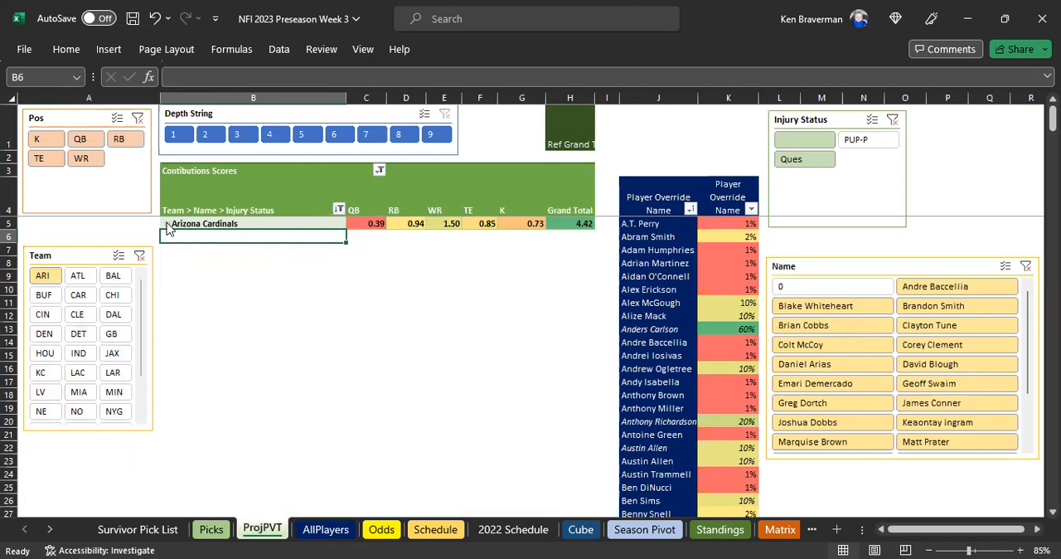
click(176, 224)
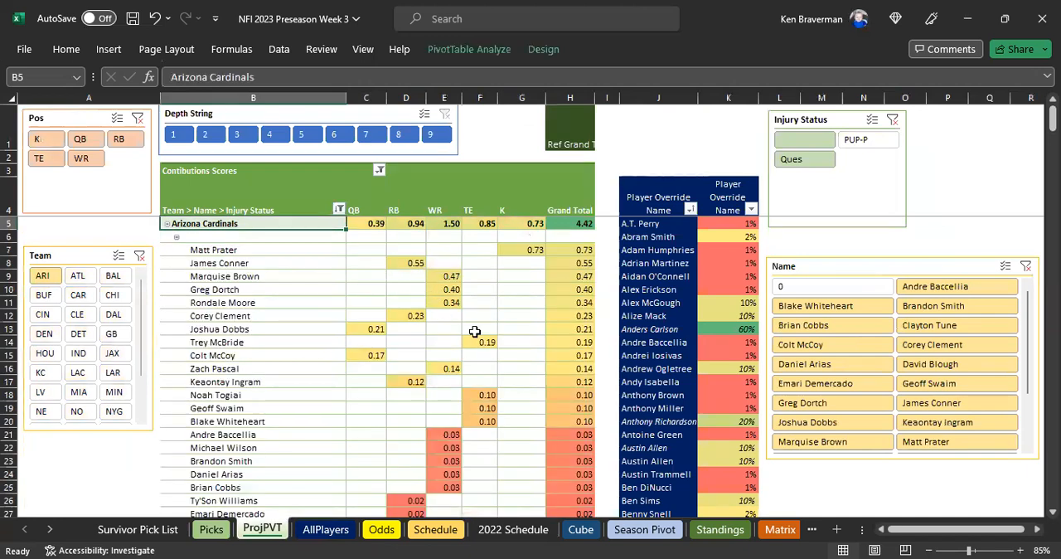
mouse_move(465, 385)
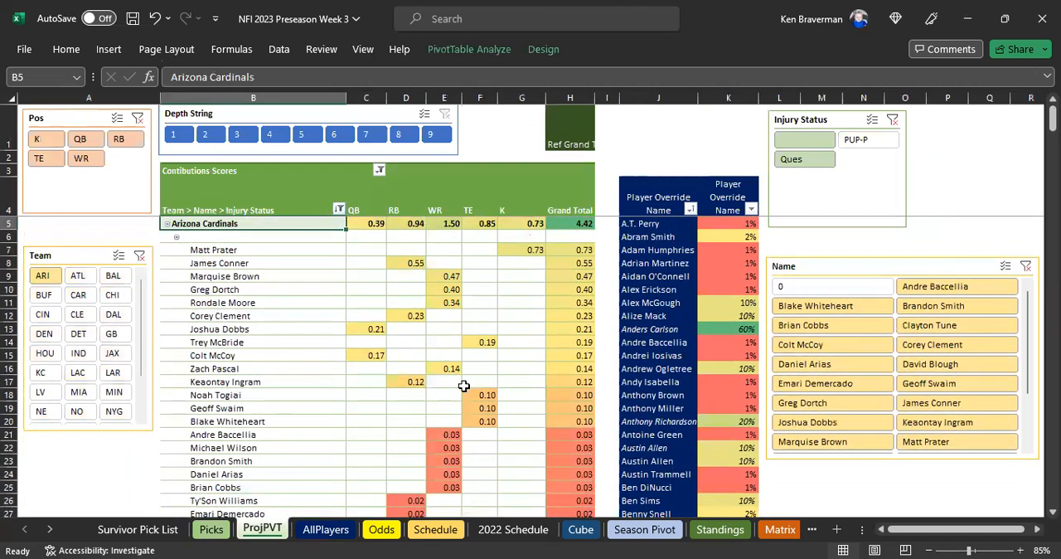
scroll(down, 3)
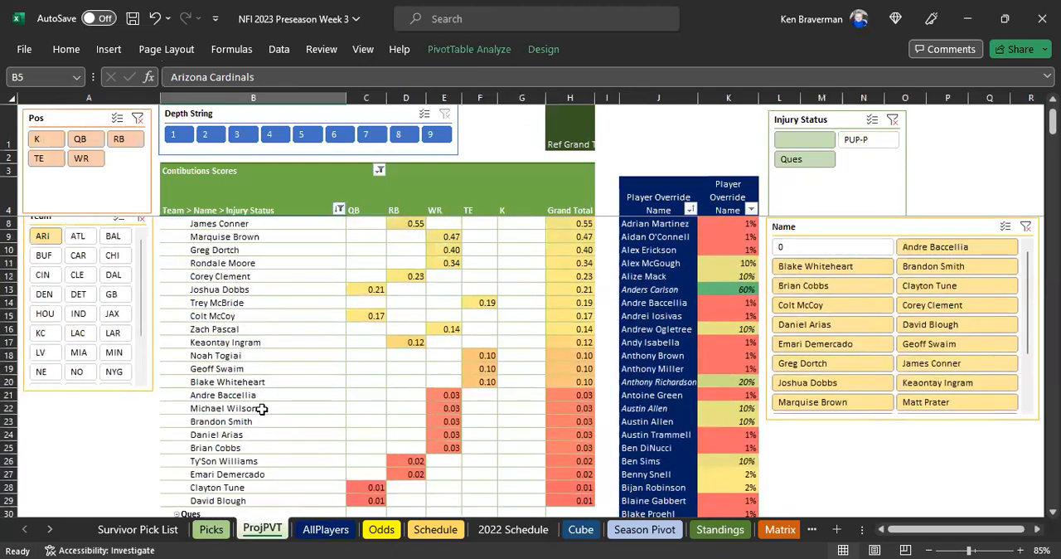
scroll(down, 3)
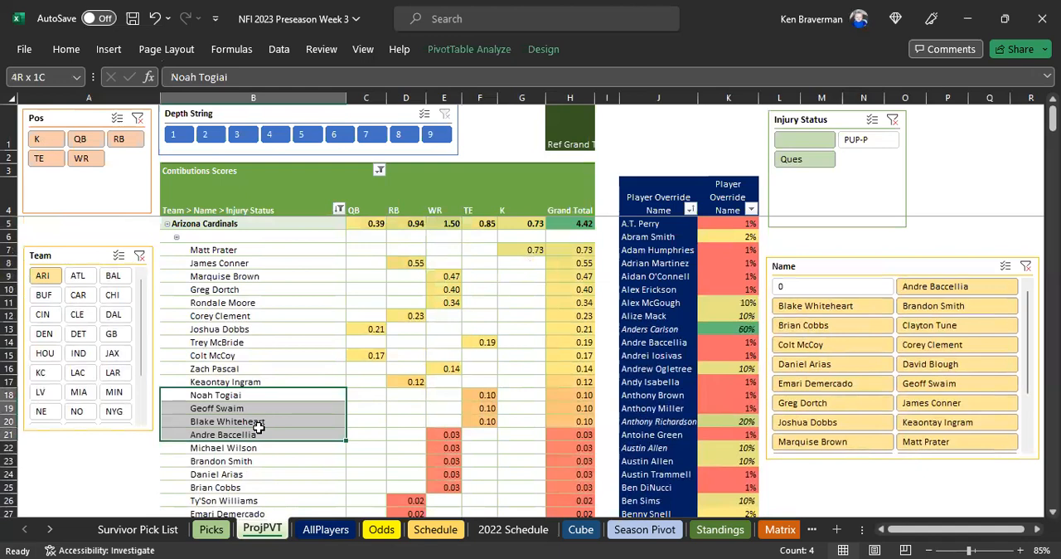
click(252, 421)
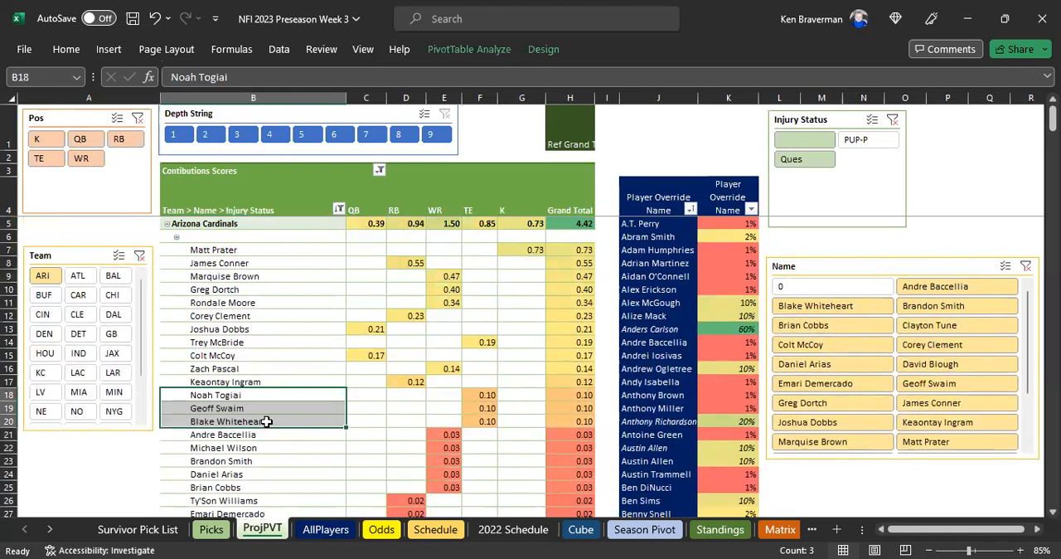
mouse_move(371, 249)
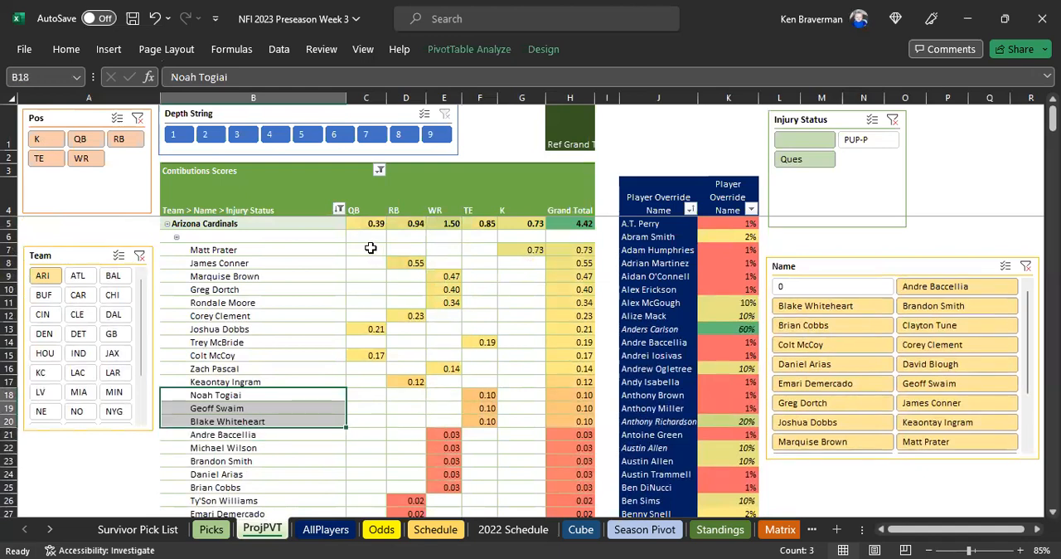
mouse_move(444, 269)
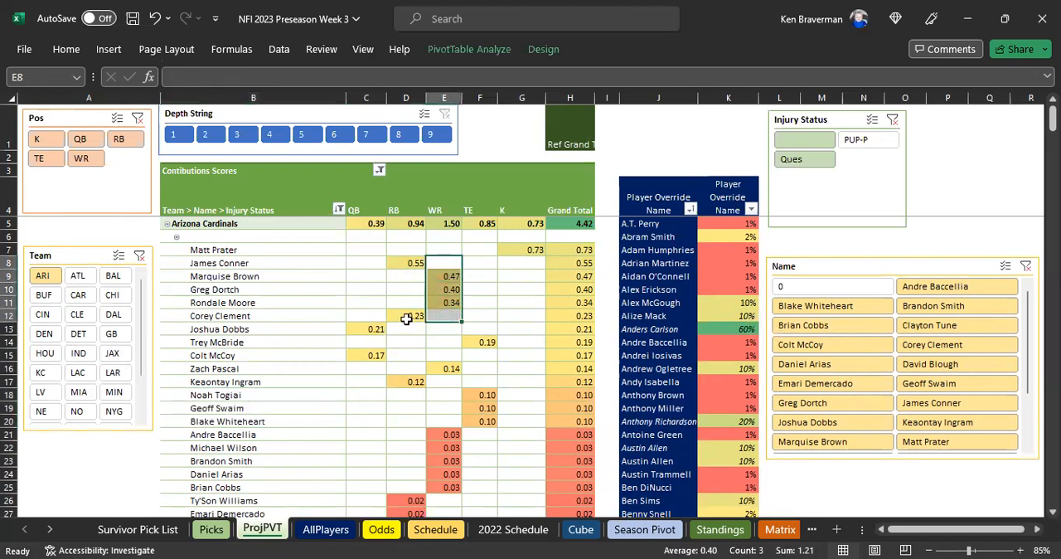
drag(405, 249, 480, 368)
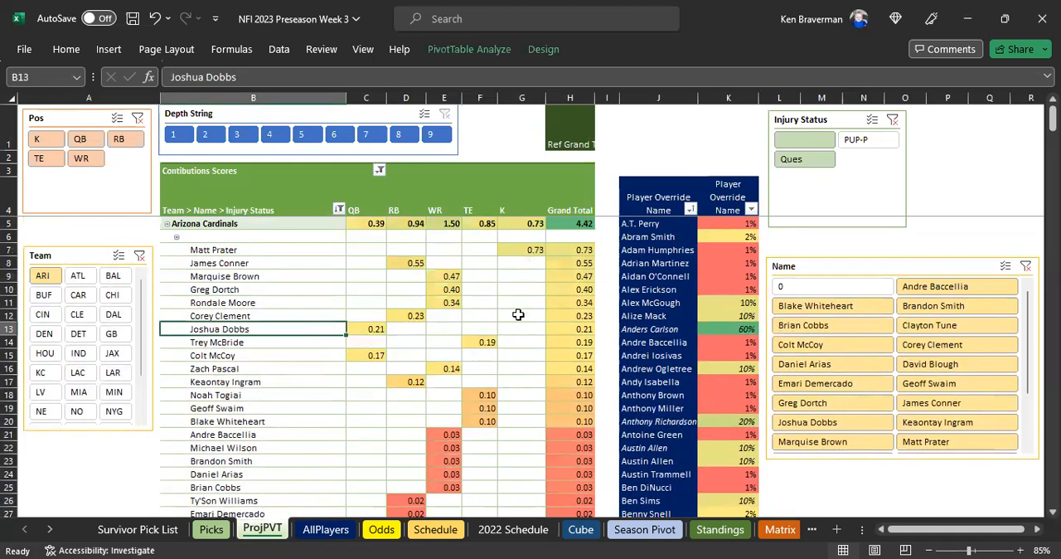
mouse_move(385, 337)
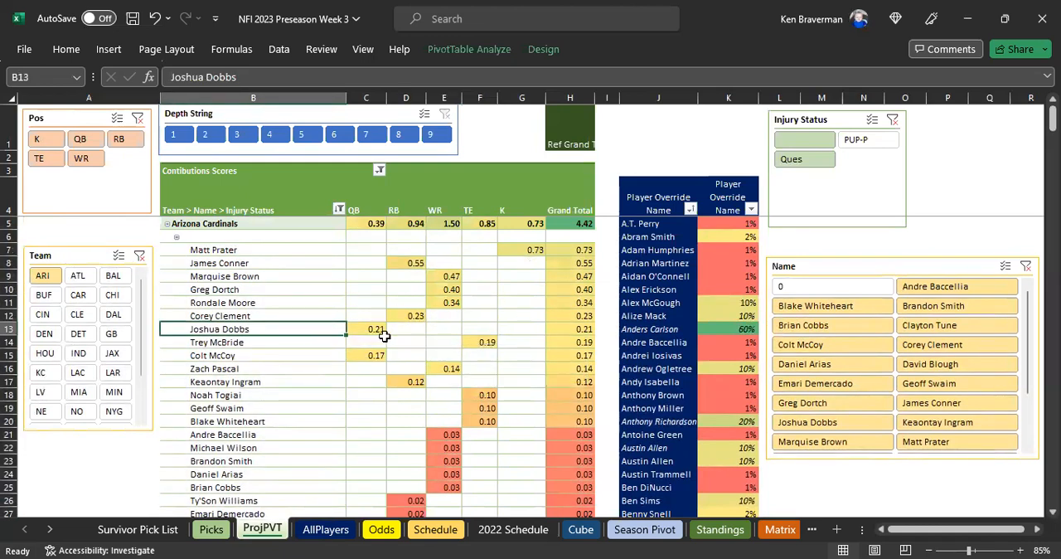
scroll(down, 3)
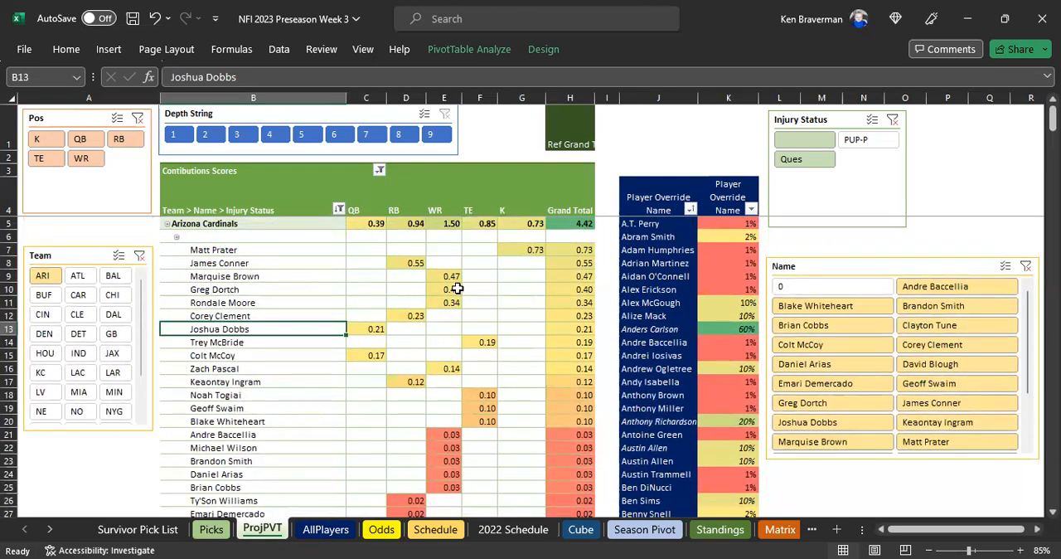
drag(444, 275, 445, 335)
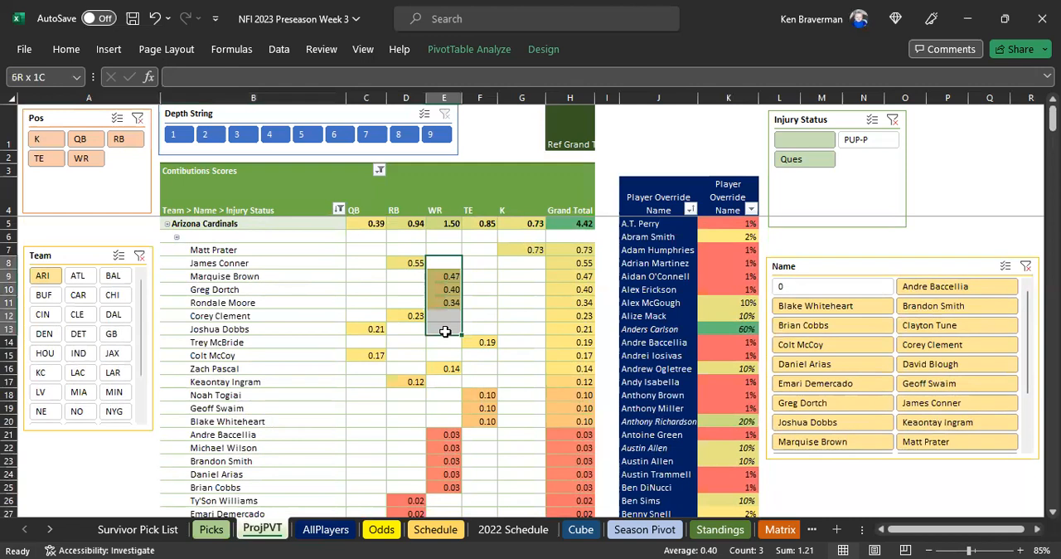
click(406, 261)
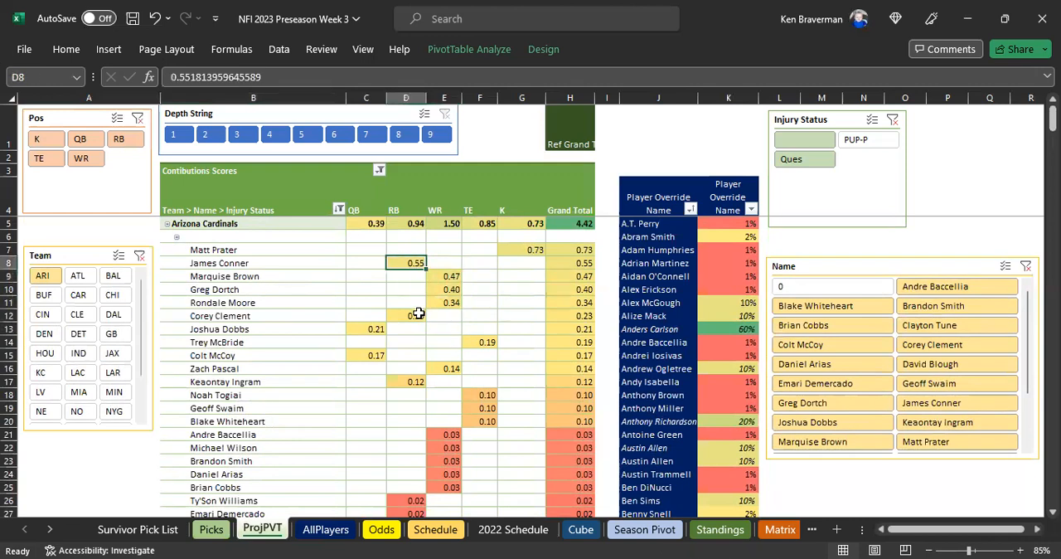
click(521, 248)
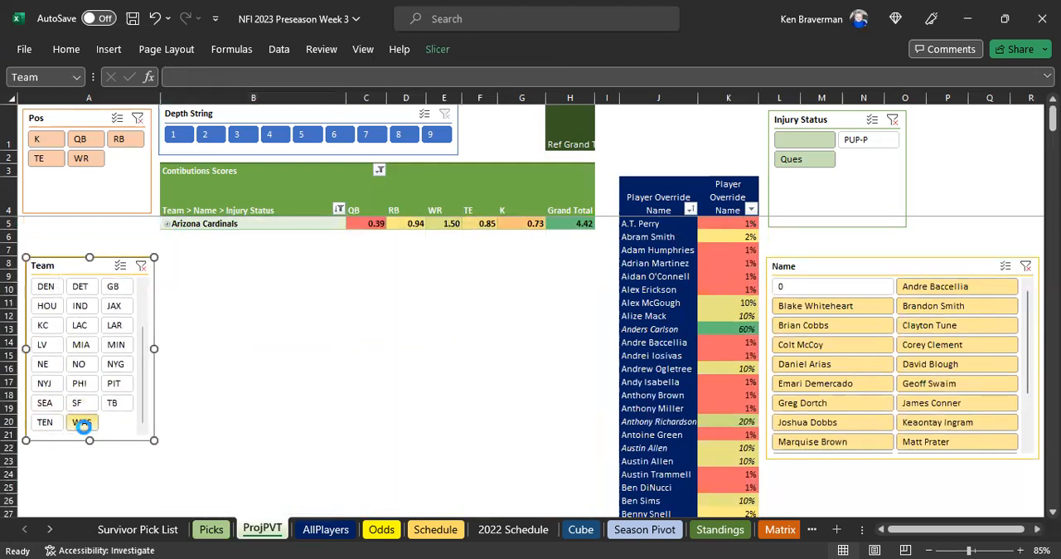
- Filter ProjPVT to WAS and check Fromm's, Howell's and questionable Terry McLaurin's scores
click(81, 421)
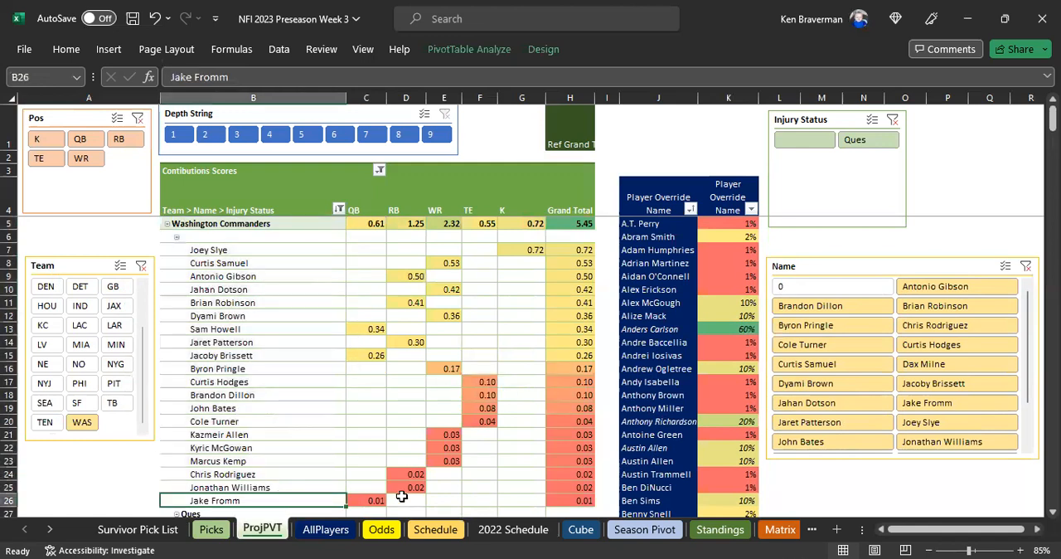
click(375, 501)
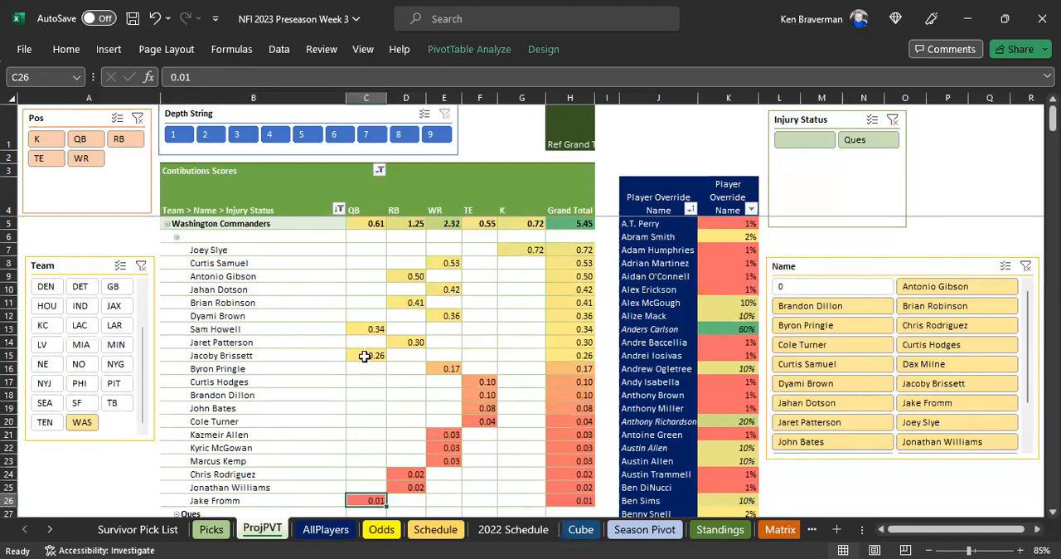
click(364, 328)
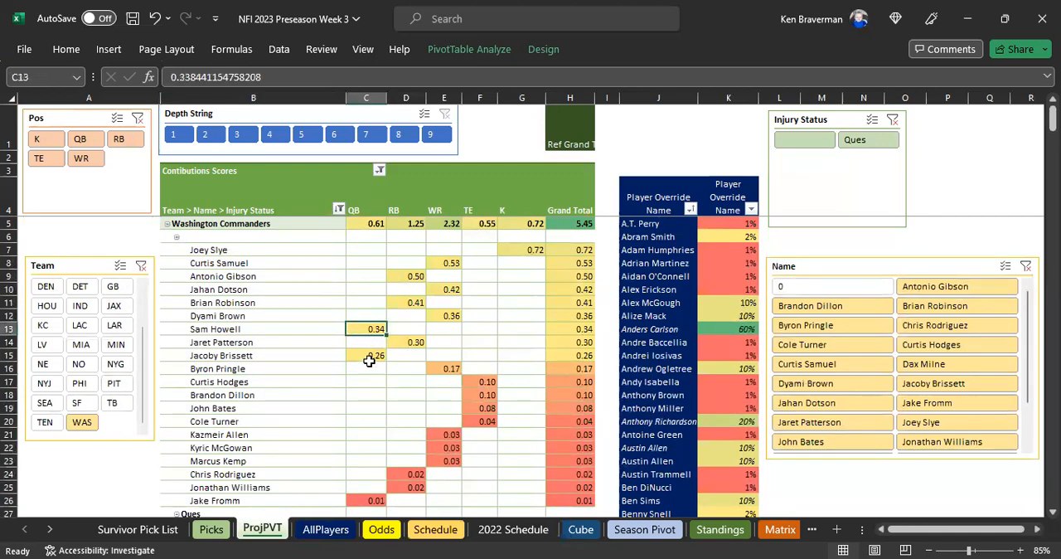
click(444, 275)
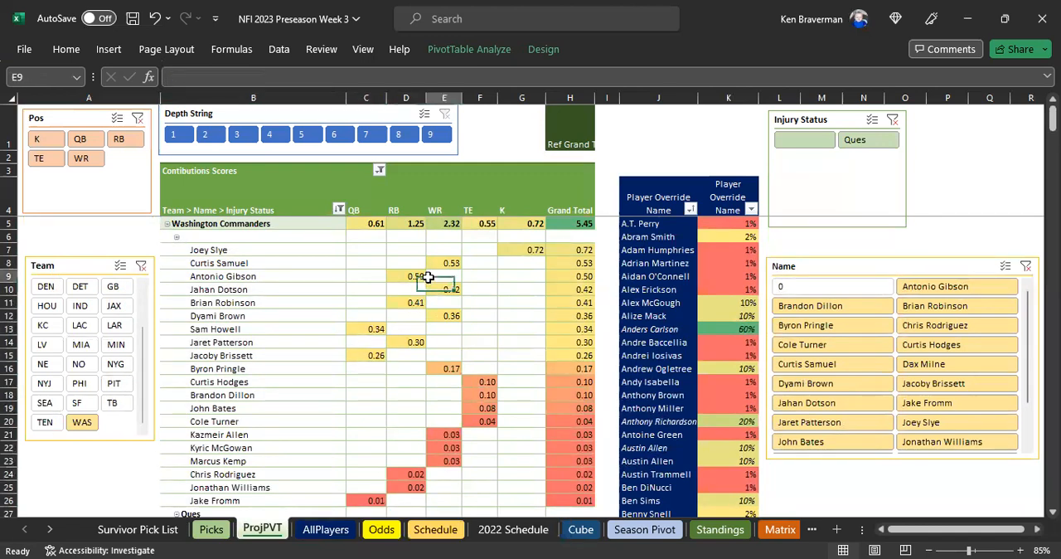
mouse_move(517, 281)
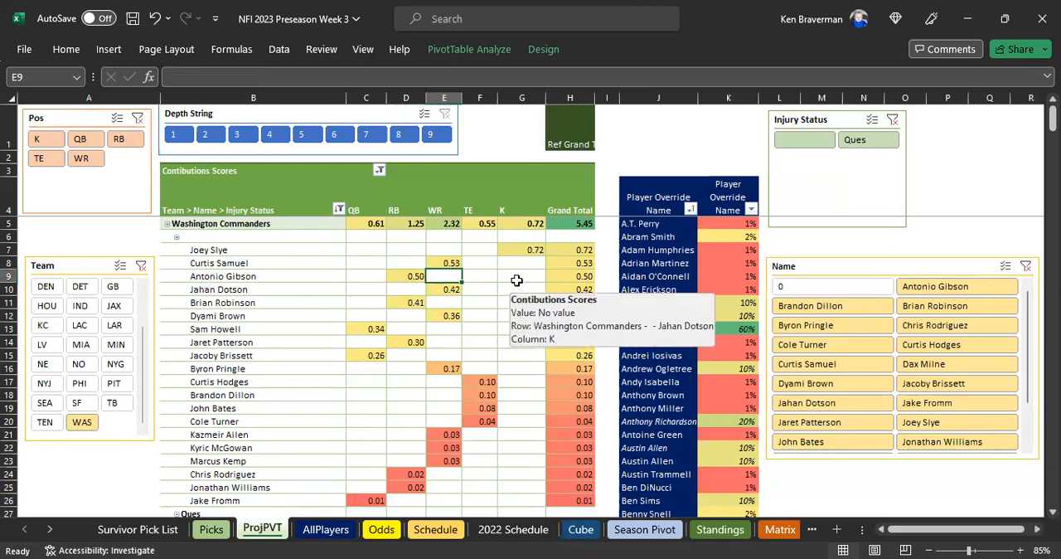
scroll(down, 3)
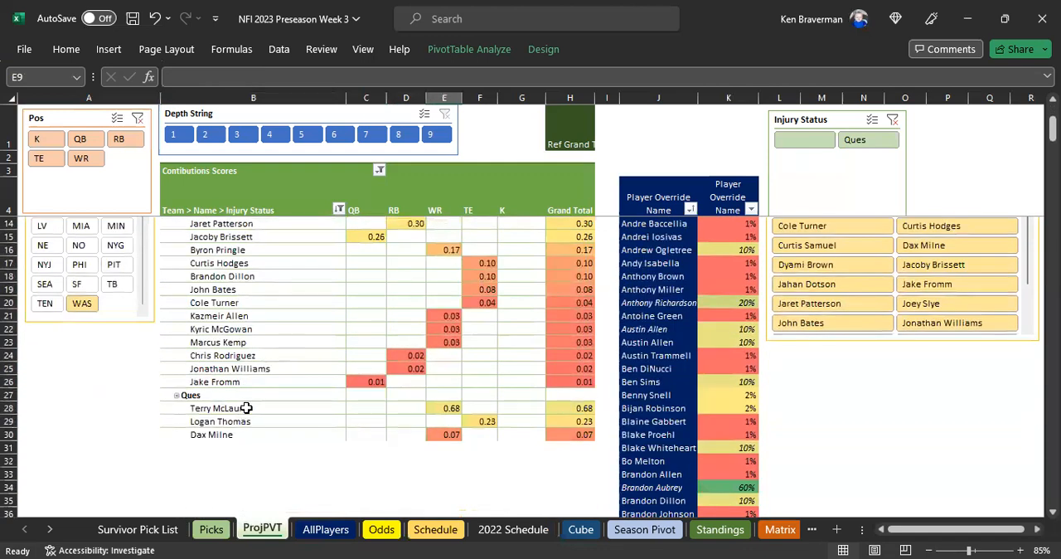
click(252, 408)
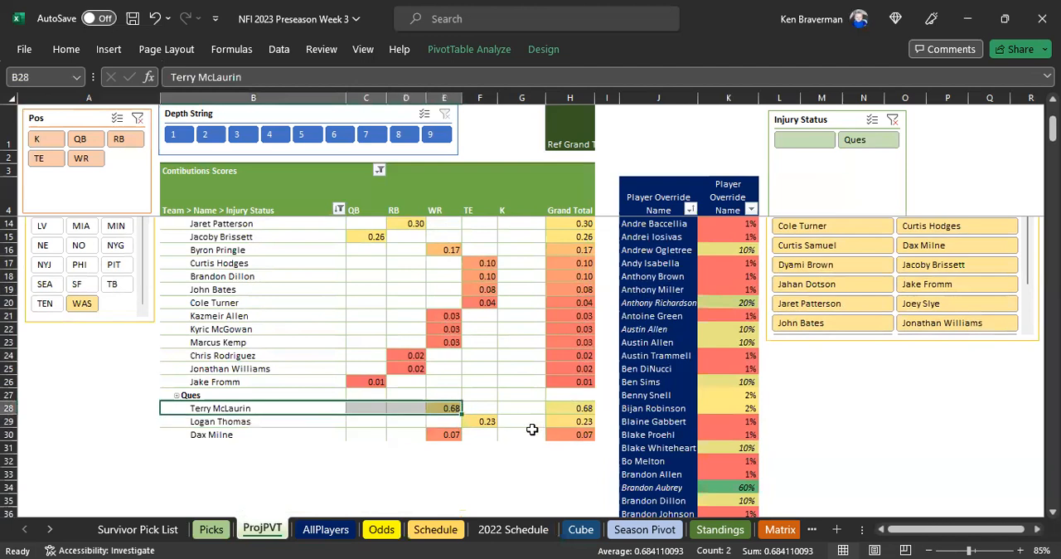
mouse_move(494, 413)
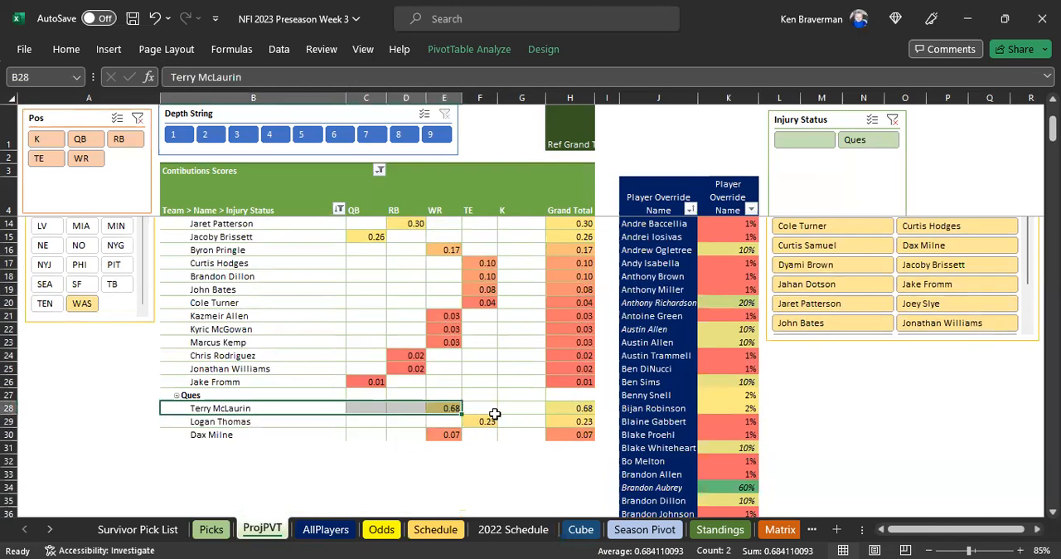
mouse_move(434, 438)
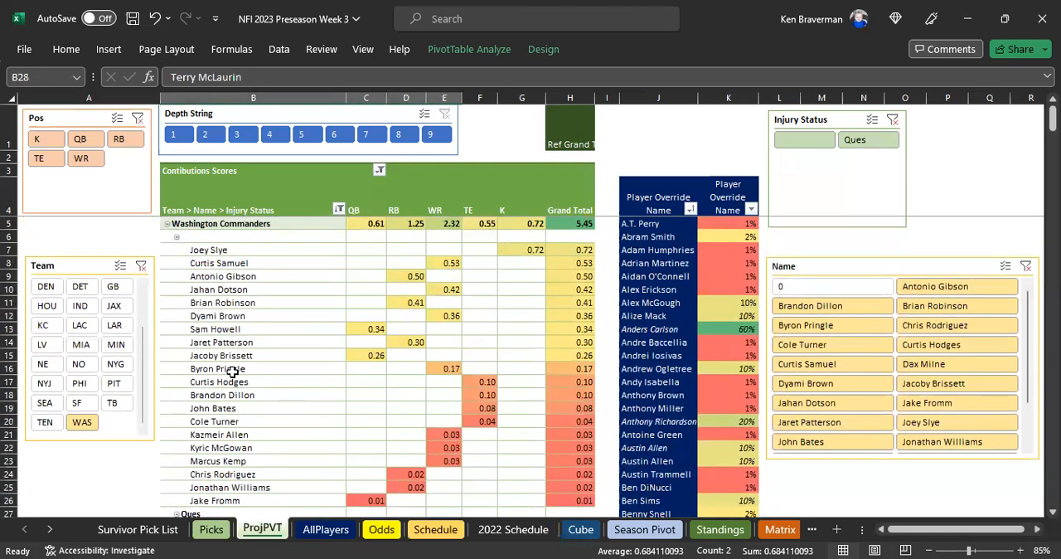
mouse_move(235, 412)
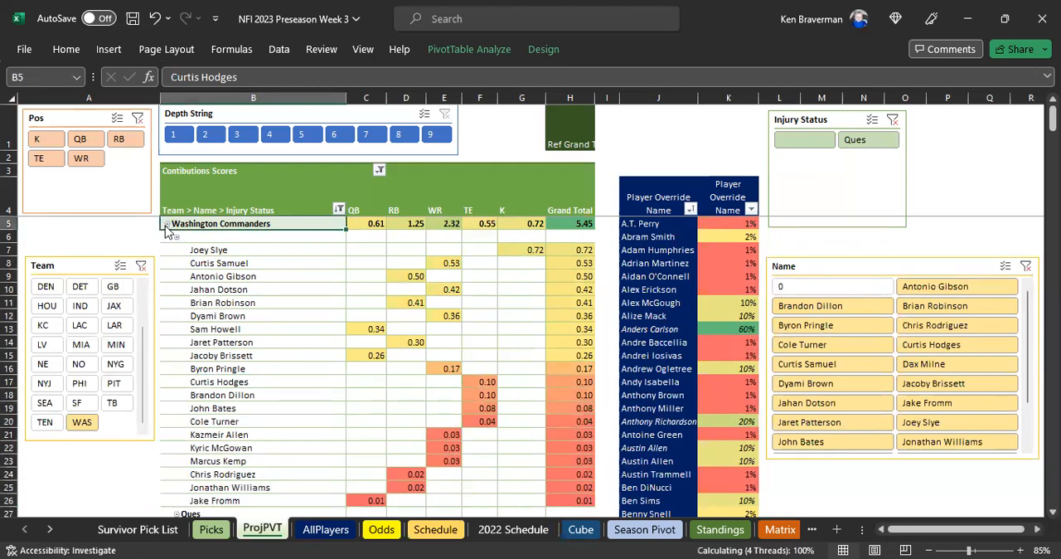
click(166, 224)
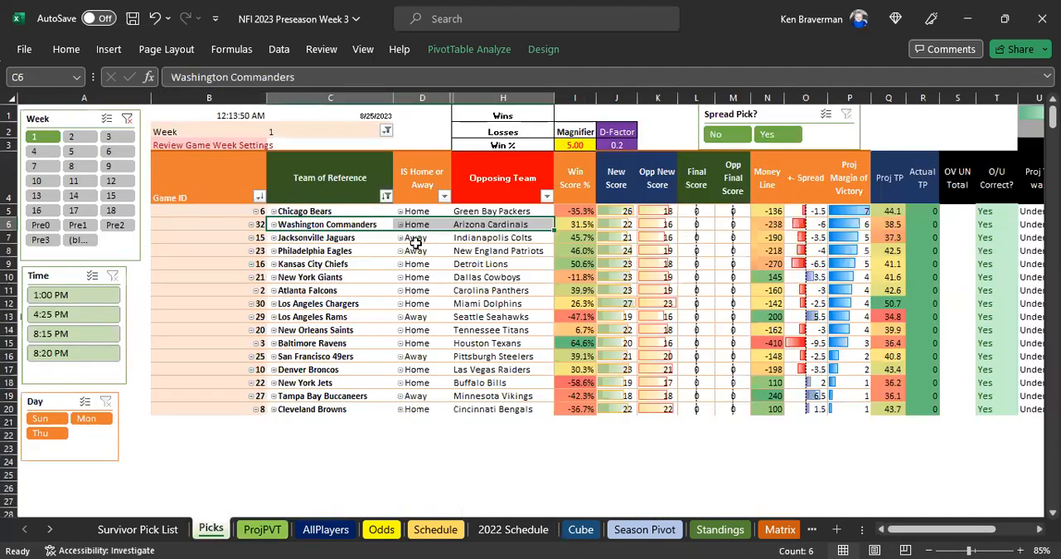
click(330, 239)
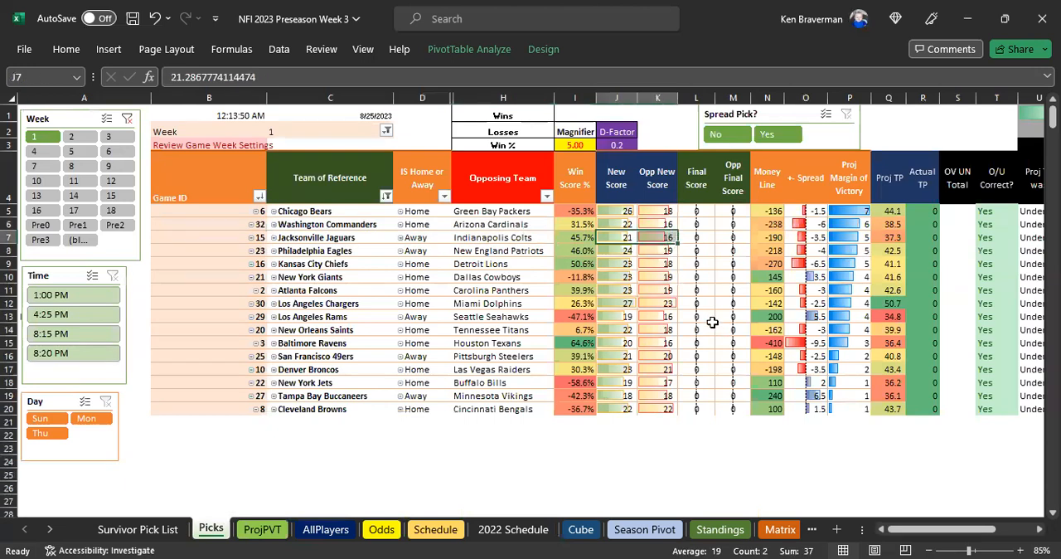
mouse_move(537, 289)
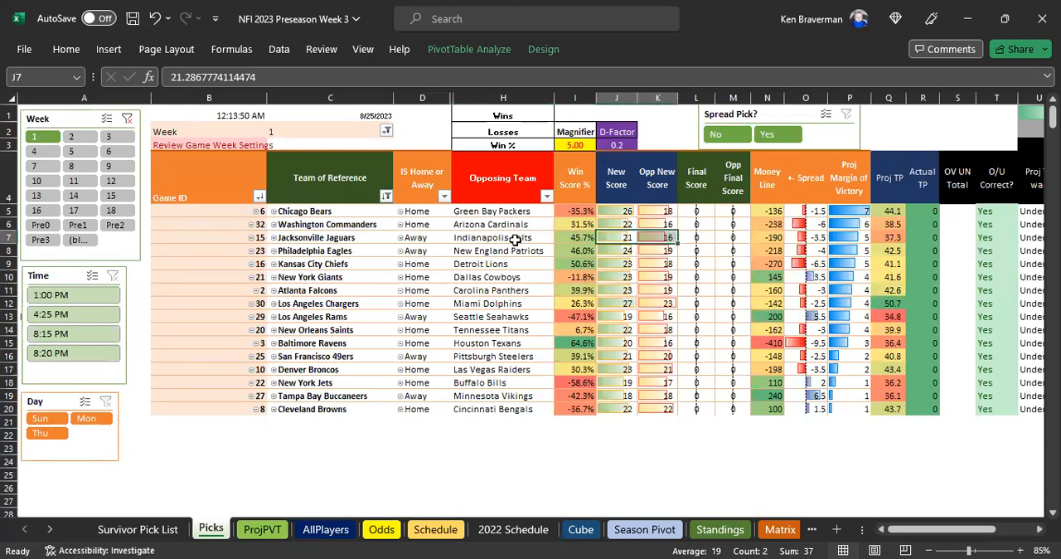
click(491, 237)
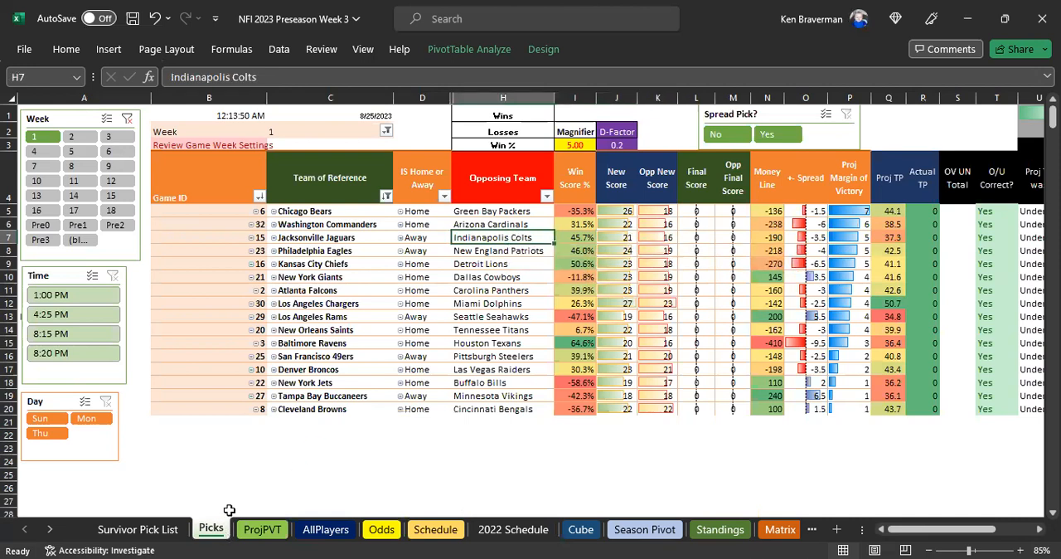
mouse_move(644, 252)
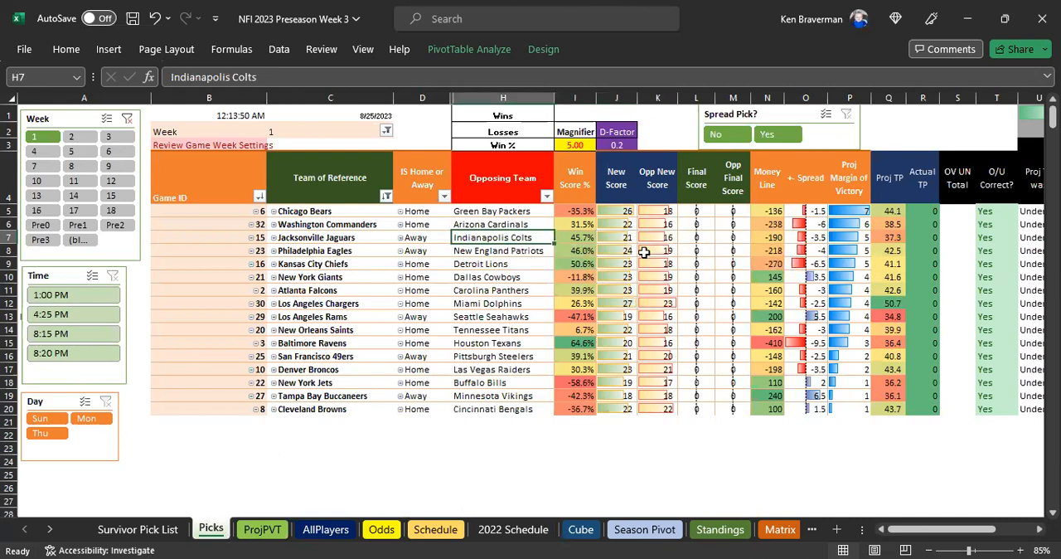
click(501, 250)
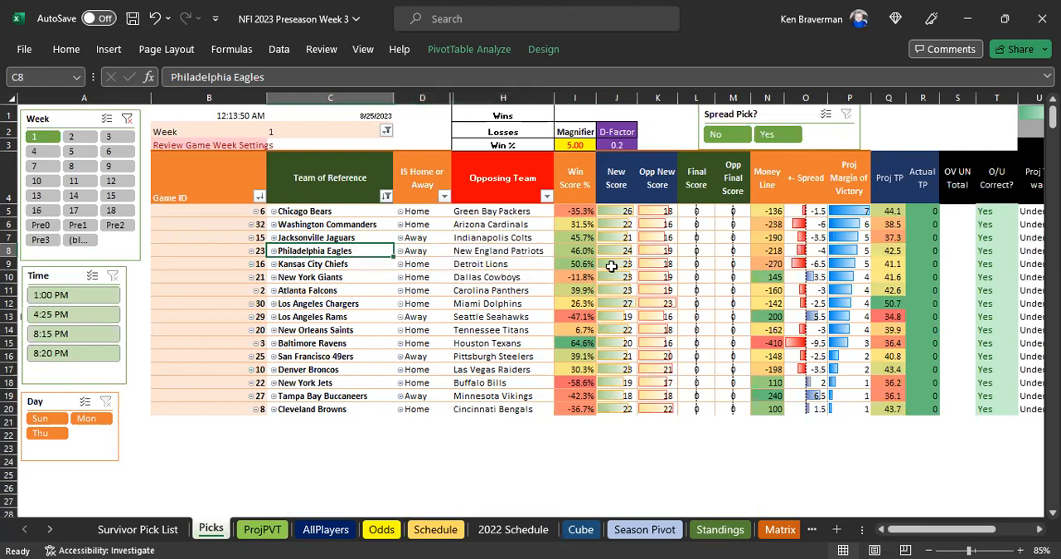
click(766, 251)
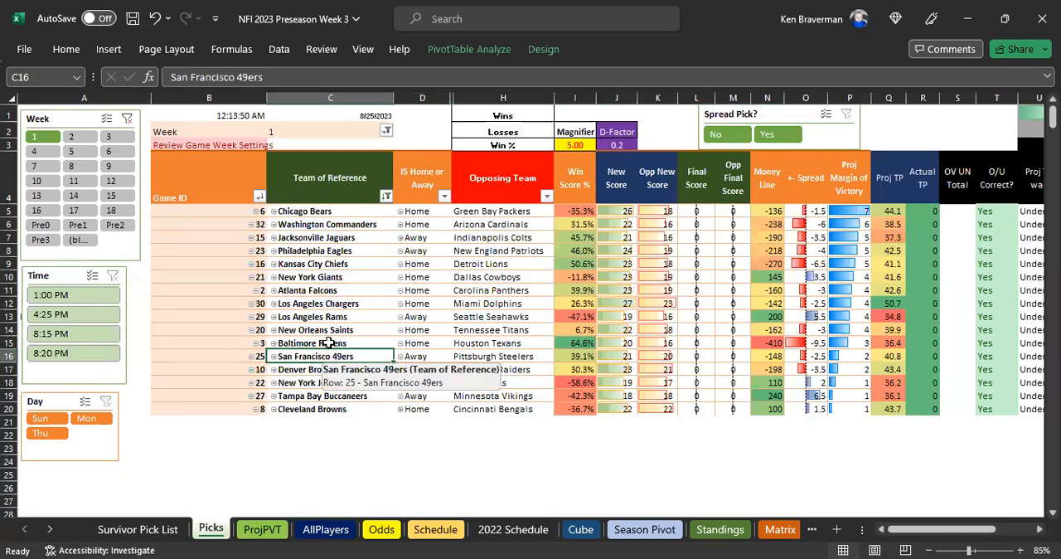
click(328, 342)
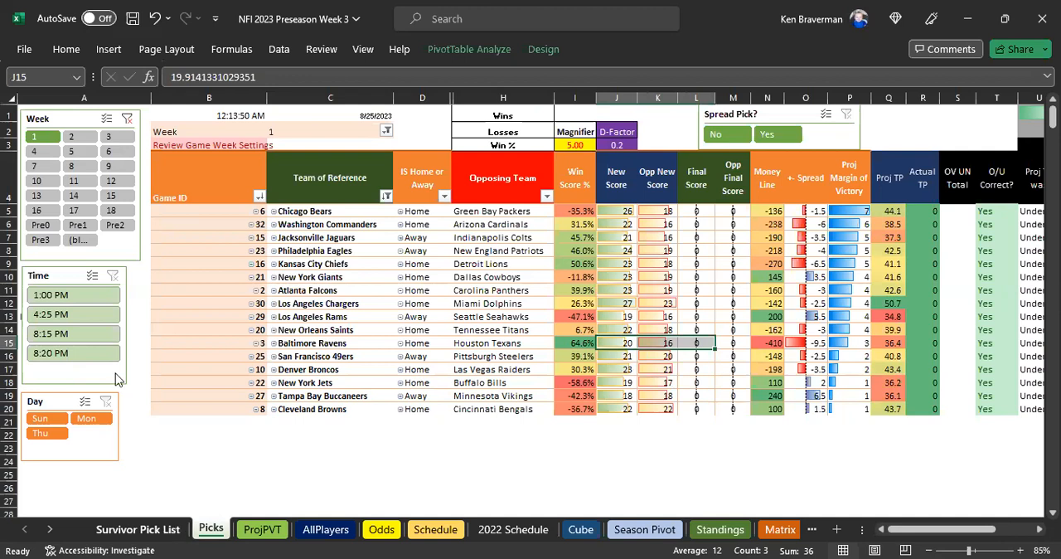
click(262, 529)
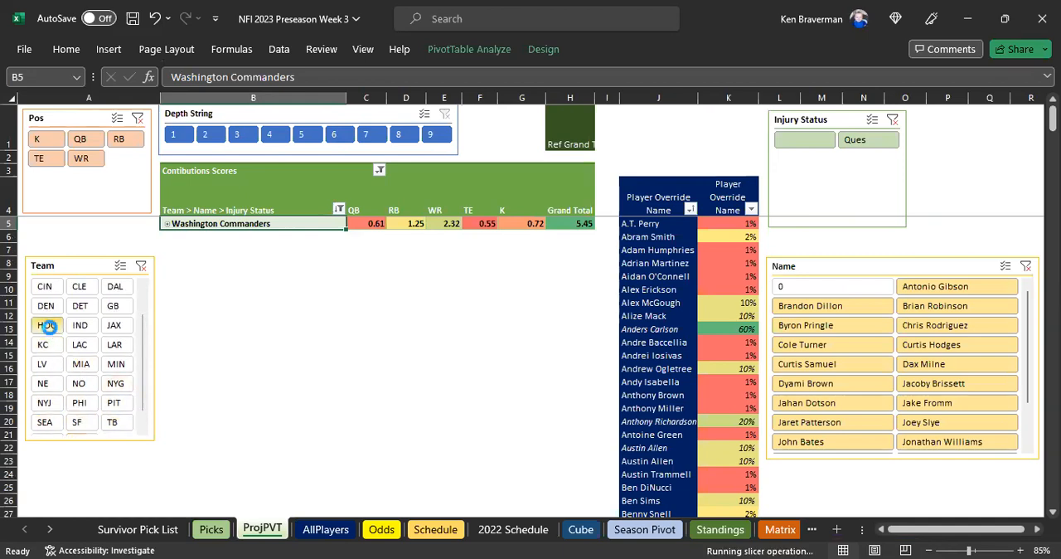
- Filter ProjPVT to the Houston Texans, expand their players and pick out Case Keenum's row
click(46, 325)
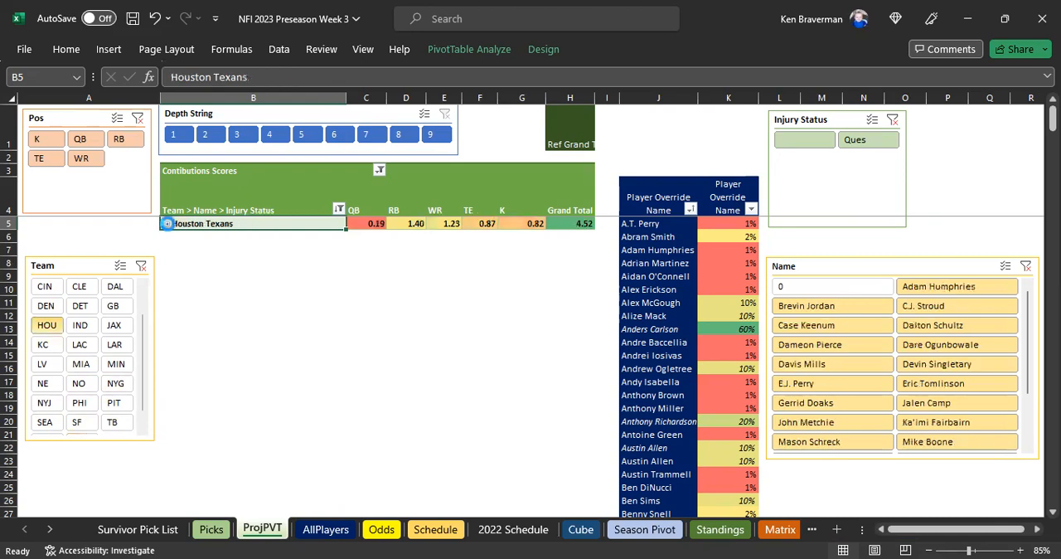
click(166, 222)
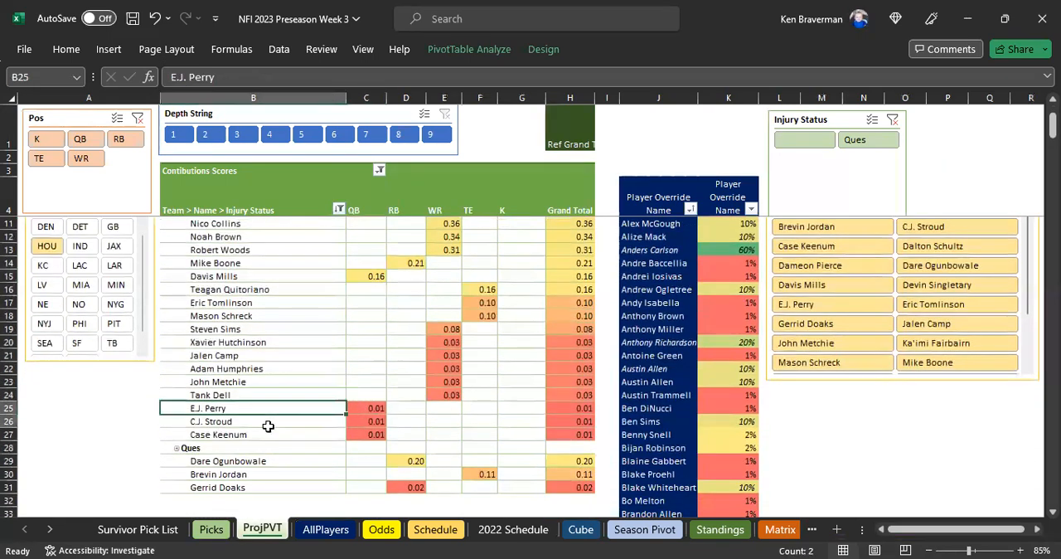
drag(252, 408, 252, 434)
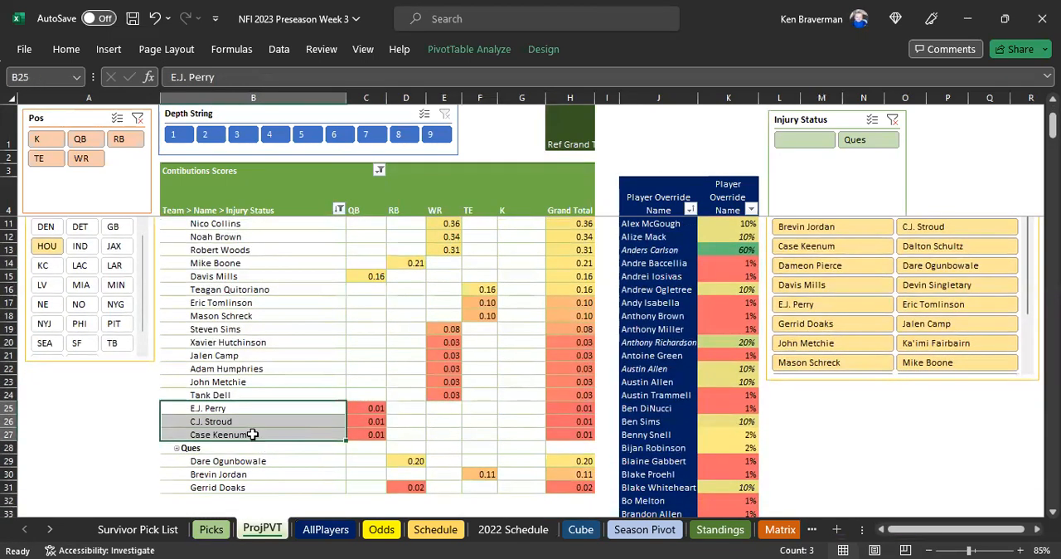
click(219, 435)
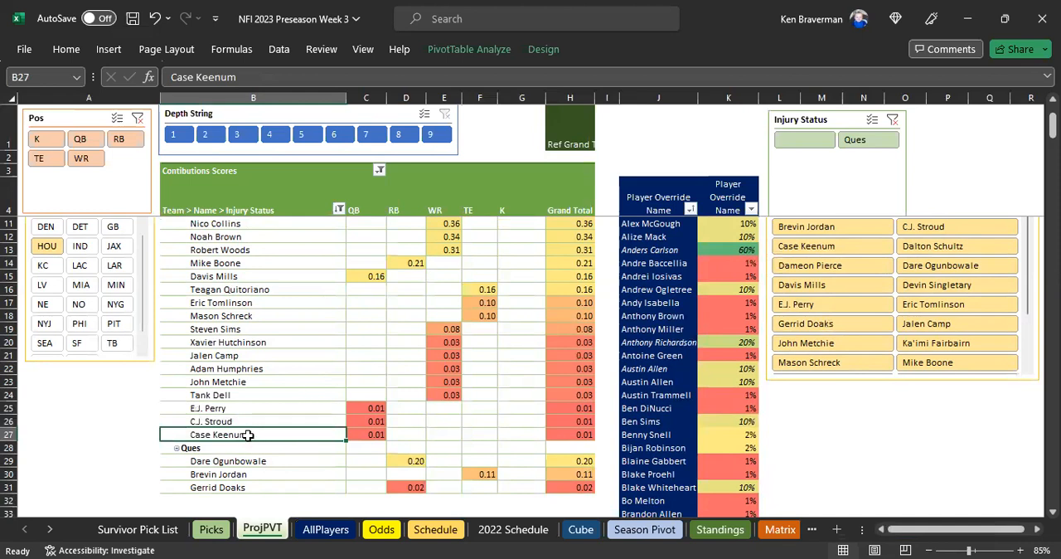
mouse_move(289, 434)
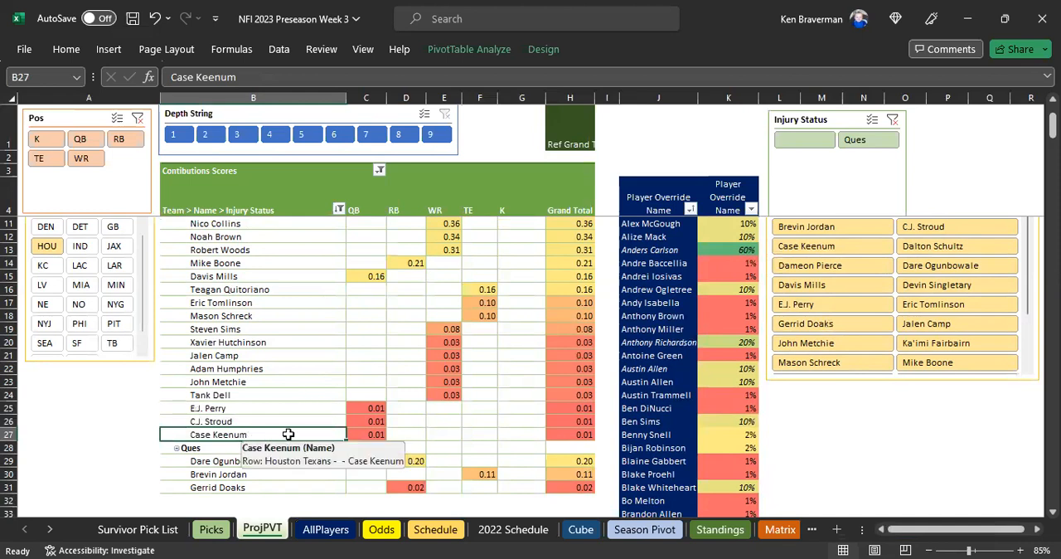
- Find Case Keenum in the Player Override column and edit his percentage so his QB score becomes 0.10
click(658, 96)
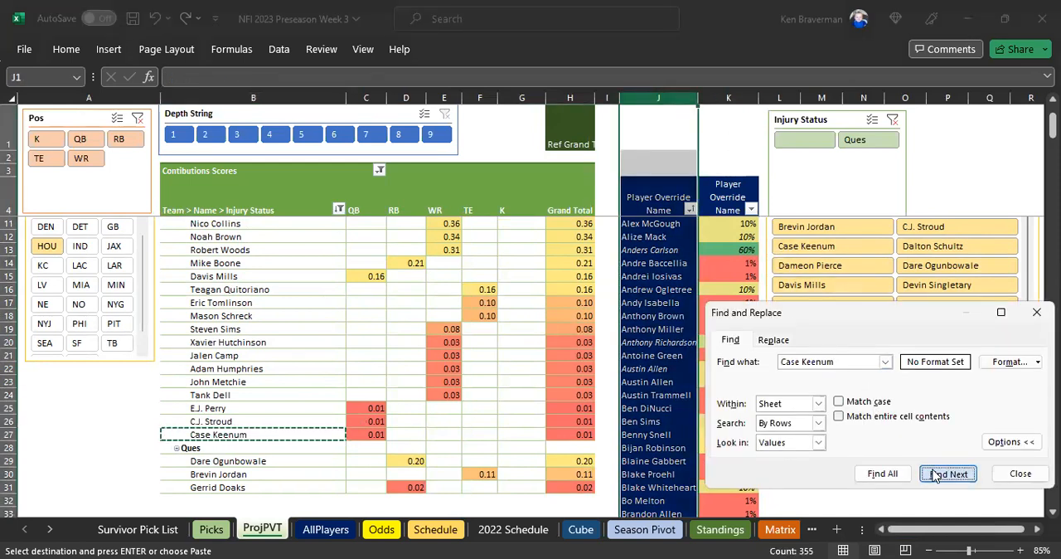
click(949, 475)
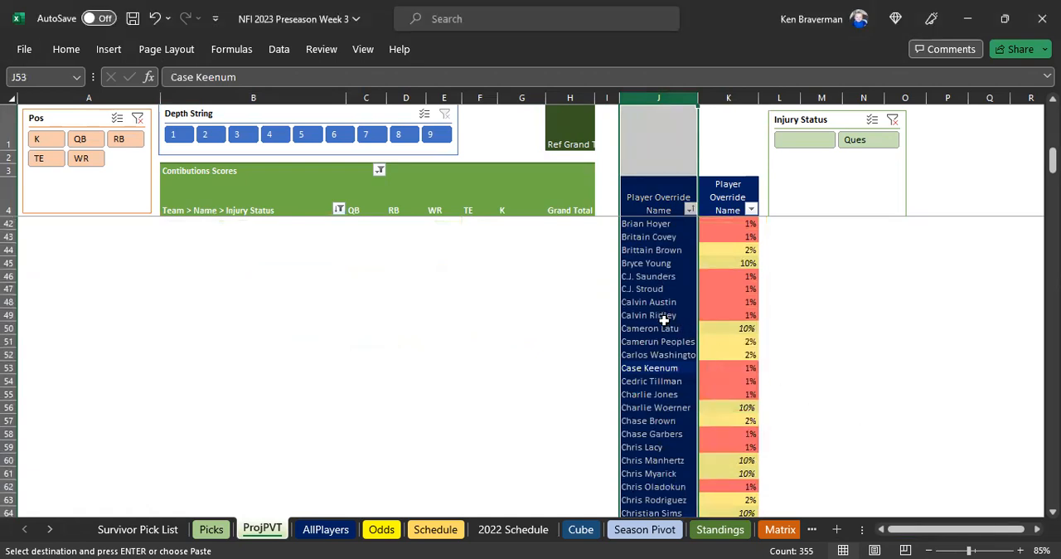
mouse_move(646, 342)
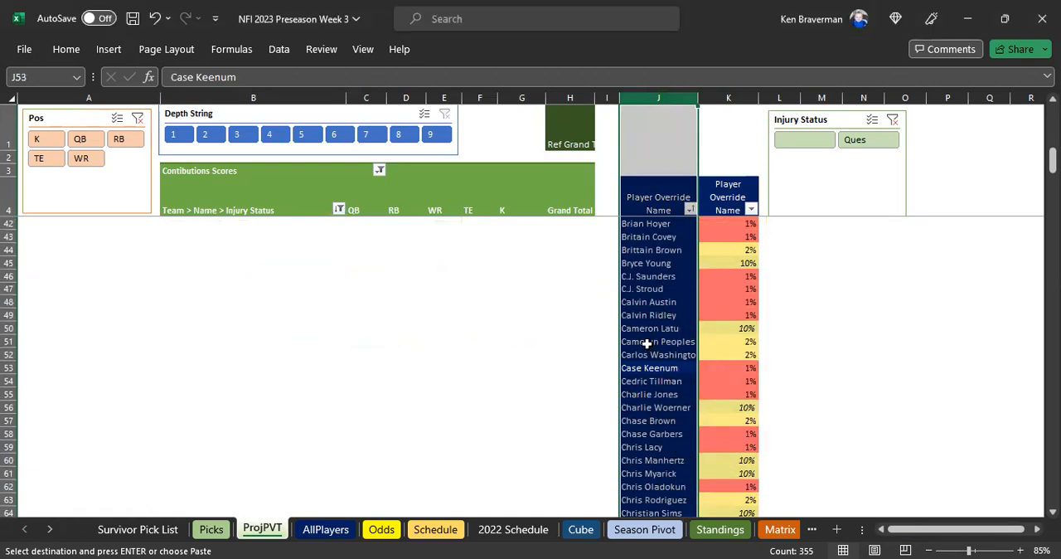
click(648, 315)
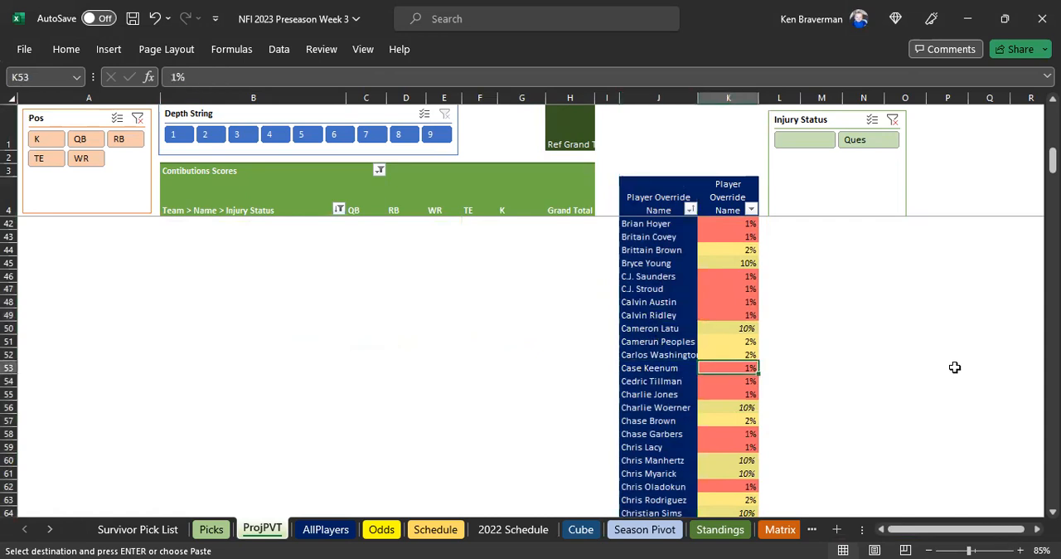
click(252, 300)
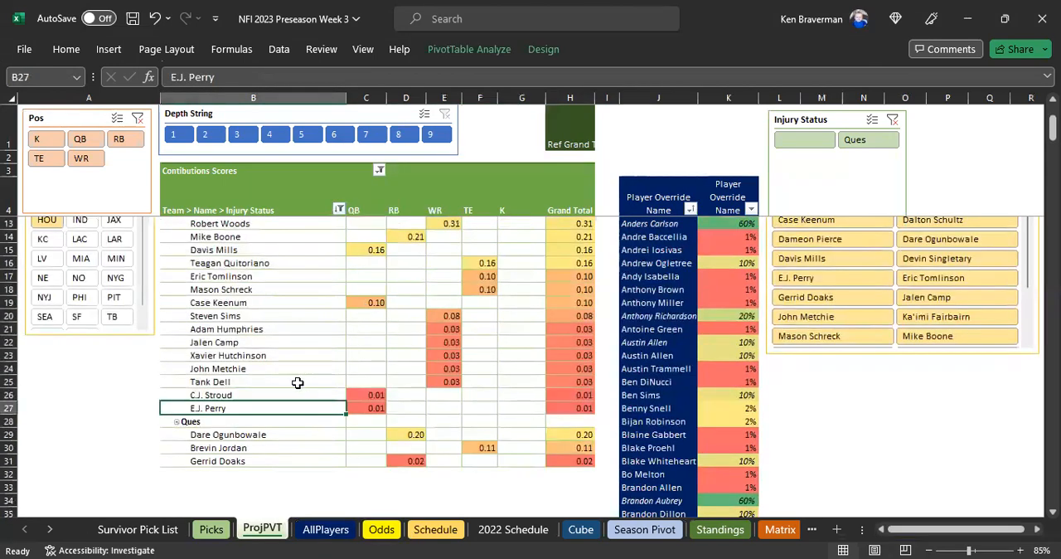
mouse_move(373, 326)
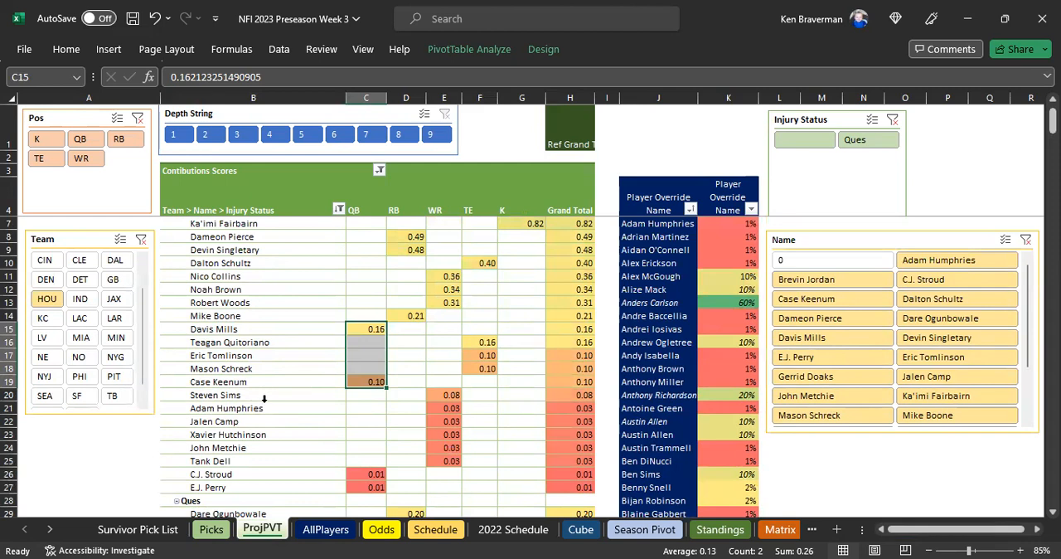
- Review Texans contributions: several players, Ka'imi Fairbairn's kicker 0.82 and the top wide receiver values
drag(226, 408, 226, 460)
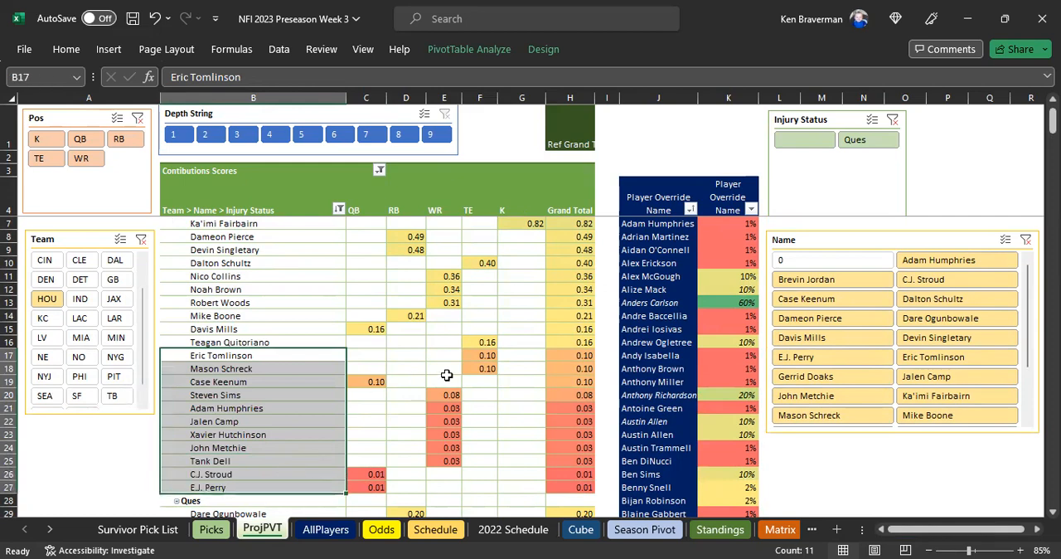
mouse_move(408, 322)
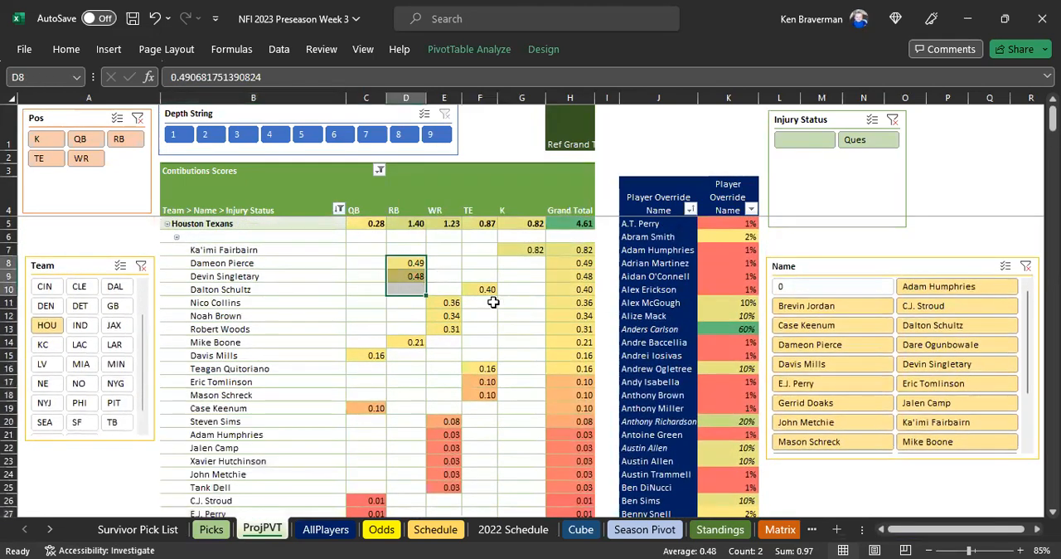
mouse_move(557, 253)
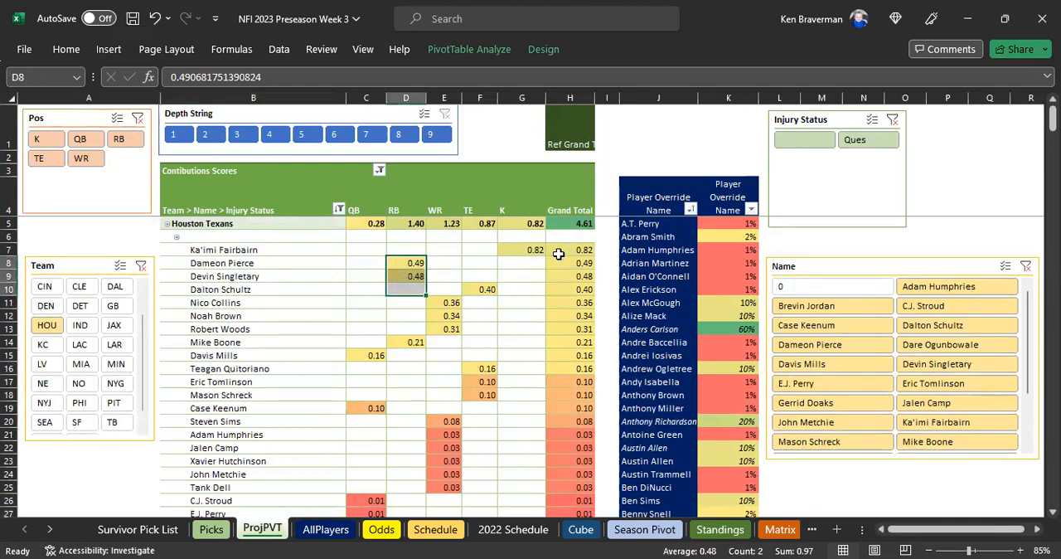
click(520, 249)
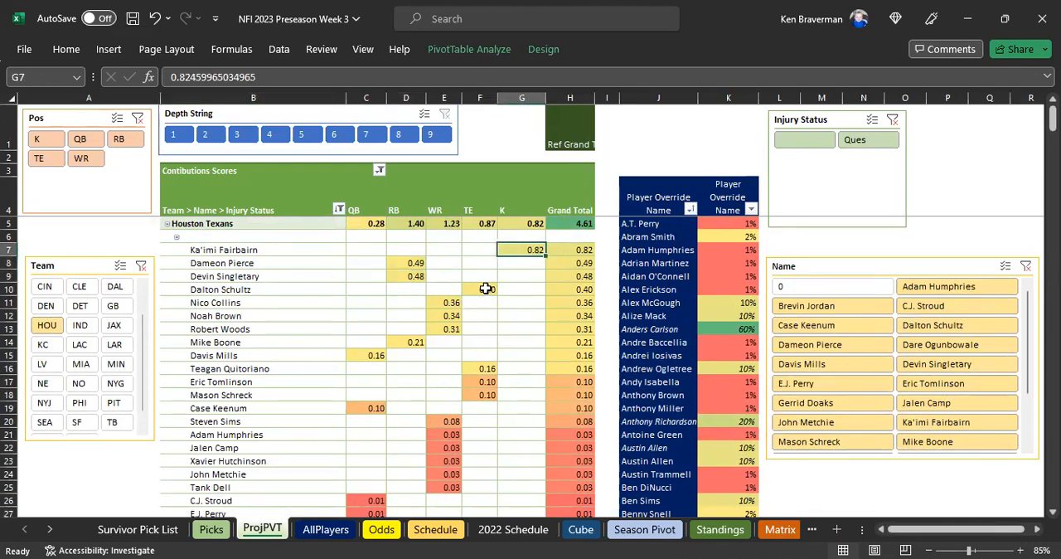
click(479, 289)
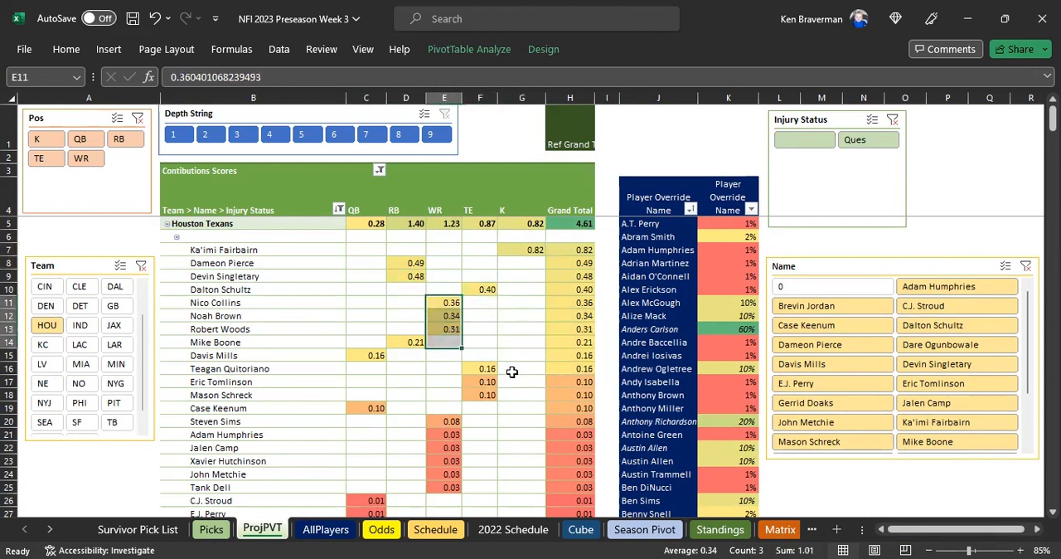
mouse_move(447, 378)
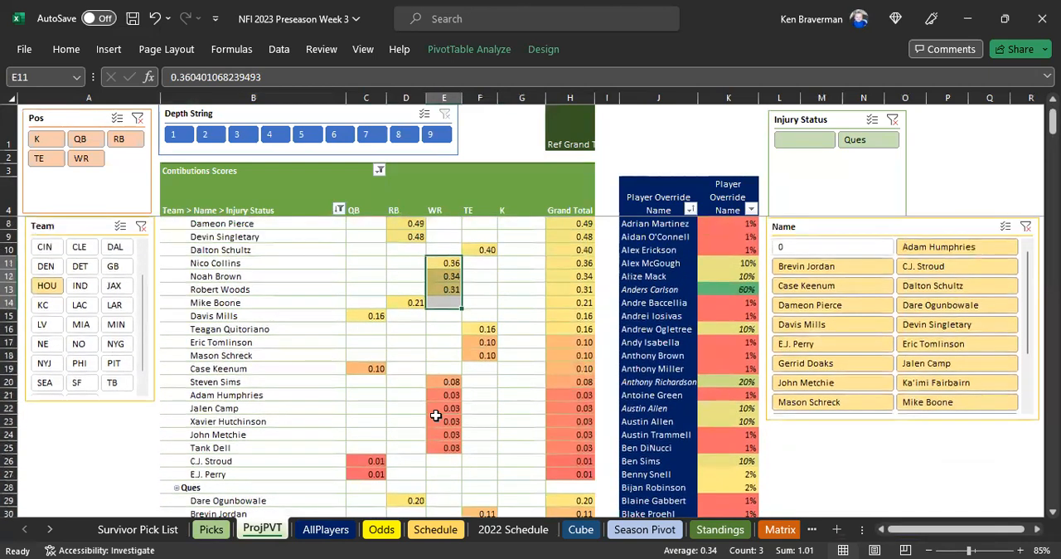
mouse_move(262, 363)
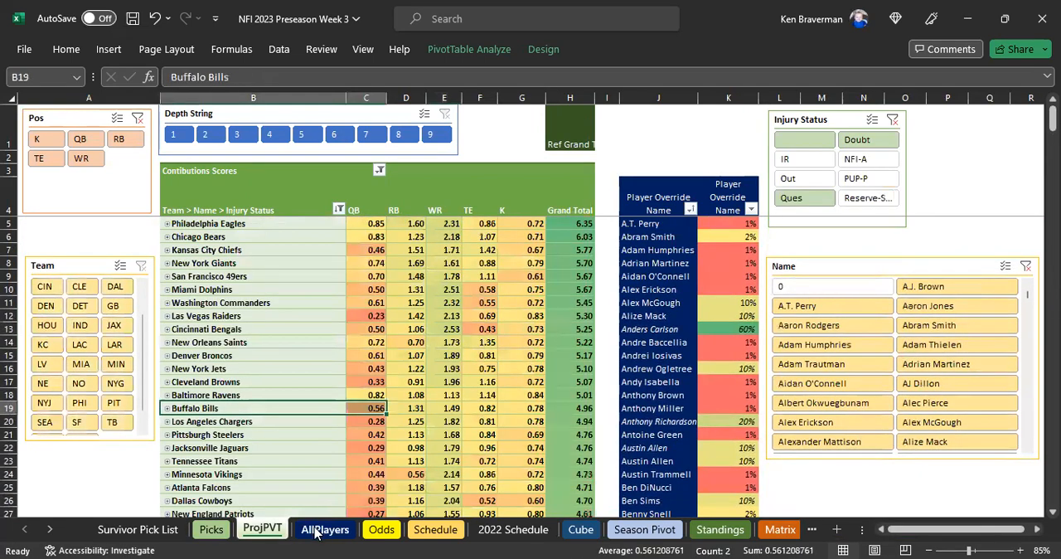
- On Picks, review the Ravens–Texans row's team, opponent and money line, then return to ProjPVT
click(210, 529)
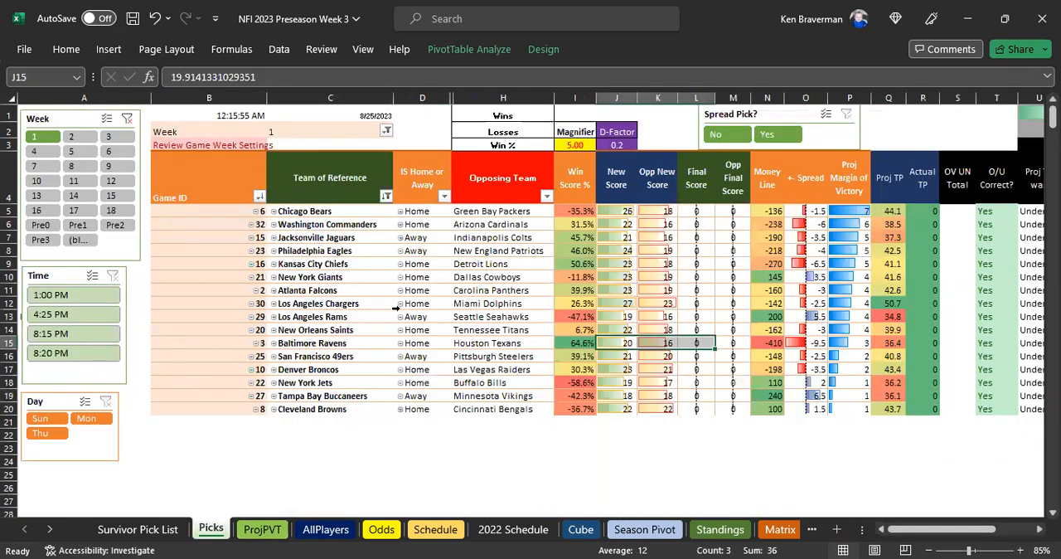
mouse_move(421, 280)
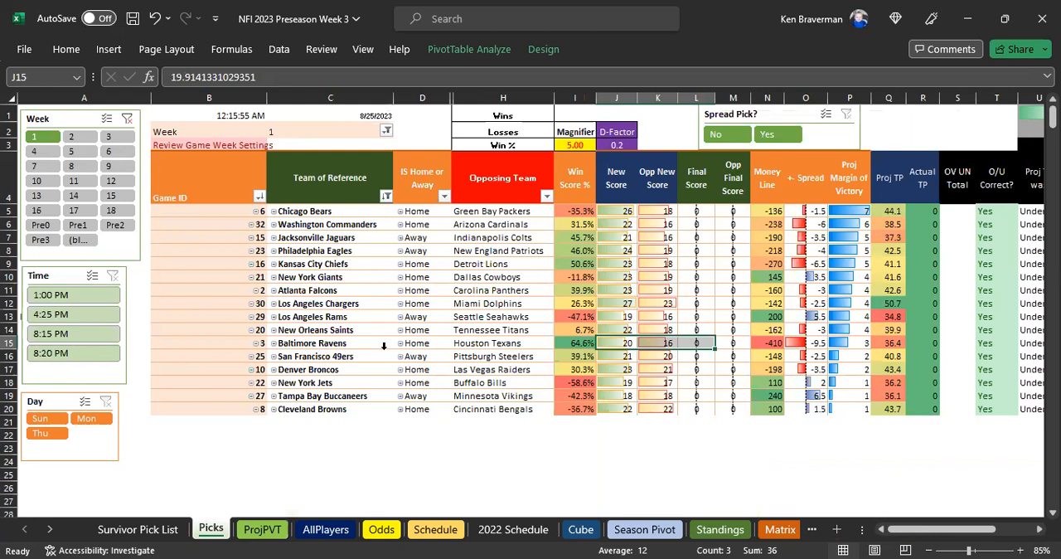
click(330, 342)
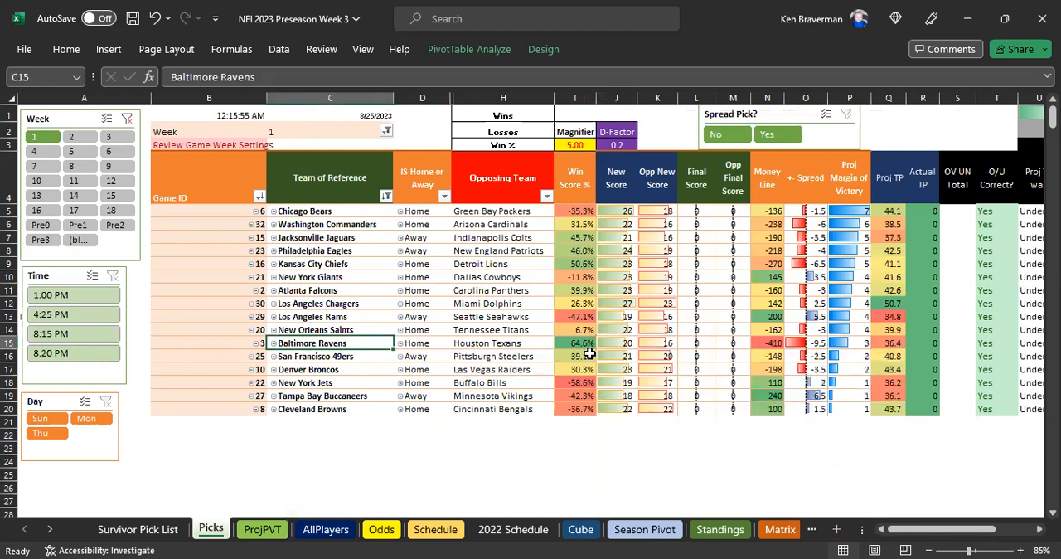
click(486, 342)
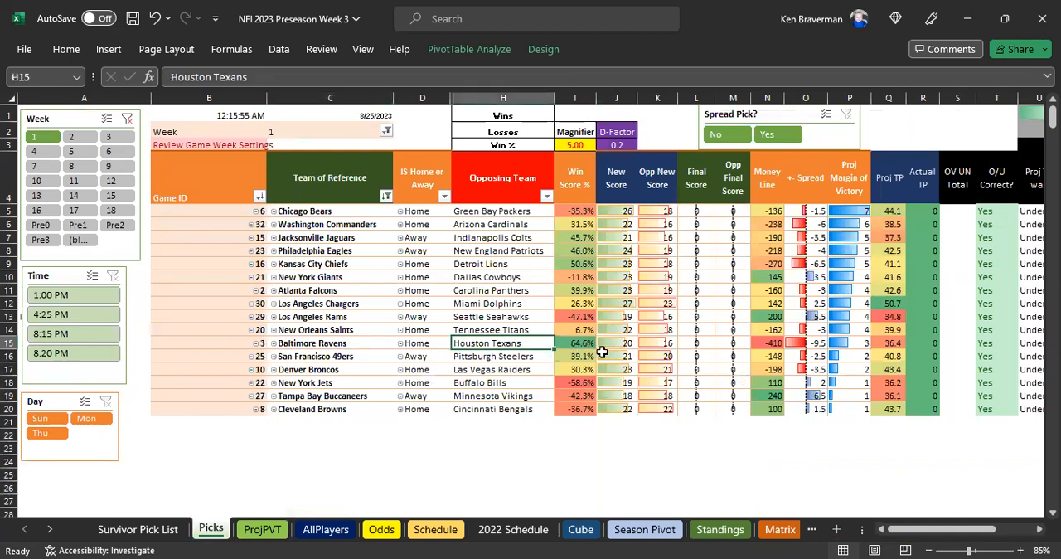
click(766, 342)
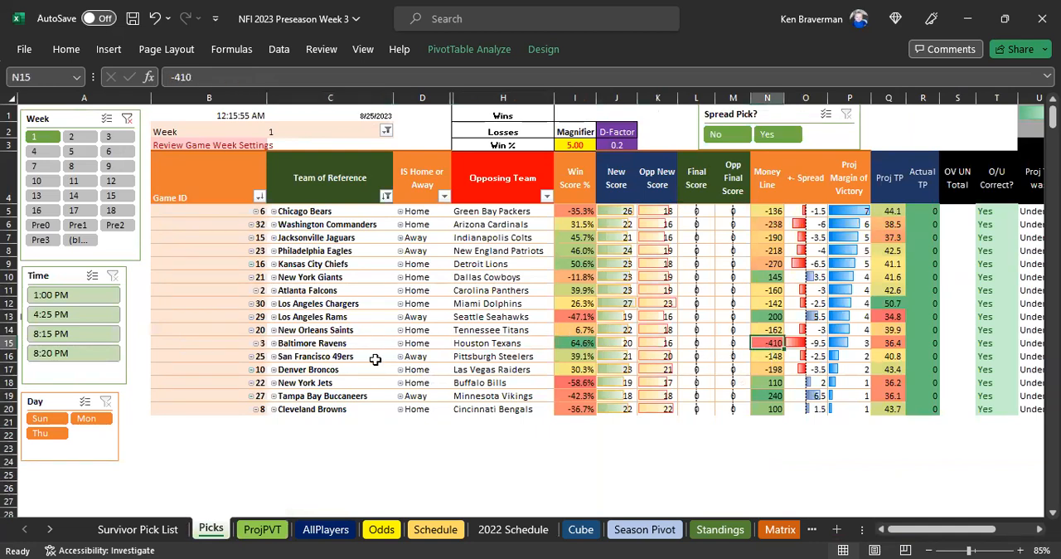
mouse_move(340, 342)
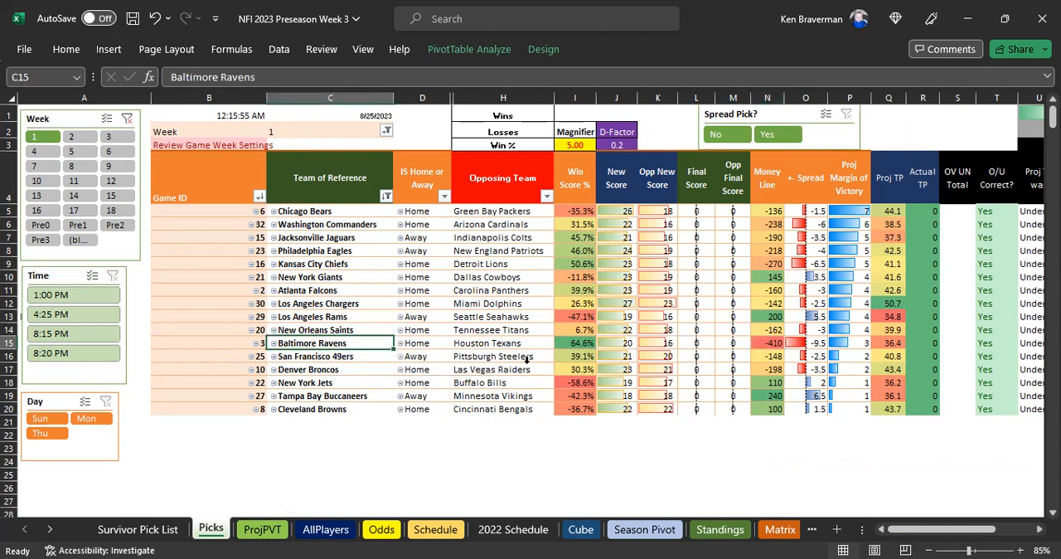
mouse_move(530, 302)
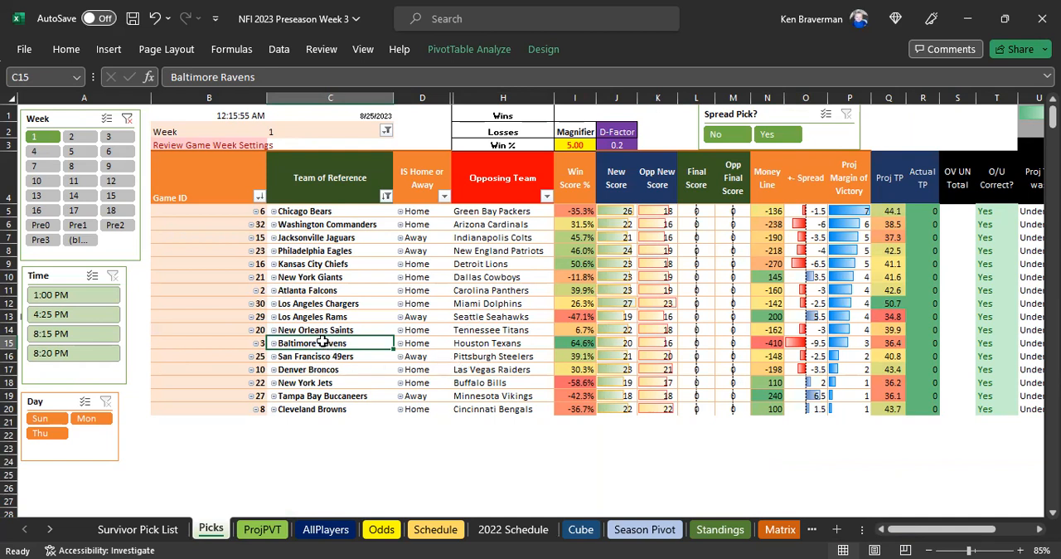
click(503, 342)
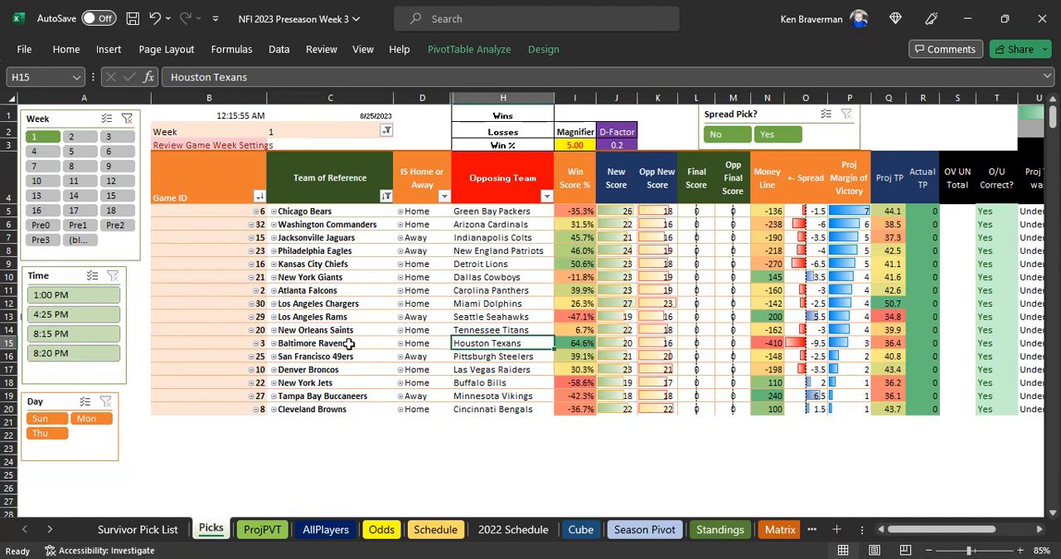
mouse_move(338, 328)
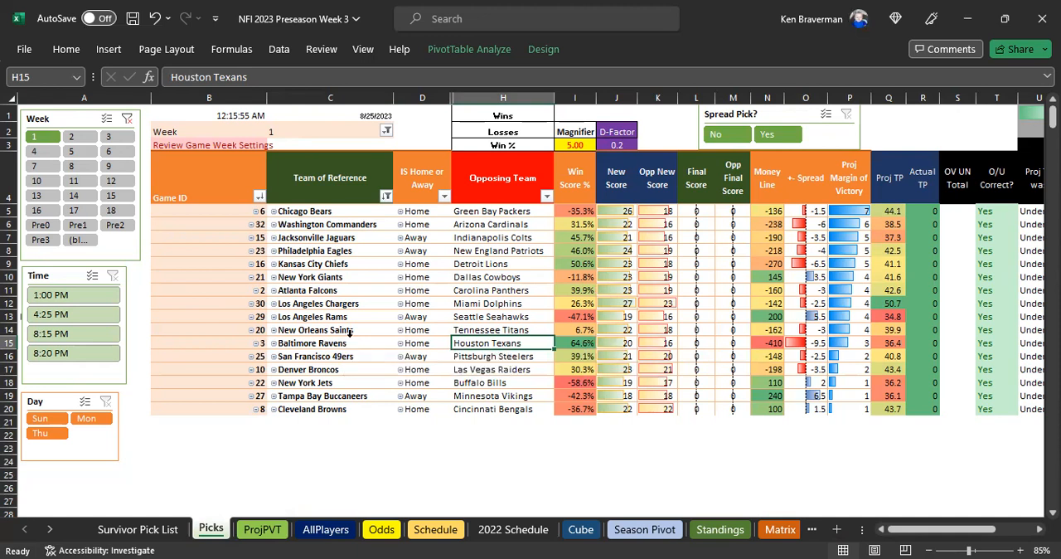
mouse_move(415, 192)
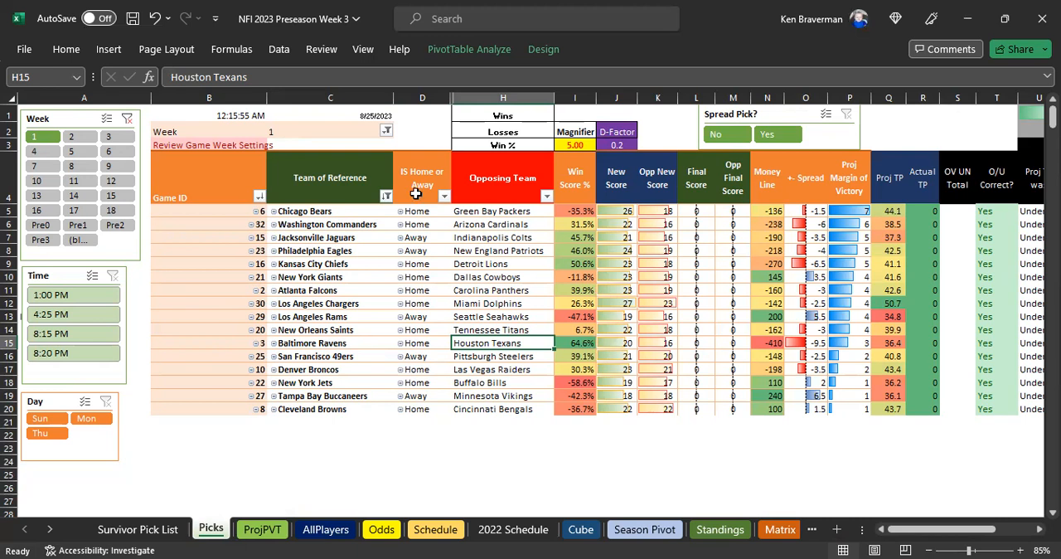
mouse_move(245, 508)
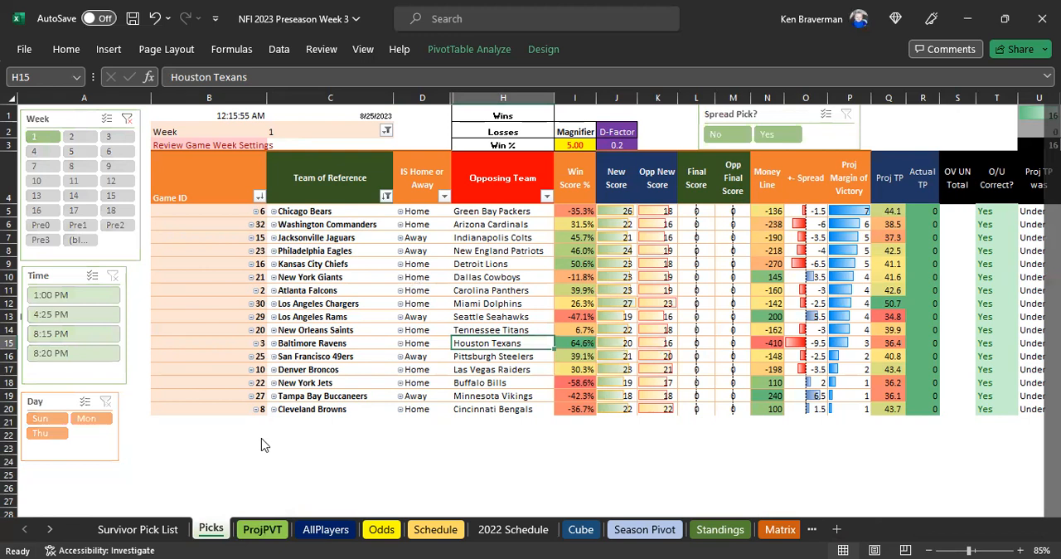
click(262, 529)
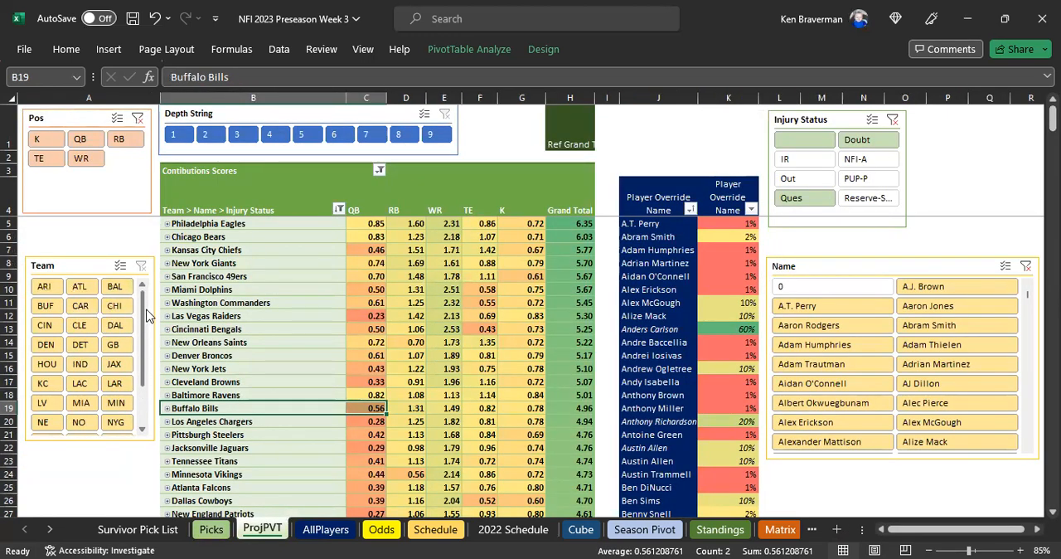
- Filter ProjPVT to the Ravens, review their player scores, clear the Team slicer and go to Picks
click(116, 285)
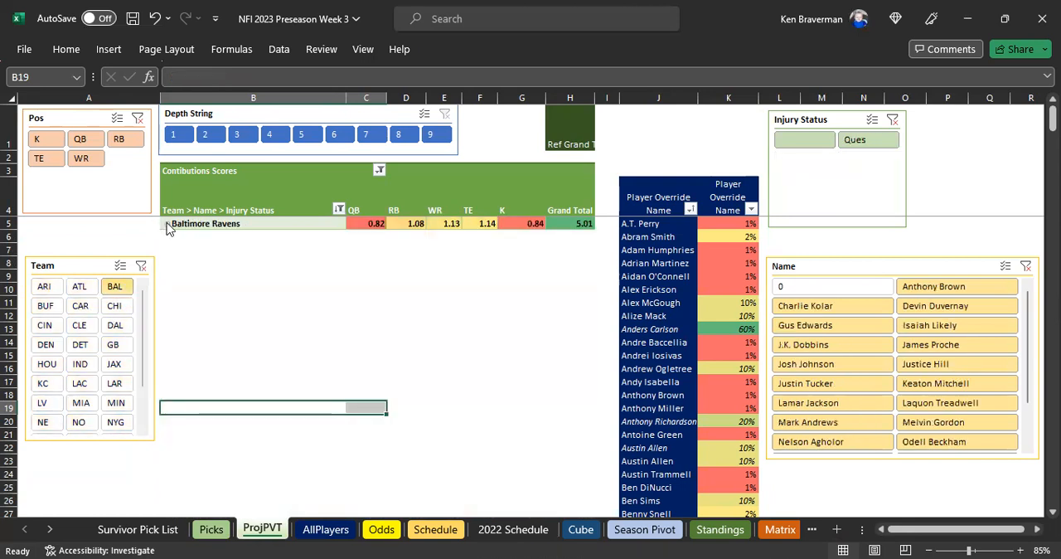
click(169, 222)
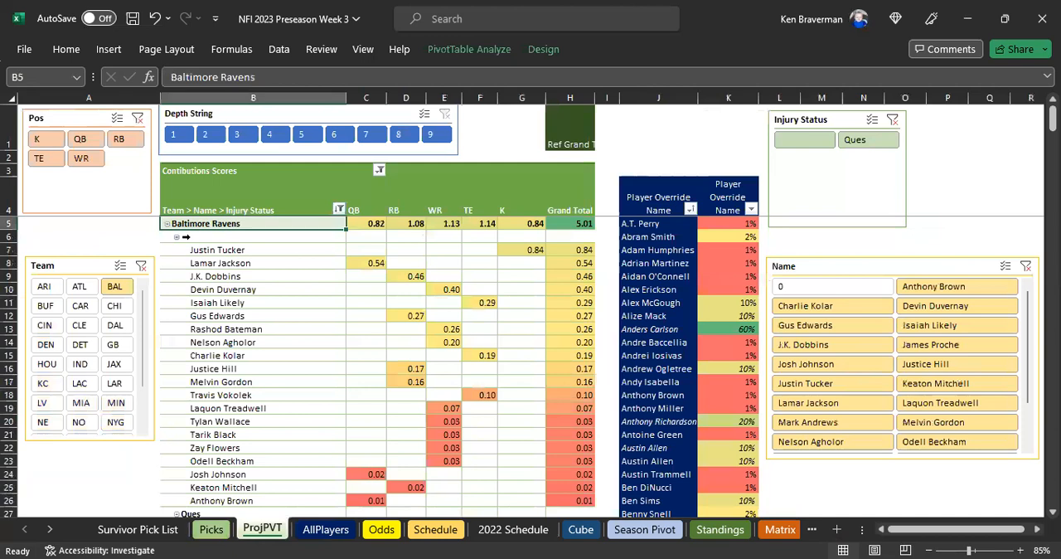
drag(365, 249, 523, 381)
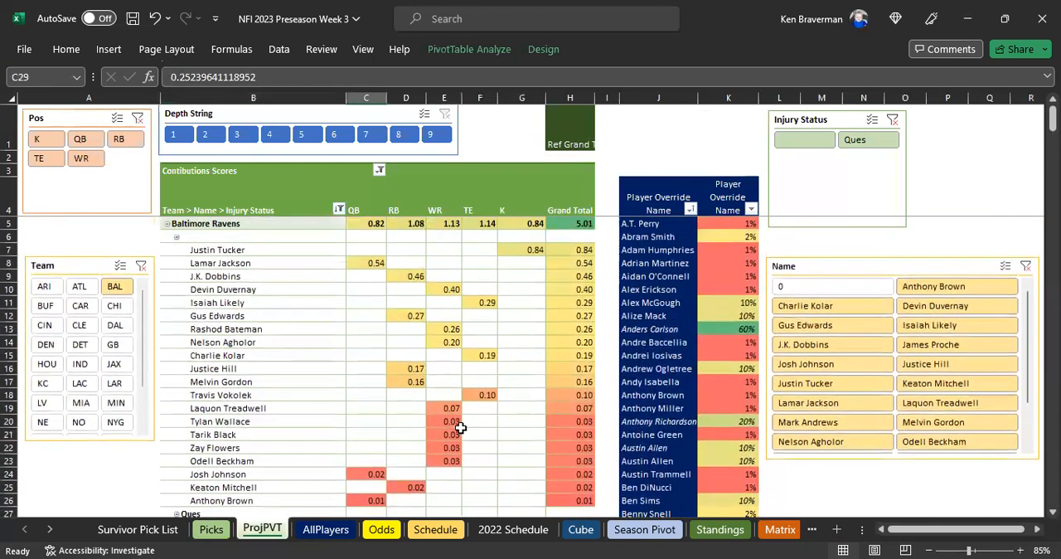
click(176, 235)
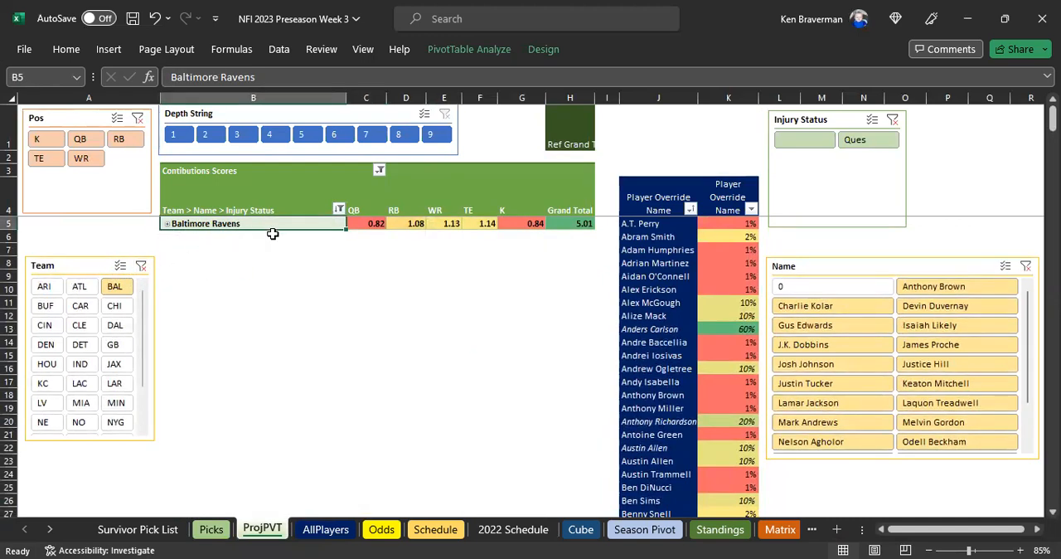
mouse_move(139, 266)
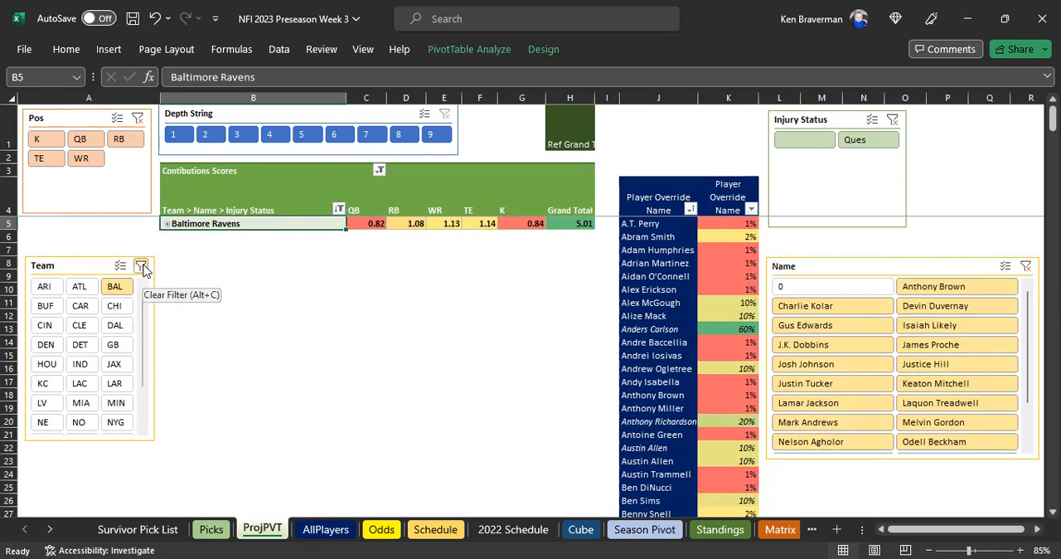
click(141, 265)
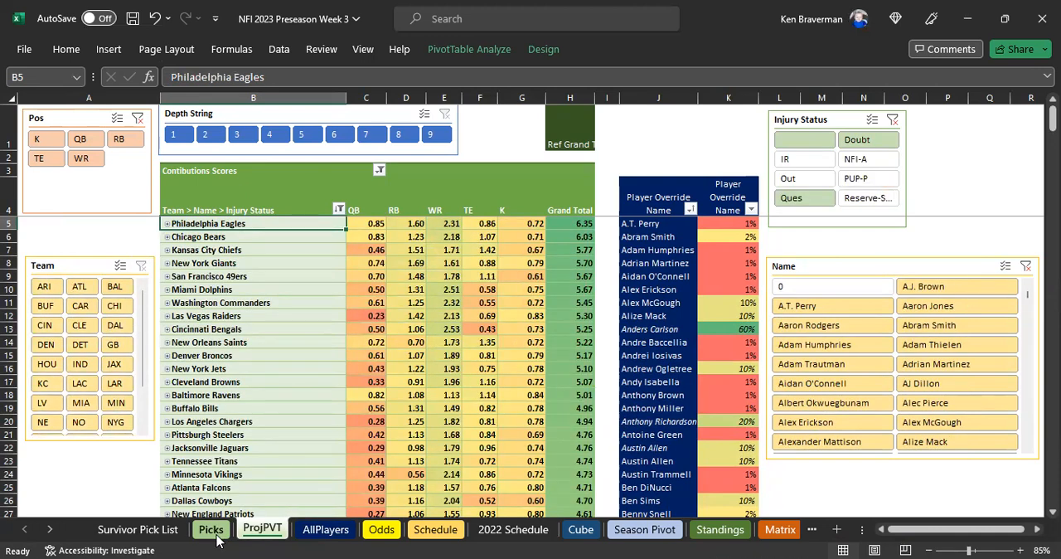
click(211, 528)
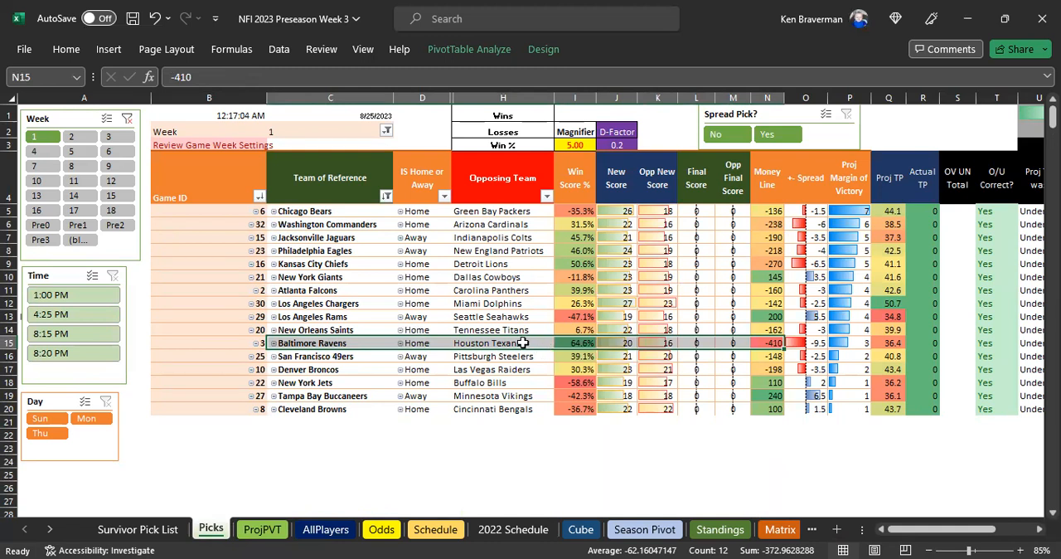
click(504, 342)
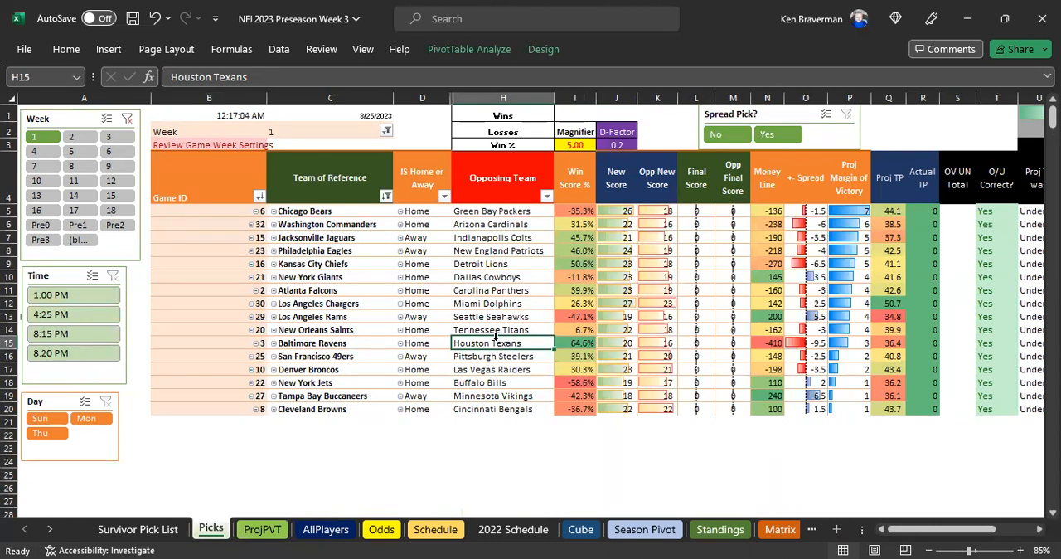
mouse_move(582, 356)
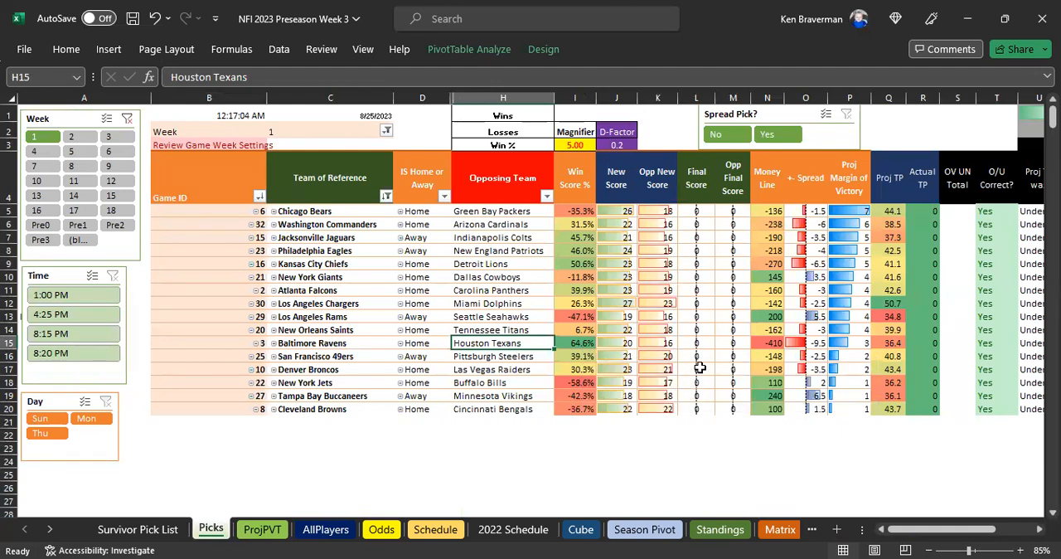
click(330, 342)
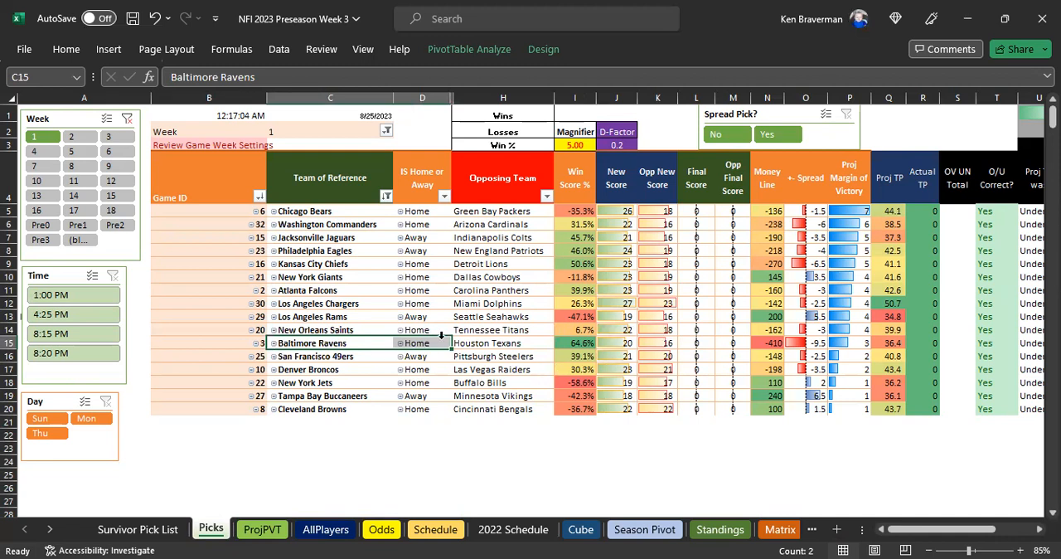
mouse_move(343, 228)
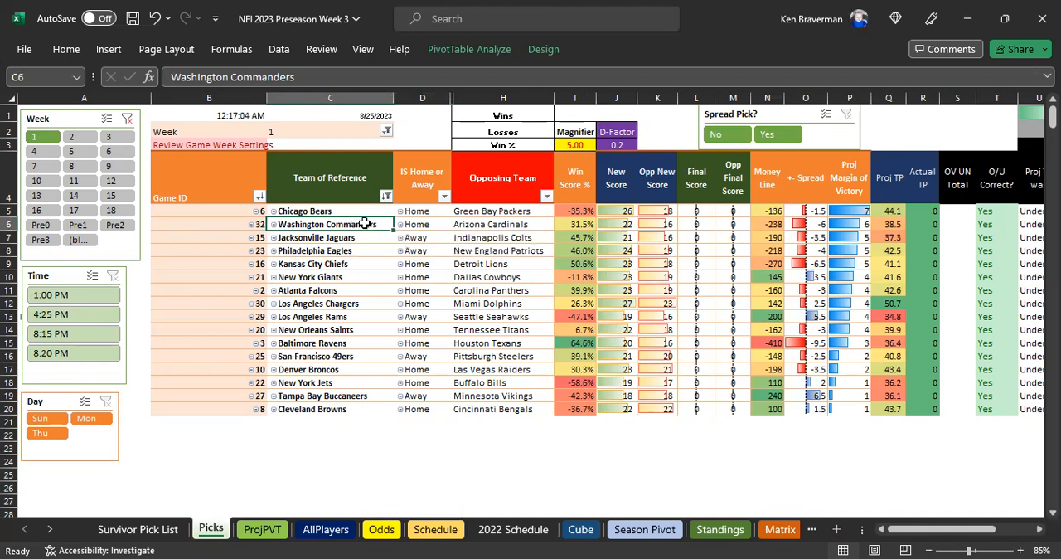
click(421, 224)
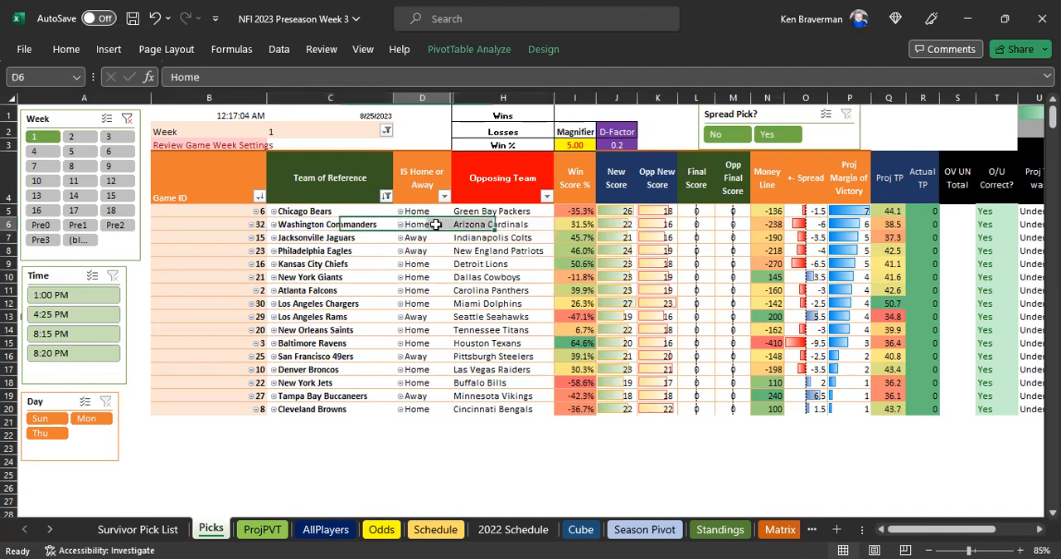
click(315, 238)
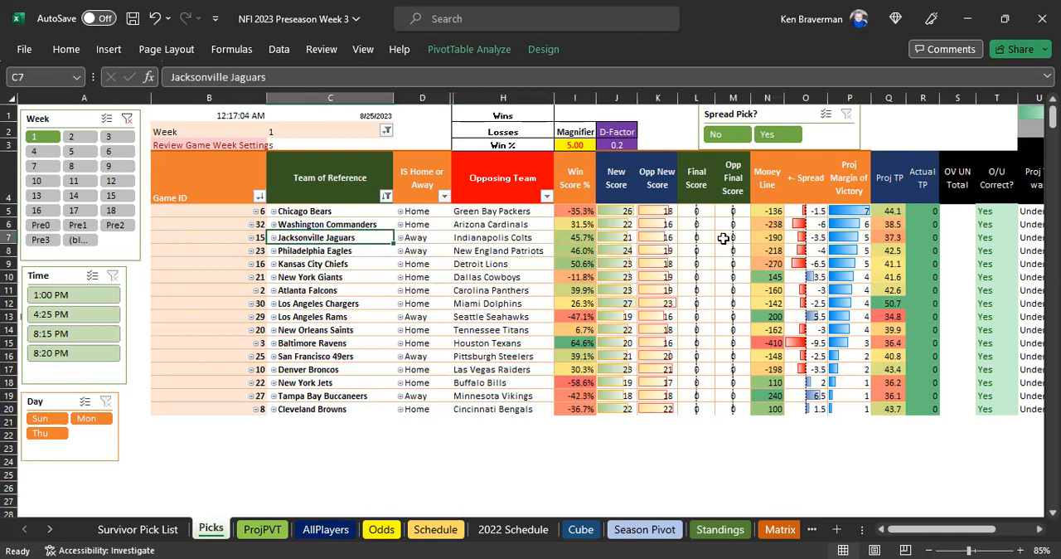
click(766, 237)
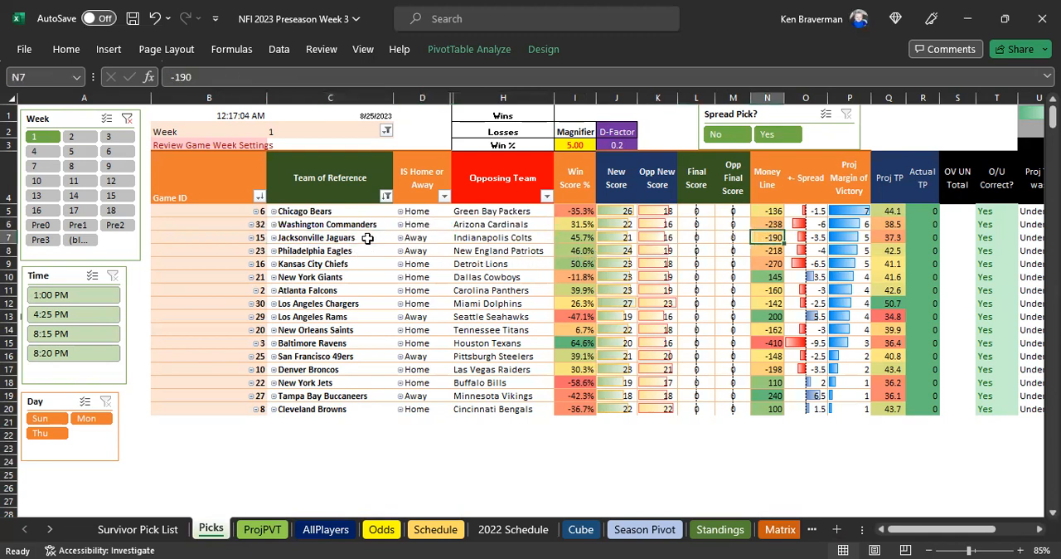
click(500, 237)
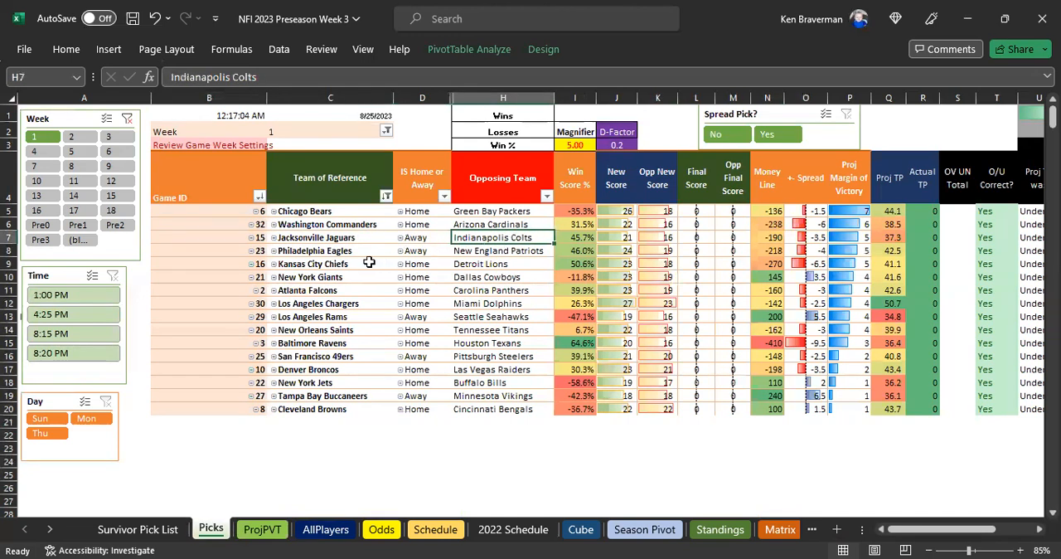
click(315, 238)
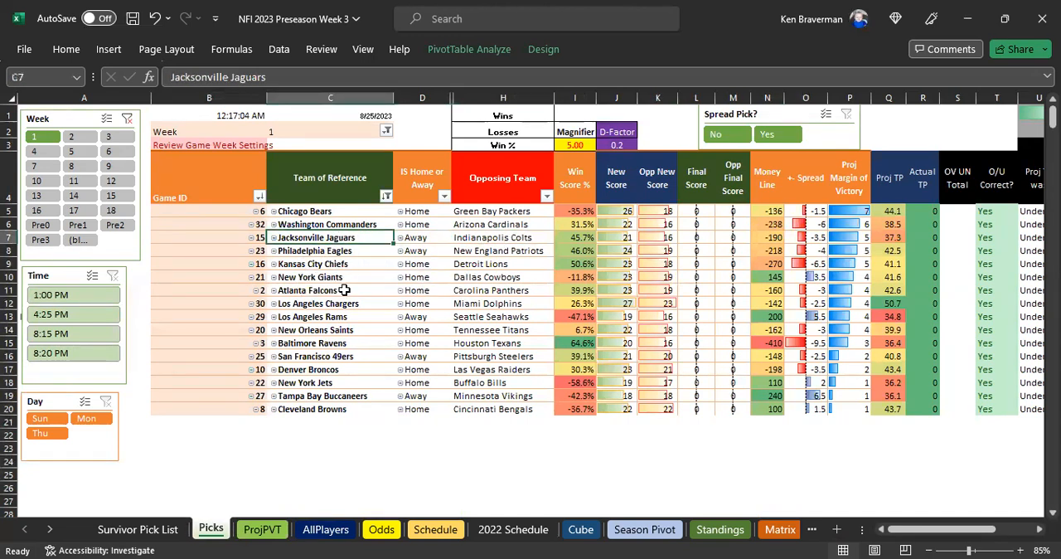
click(330, 251)
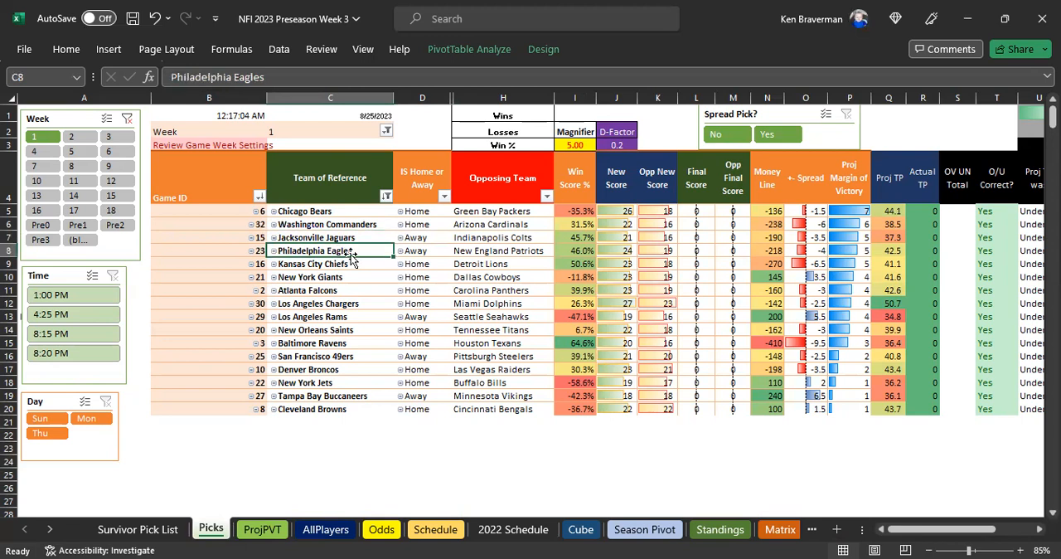
mouse_move(379, 262)
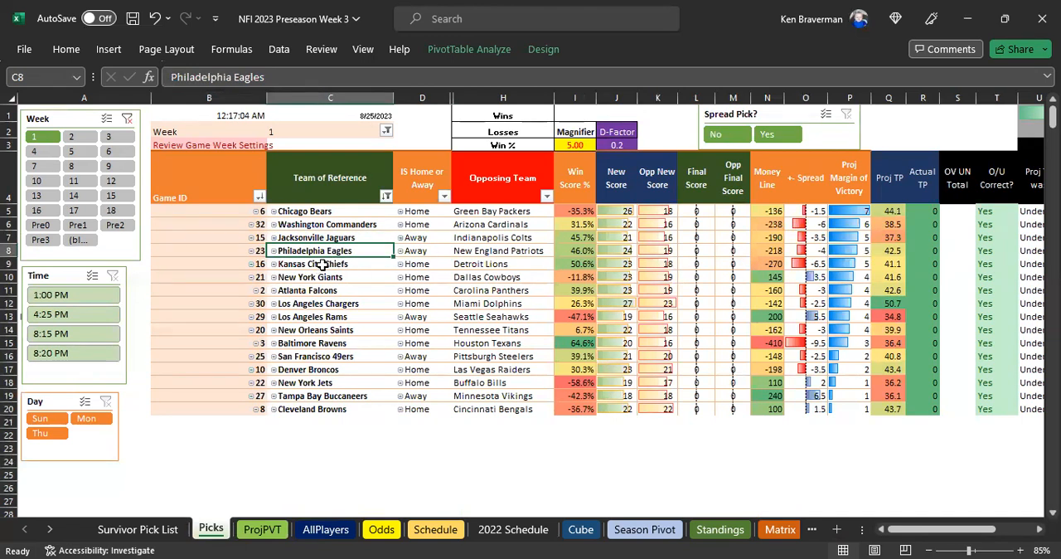
click(330, 263)
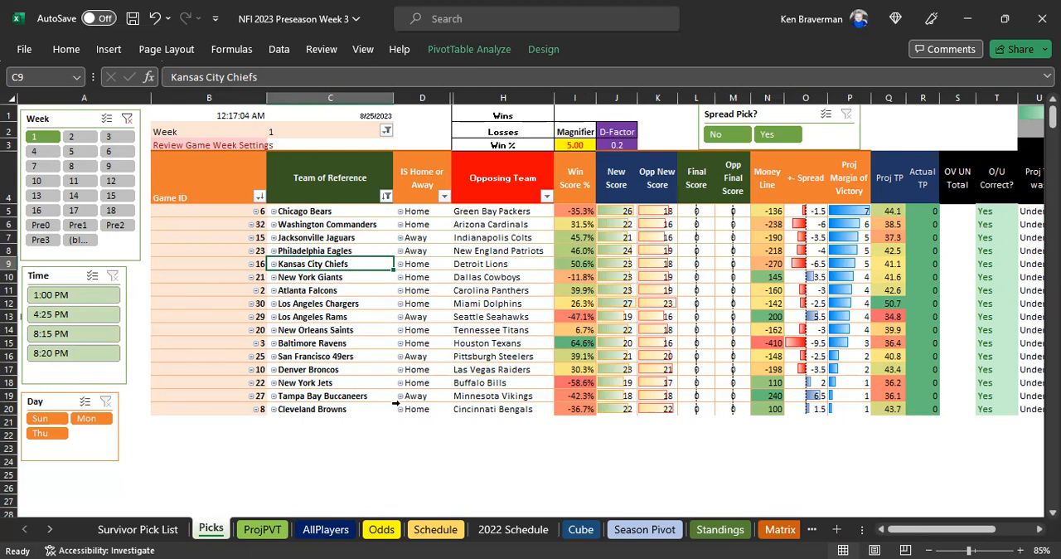
mouse_move(507, 275)
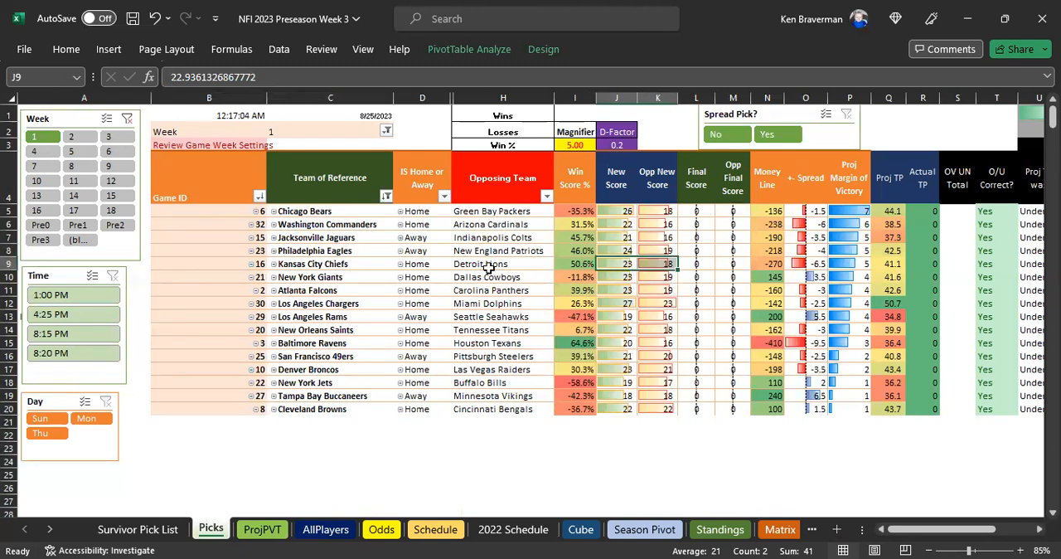
- Switch back to the ProjPVT sheet listing all teams' contribution scores
click(262, 529)
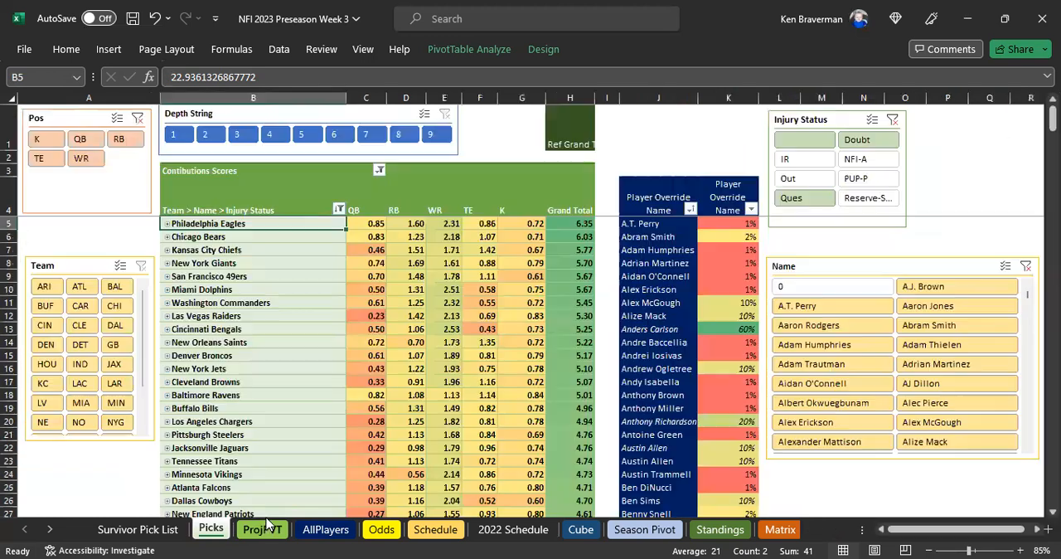
click(262, 529)
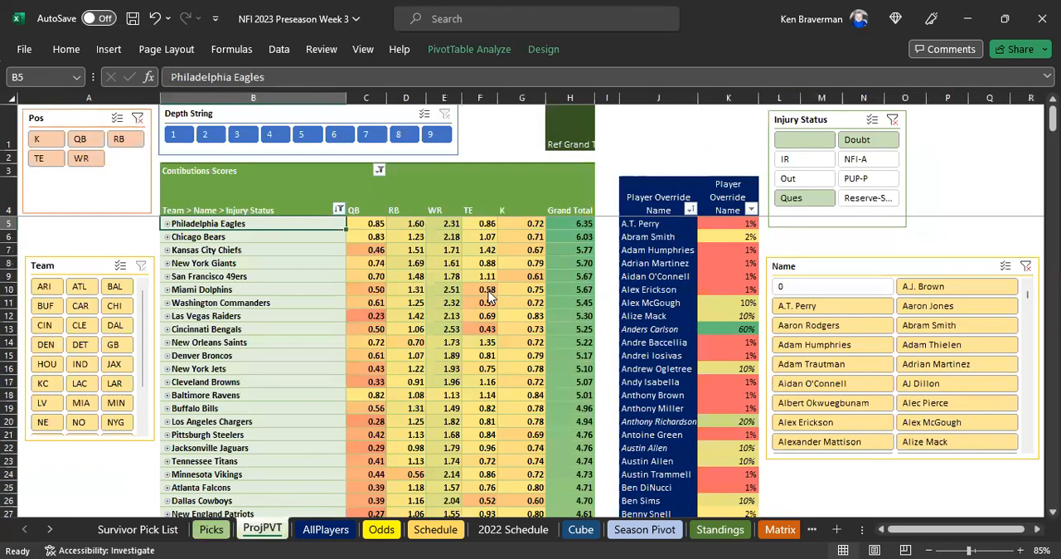
click(867, 198)
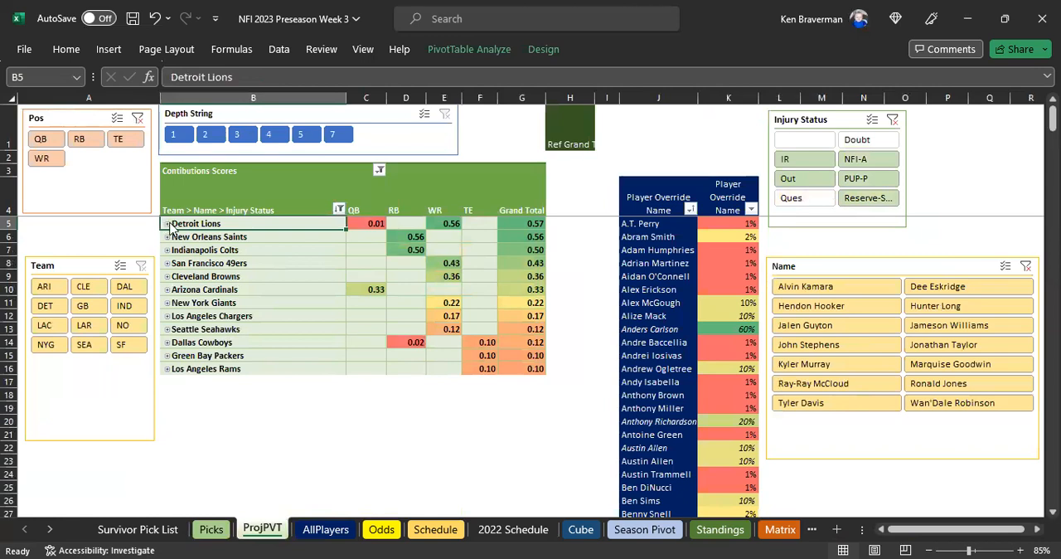
click(166, 223)
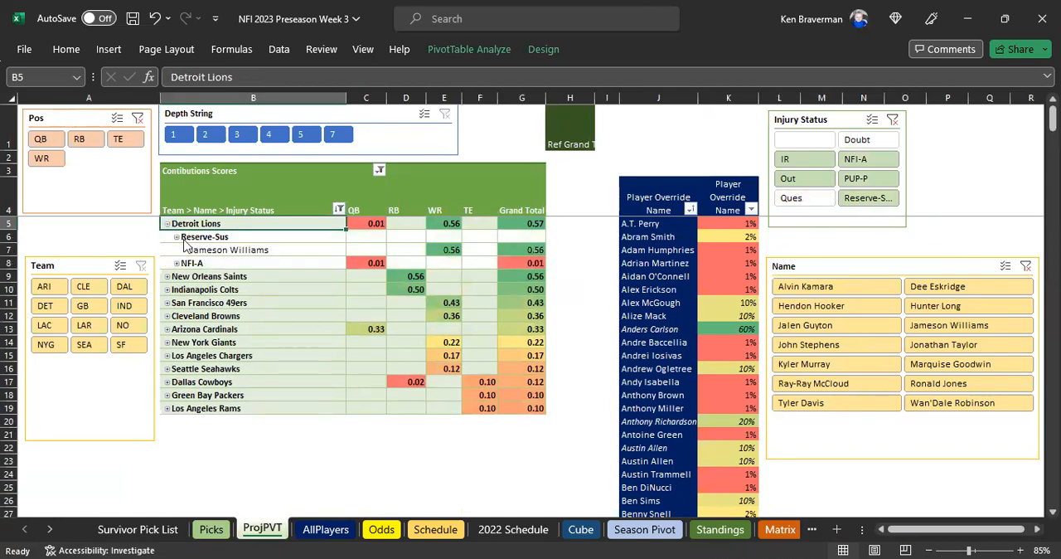
click(206, 236)
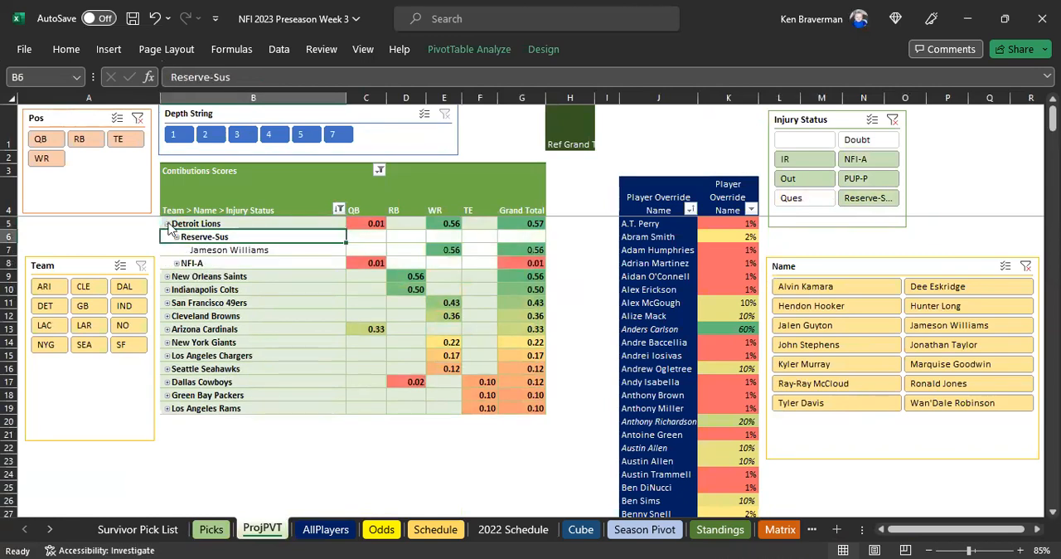
click(165, 222)
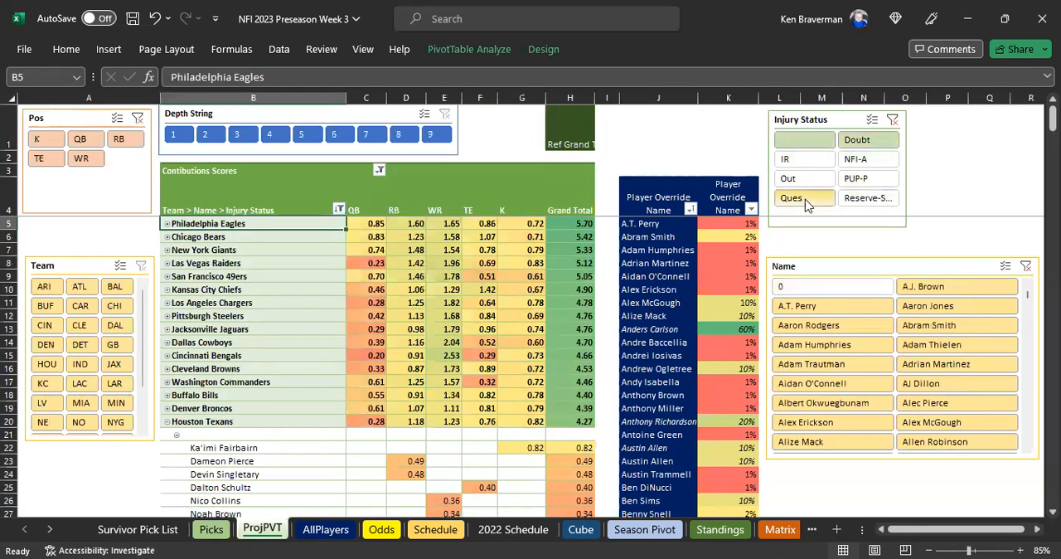
click(803, 197)
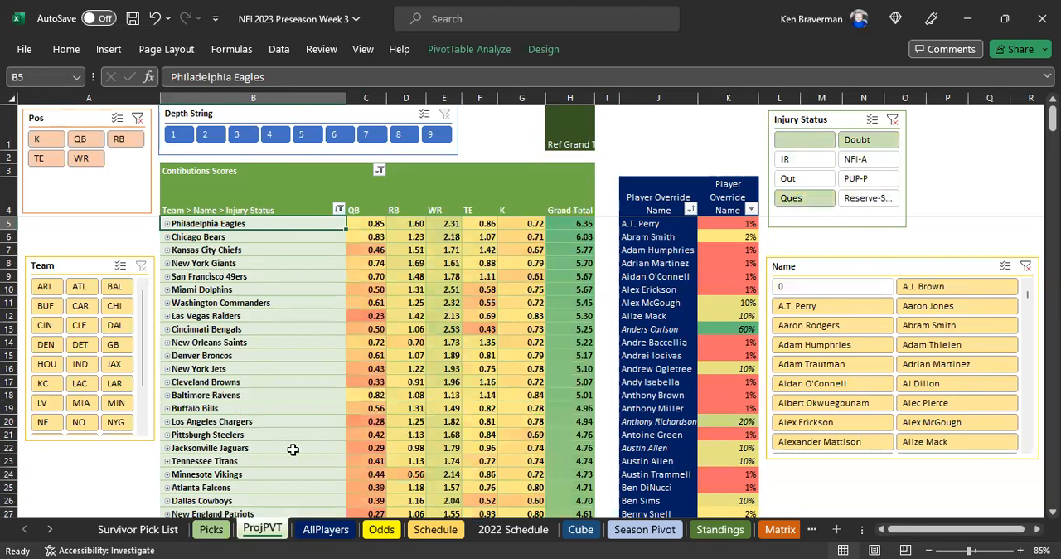
mouse_move(106, 372)
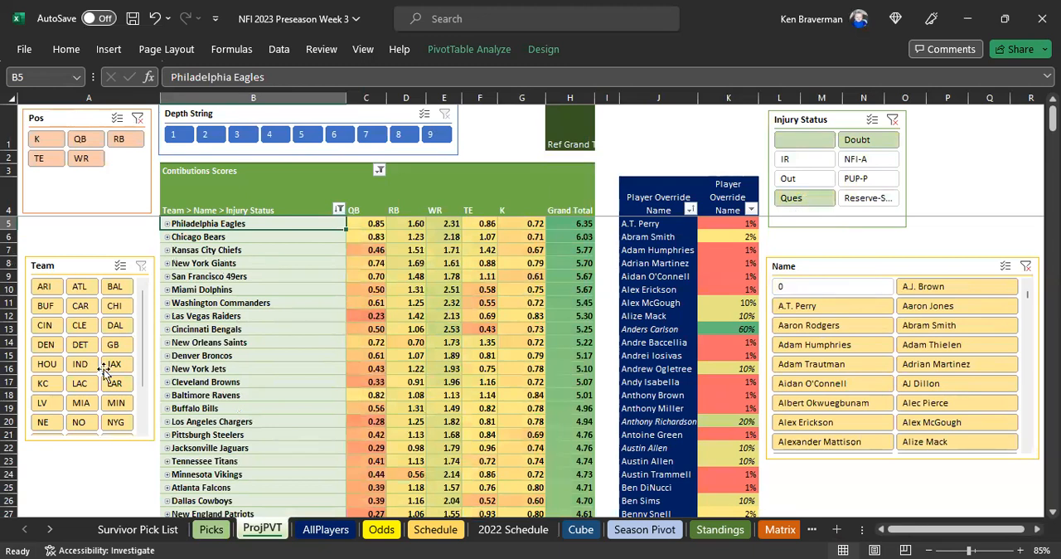
- Filter ProjPVT to the Detroit Lions, review position scores and low-contribution players, then clear the Team slicer
click(80, 344)
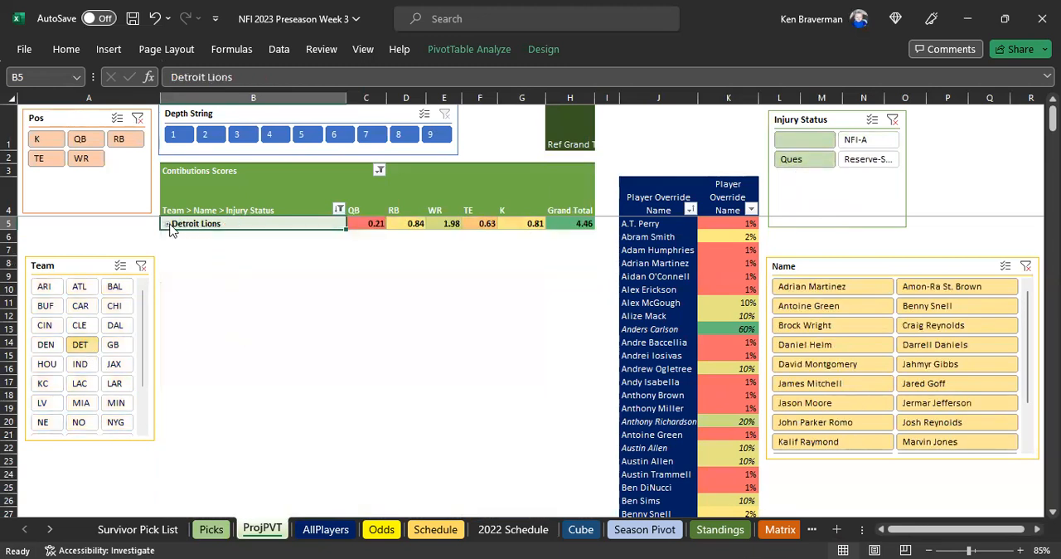
click(170, 231)
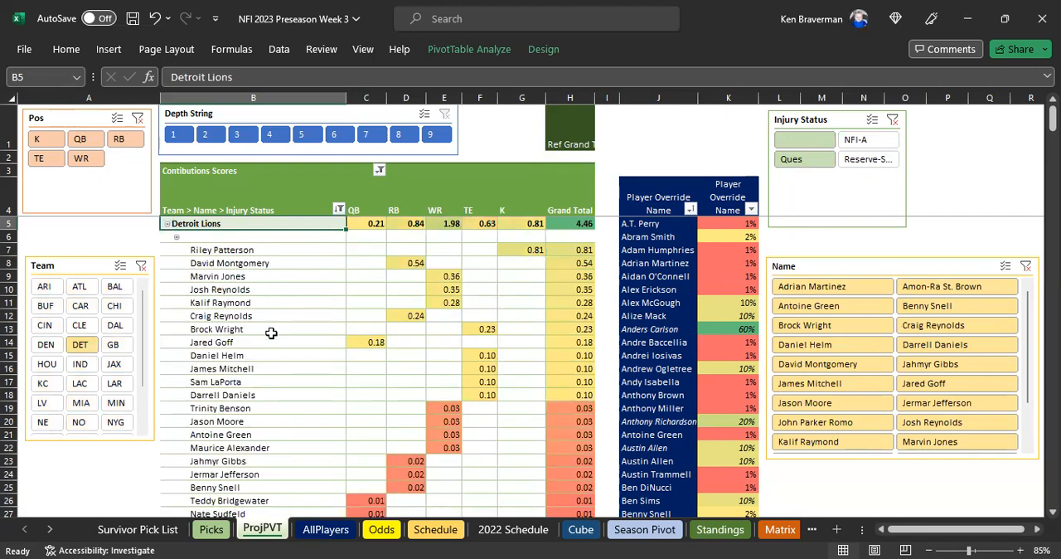
mouse_move(417, 277)
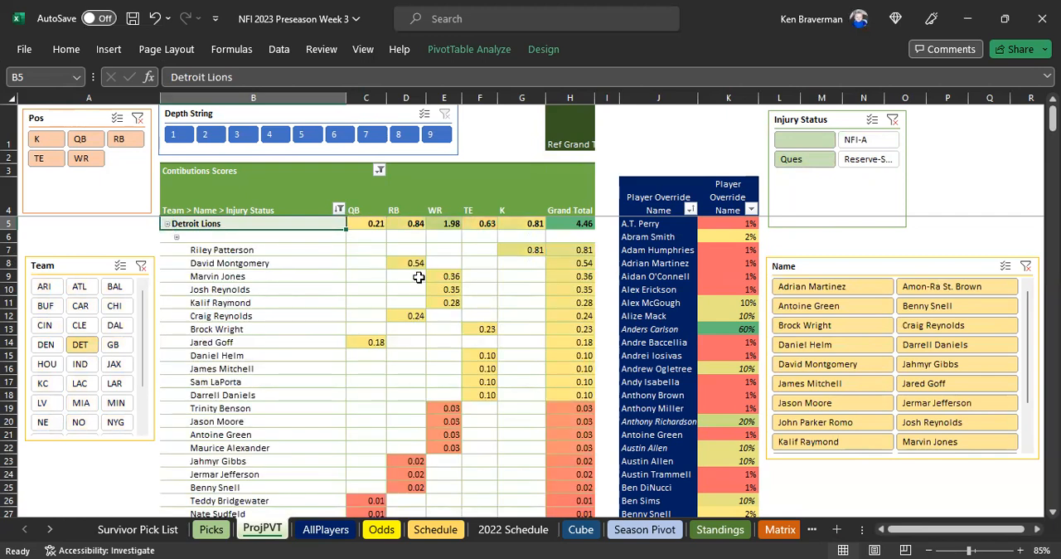
drag(406, 262, 521, 394)
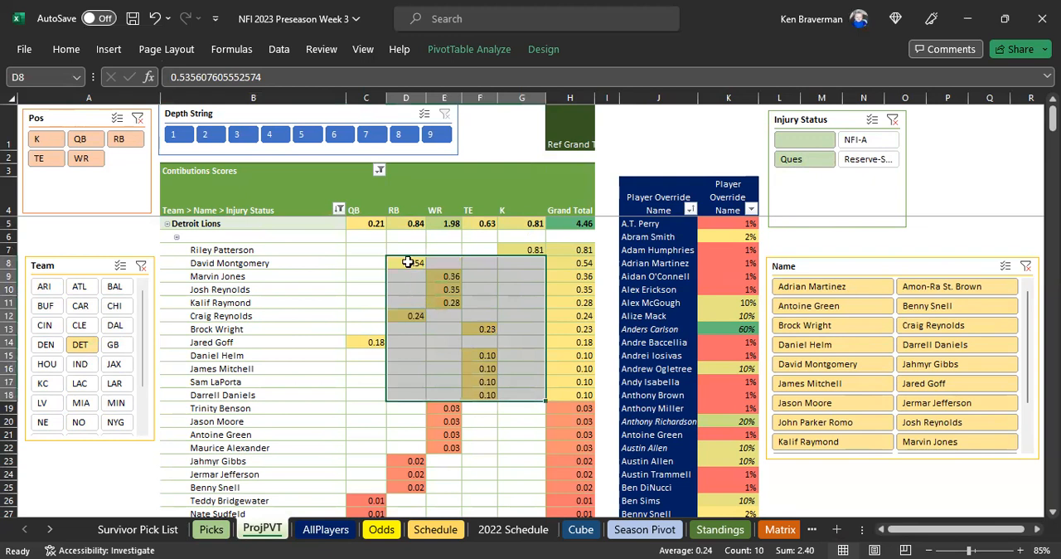
scroll(down, 3)
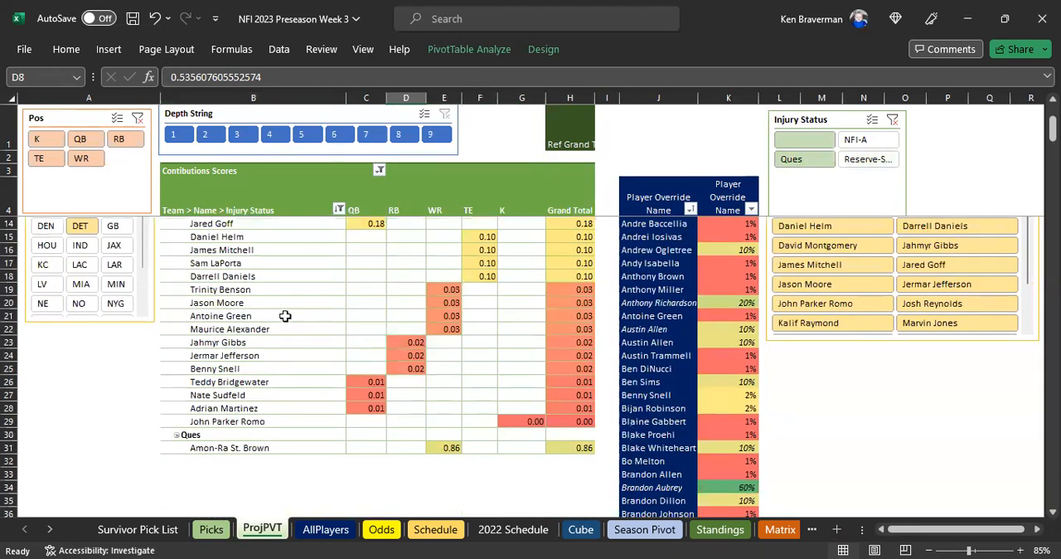
drag(252, 288, 252, 421)
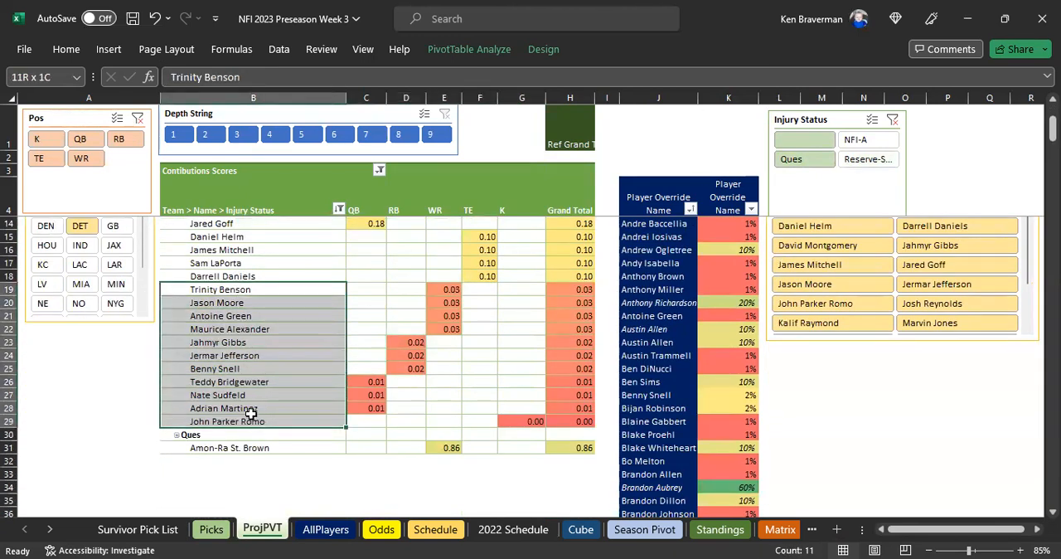
mouse_move(249, 408)
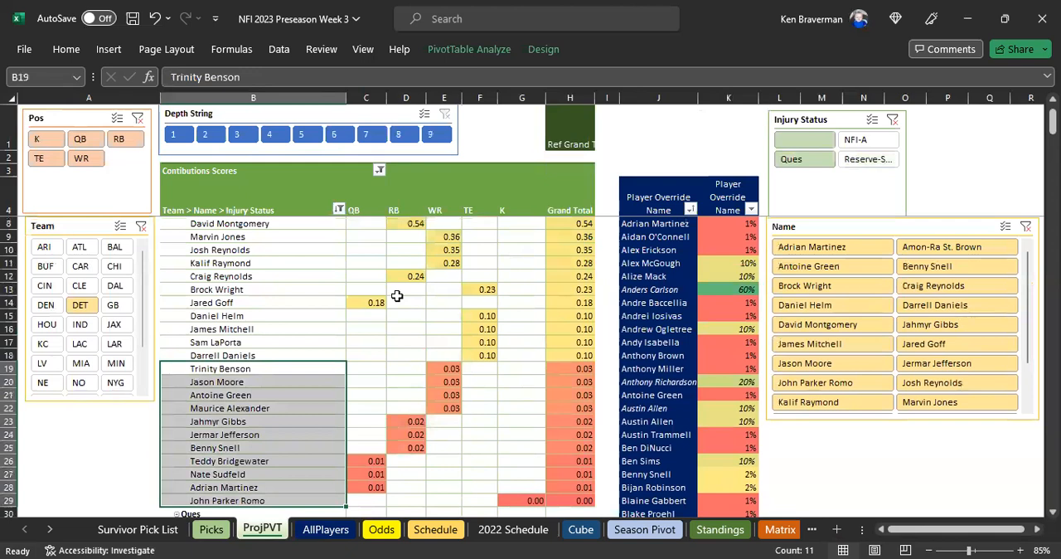
scroll(down, 3)
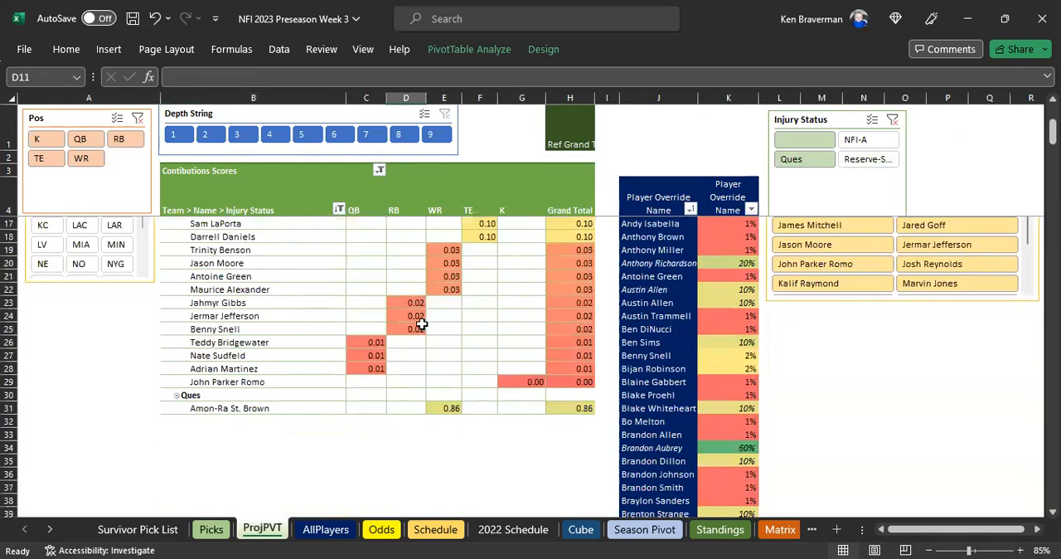
click(451, 408)
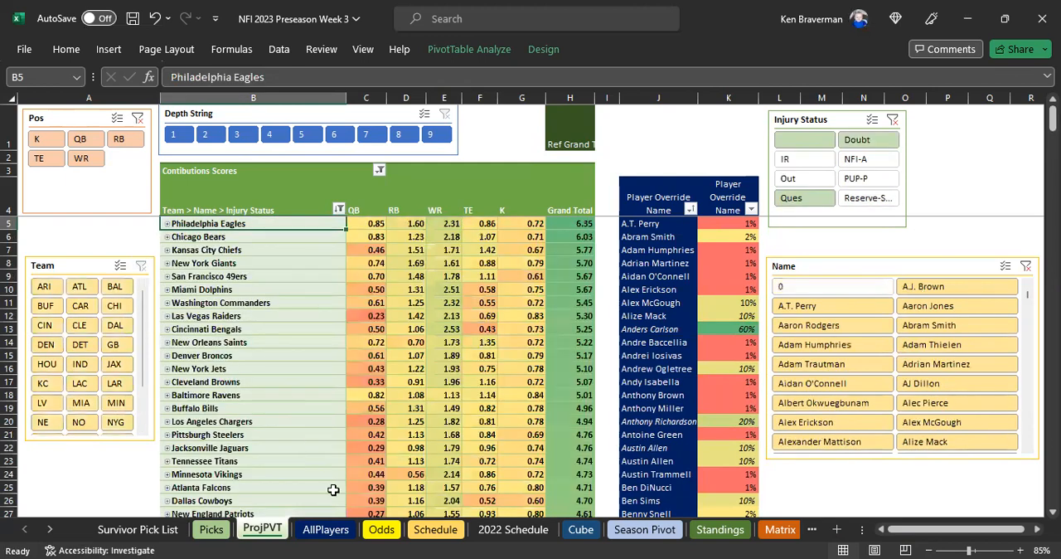
- Review the Chiefs game and money line and the Bears–Packers matchup on the Picks sheet
click(211, 529)
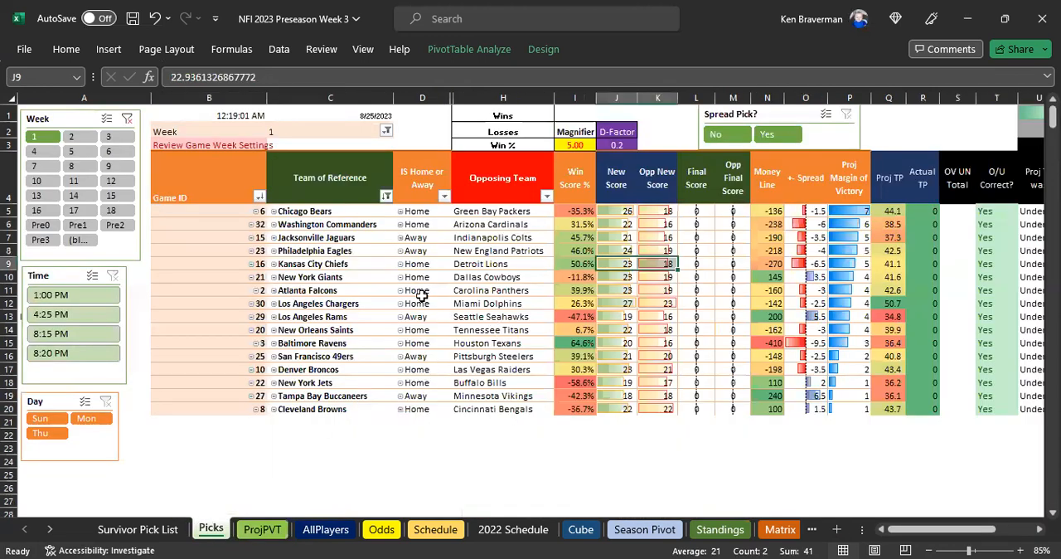
right_click(308, 277)
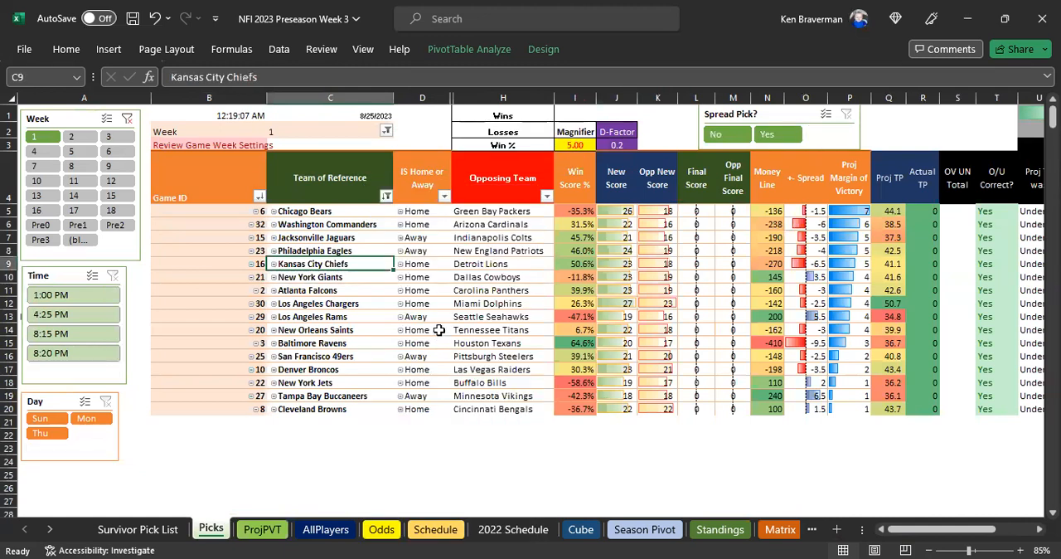
mouse_move(776, 263)
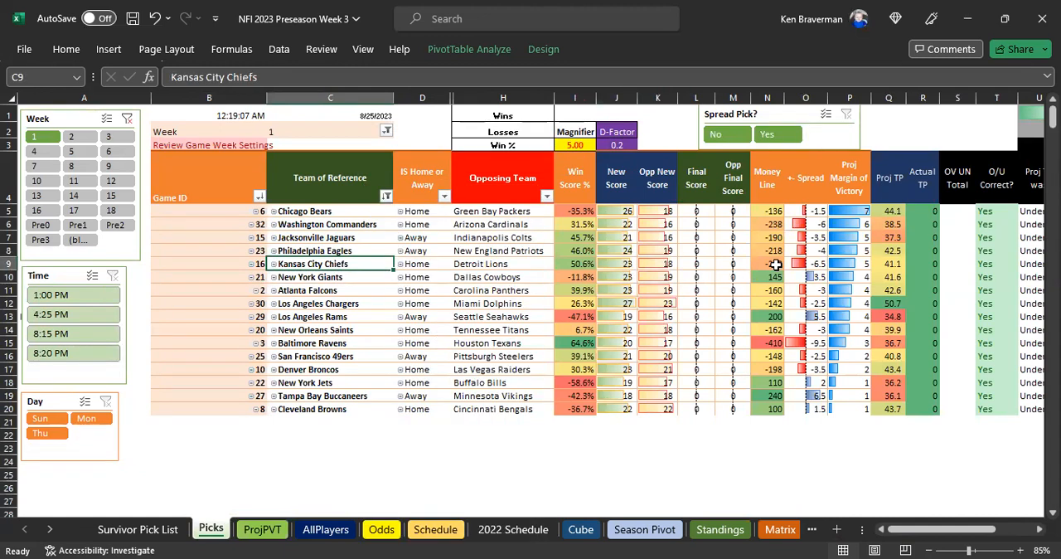
click(766, 263)
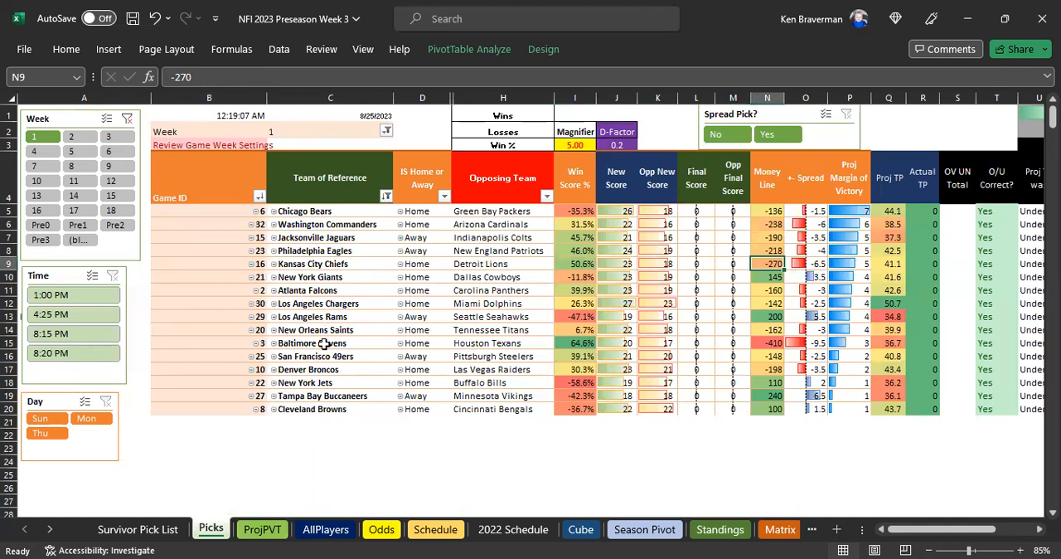
mouse_move(311, 264)
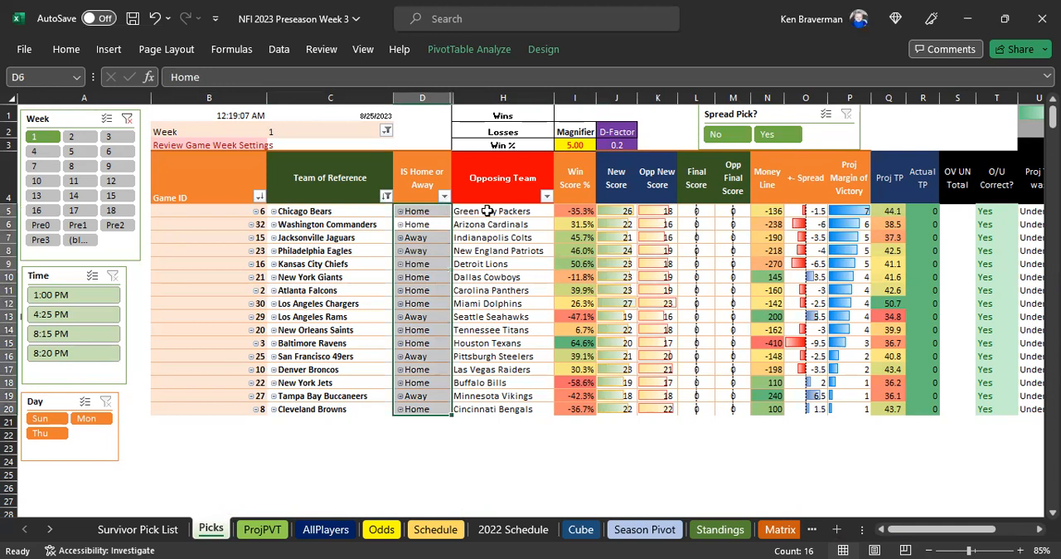
click(490, 211)
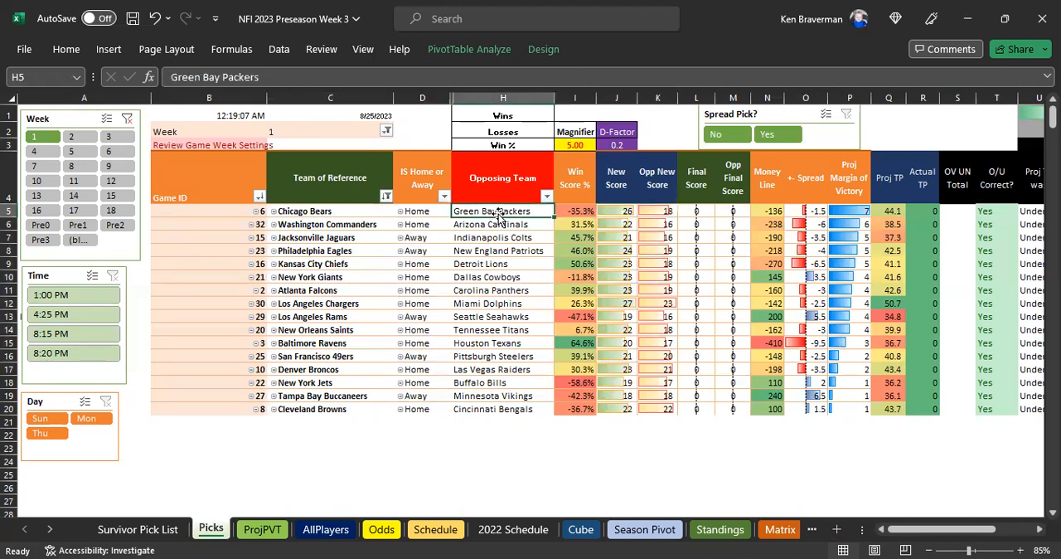
click(330, 211)
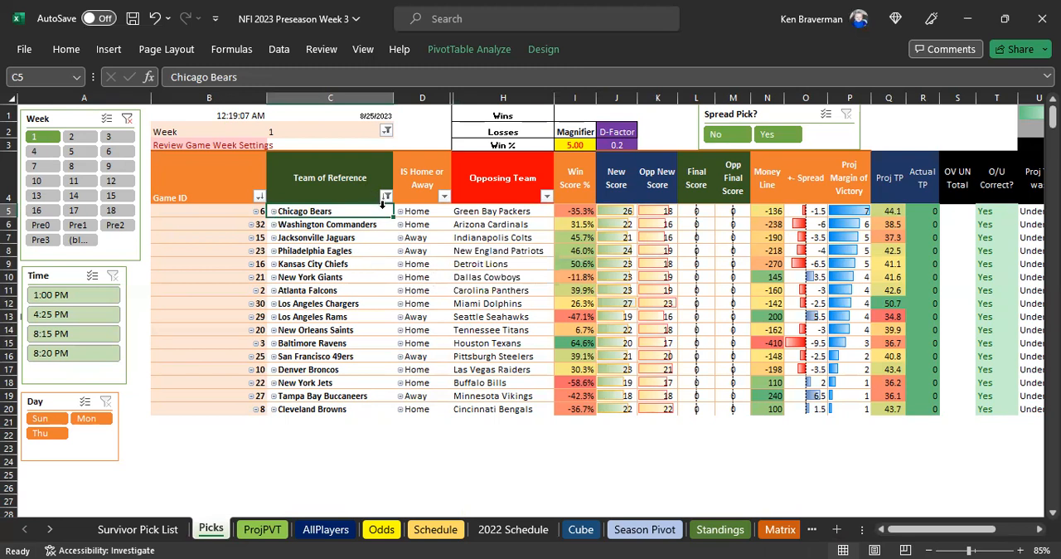
mouse_move(507, 229)
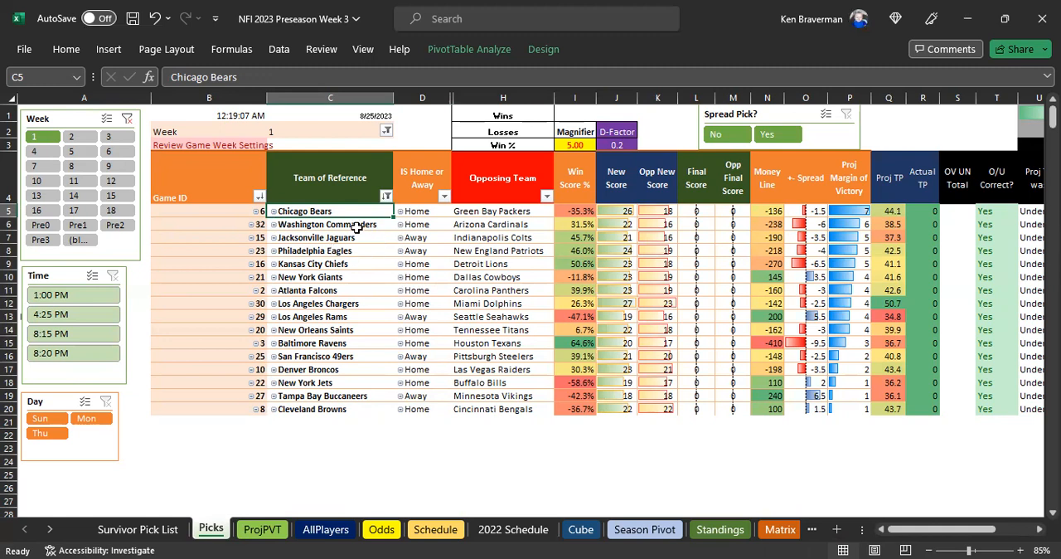
click(328, 223)
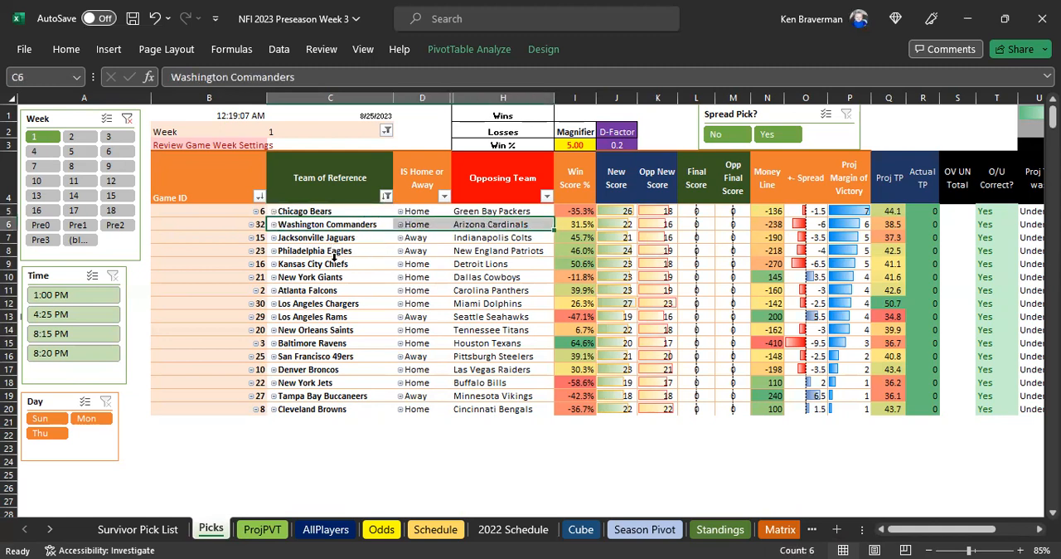
click(312, 264)
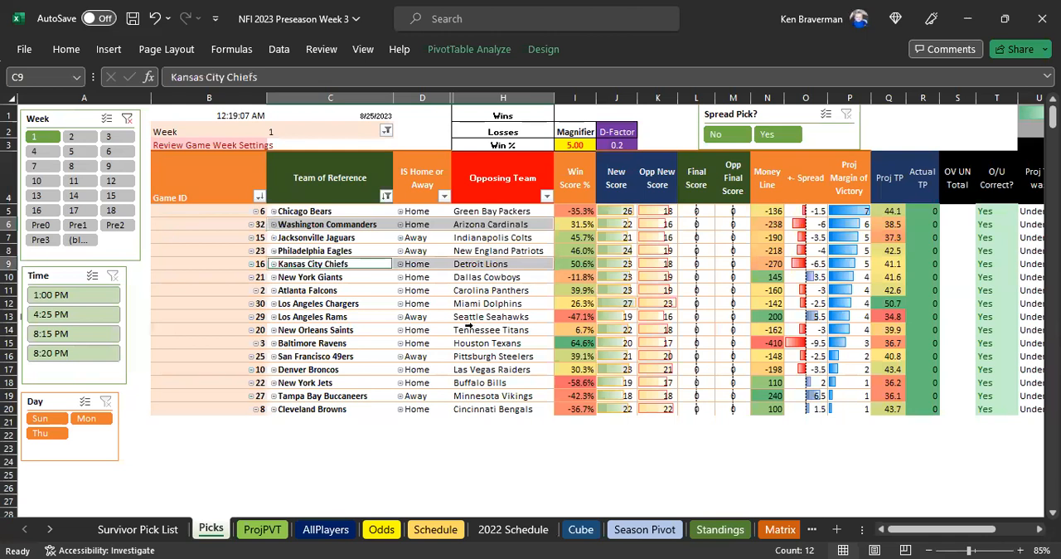
click(575, 264)
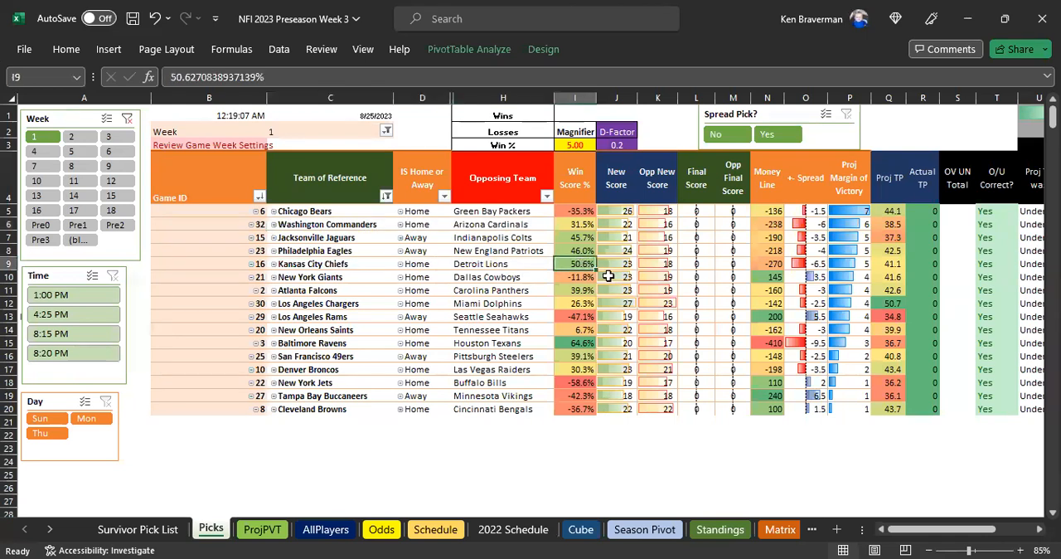
click(617, 263)
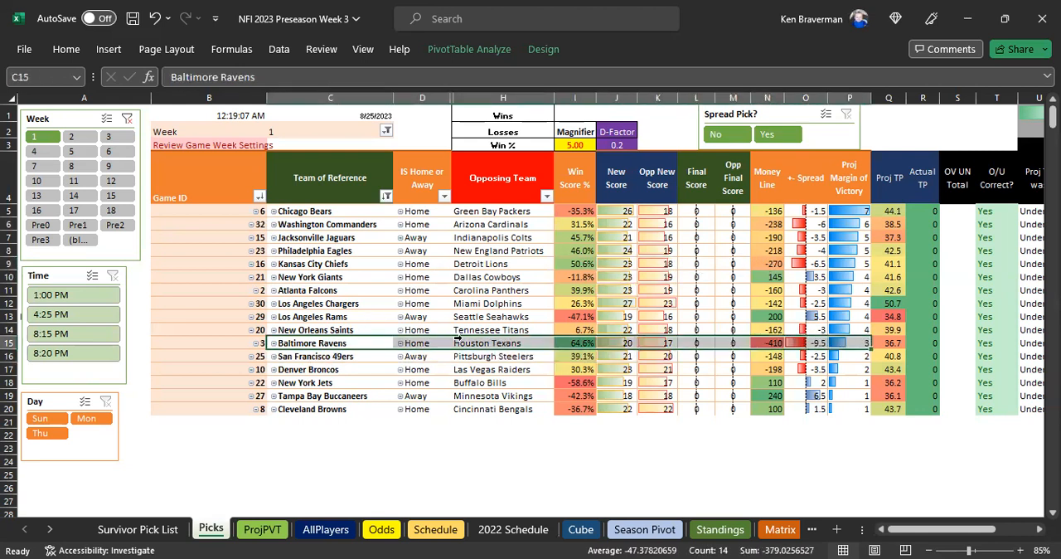
click(330, 263)
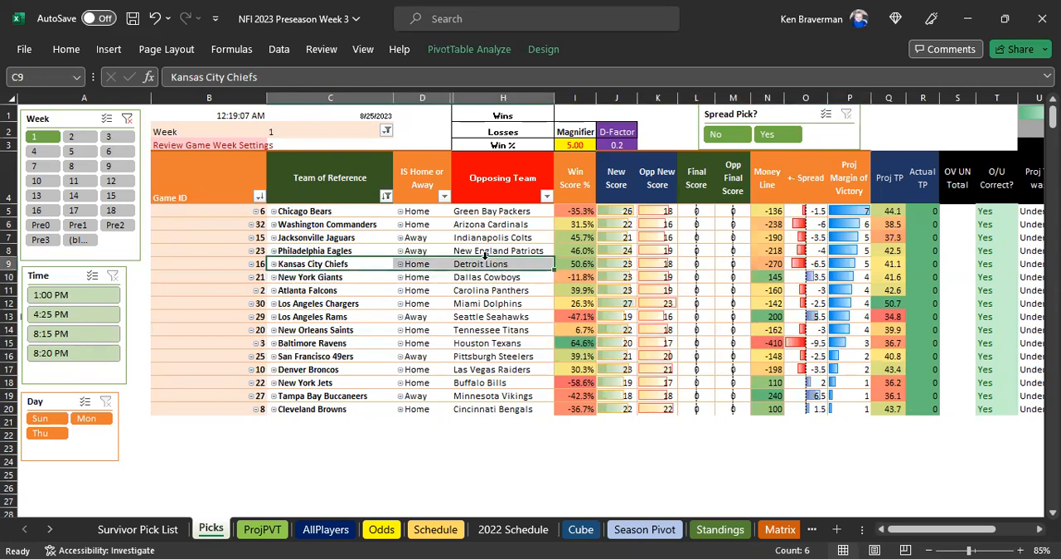
click(326, 223)
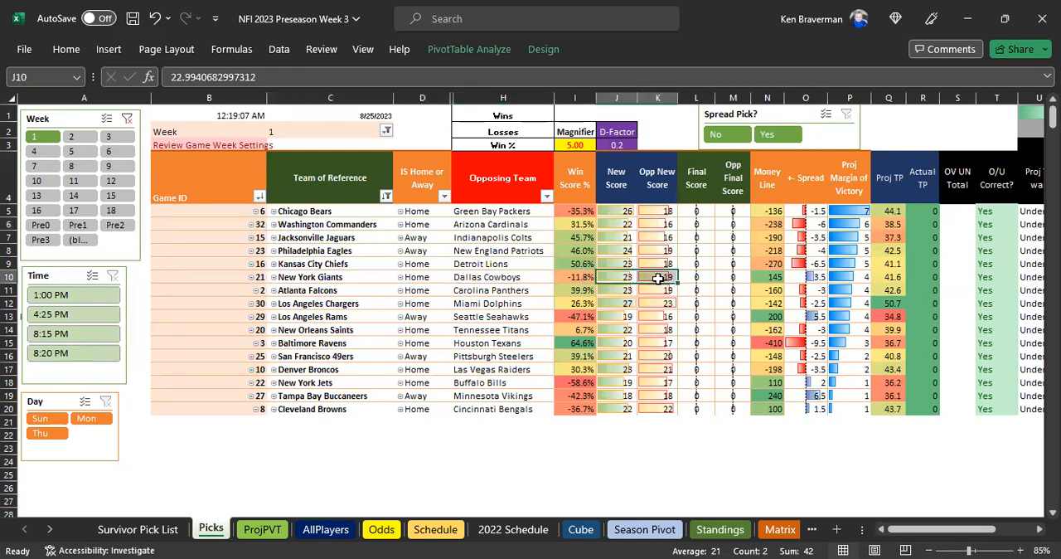
click(766, 275)
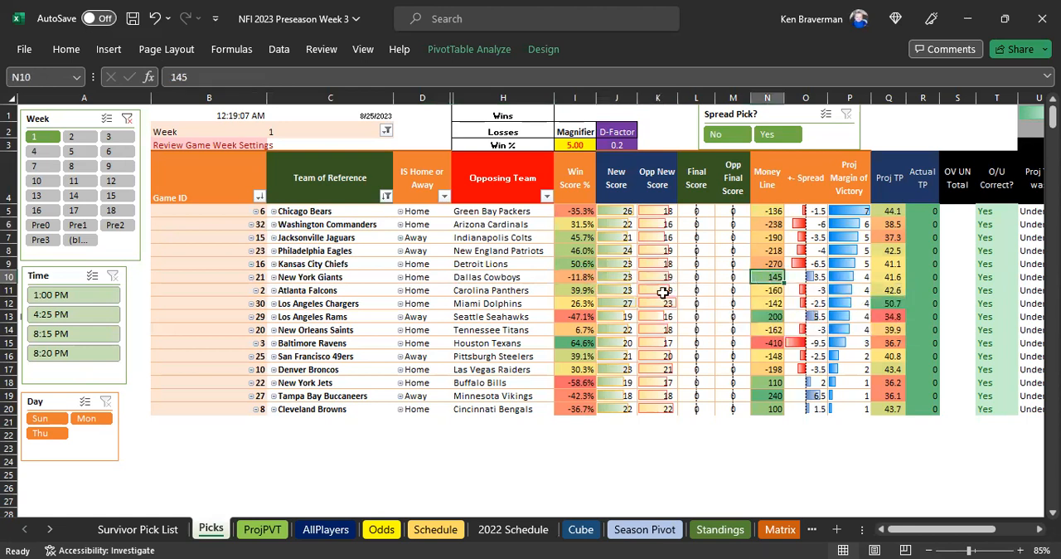
click(308, 277)
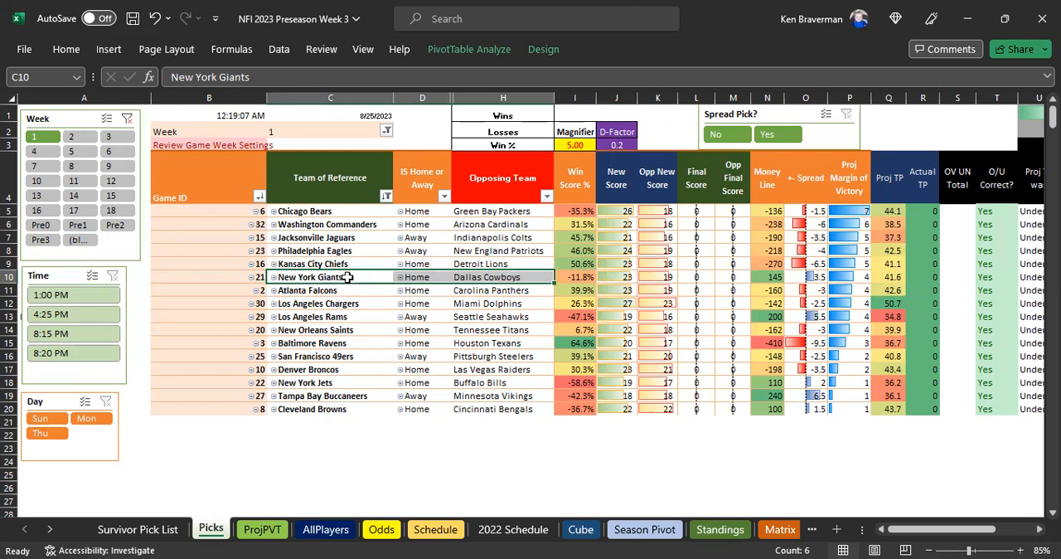
click(487, 277)
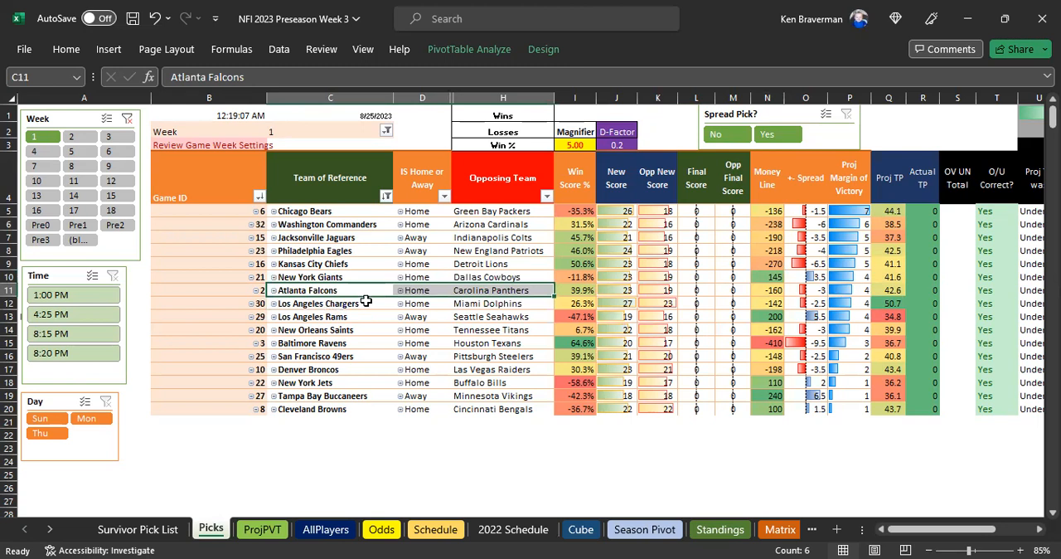
mouse_move(394, 290)
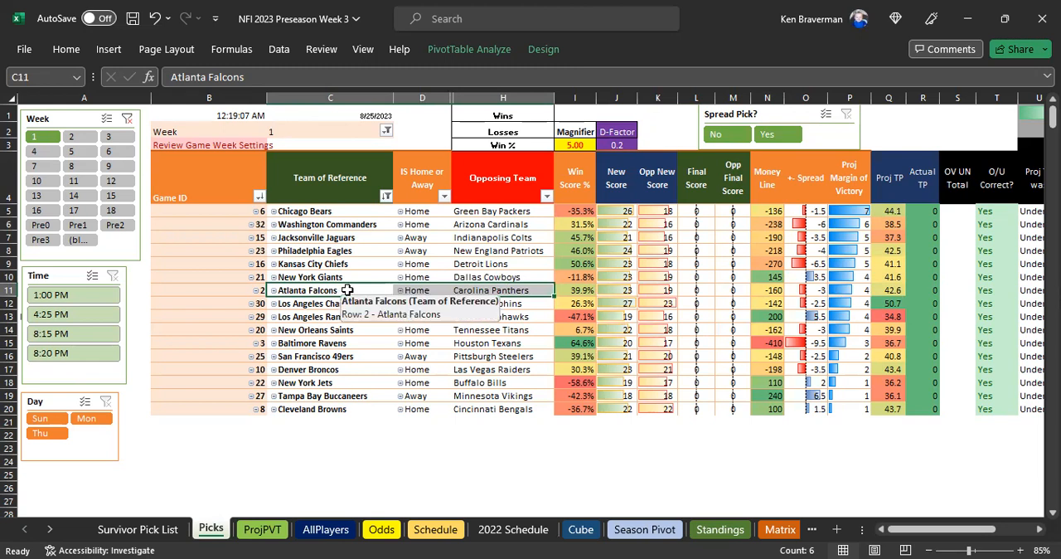
mouse_move(544, 302)
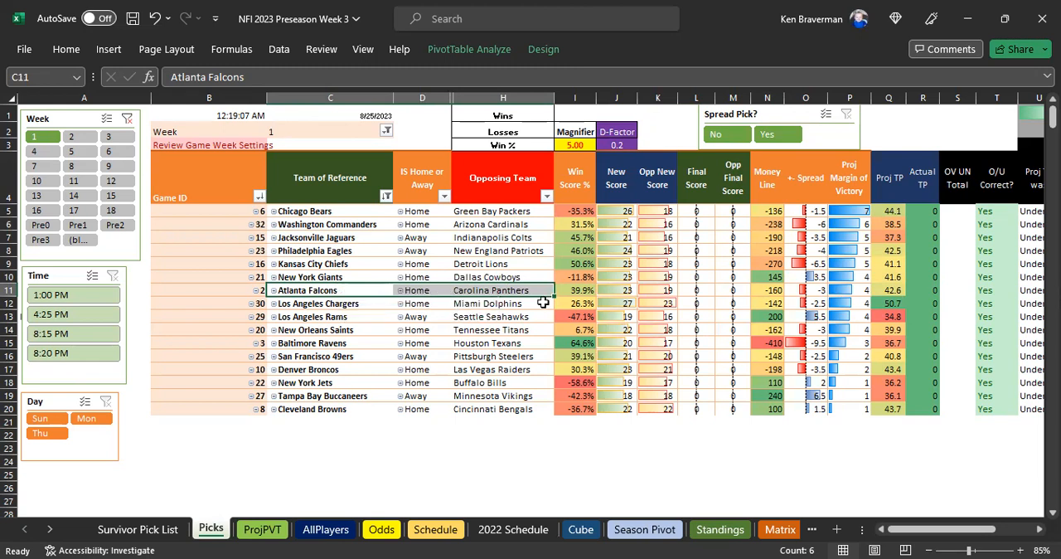
drag(573, 288, 671, 289)
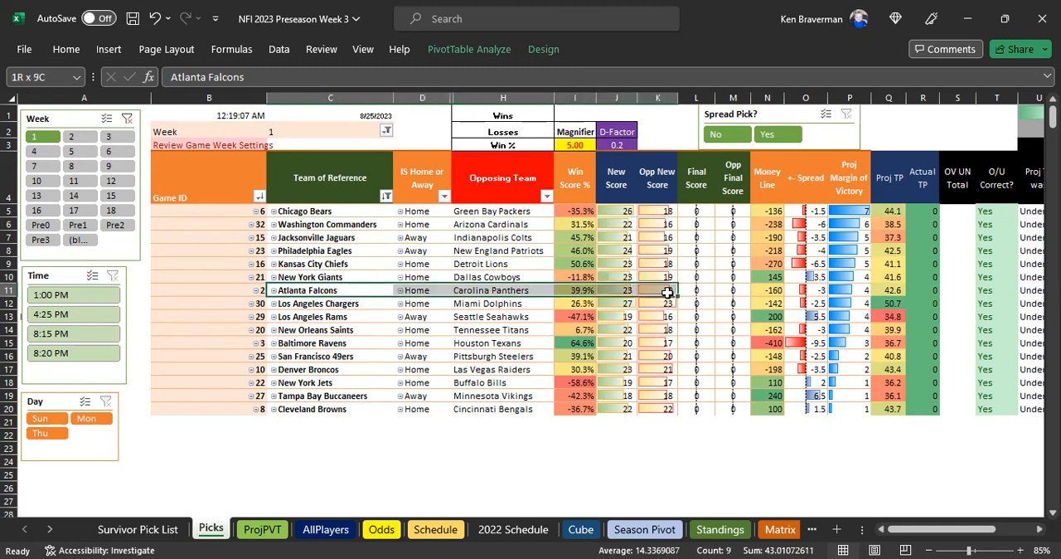
click(421, 290)
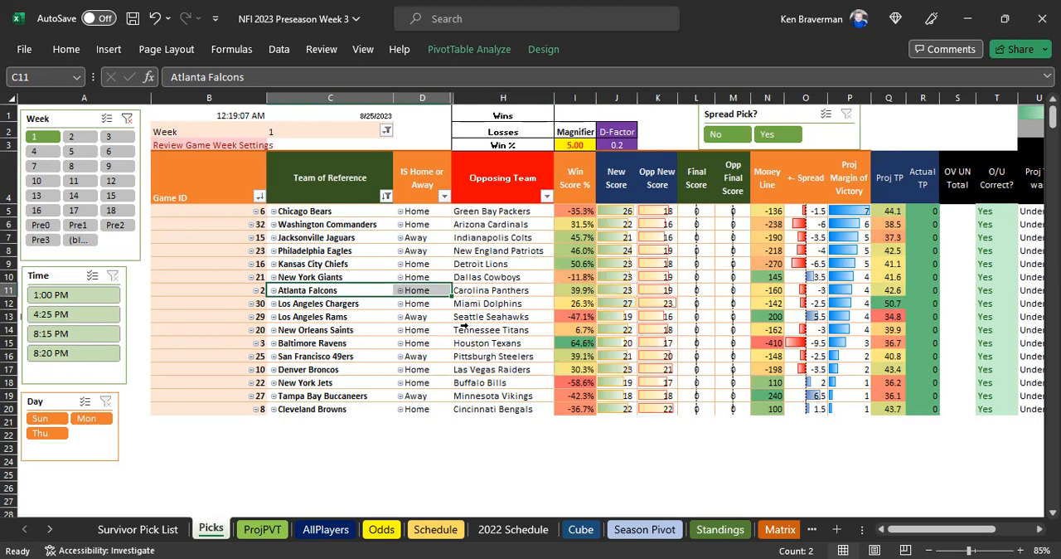
mouse_move(371, 297)
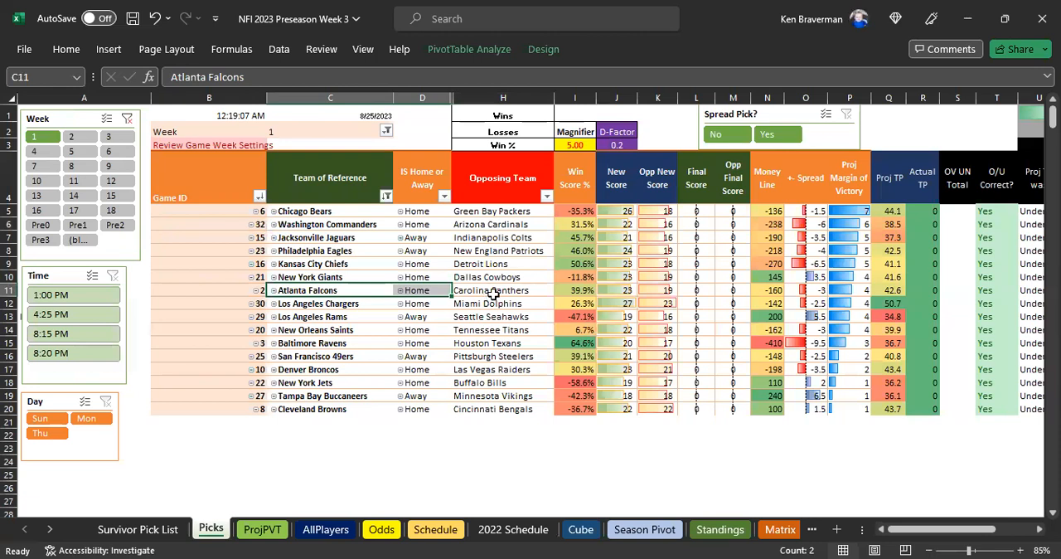
click(617, 288)
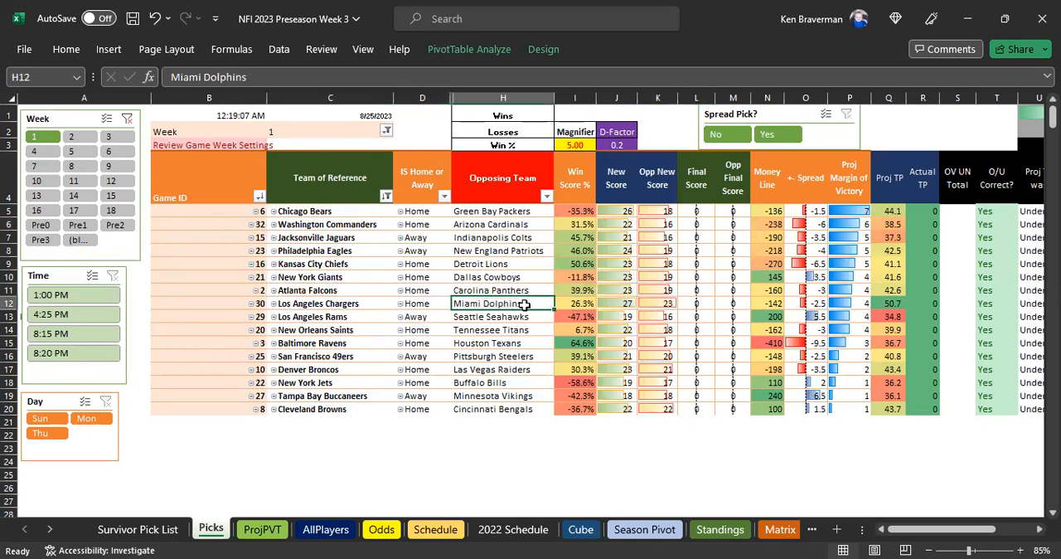
- Check the Chargers and Commanders rows, then expand Seattle Seahawks on ProjPVT
click(318, 302)
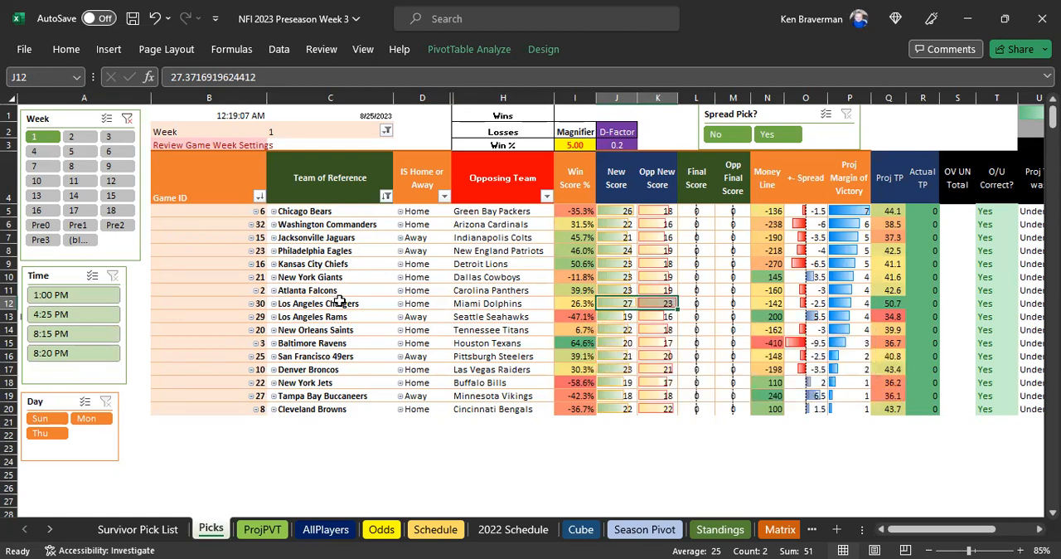
click(330, 302)
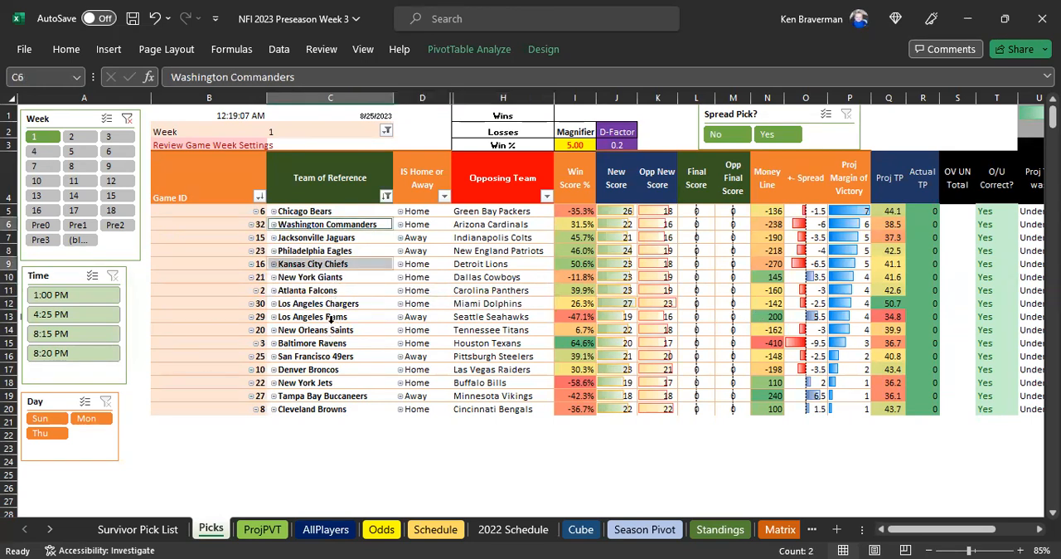
click(330, 317)
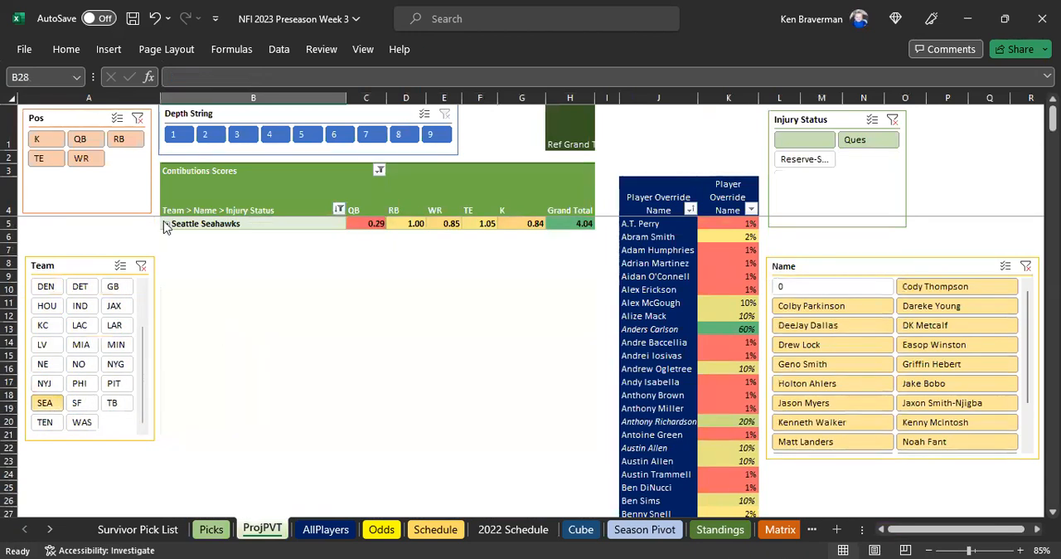
click(167, 224)
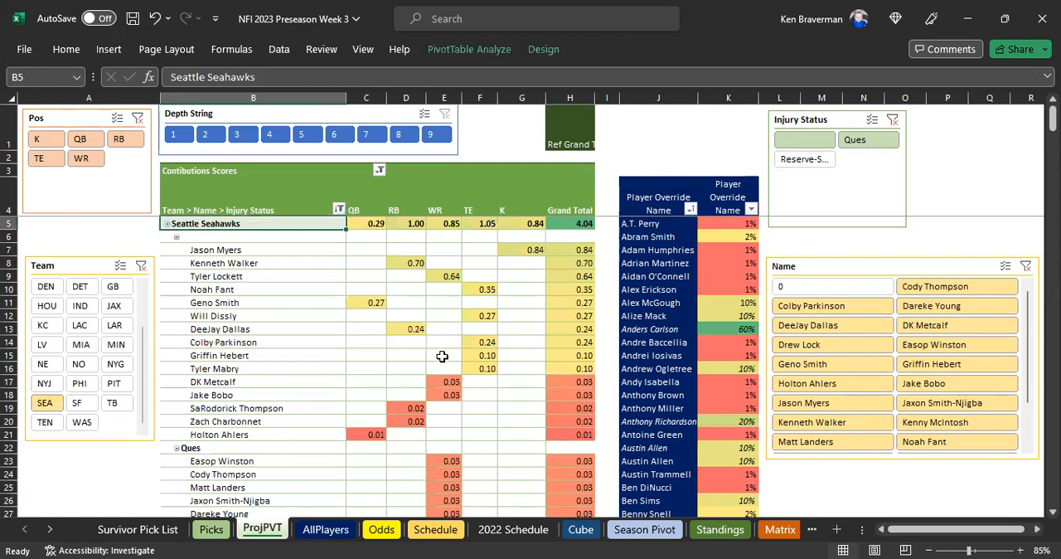
- Inspect Seahawks player contributions (4.04 total) and return to the Picks sheet
click(365, 302)
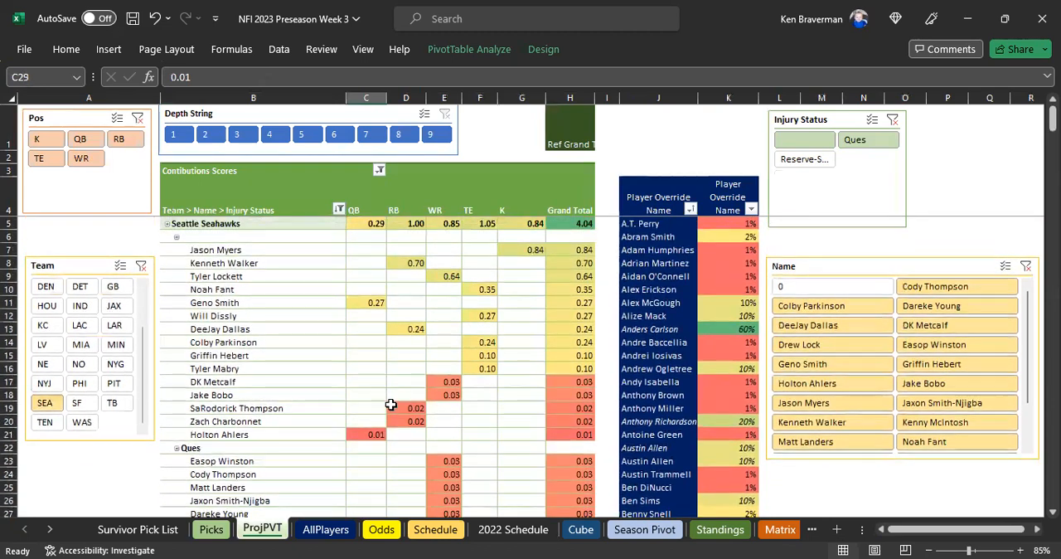
mouse_move(395, 358)
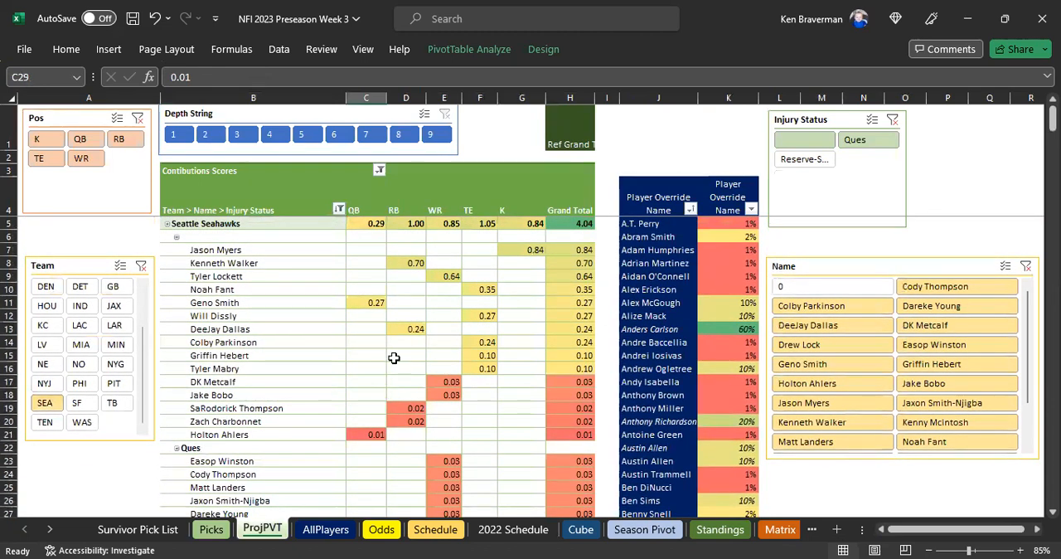
scroll(down, 3)
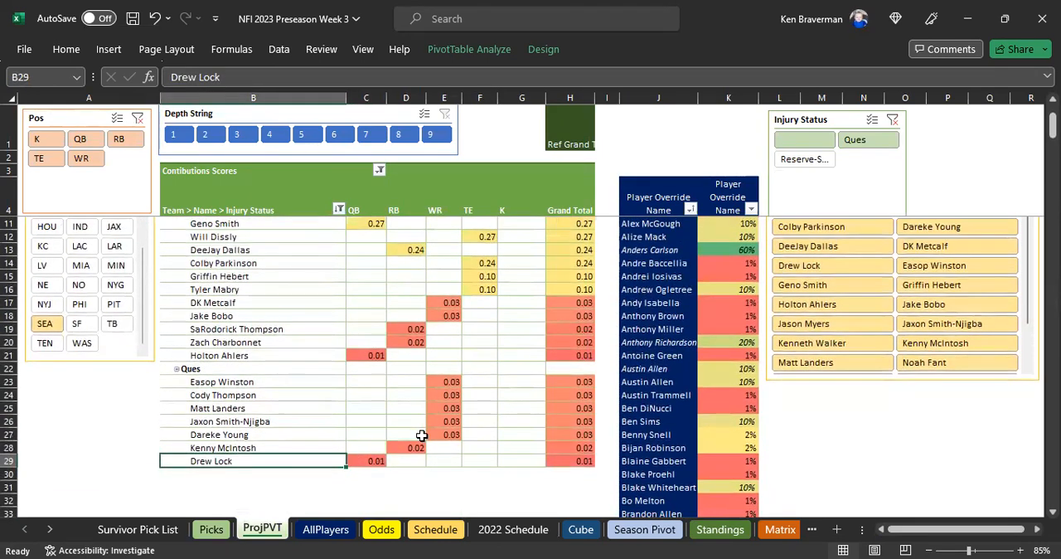
mouse_move(256, 288)
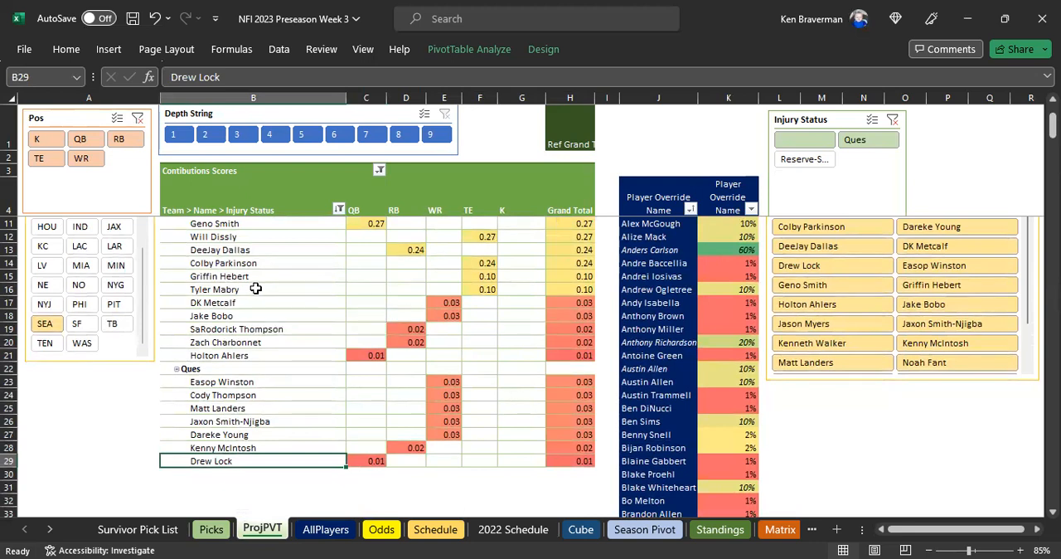
click(249, 275)
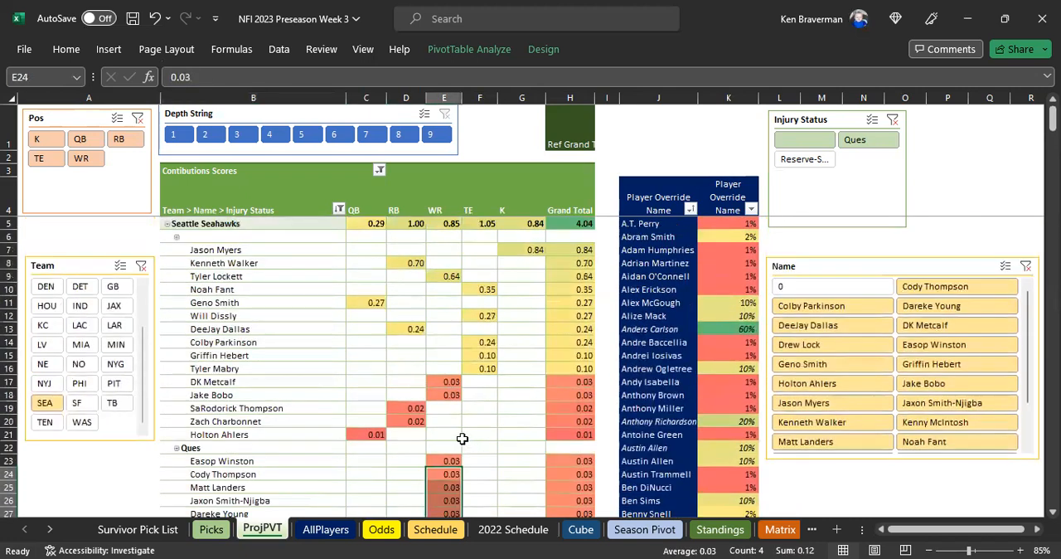
mouse_move(232, 378)
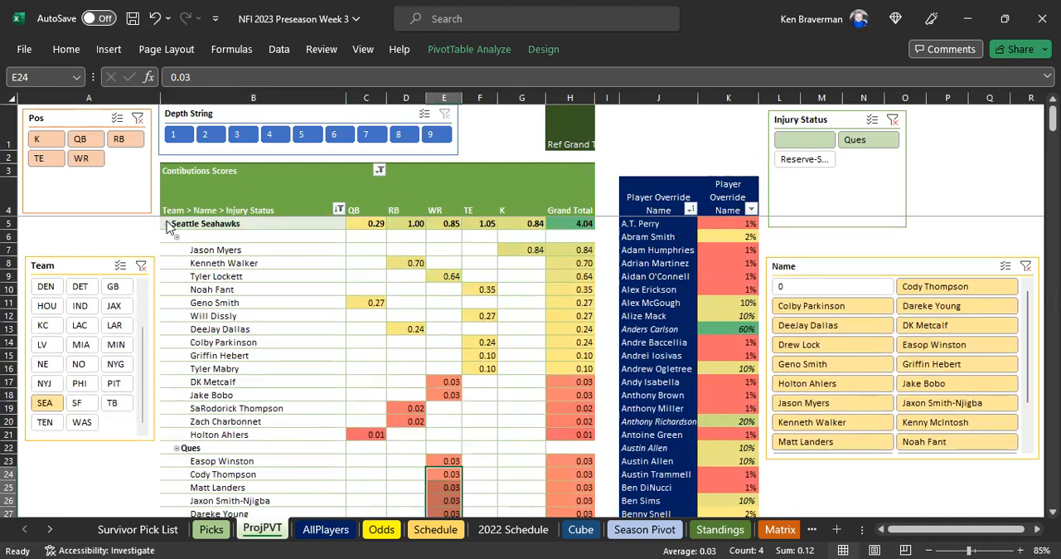
click(169, 223)
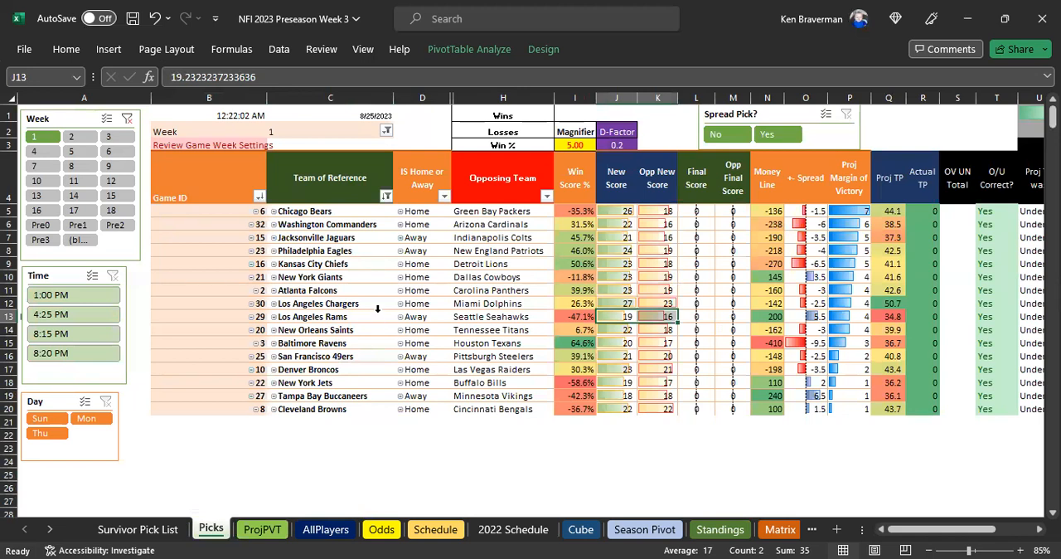
- Select the Rams game and expand the Los Angeles Rams group on ProjPVT
click(330, 317)
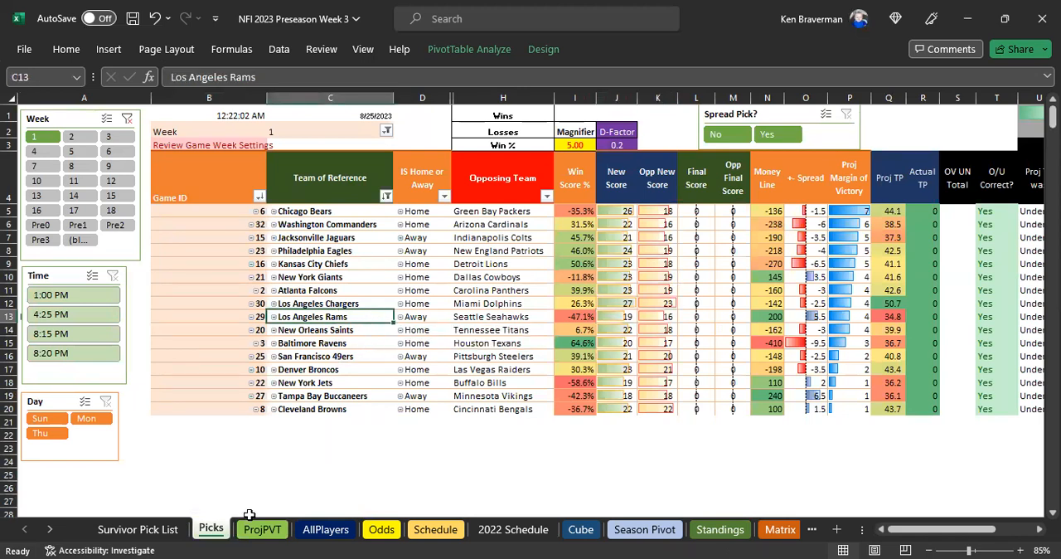
click(262, 528)
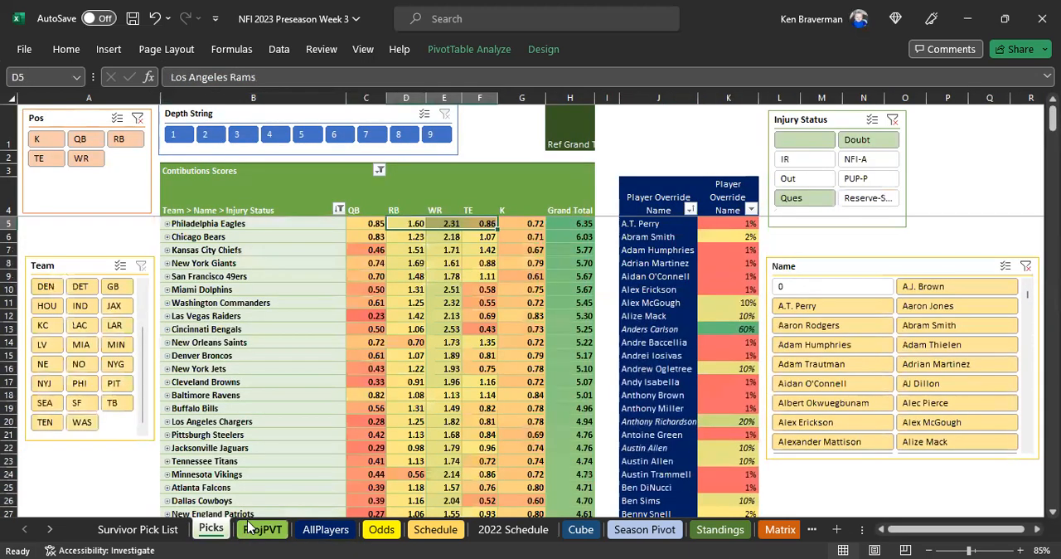
click(262, 529)
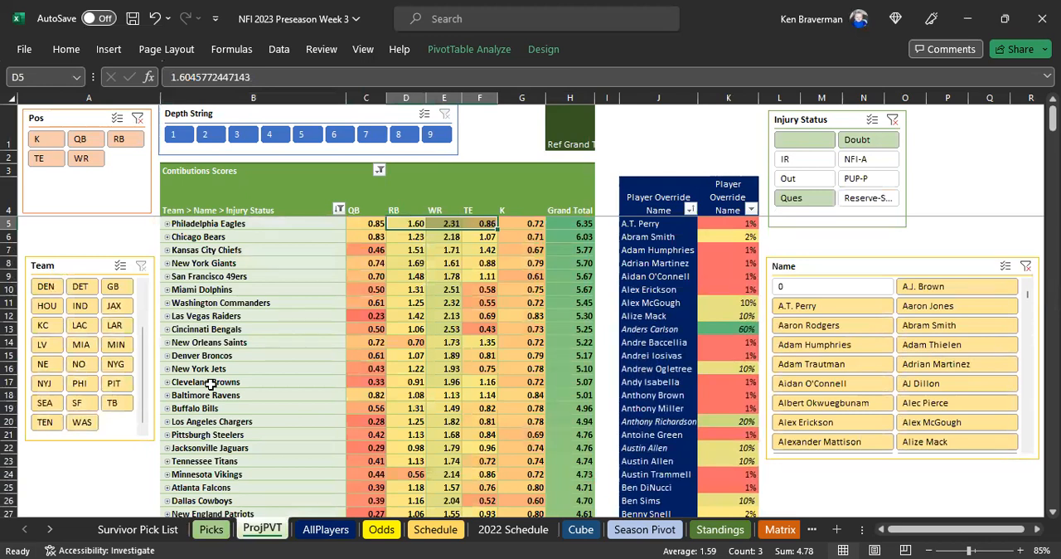
scroll(down, 3)
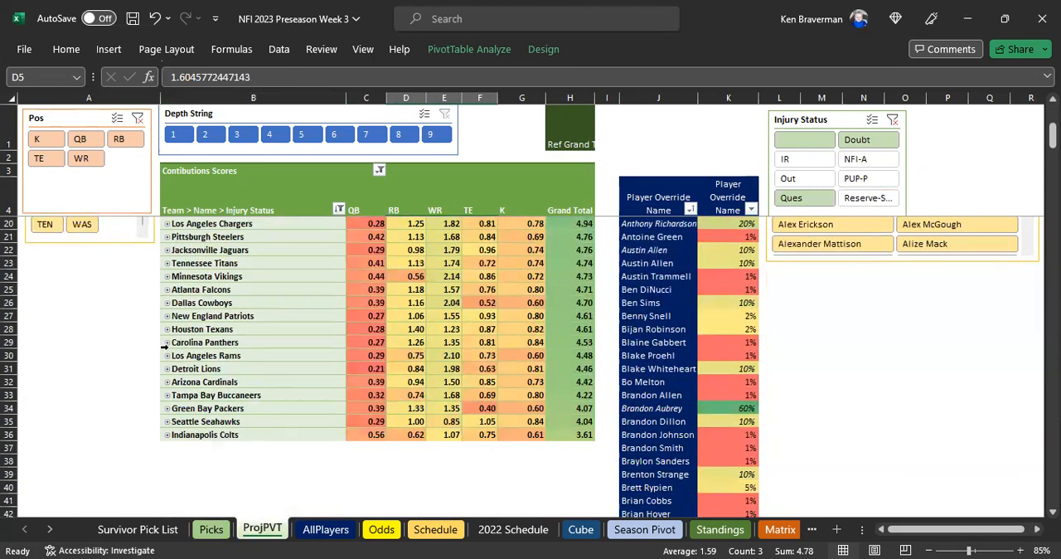
click(167, 275)
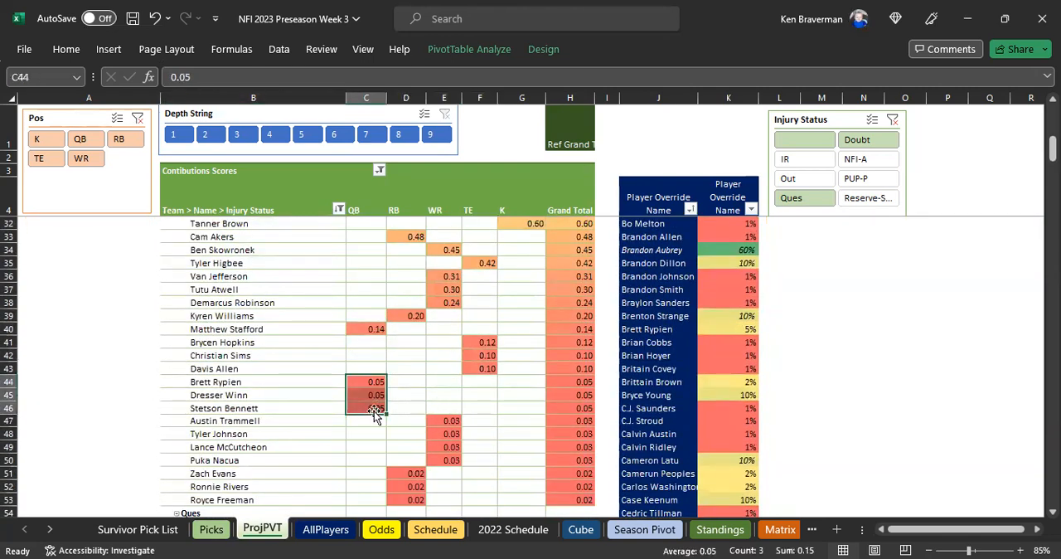
- Review Rams players including Stafford at 0.14, then collapse back to team totals
scroll(down, 3)
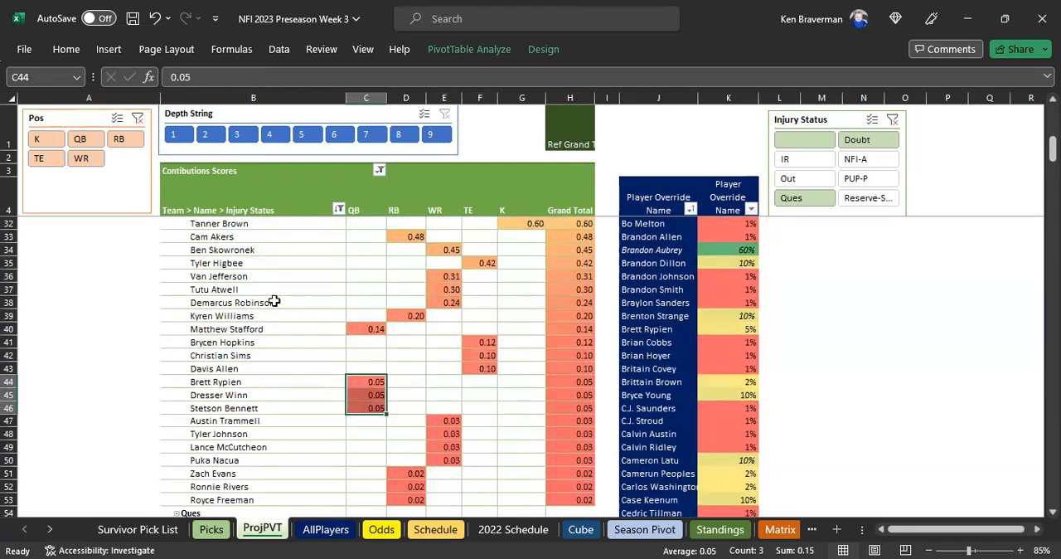
click(222, 342)
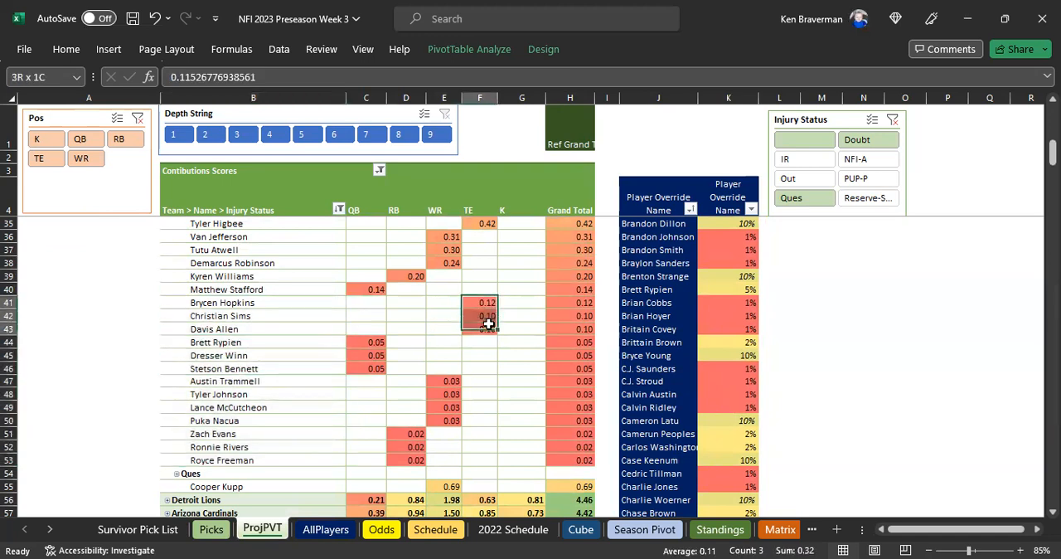
click(445, 388)
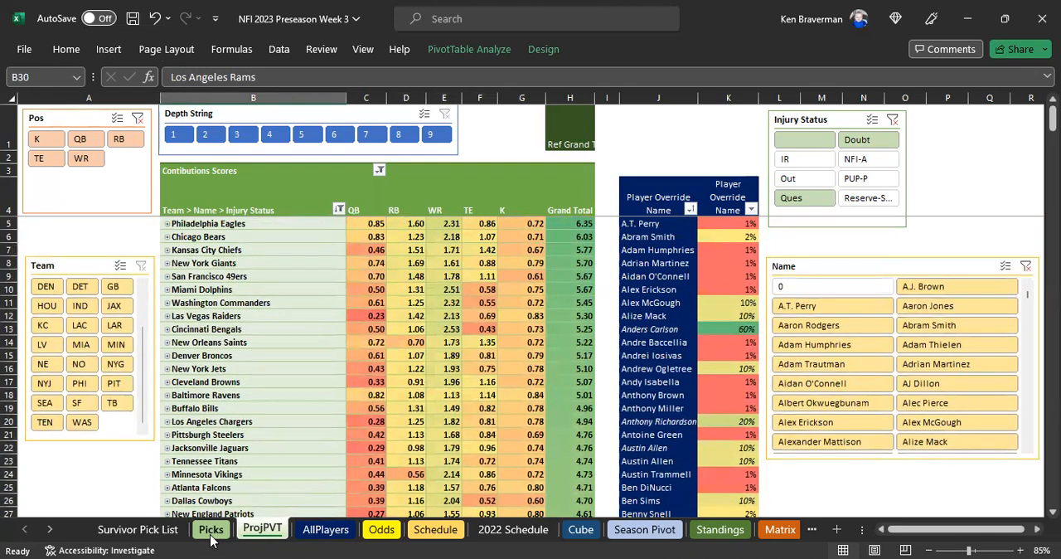
click(211, 529)
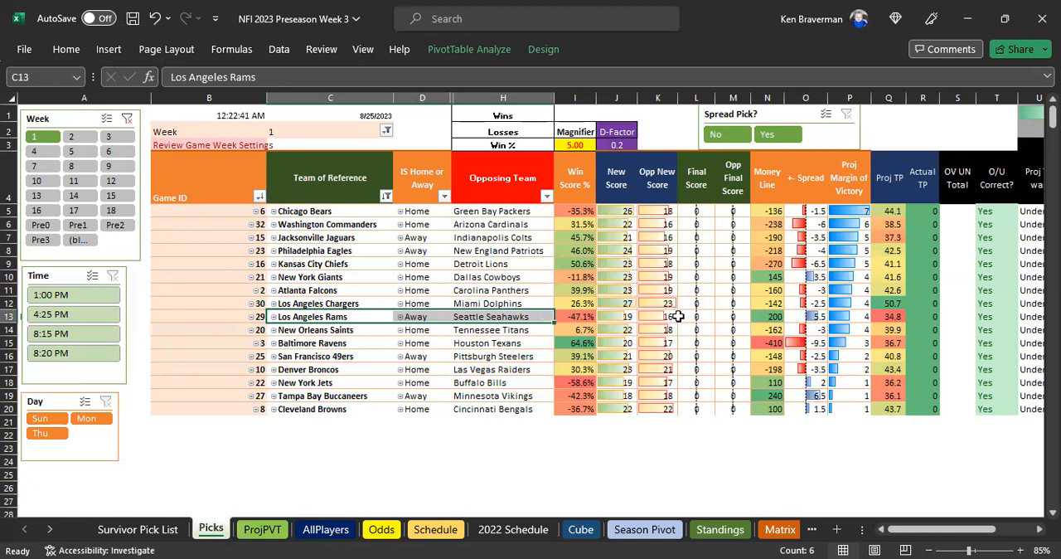
click(657, 315)
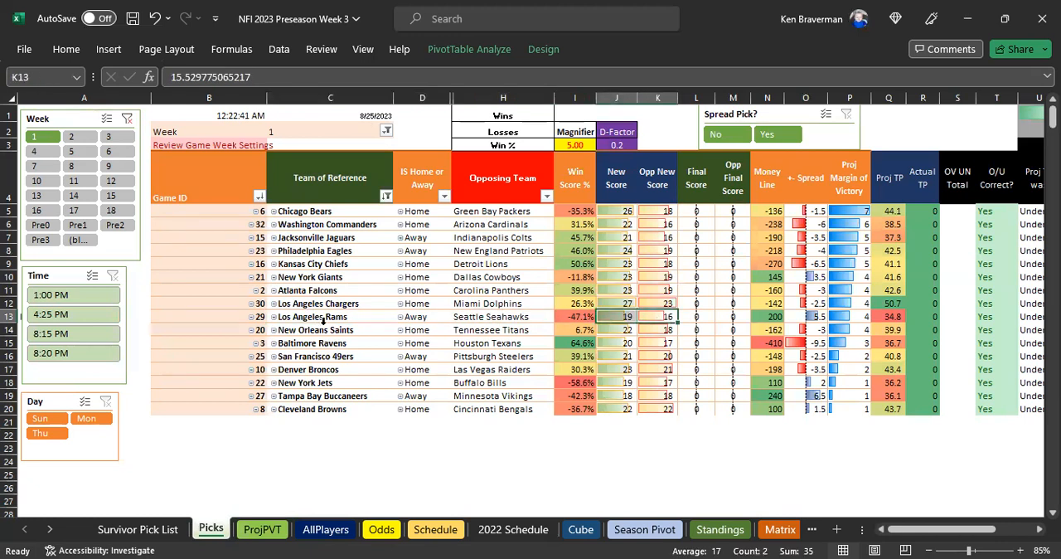
click(330, 316)
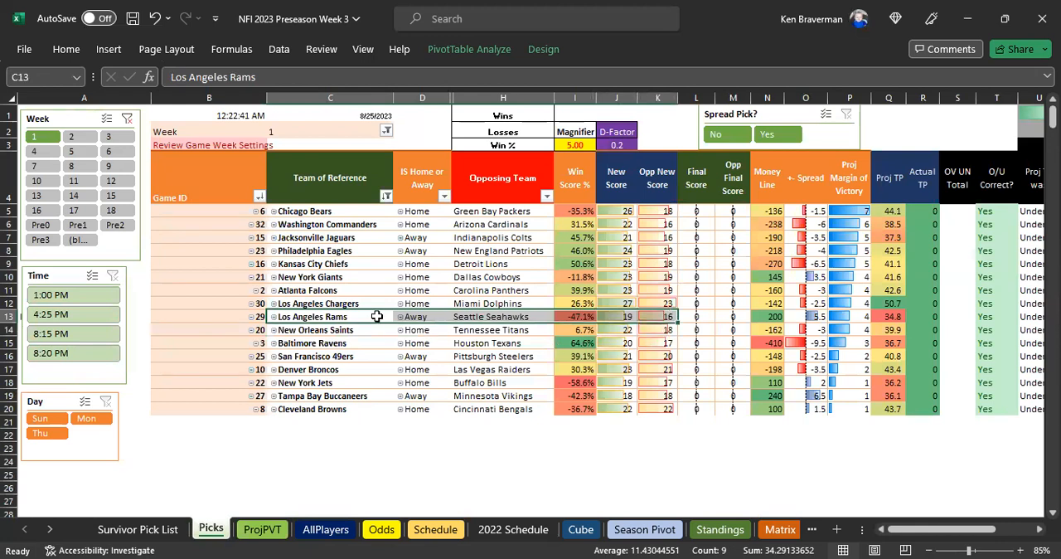
click(330, 330)
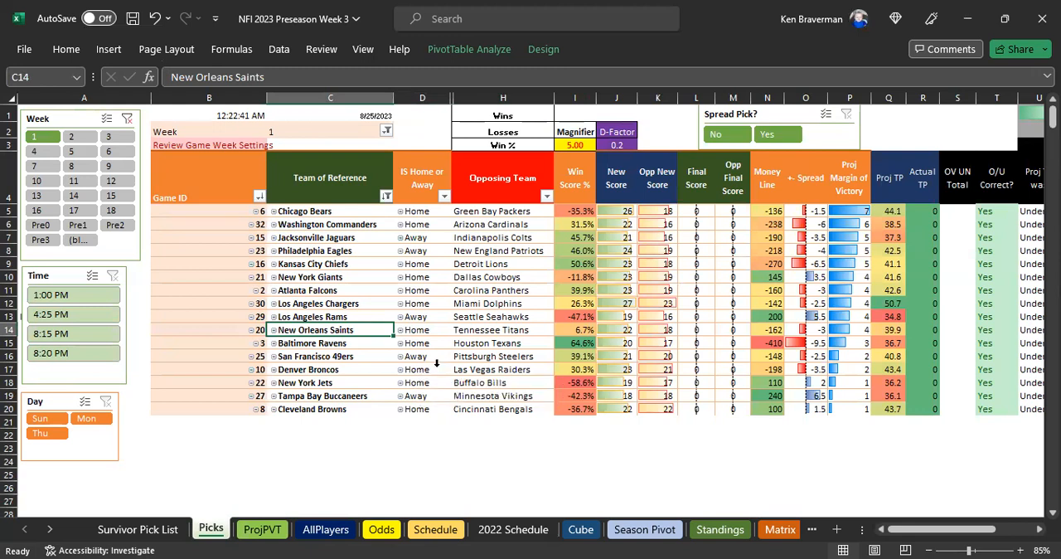
mouse_move(389, 335)
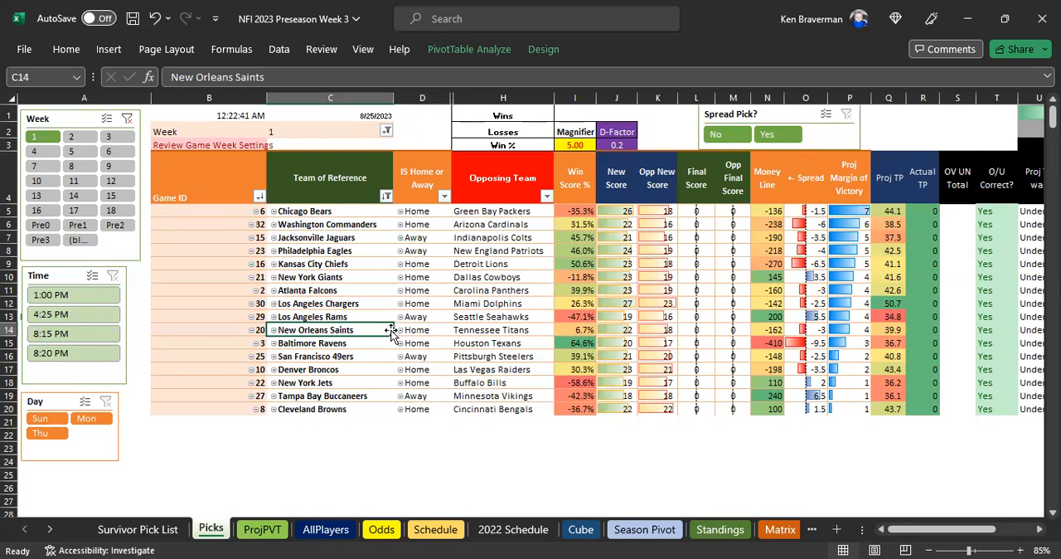
click(421, 328)
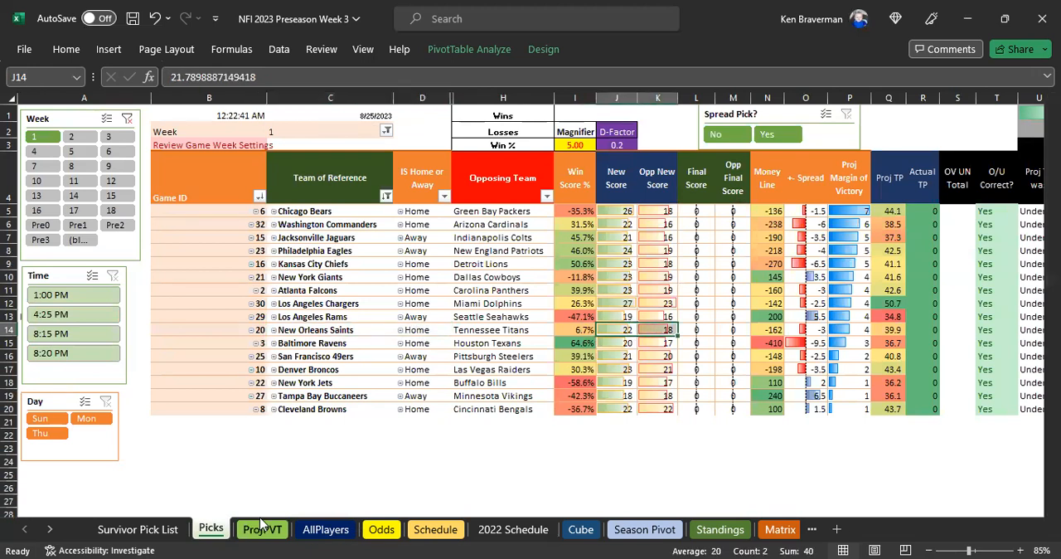
click(262, 528)
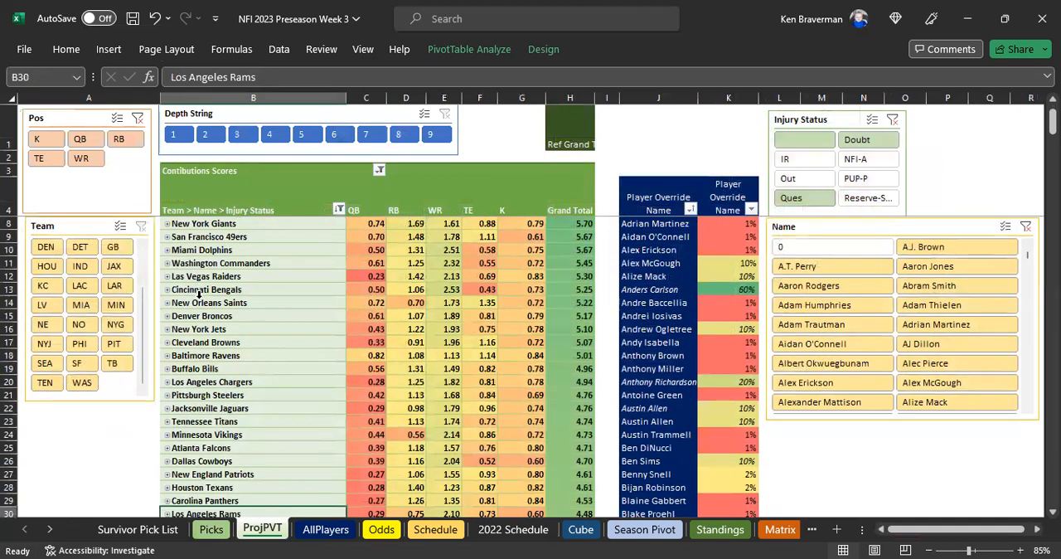
- Scroll down the New Orleans Saints player breakdown on ProjPVT
scroll(down, 3)
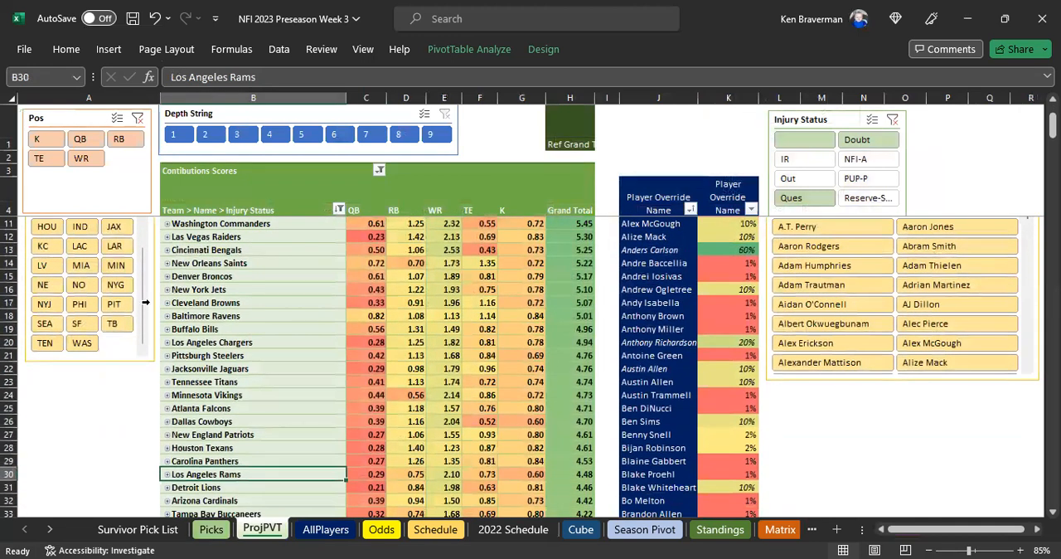
scroll(down, 3)
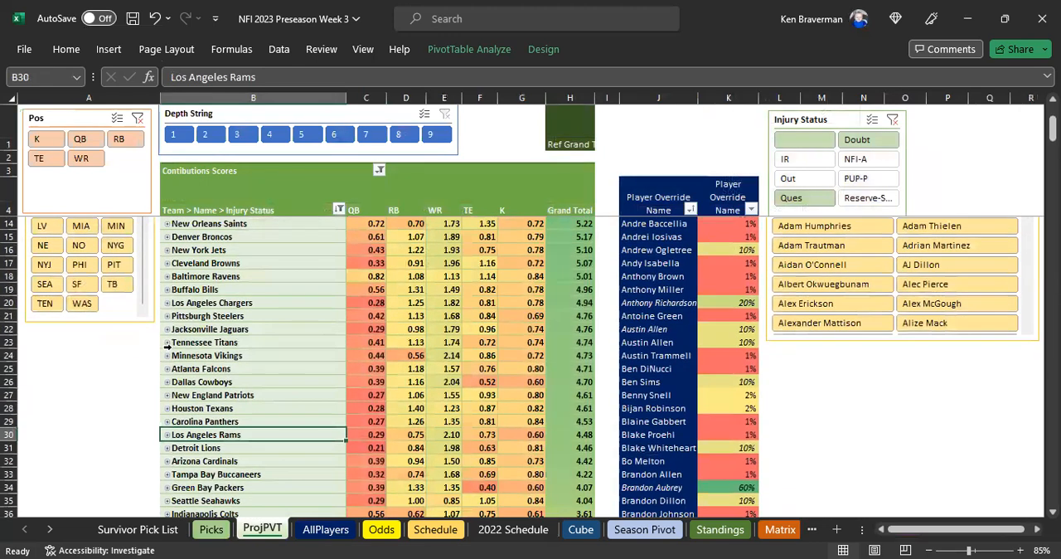
scroll(down, 3)
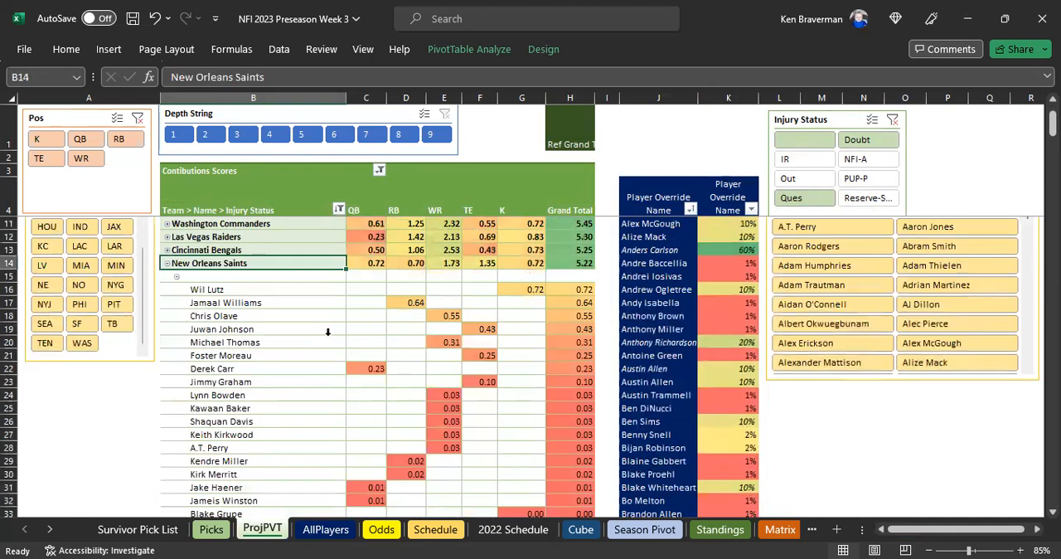
scroll(down, 3)
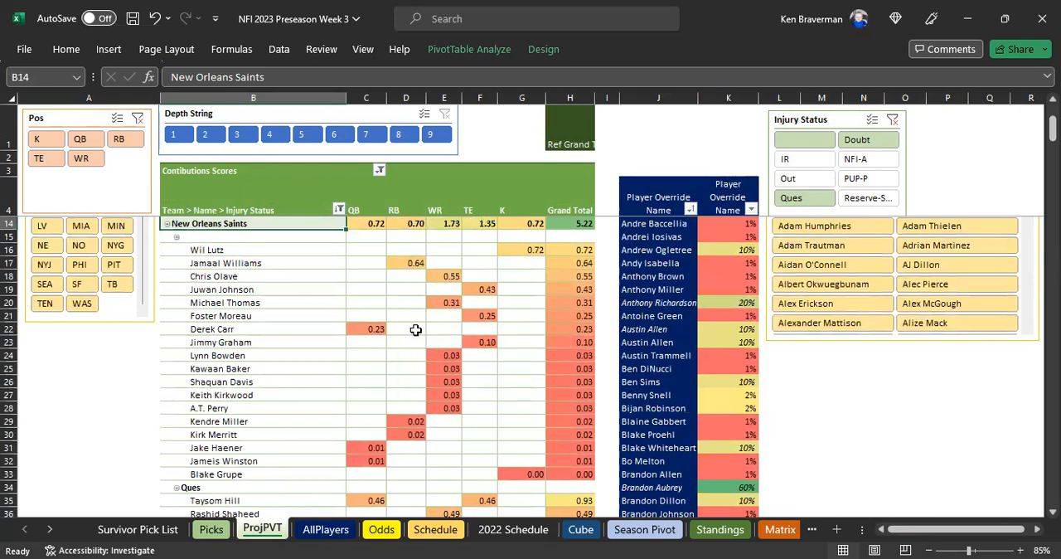
scroll(down, 3)
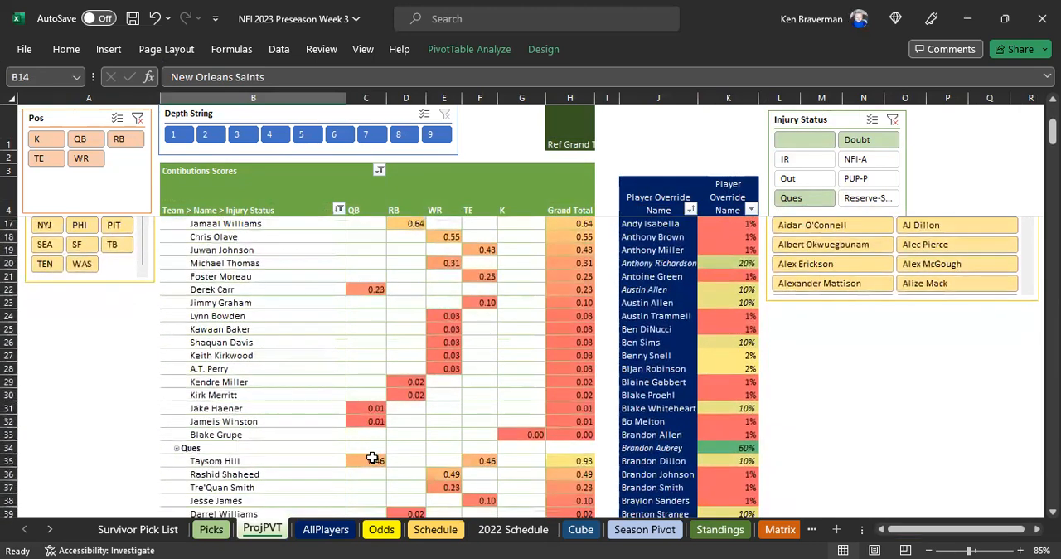
- Check backup quarterbacks Haener and Winston's contribution values, then return to Picks
click(364, 461)
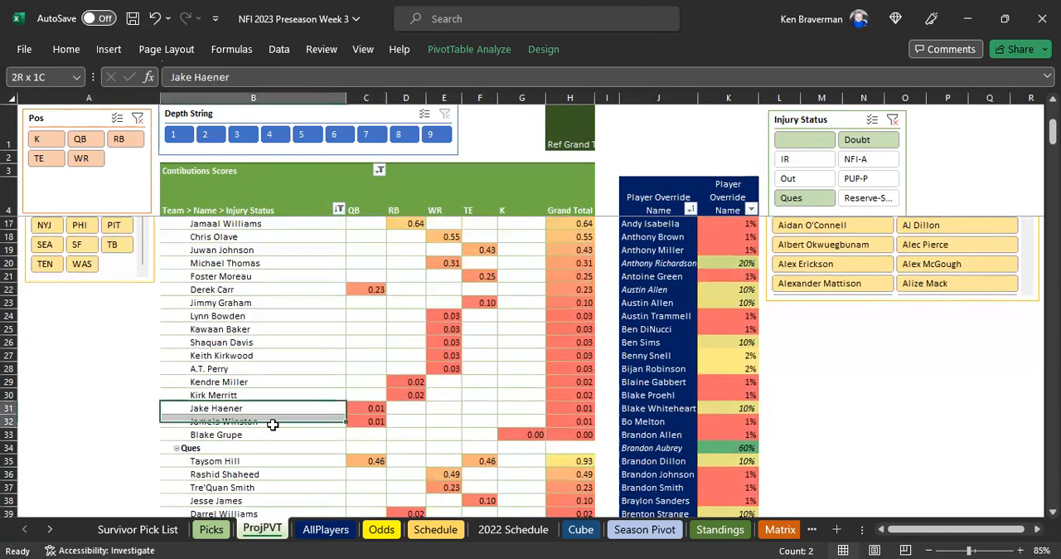
click(365, 421)
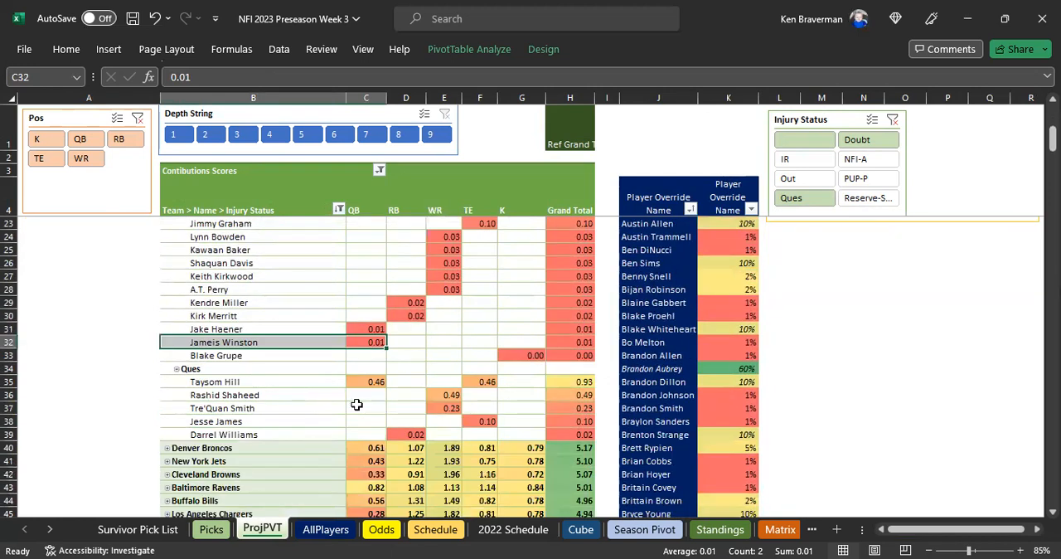
mouse_move(336, 381)
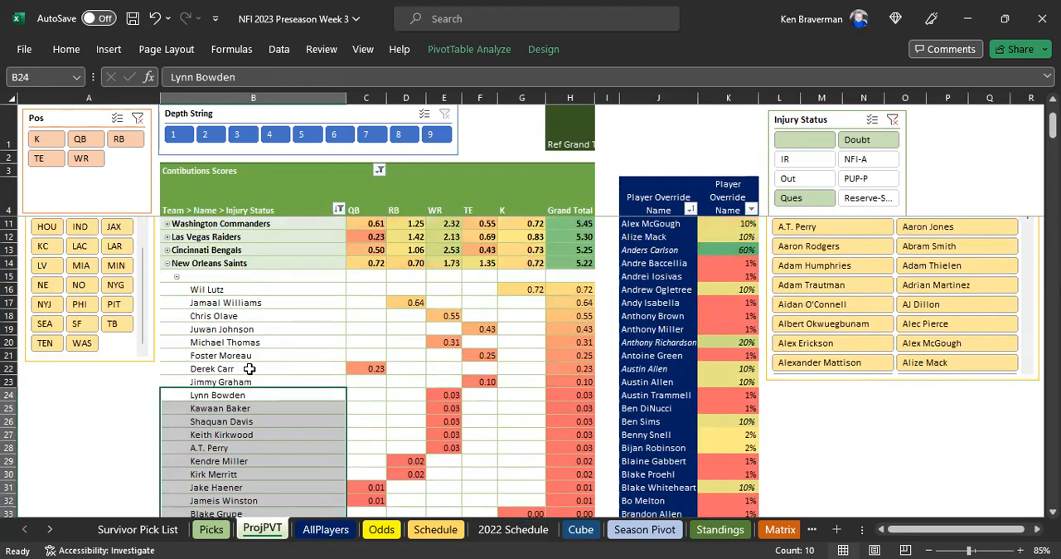
click(212, 368)
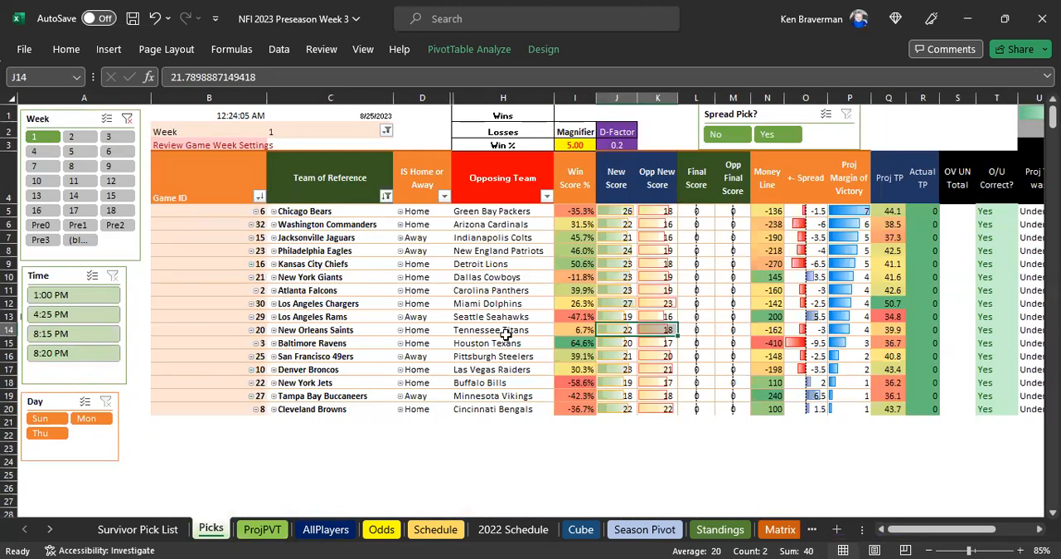
- Select the Tennessee Titans opponent and show their ProjPVT contributions totaling 4.74
click(501, 328)
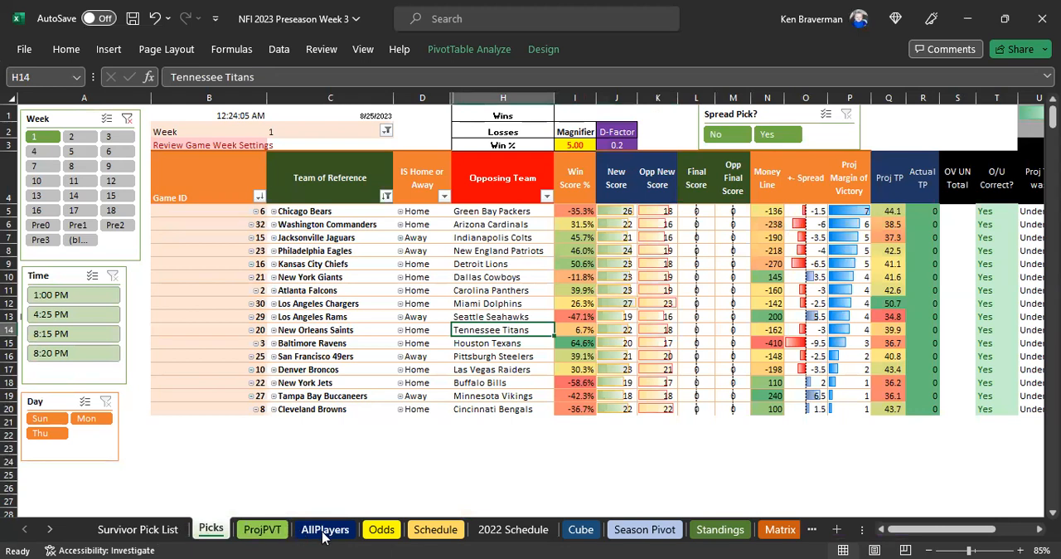
click(262, 529)
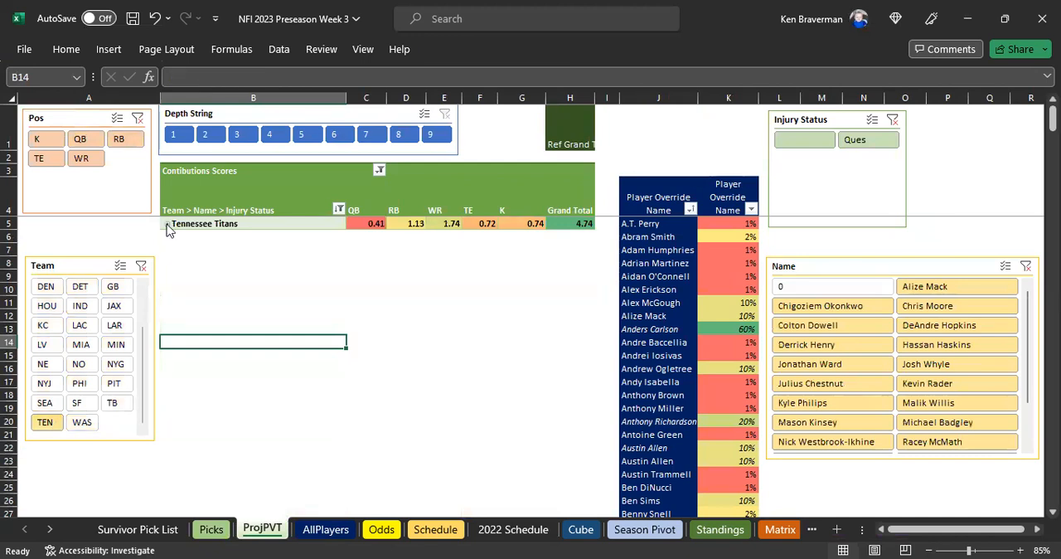
- Expand the Titans and check Derrick Henry's 0.76 RB and Badgley's 0.74 kicker scores
click(167, 223)
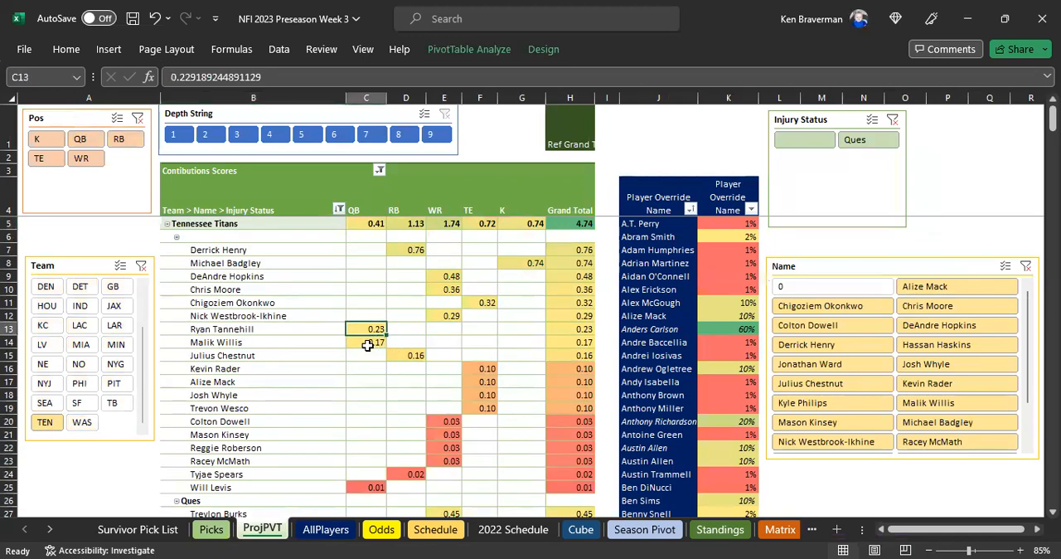
scroll(down, 3)
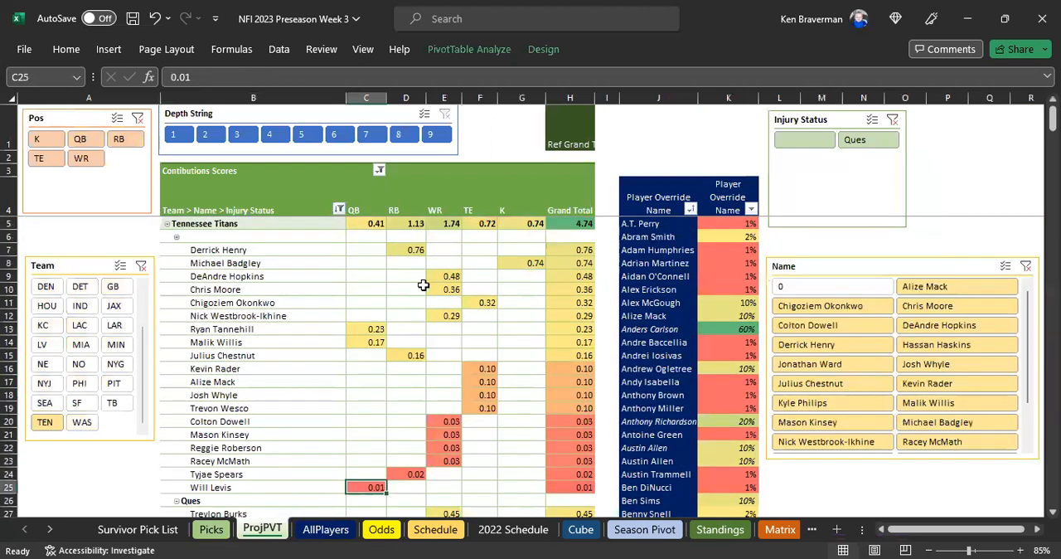
click(404, 249)
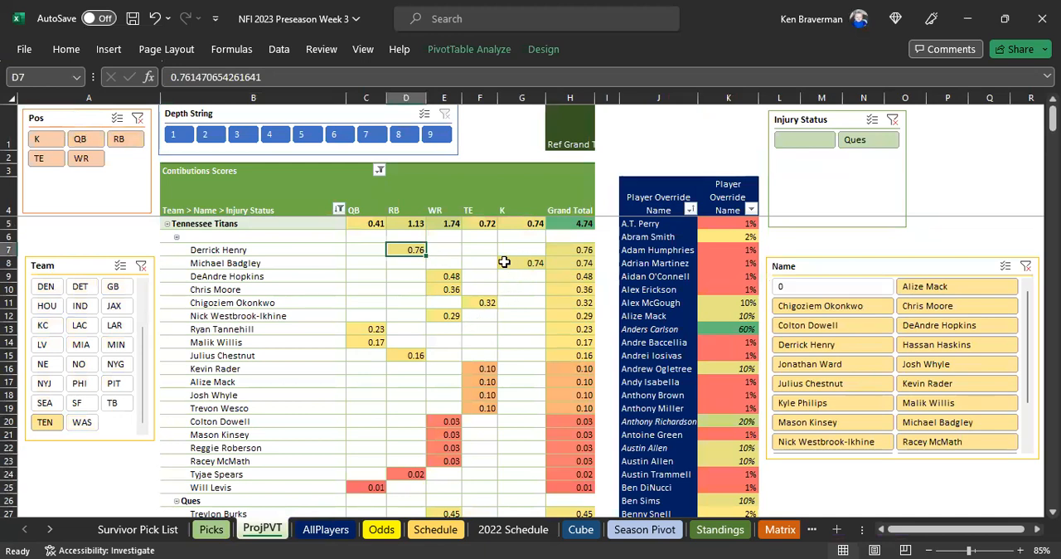
click(521, 262)
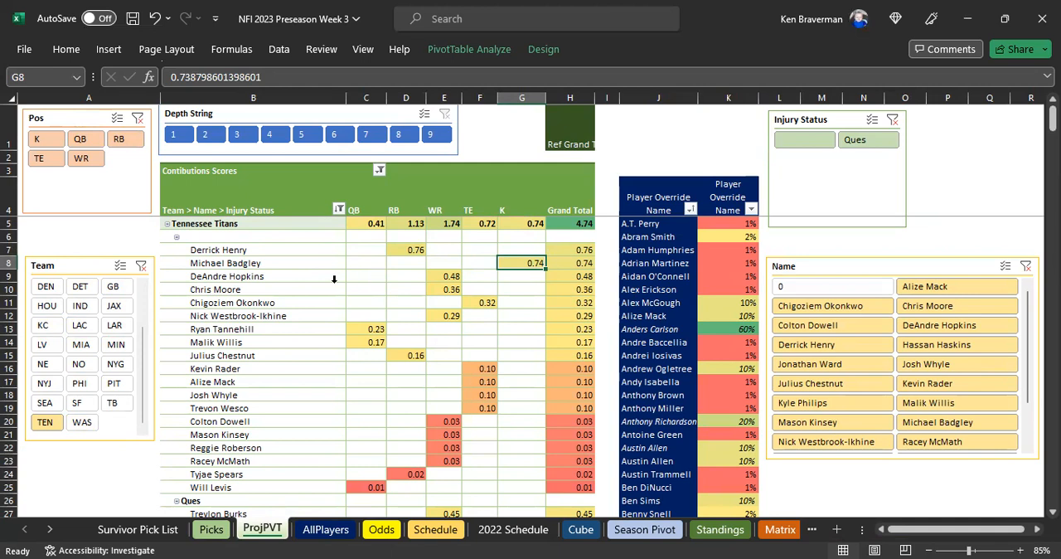
mouse_move(349, 265)
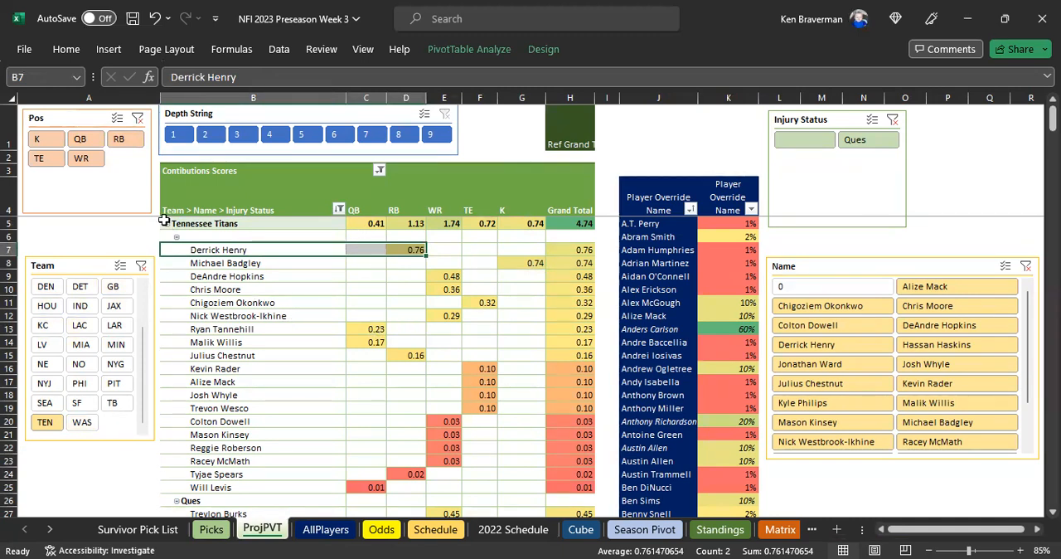
- Total four low-rated Titans receivers and check DeAndre Hopkins's receiver score
scroll(down, 3)
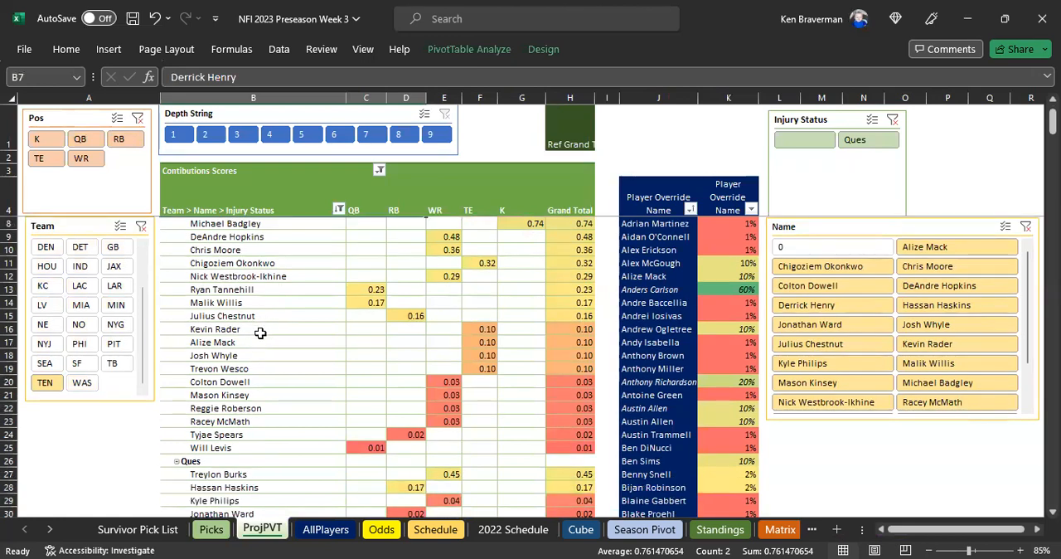
drag(252, 328, 252, 434)
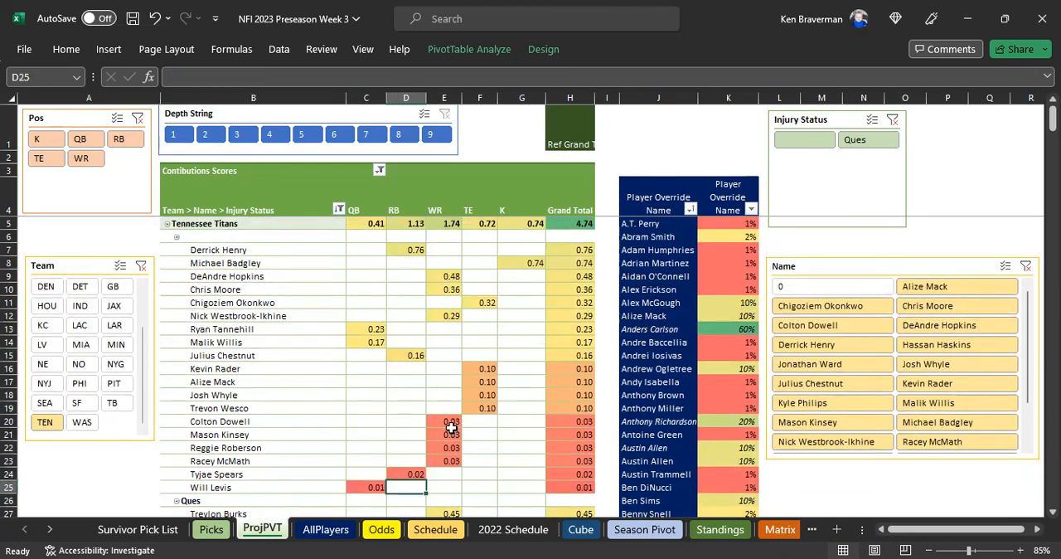
drag(451, 421, 451, 460)
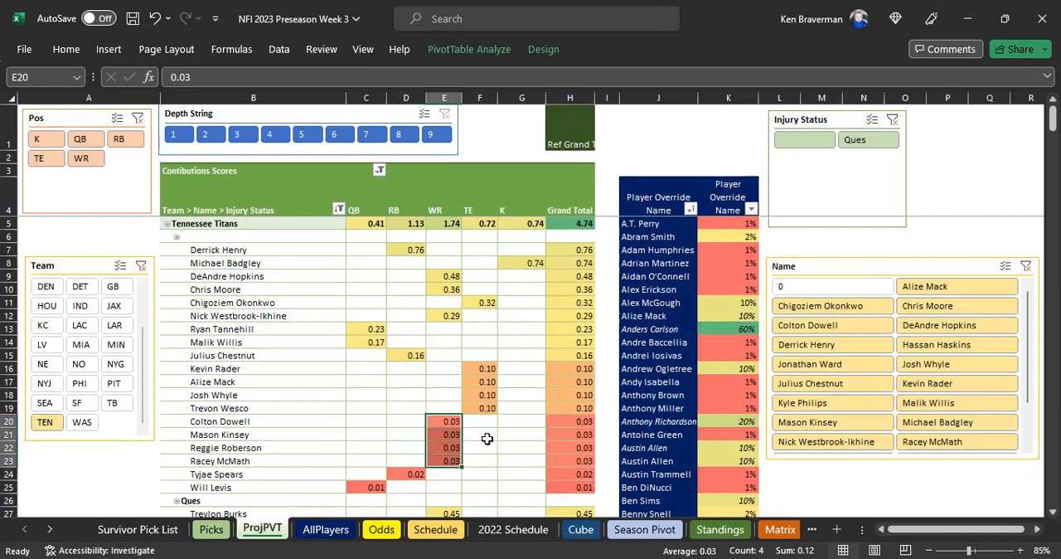
click(444, 276)
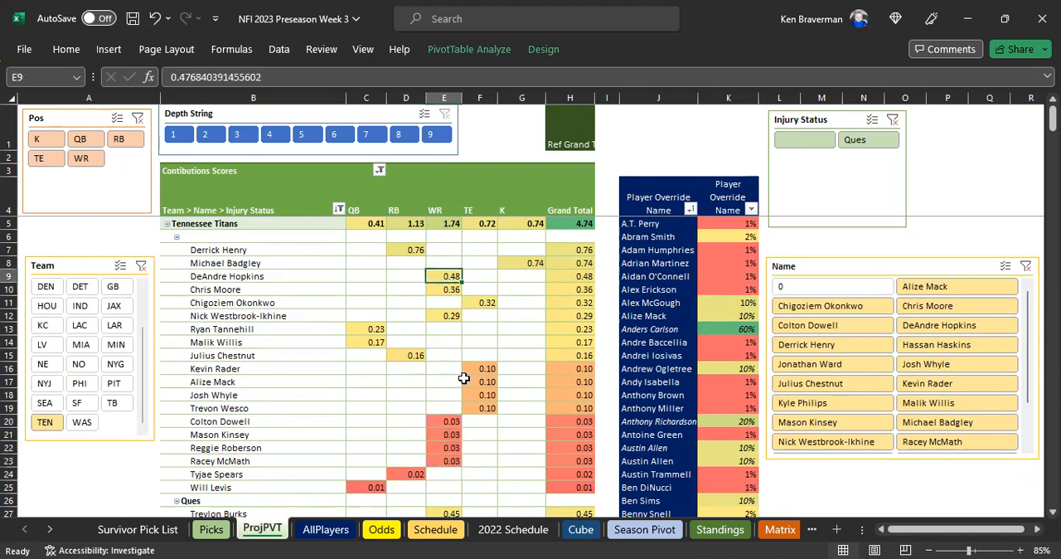
mouse_move(441, 316)
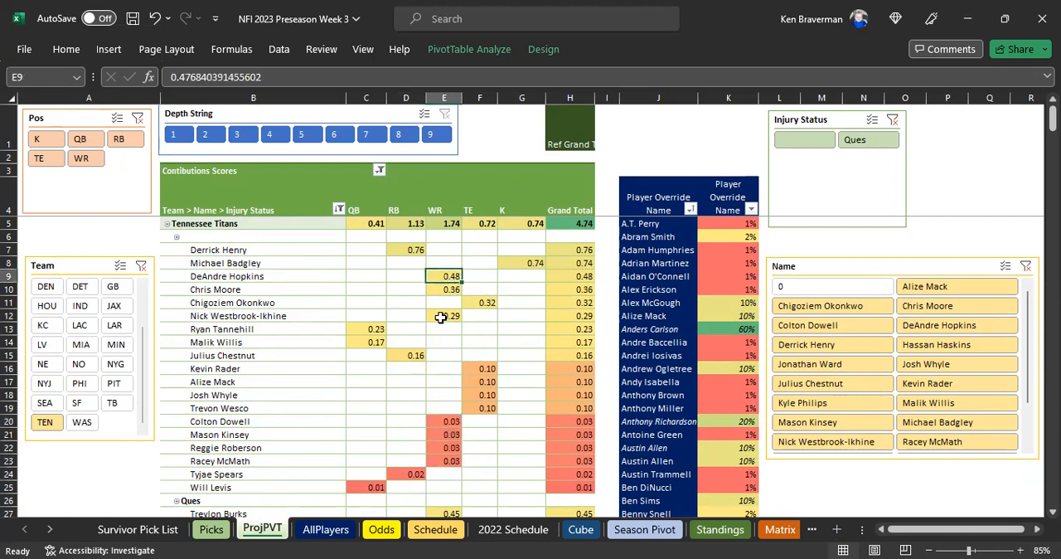
mouse_move(141, 265)
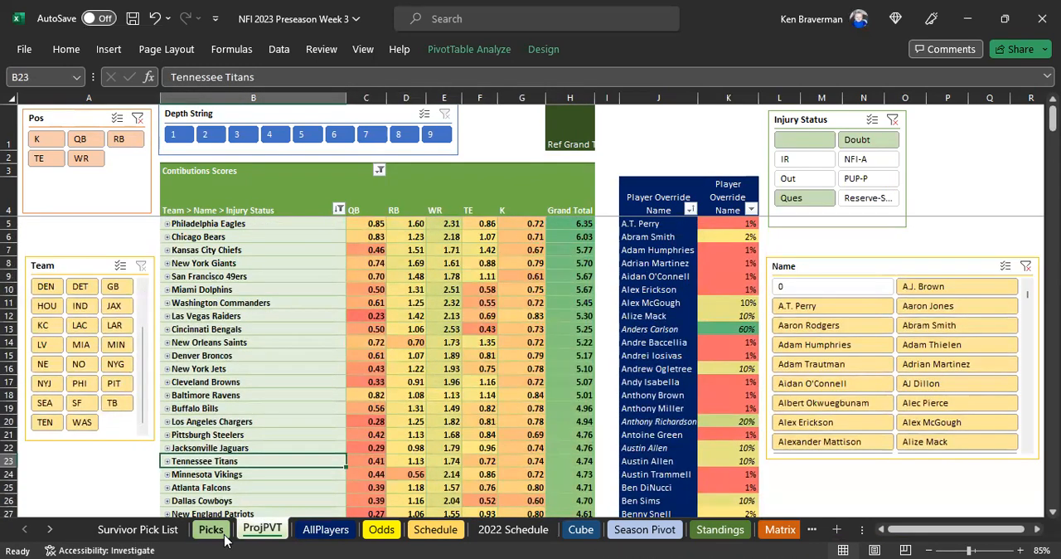
- Review the Saints–Titans and Ravens–Texans games and money line on Picks
click(211, 528)
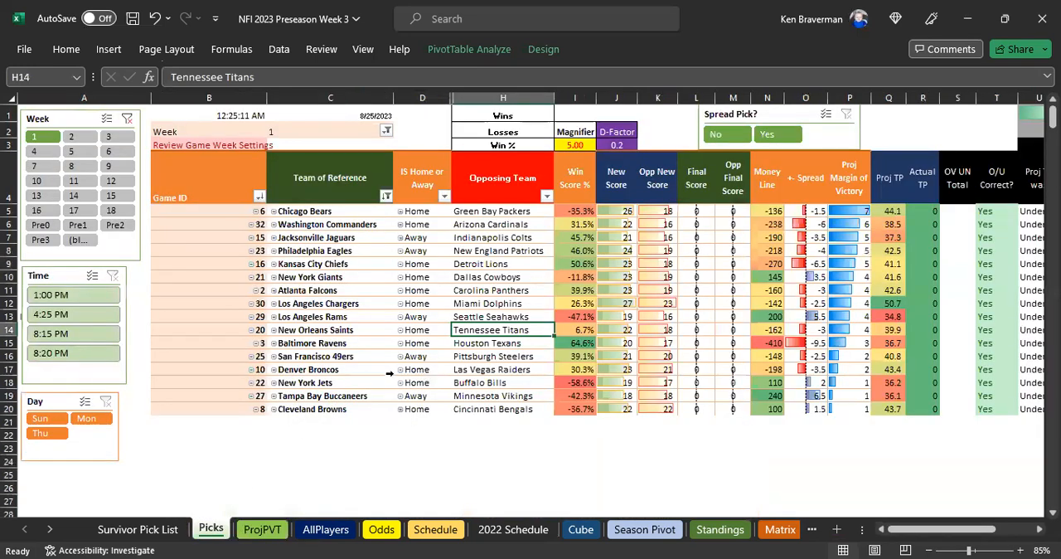
click(330, 328)
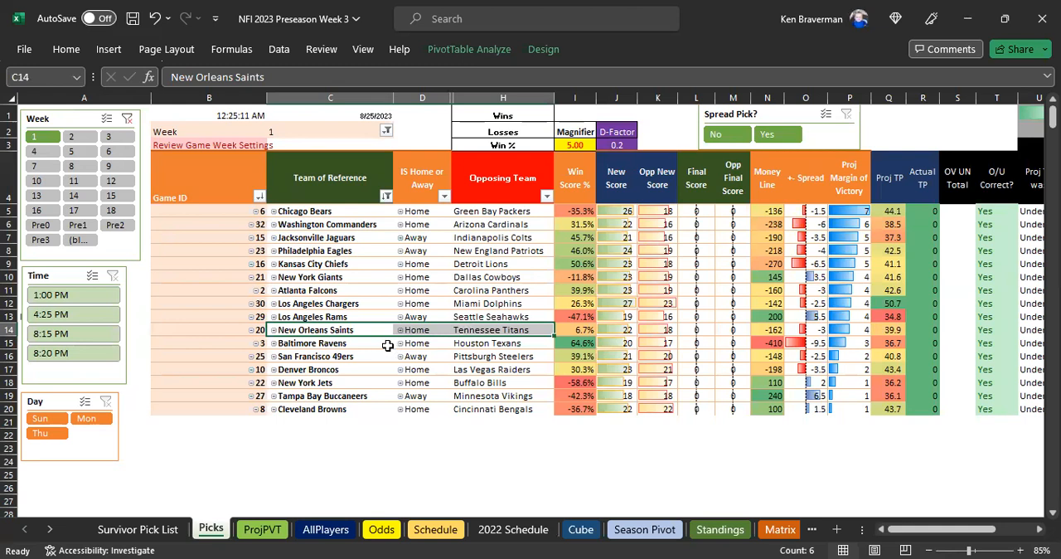
click(330, 341)
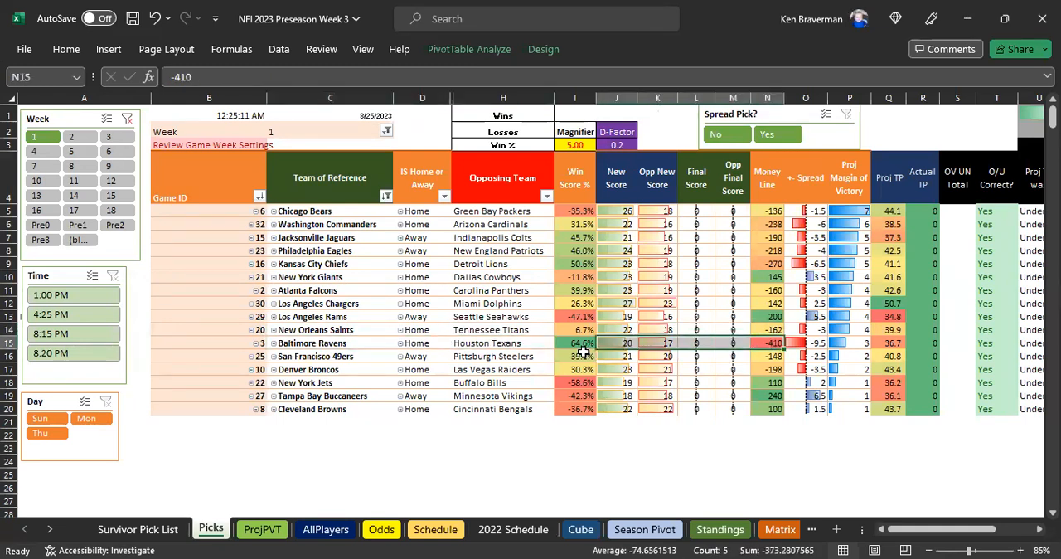
mouse_move(361, 343)
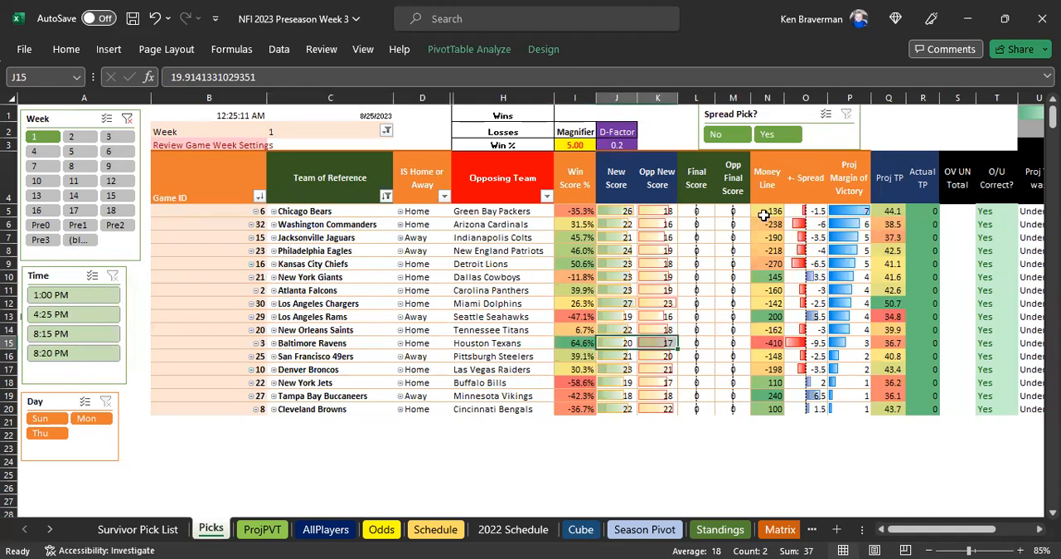
click(766, 211)
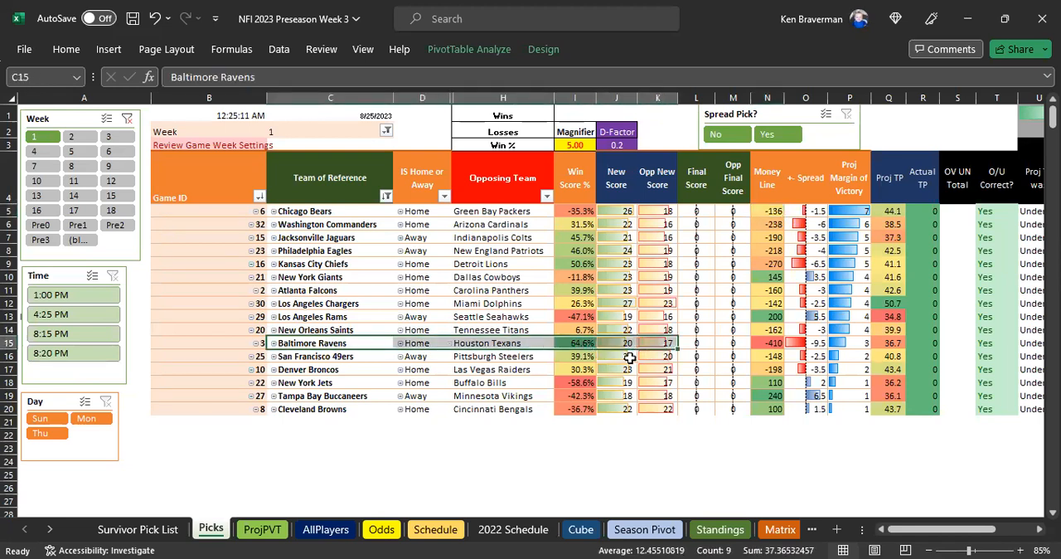
- Select the 49ers–Steelers game and return to ProjPVT for the San Francisco roster
click(805, 342)
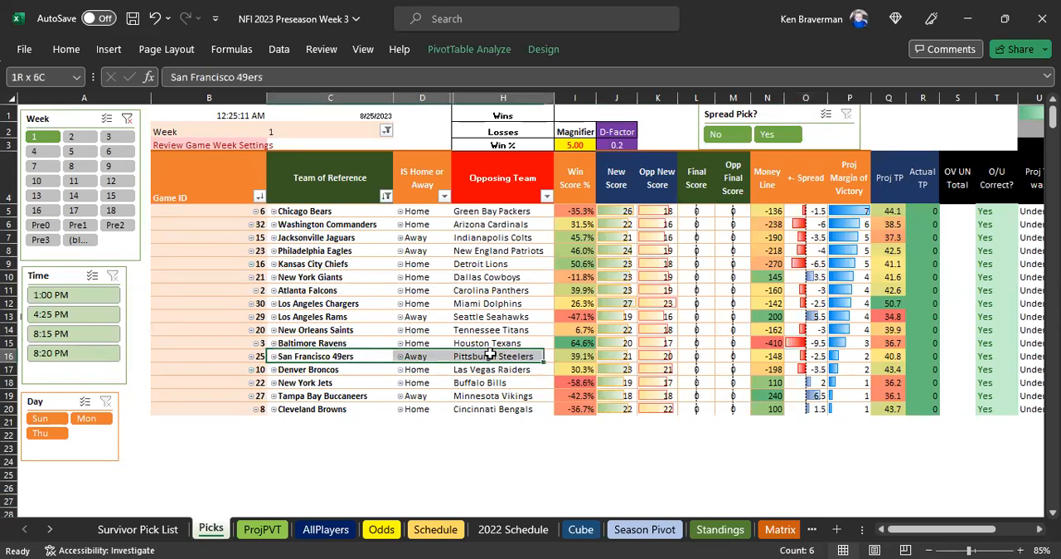
click(495, 357)
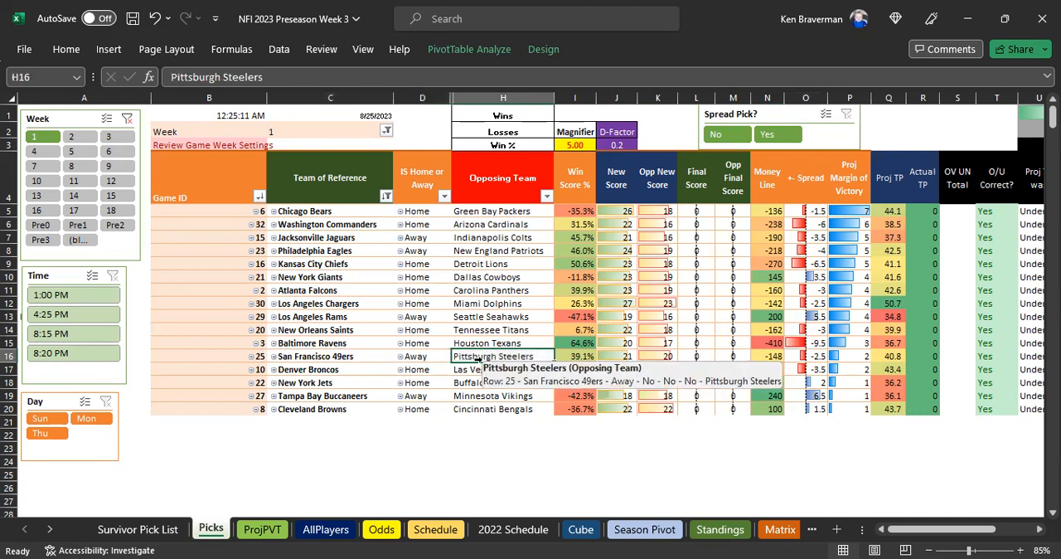
click(330, 357)
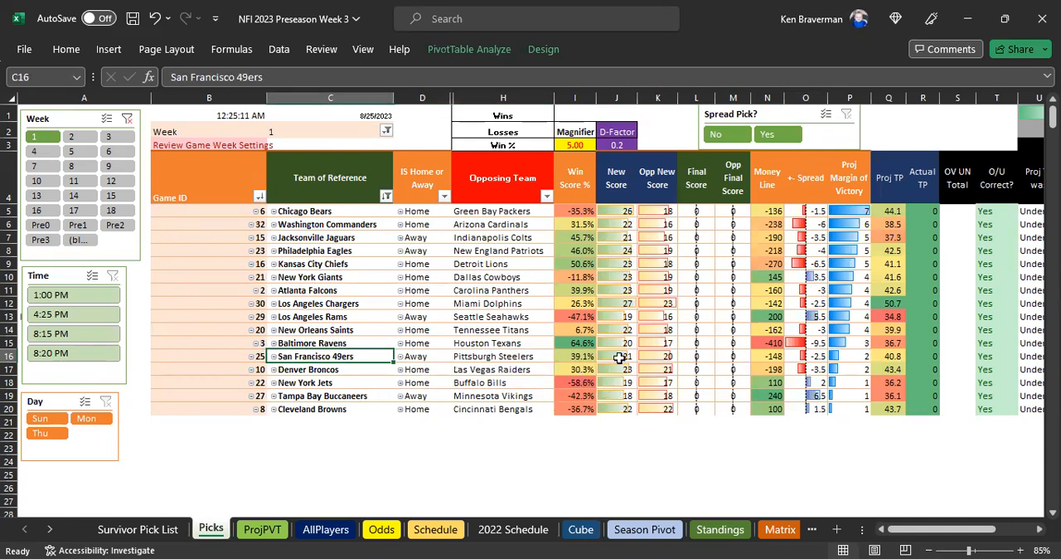
mouse_move(298, 494)
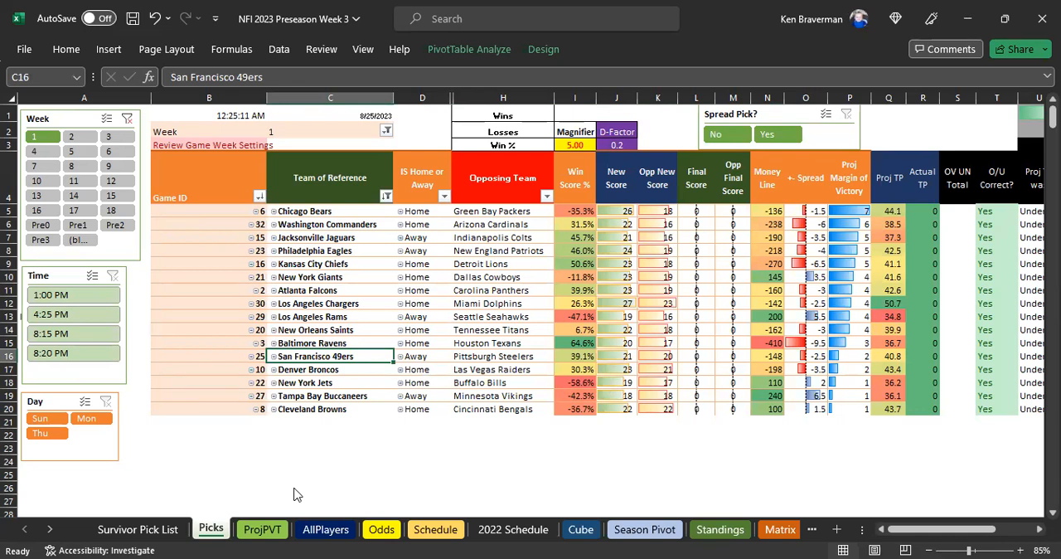
click(261, 529)
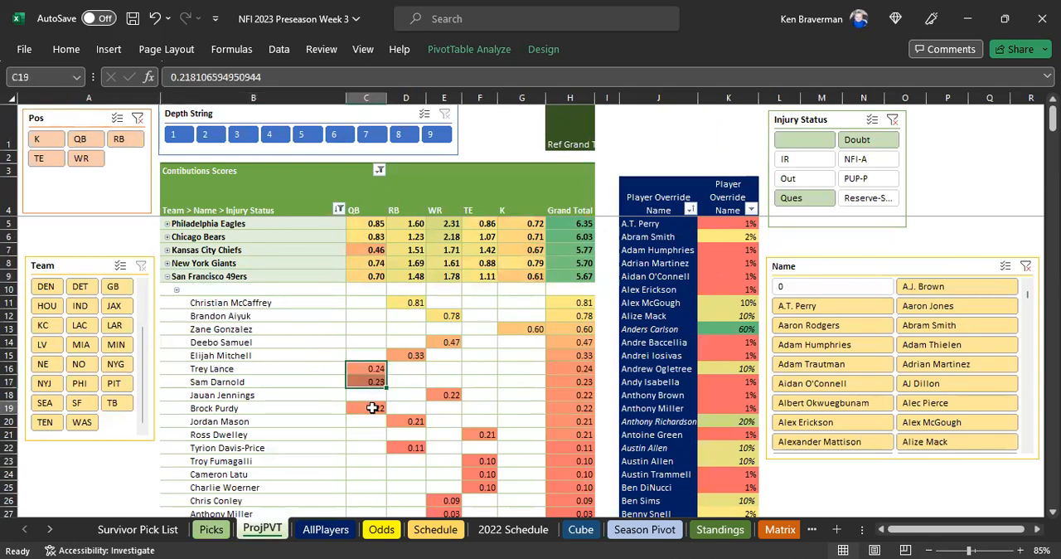
- Limit the pivot to first-string players via the Depth String slicer
scroll(down, 3)
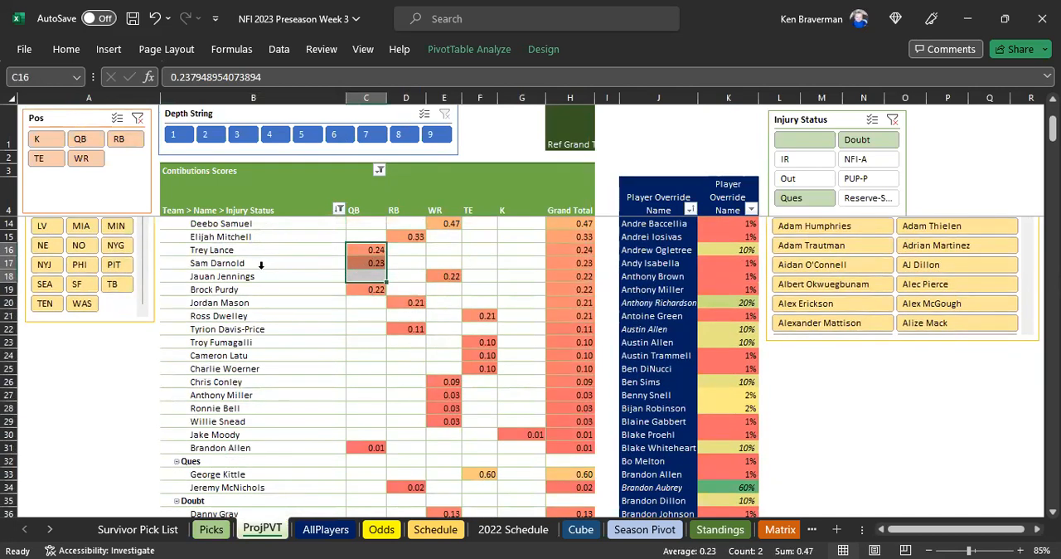
scroll(down, 3)
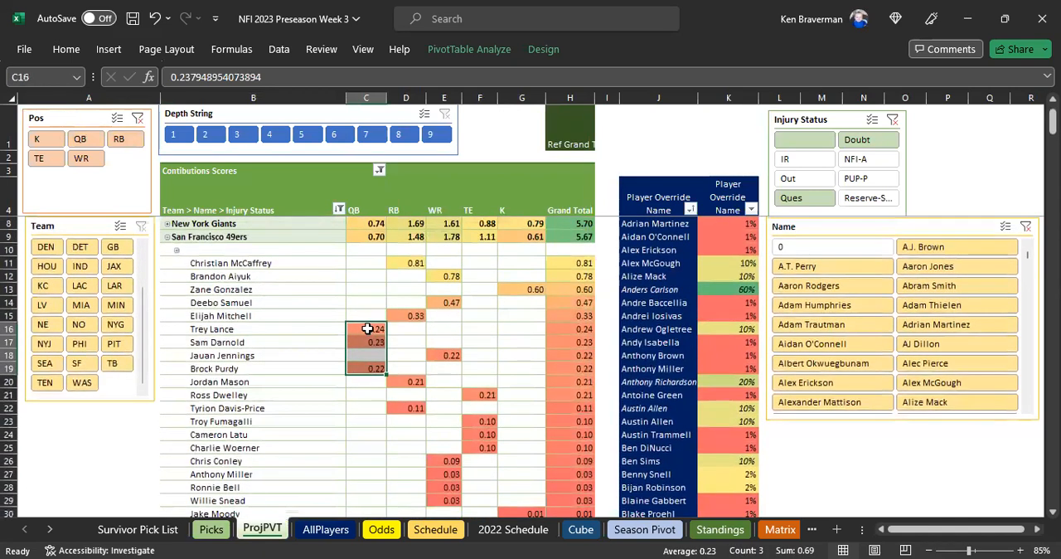
mouse_move(269, 353)
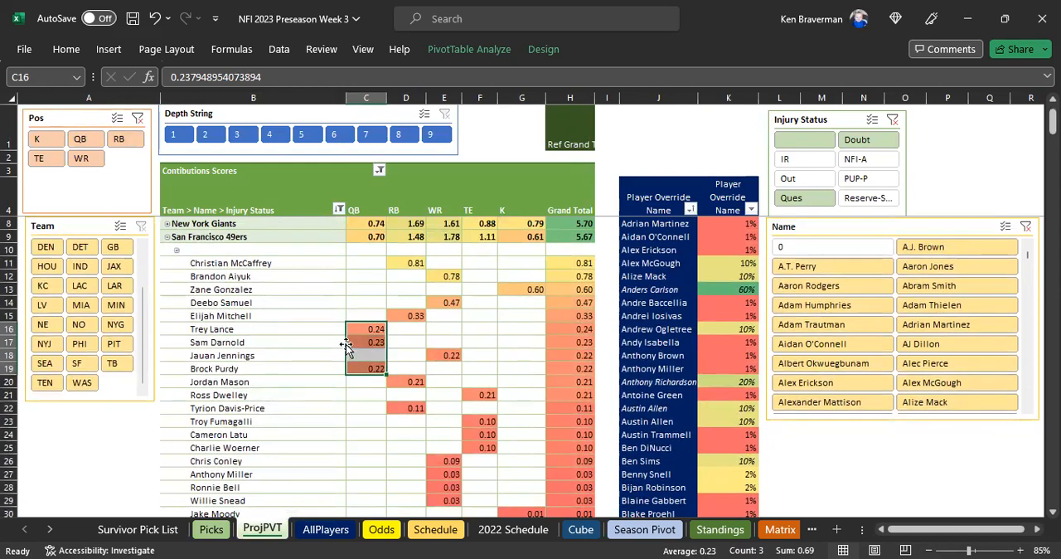
click(179, 133)
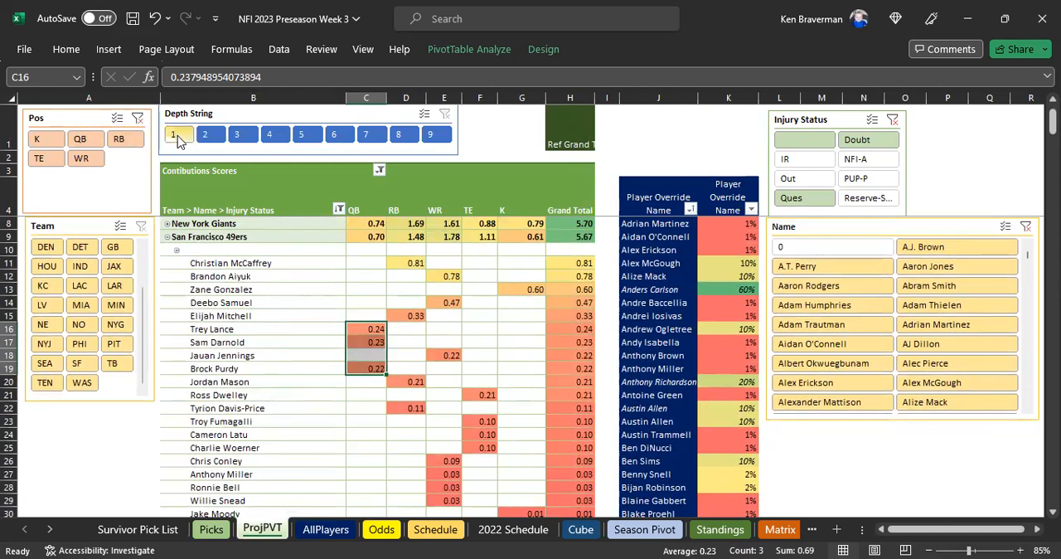
click(179, 133)
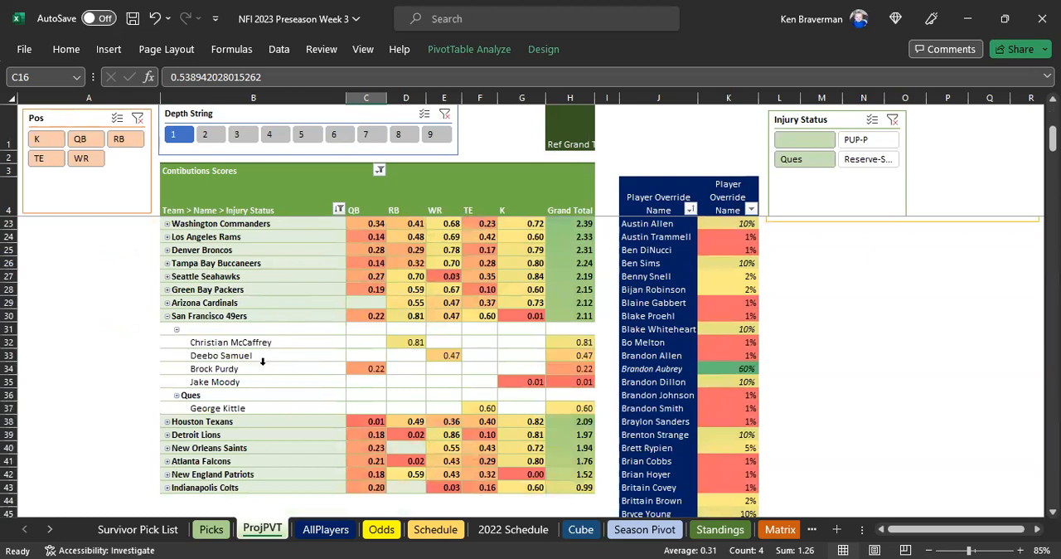
mouse_move(258, 252)
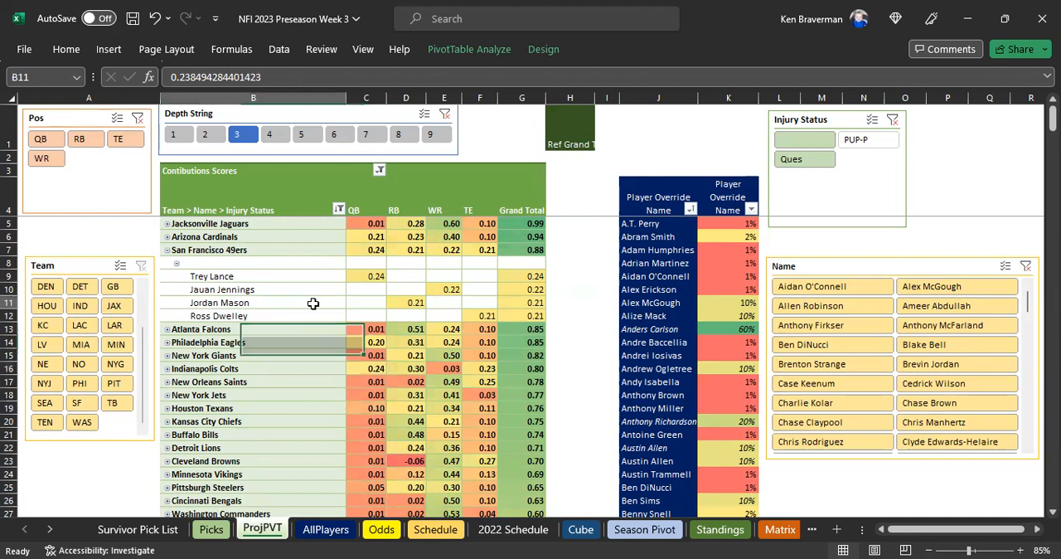
mouse_move(869, 362)
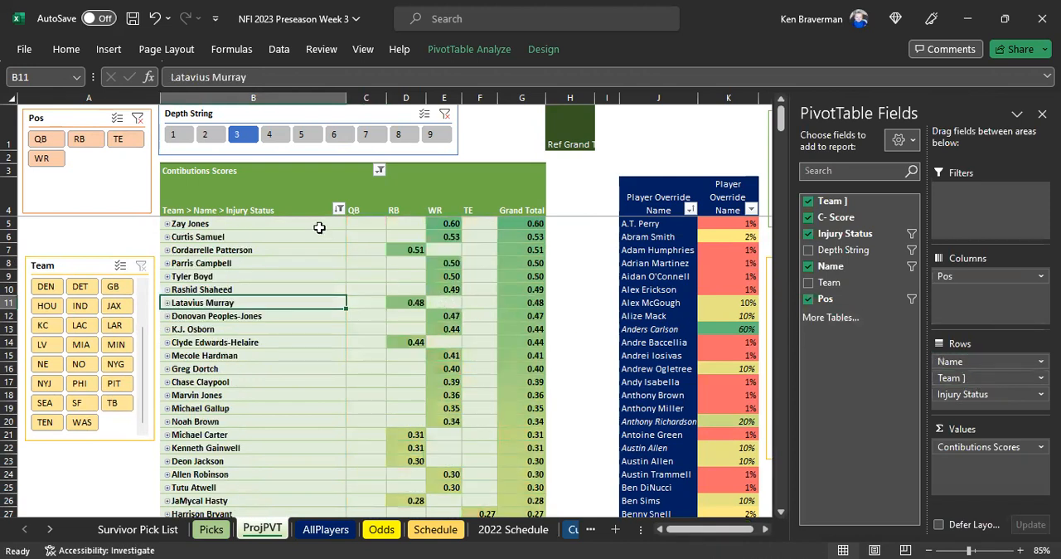
- Filter the Pos slicer to QB and select backup quarterback names up to Trey Lance
click(45, 139)
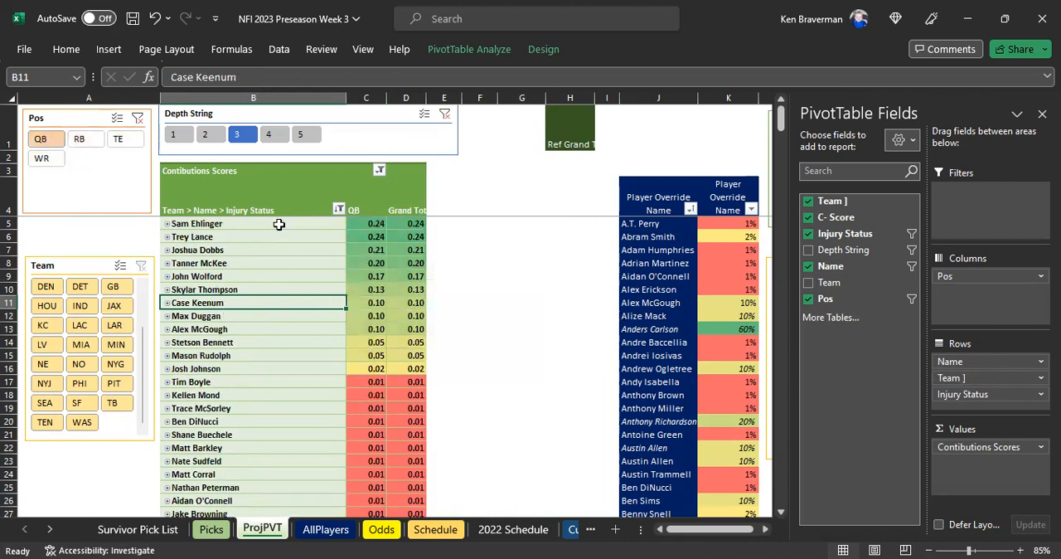
click(196, 222)
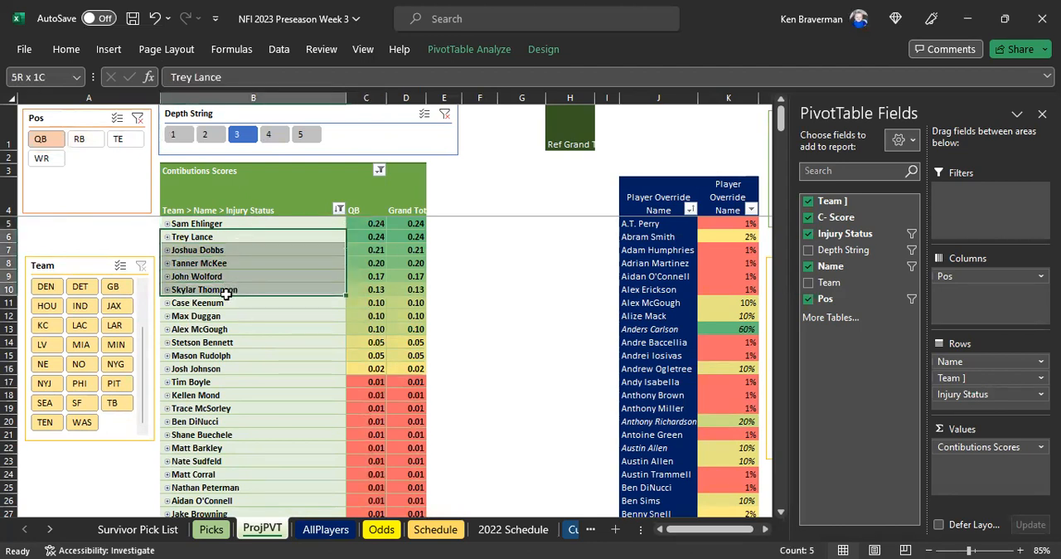
click(196, 249)
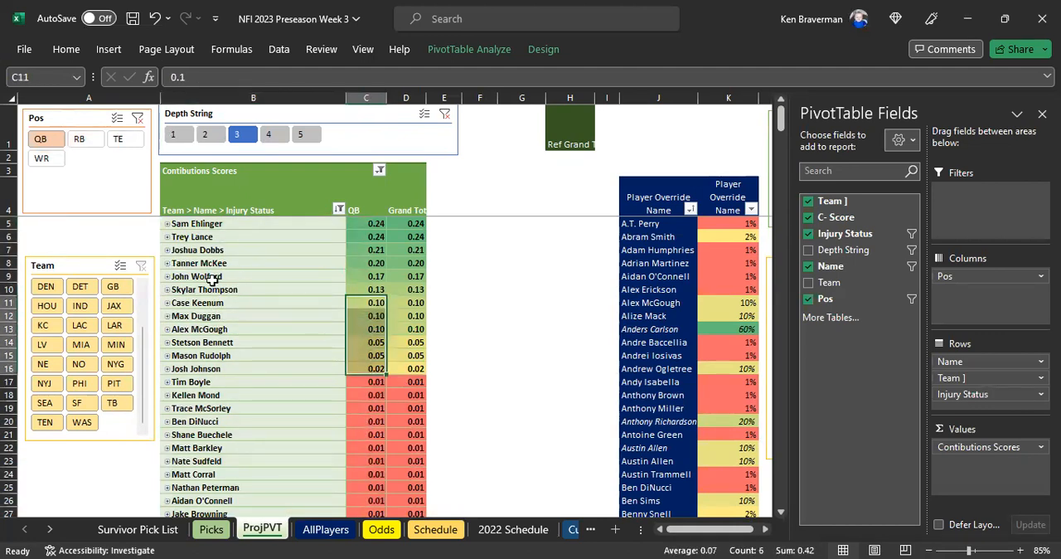
drag(252, 275, 252, 288)
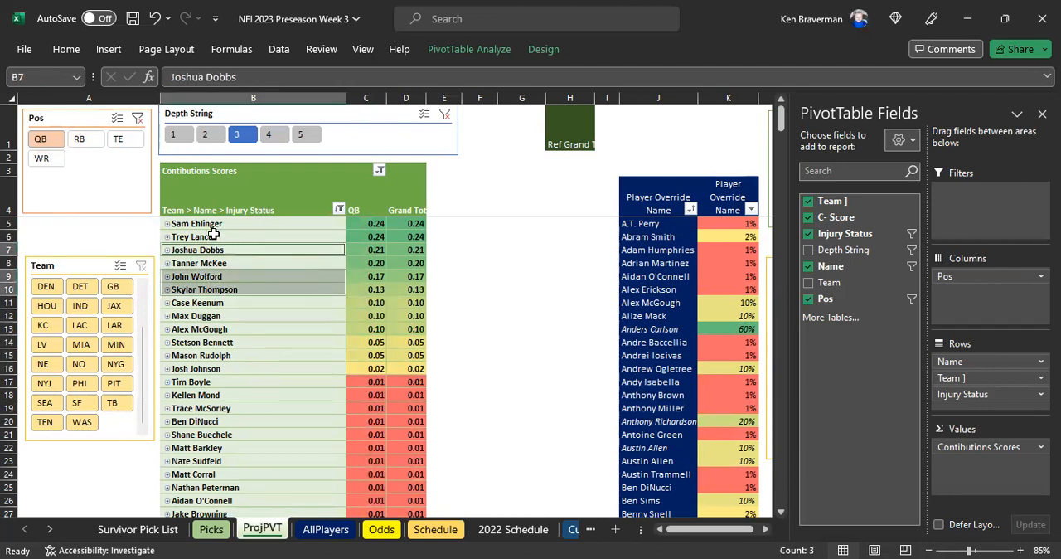
click(193, 235)
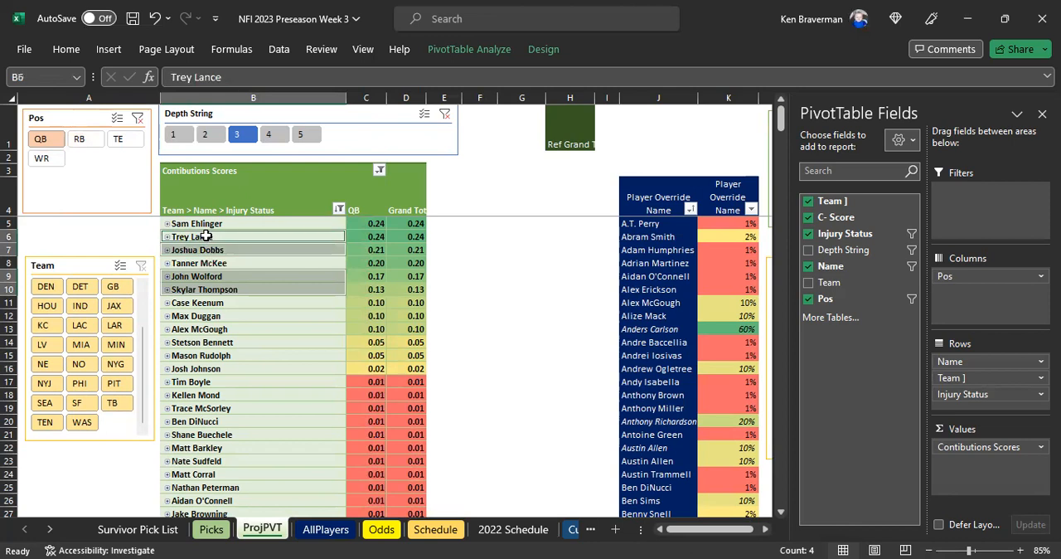
- Enter .05 as Trey Lance's Player Override value in column K
right_click(197, 236)
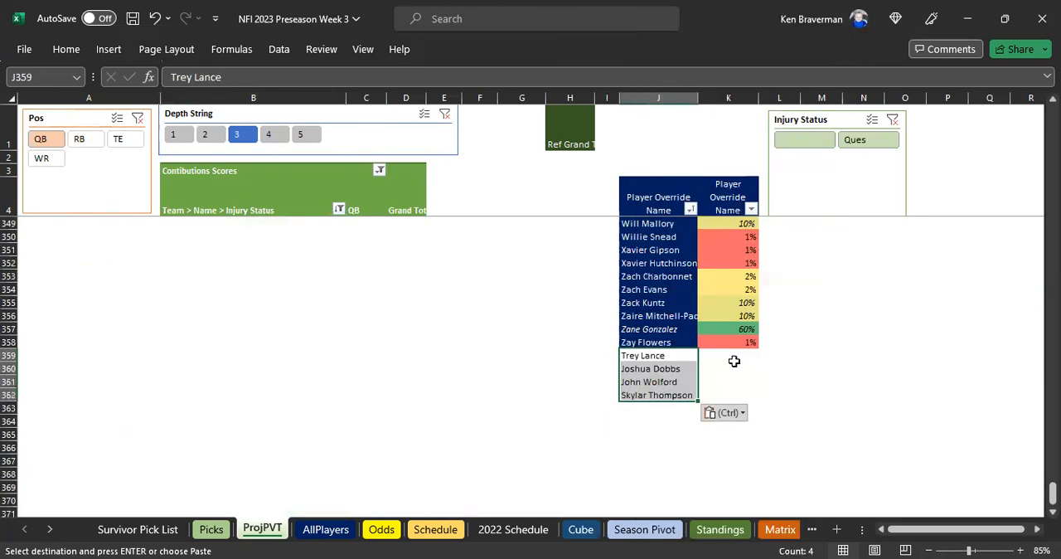
click(728, 355)
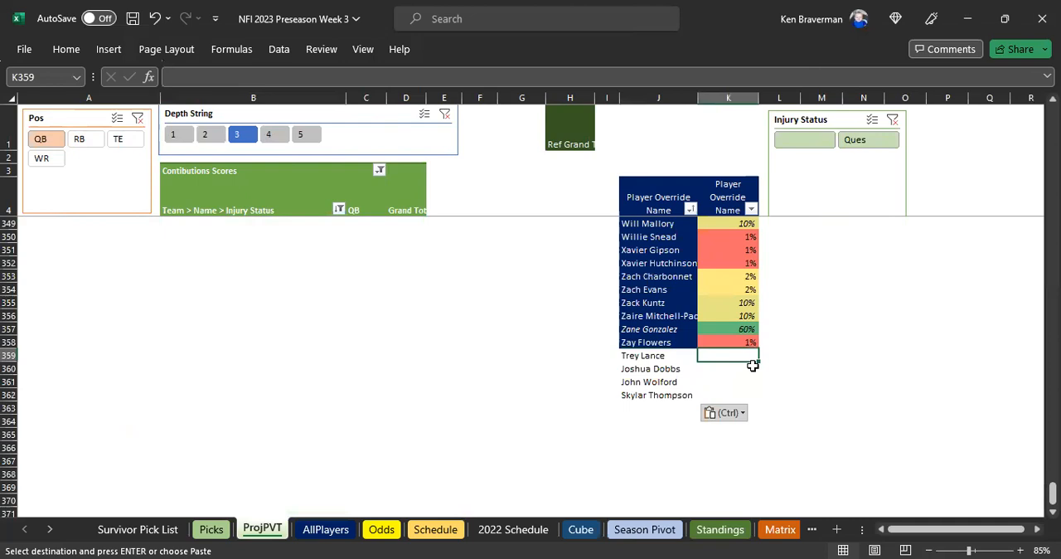
text(.05)
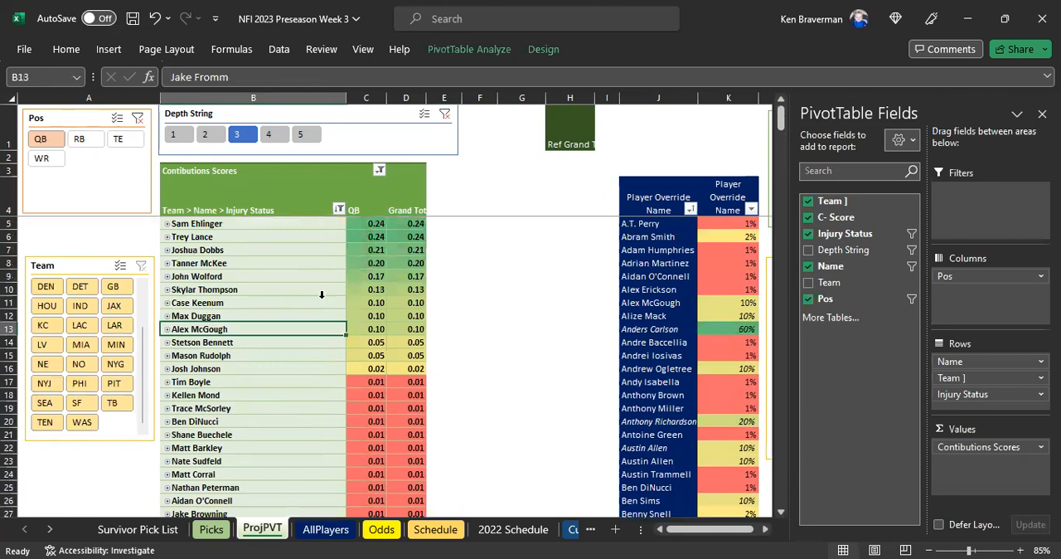
mouse_move(331, 275)
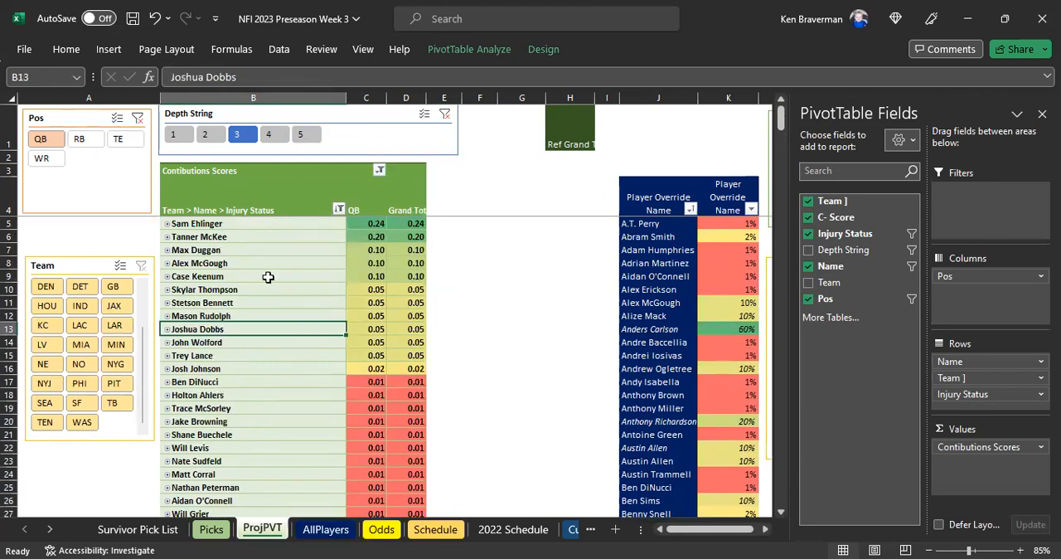
- After checking Keenum's QB score, select all Depth String and Pos slicer items, then return to Picks
click(196, 275)
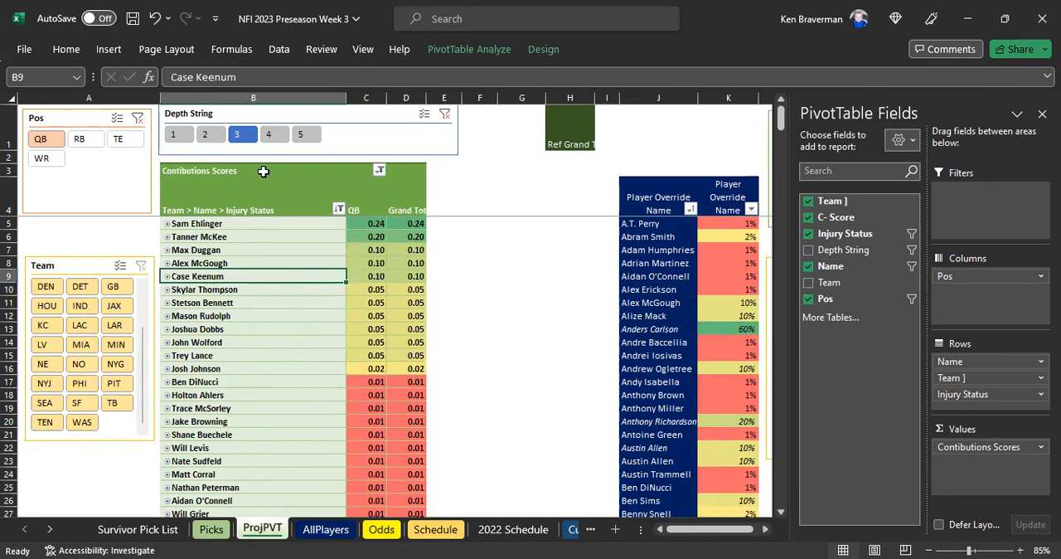
click(179, 132)
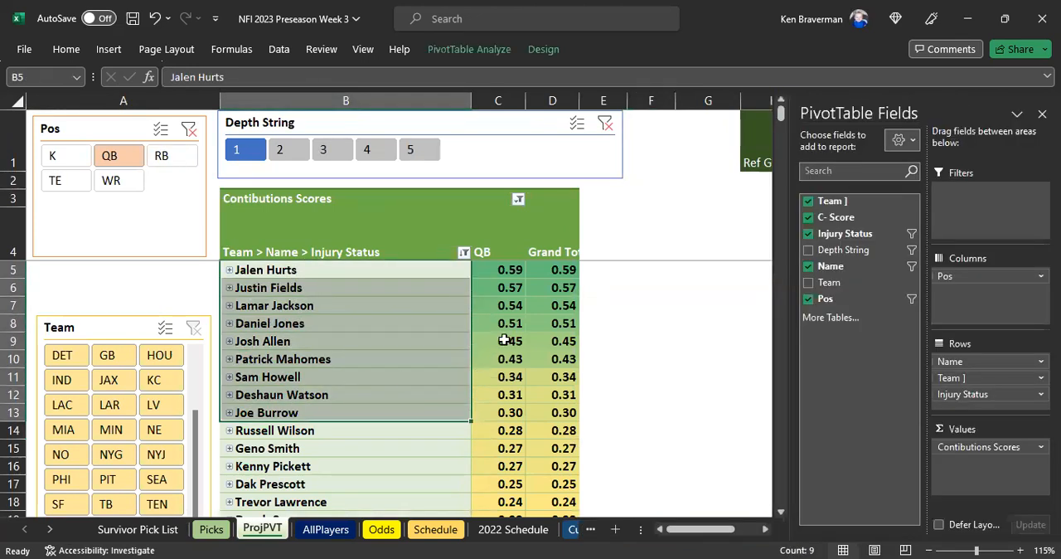
click(278, 149)
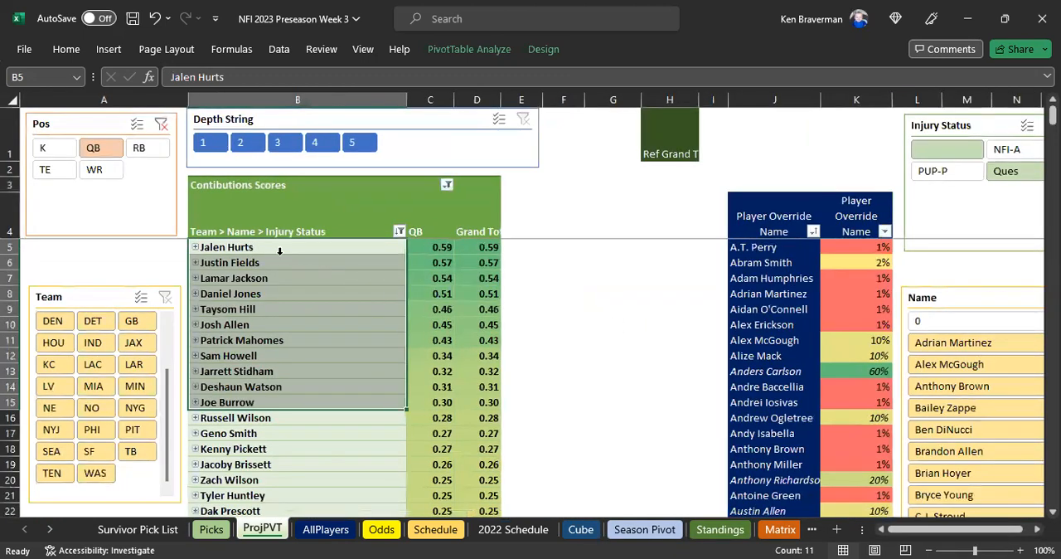
click(43, 148)
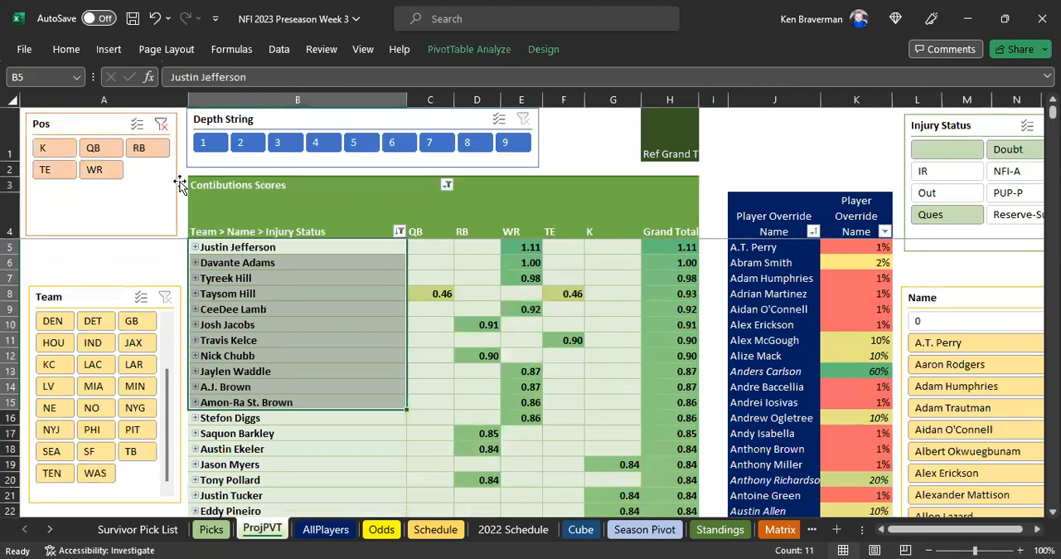
click(210, 528)
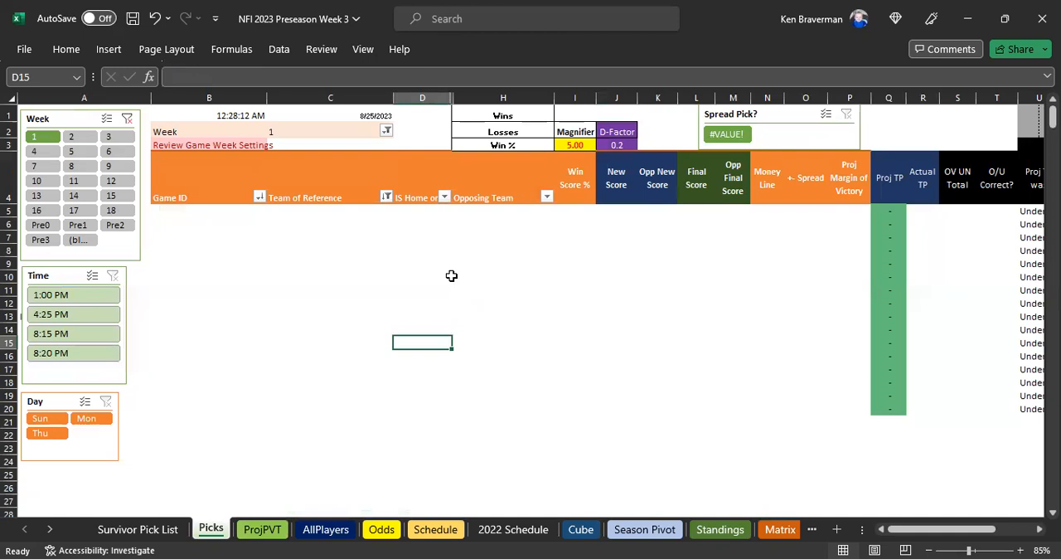
- On ProjPVT, place Team above Name in the pivot rows so scores total by team
click(262, 529)
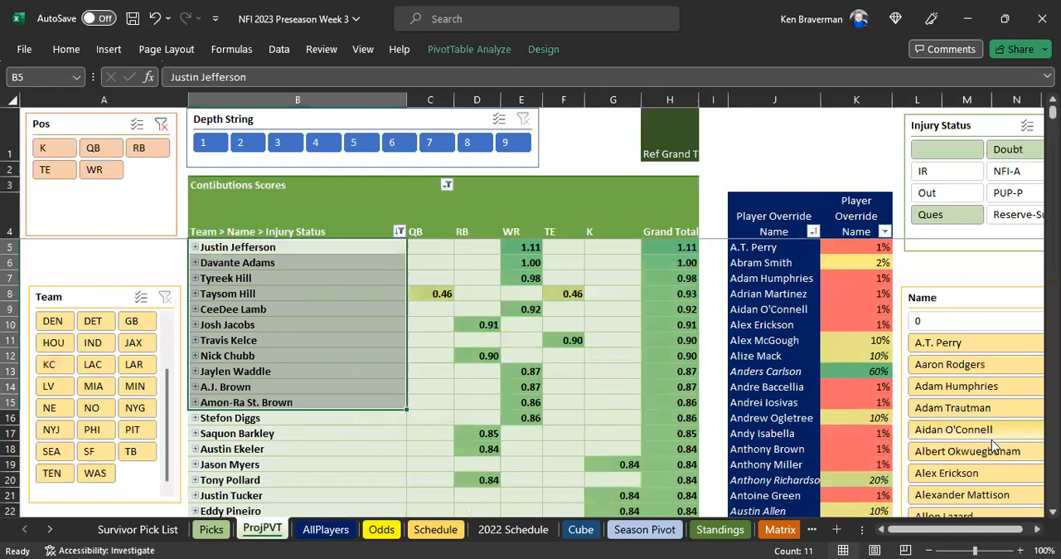
click(429, 417)
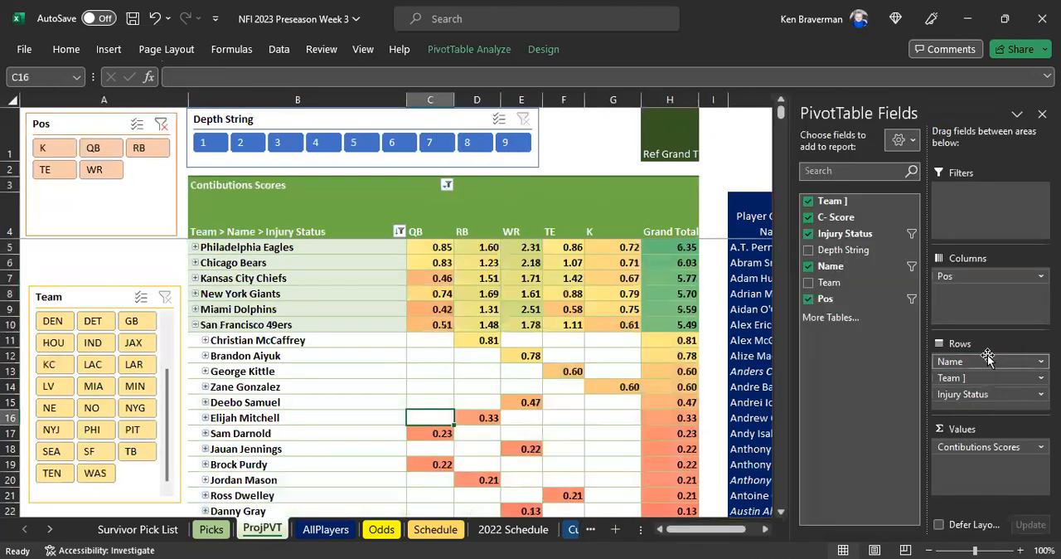
drag(988, 360, 988, 362)
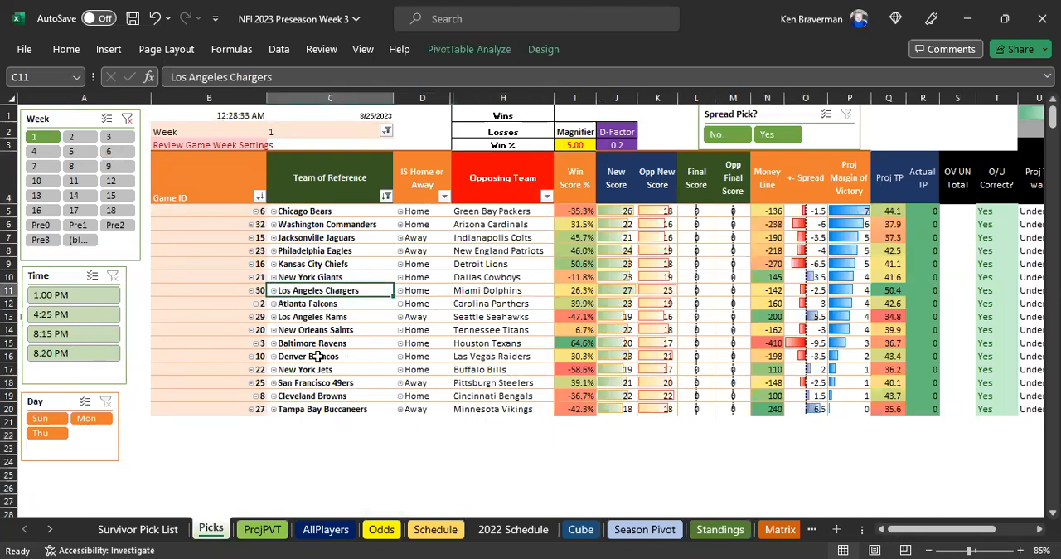
- Check the Raiders and Broncos projected scores in row 16, then go to ProjPVT
click(330, 357)
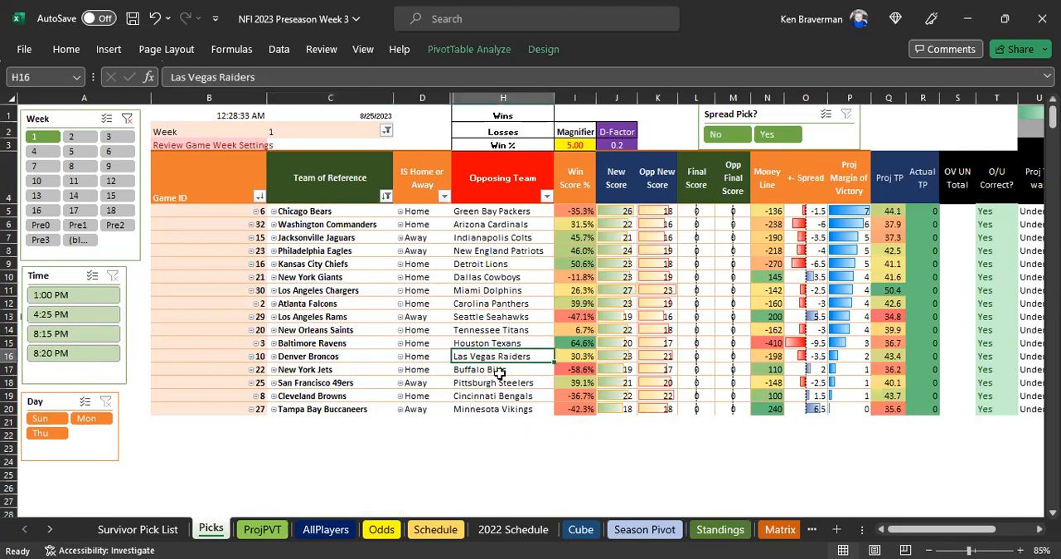
click(656, 357)
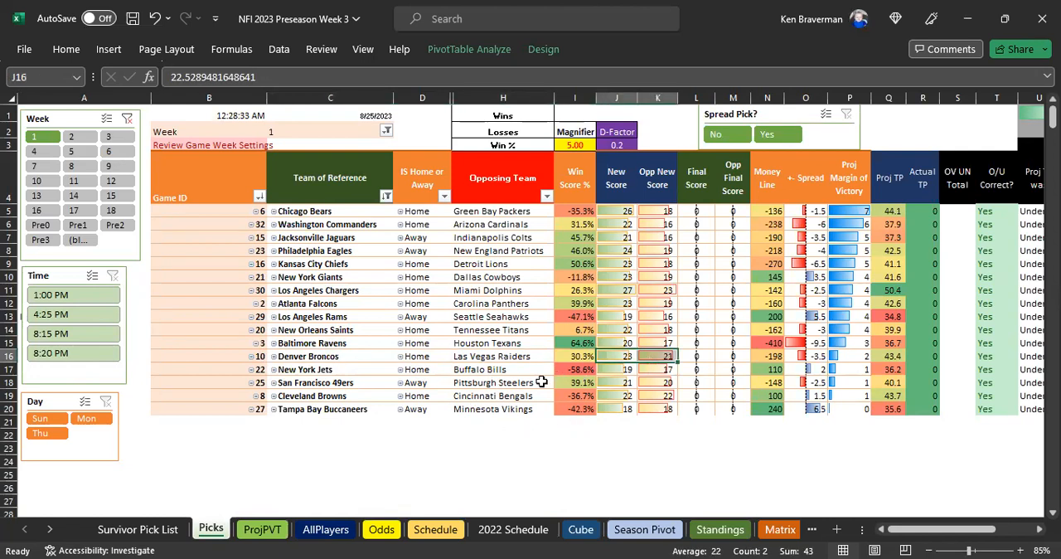
click(262, 528)
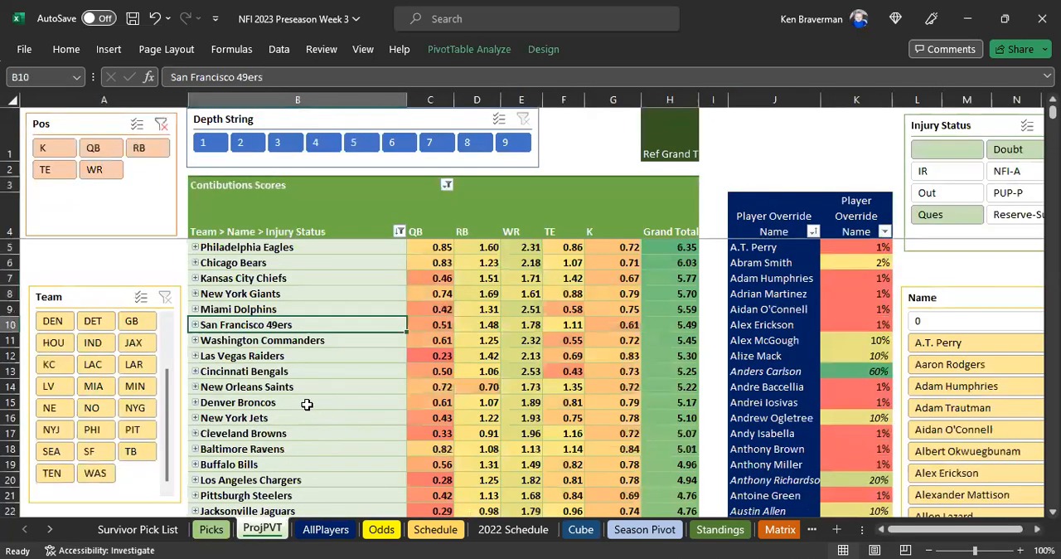
- Review Denver's QB contributions — Stidham 0.32, Wilson 0.28 — within the 5.17 team total
scroll(down, 3)
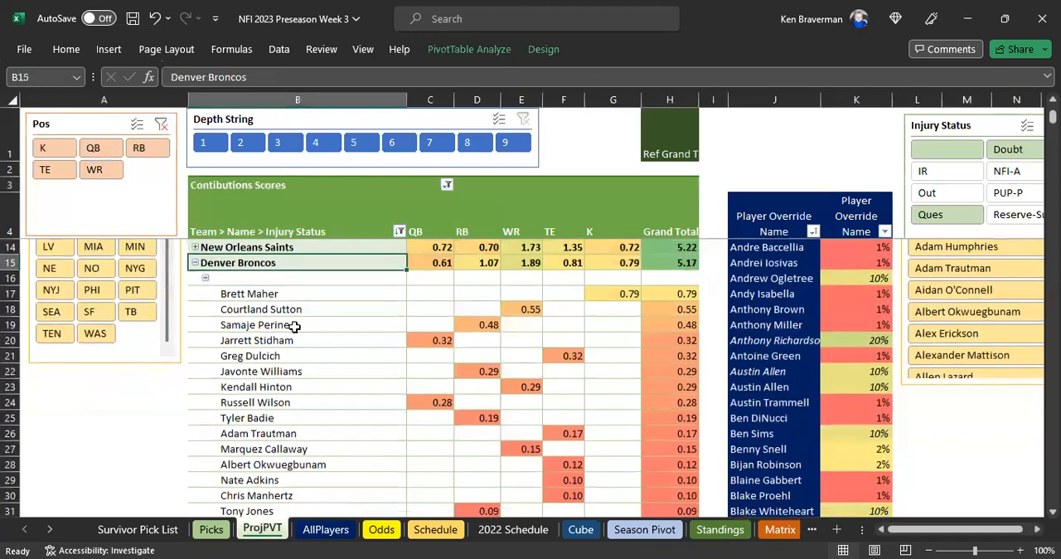
click(429, 340)
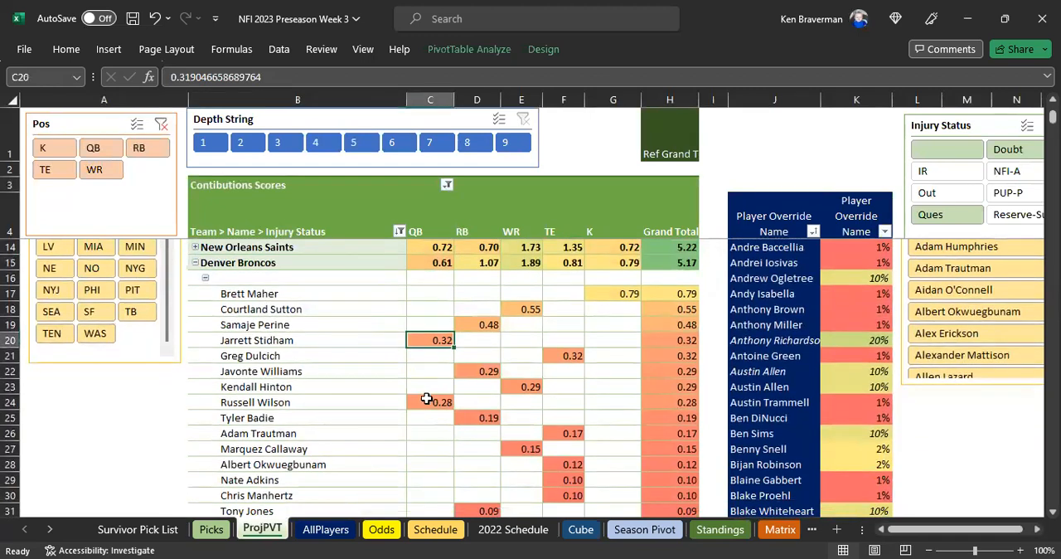
click(430, 401)
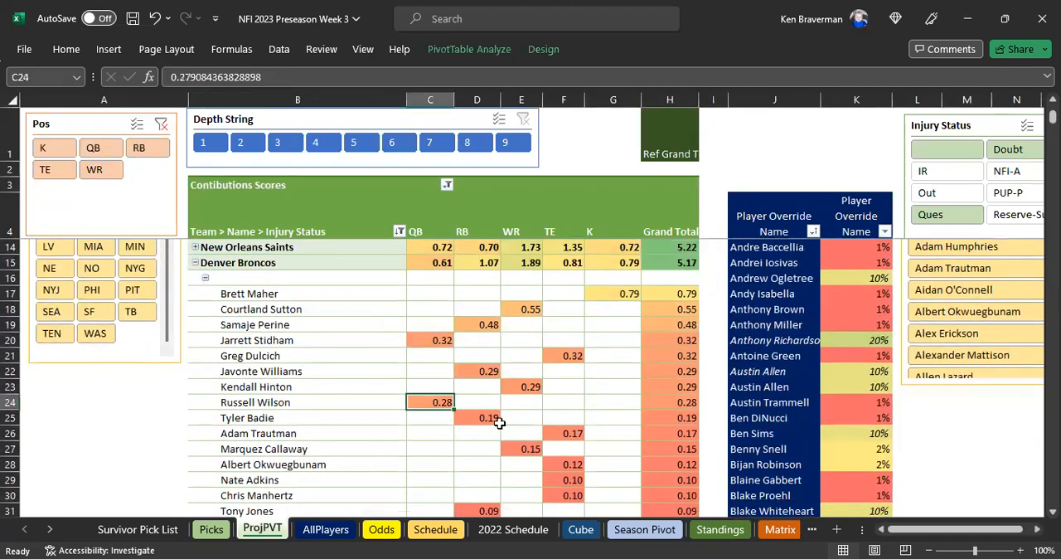
scroll(down, 3)
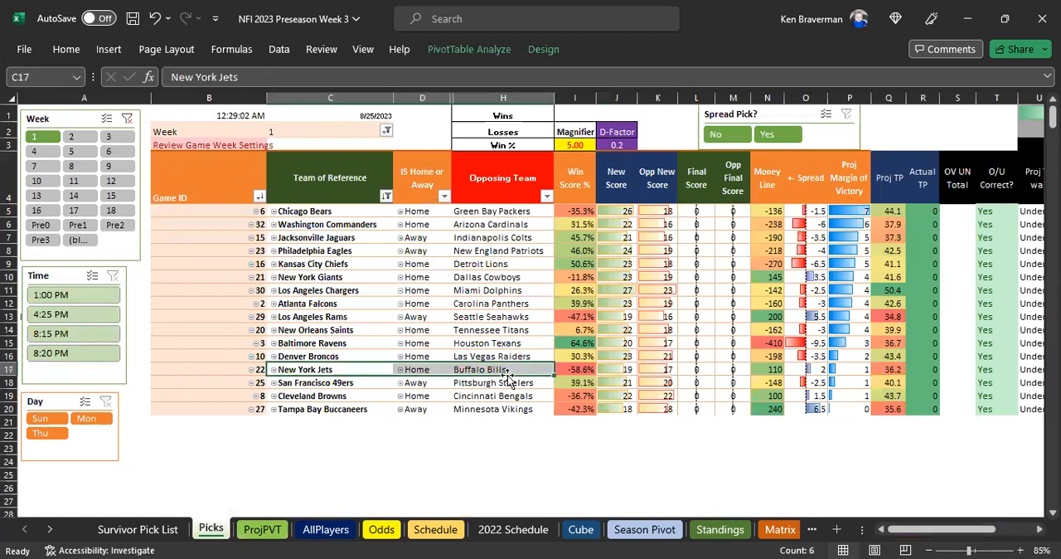
mouse_move(557, 408)
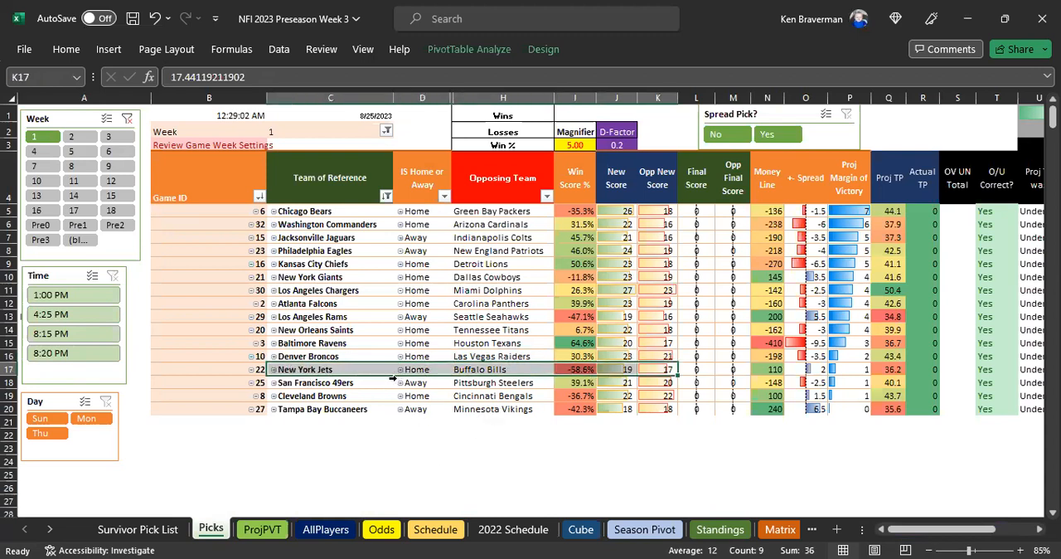
click(305, 368)
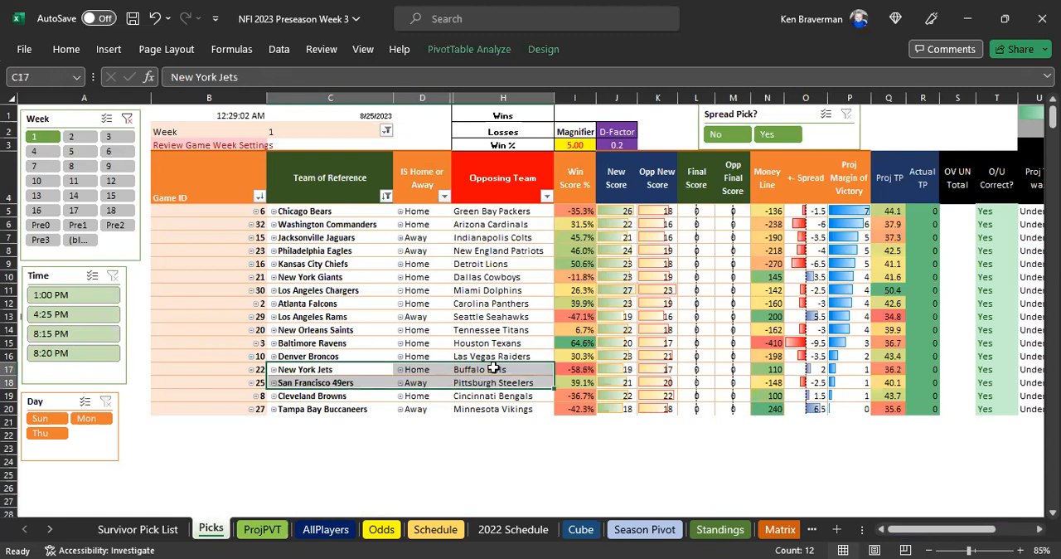
click(479, 368)
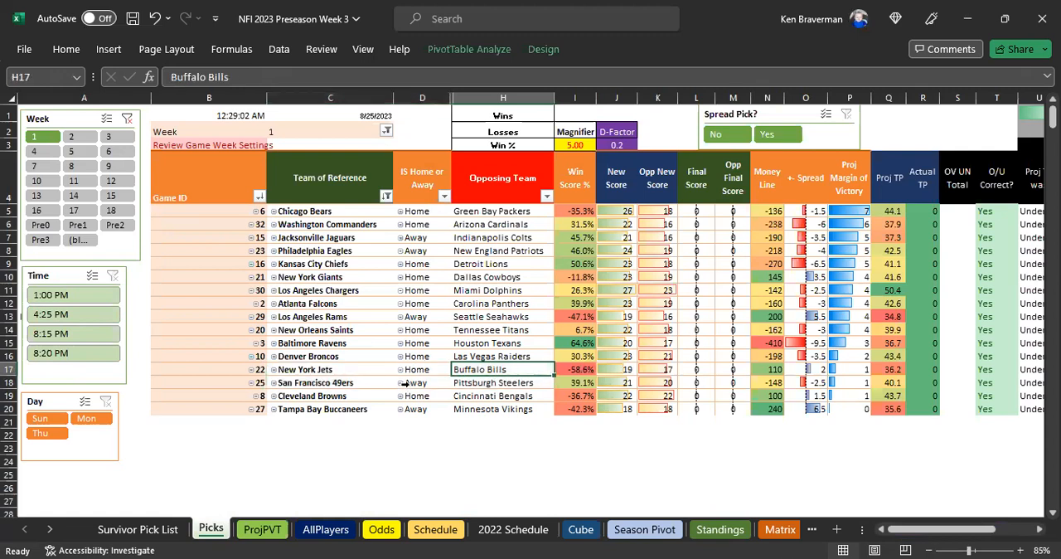
click(330, 381)
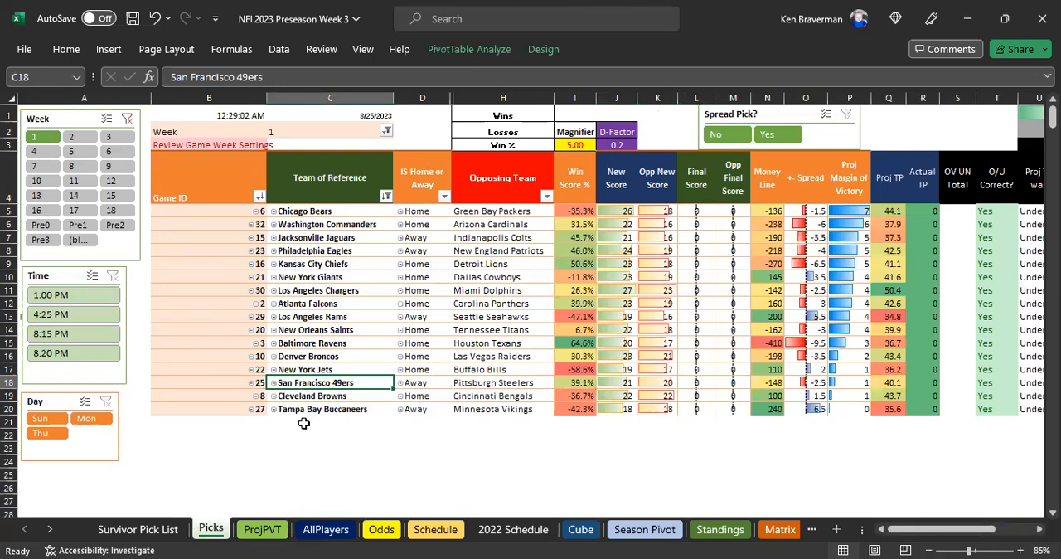
mouse_move(224, 484)
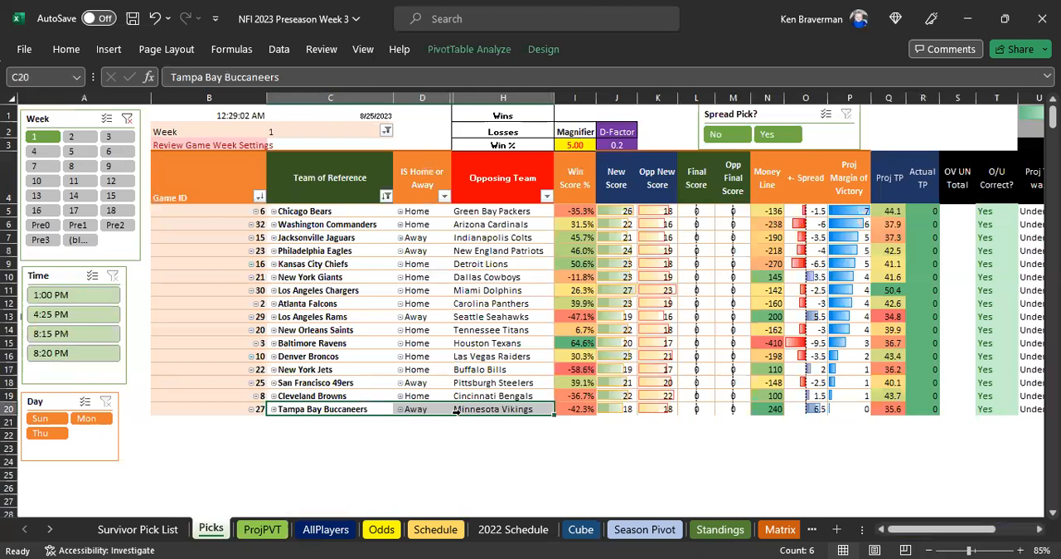
click(656, 408)
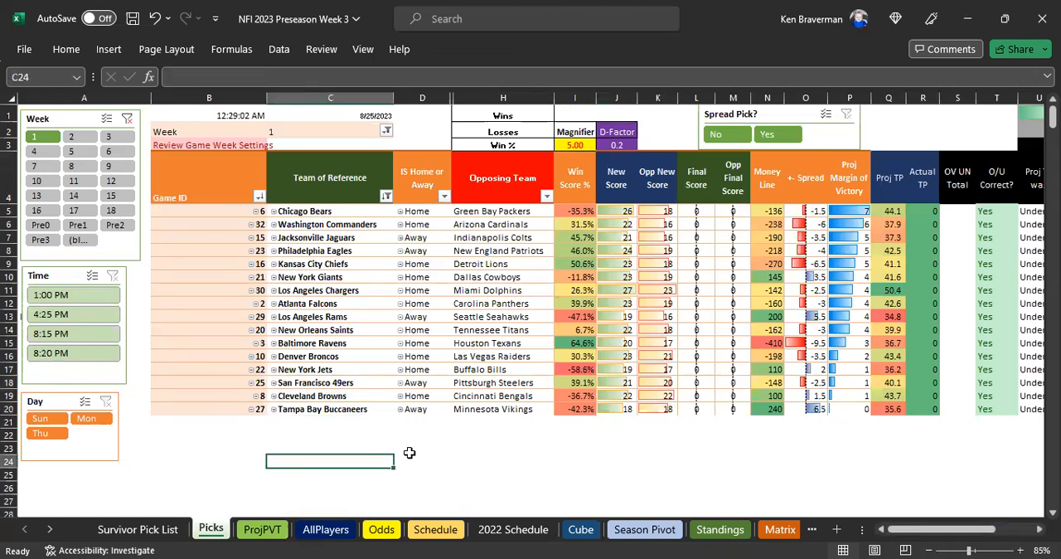
click(262, 529)
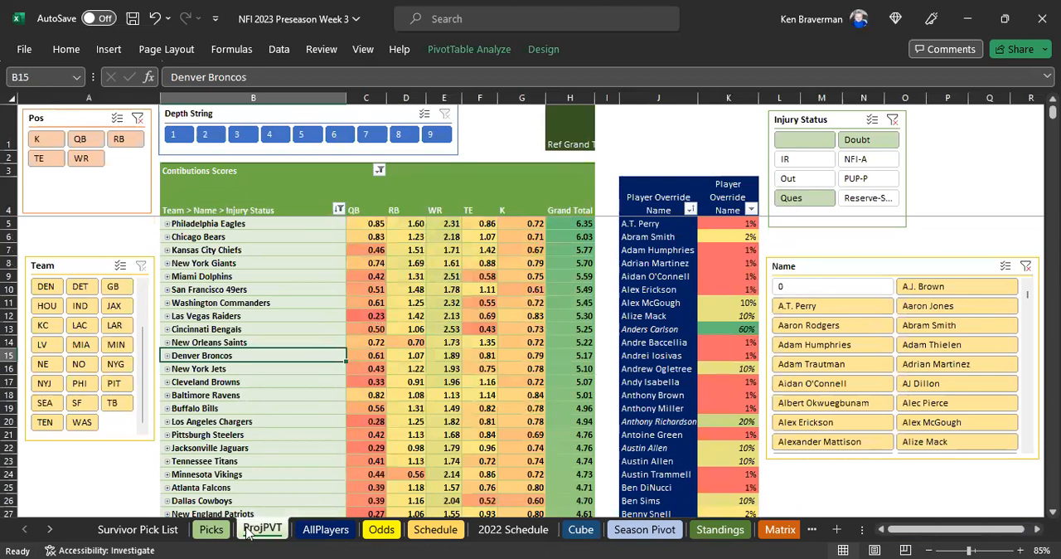
click(210, 529)
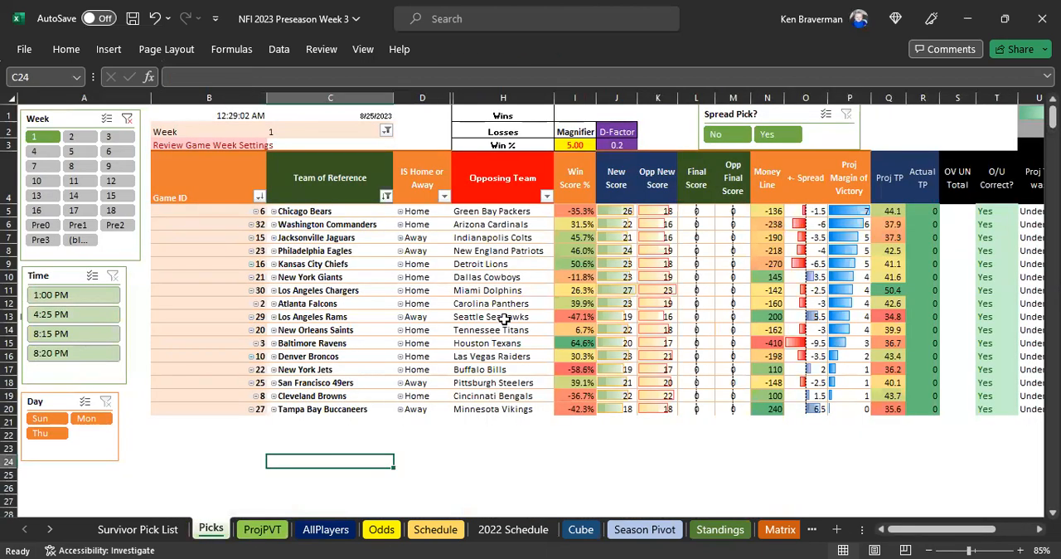
click(330, 224)
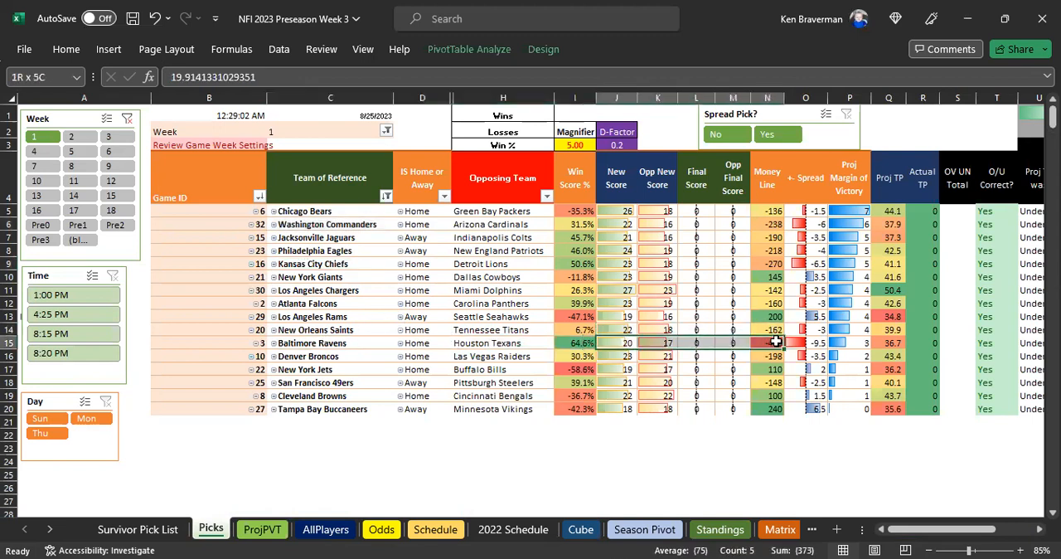
- Check the Ravens, Chiefs and Commanders money lines, then set the sort to Ascending (A to Z) by a field
click(330, 342)
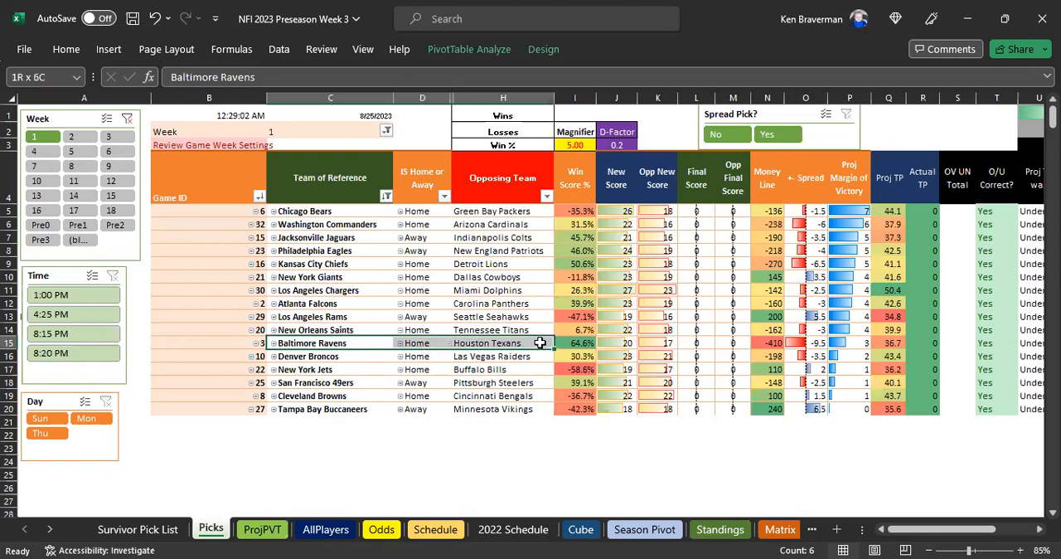
click(575, 263)
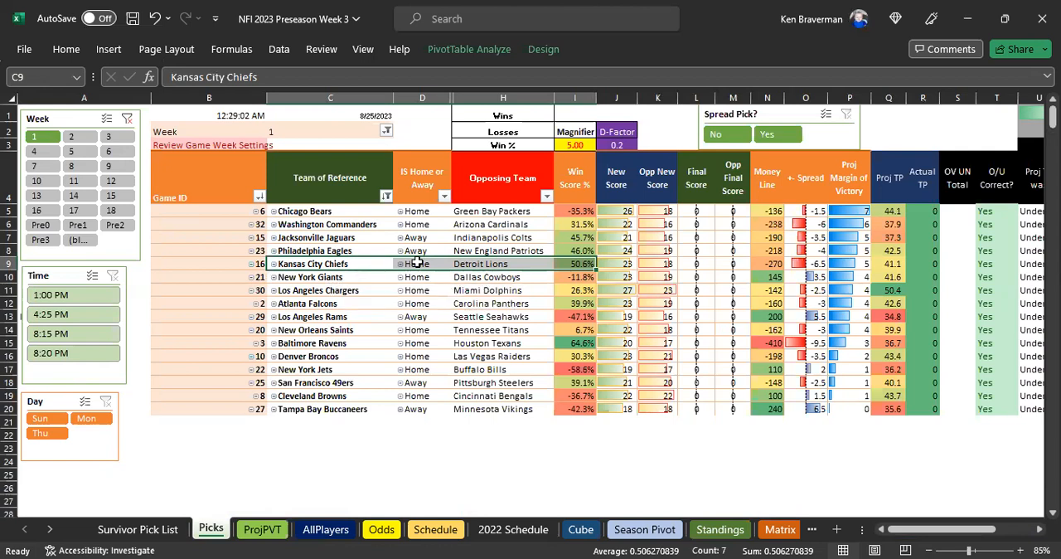
click(766, 264)
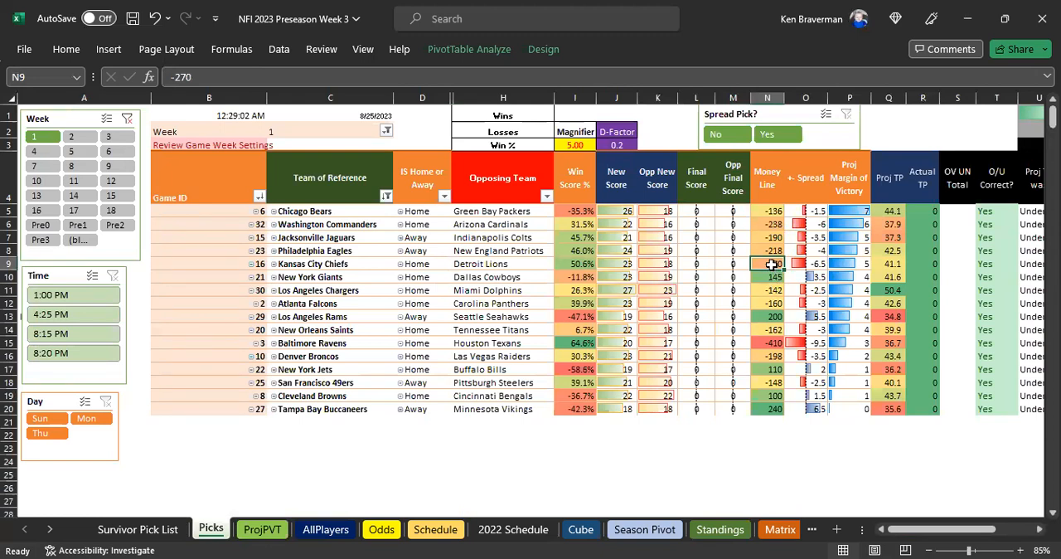
click(766, 224)
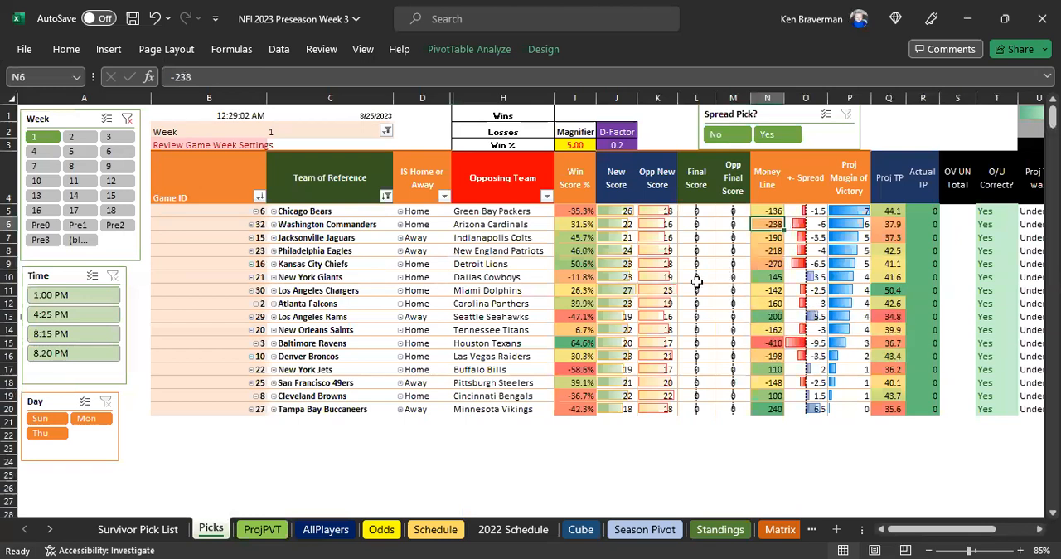
mouse_move(756, 316)
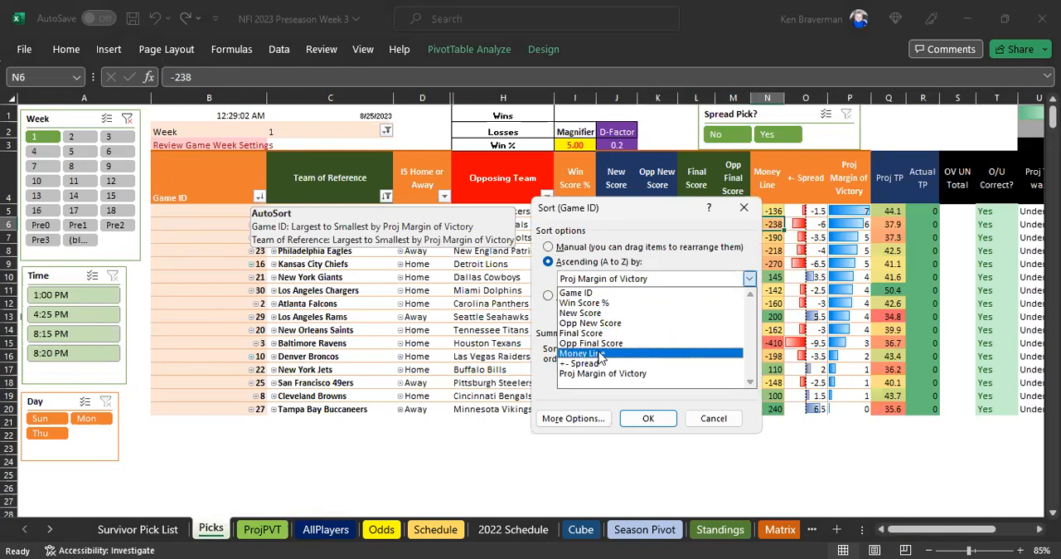
click(649, 418)
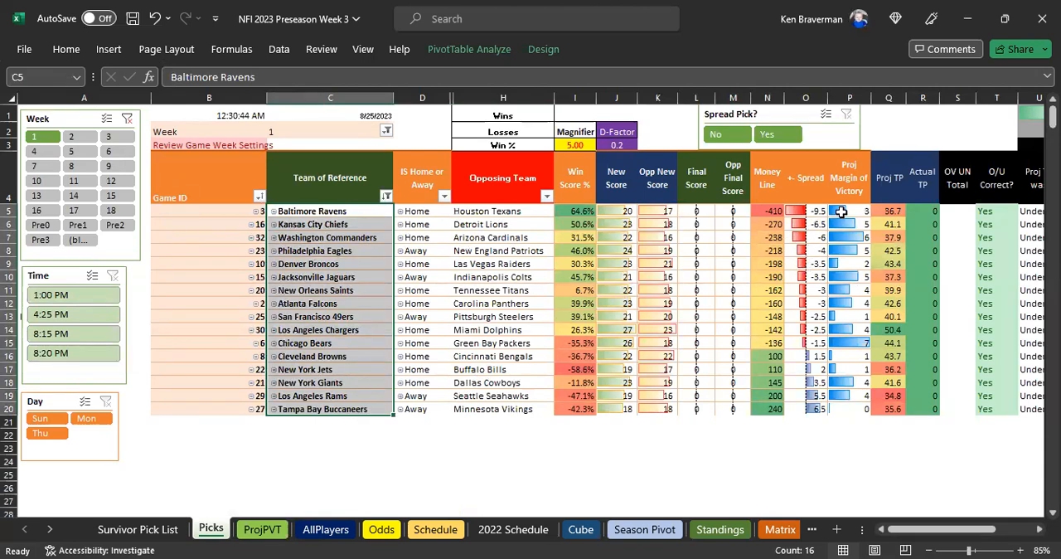
- Inspect the Ravens, Commanders and Bears projected margins of victory after the money-line sort
click(849, 224)
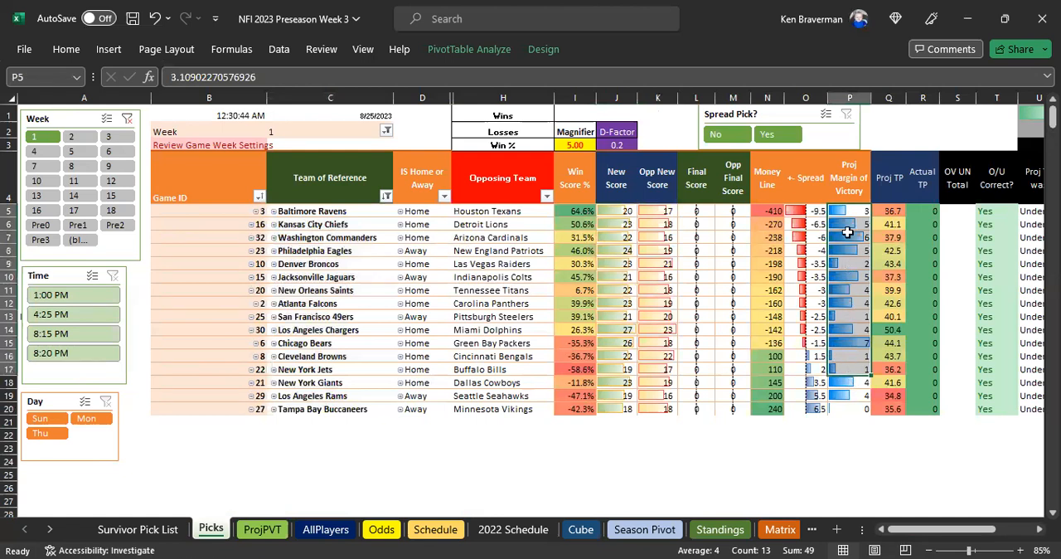
click(849, 330)
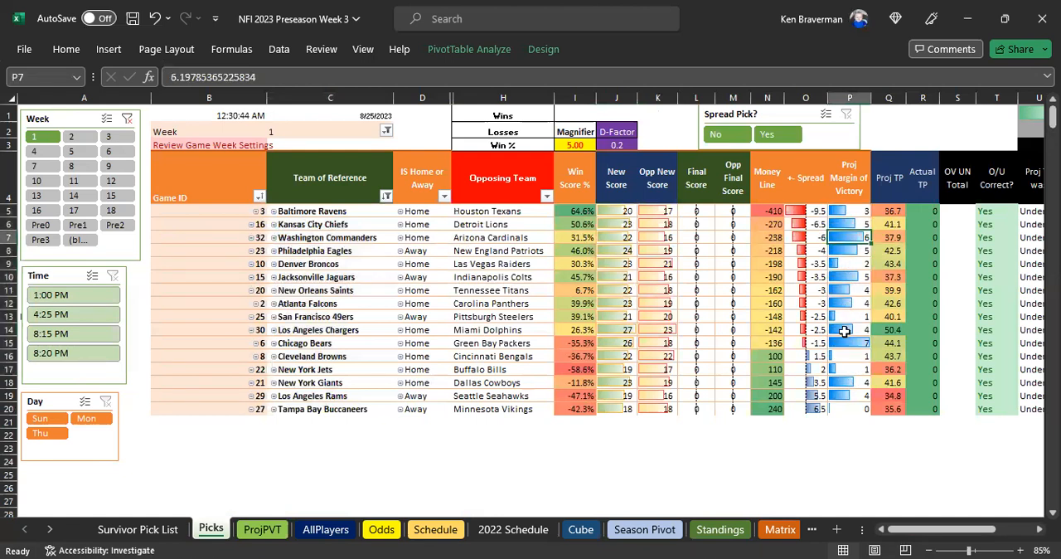
click(849, 342)
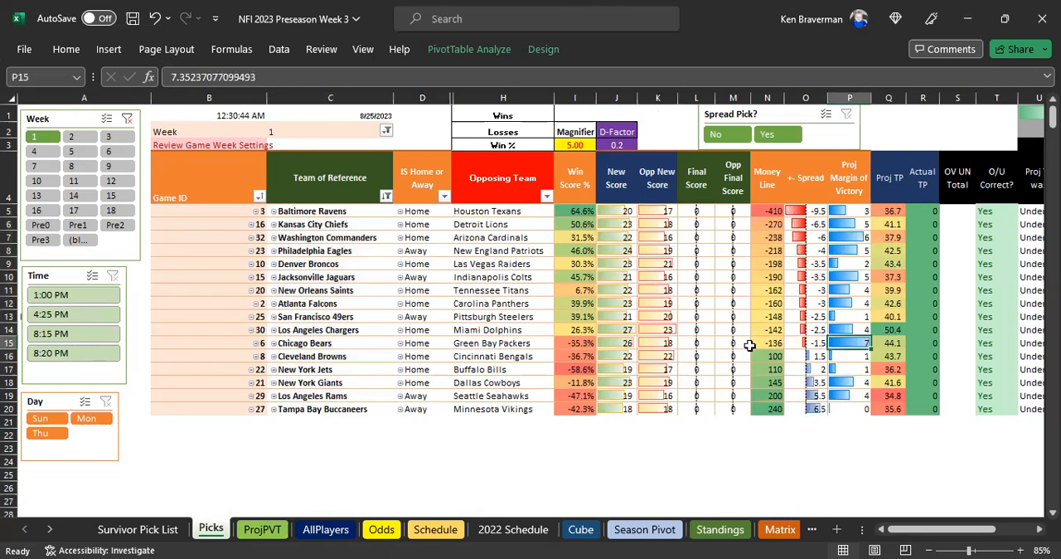
mouse_move(835, 342)
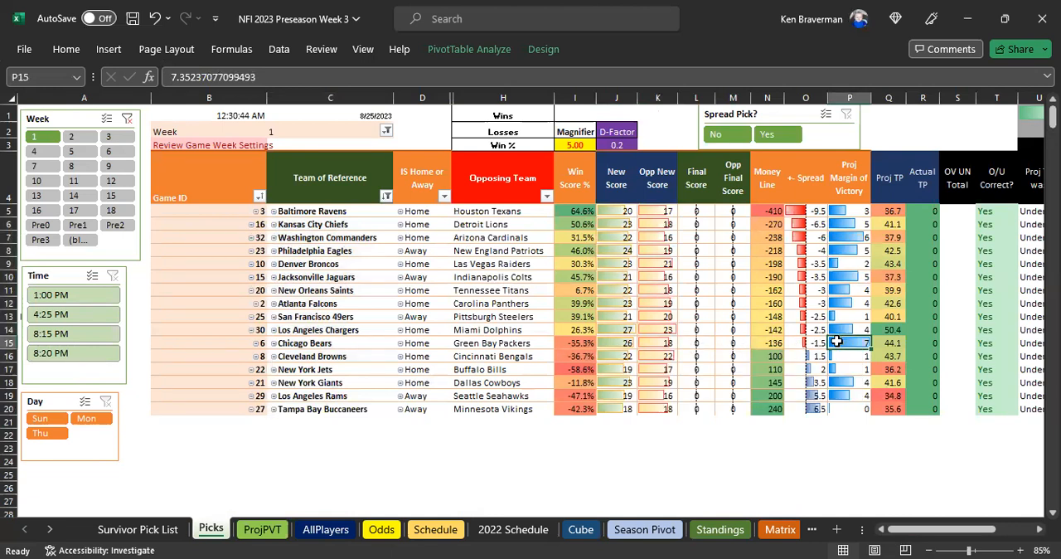
- Pick out the Broncos–Raiders game, then expand Las Vegas Raiders on ProjPVT (5.30 total)
click(503, 342)
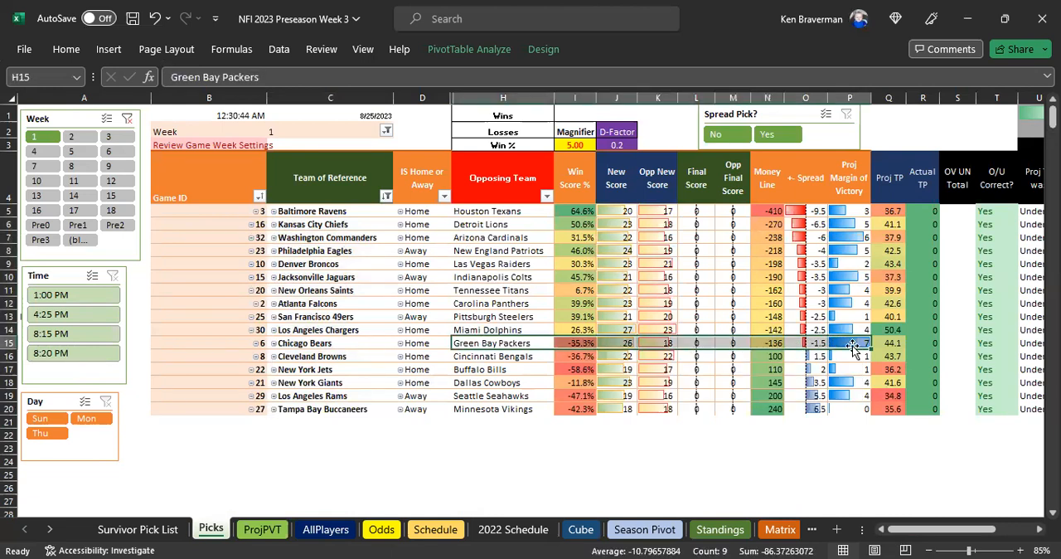
click(838, 237)
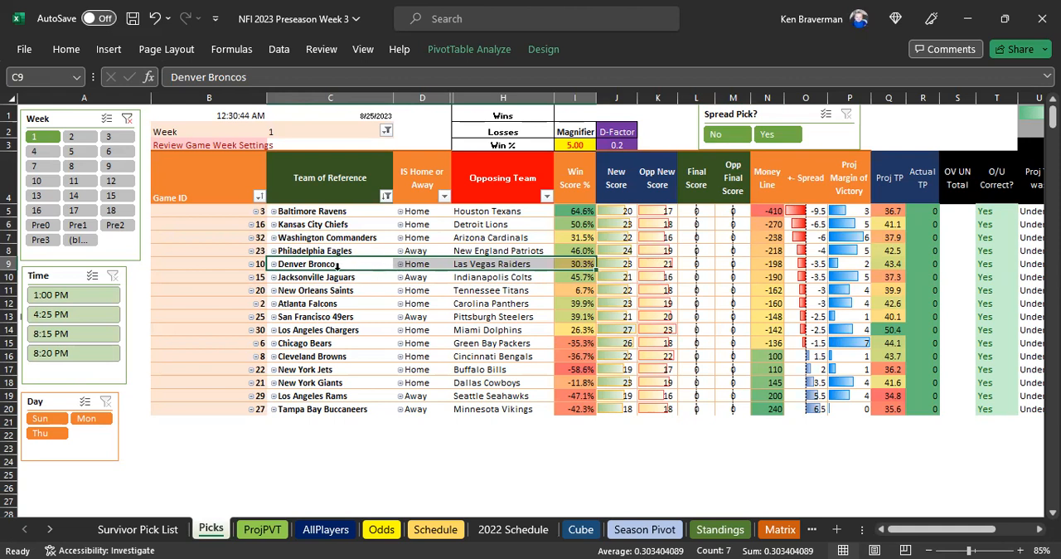
click(502, 263)
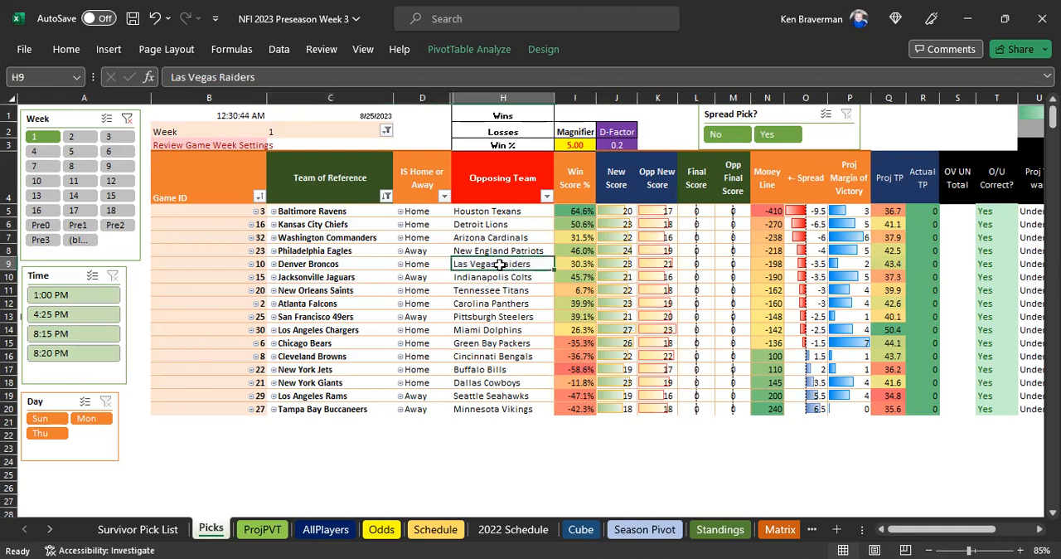
click(262, 529)
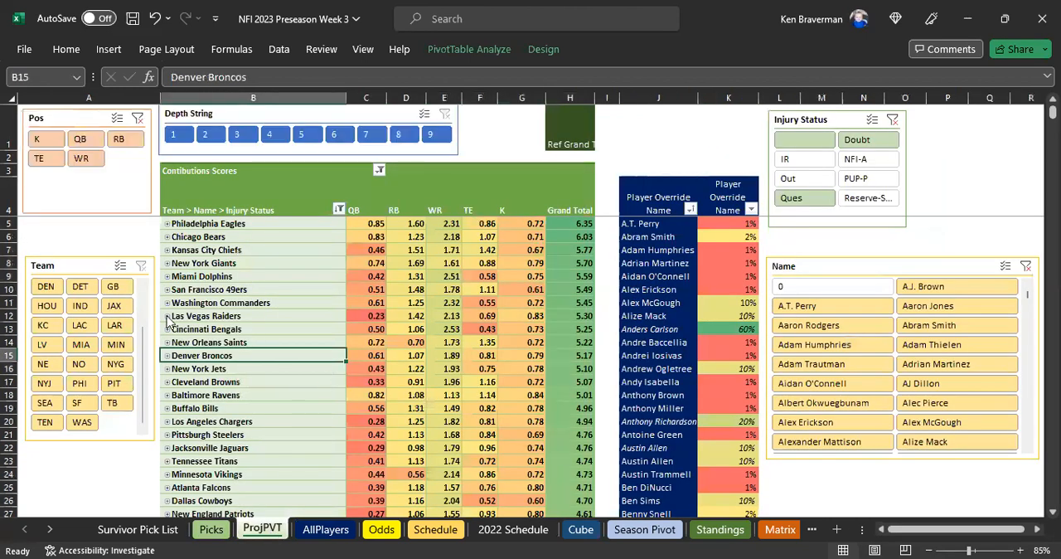
click(168, 315)
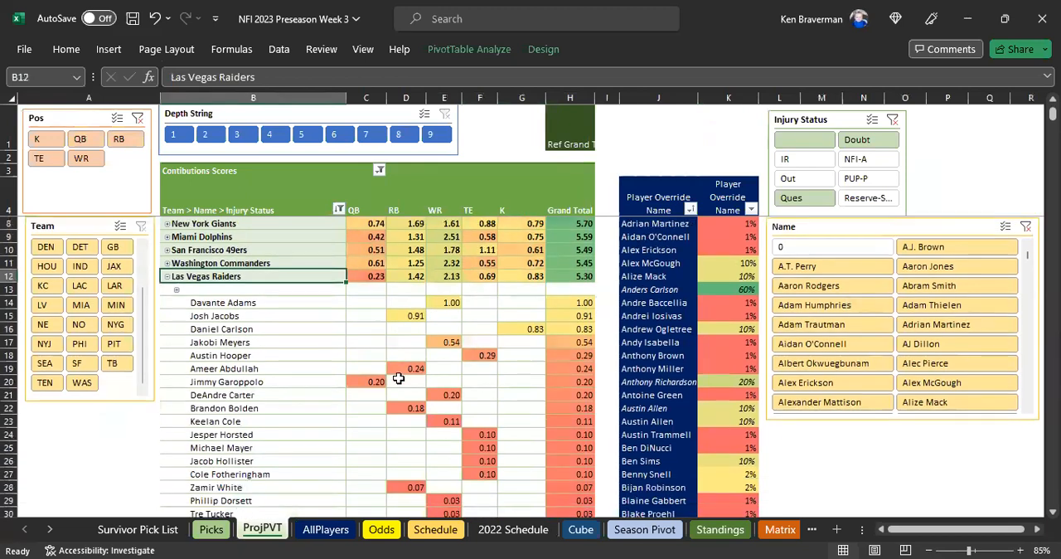
- Review Raiders scores — Davante Adams 1.00, Garoppolo's QB value — then return to Picks
click(444, 302)
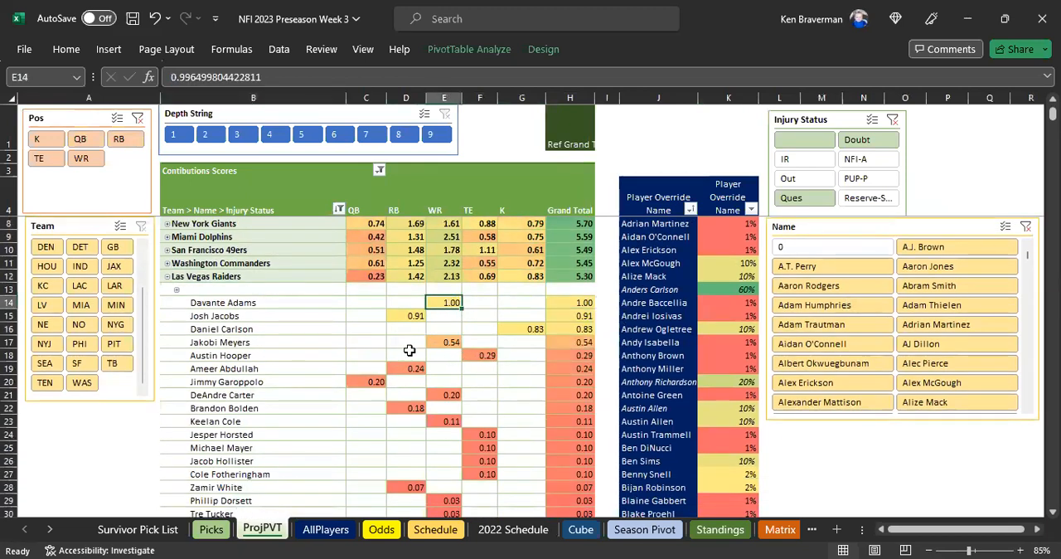
click(406, 315)
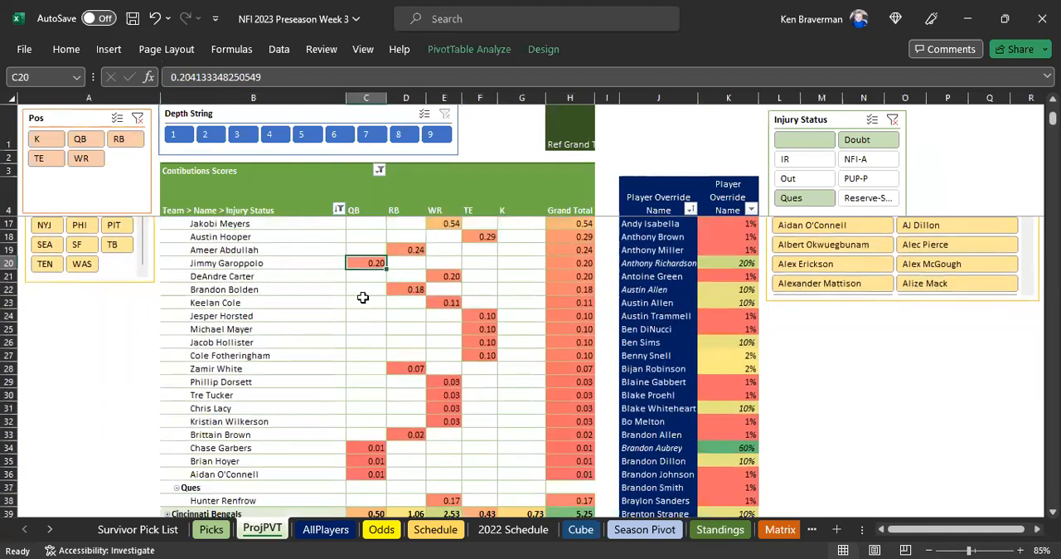
mouse_move(358, 451)
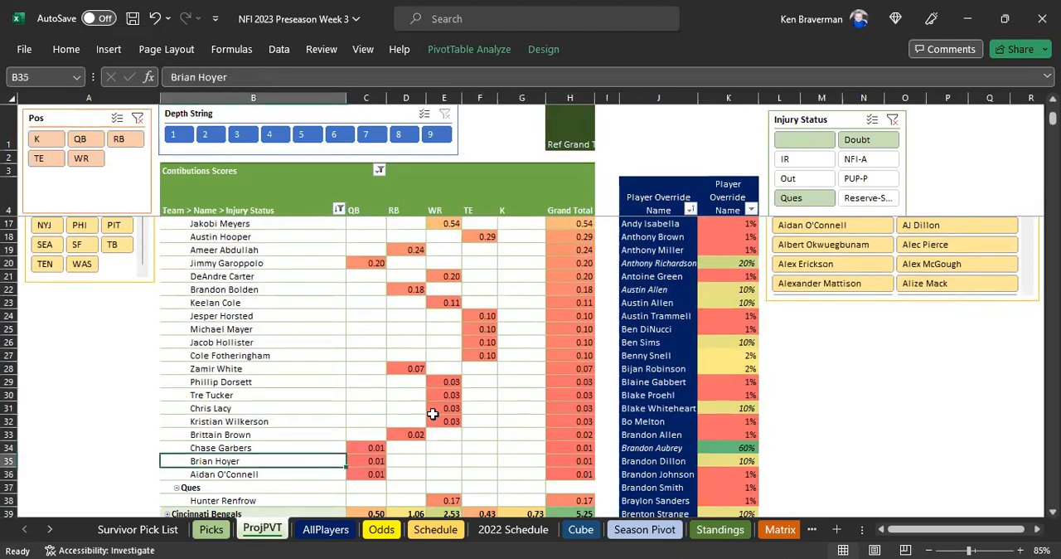
mouse_move(292, 388)
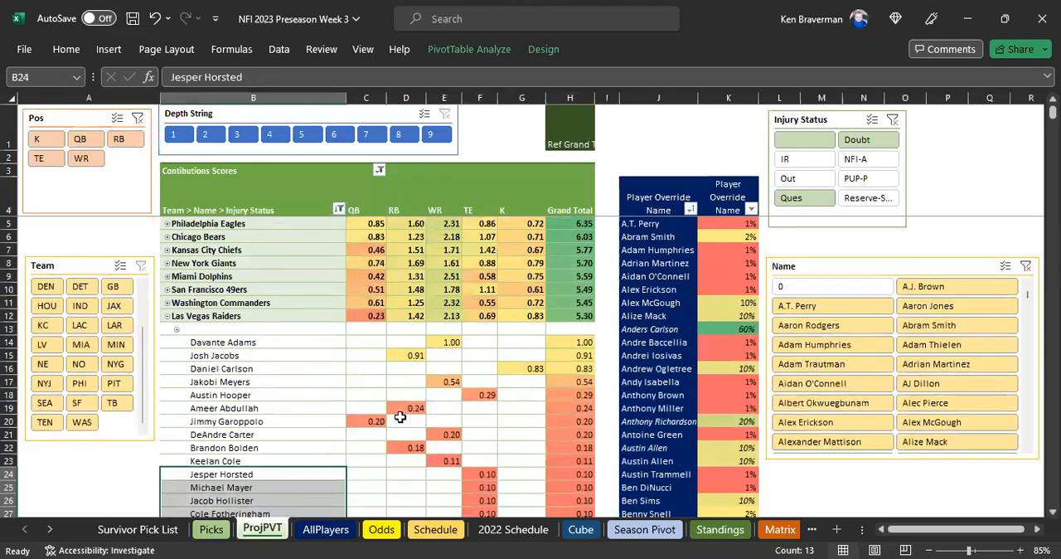
click(367, 421)
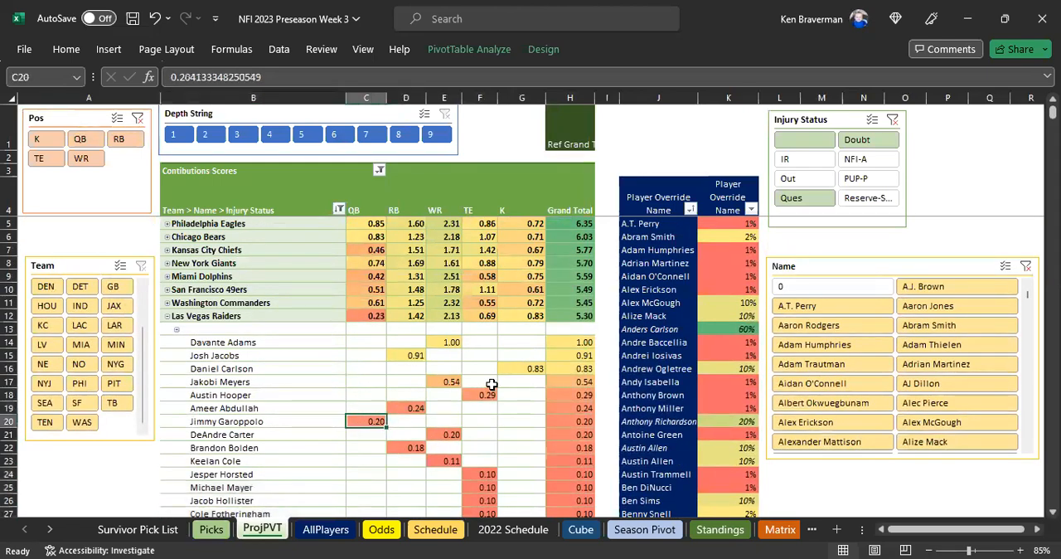
click(534, 368)
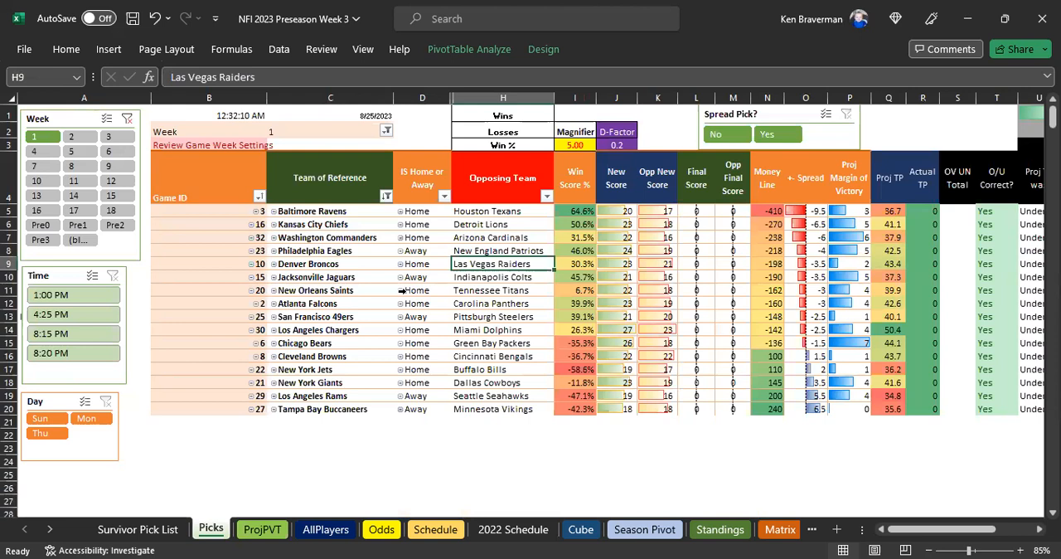
- Check Alex Erickson's player override on ProjPVT, then bring up Game ID's sort and filter menu on Picks
click(262, 529)
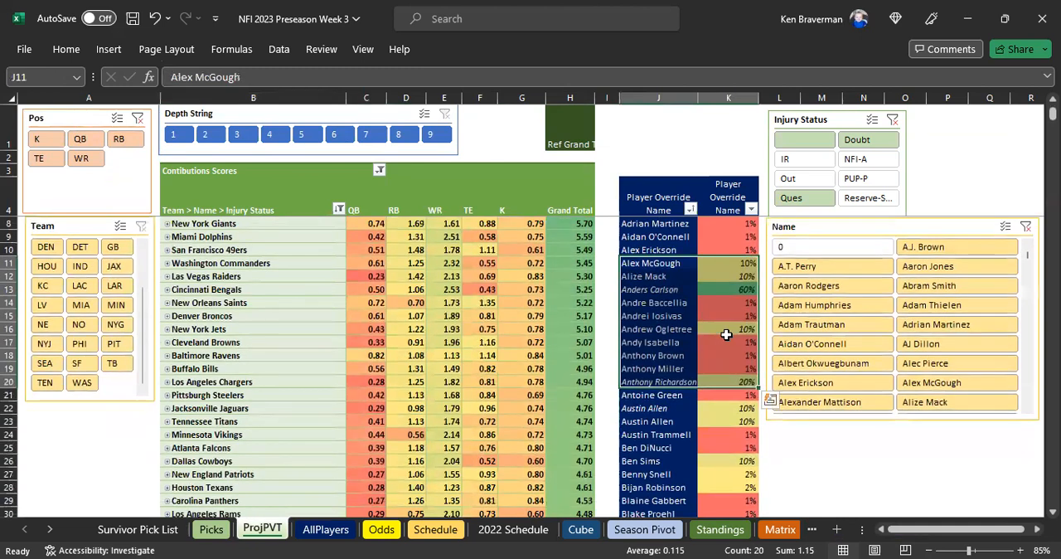
scroll(down, 3)
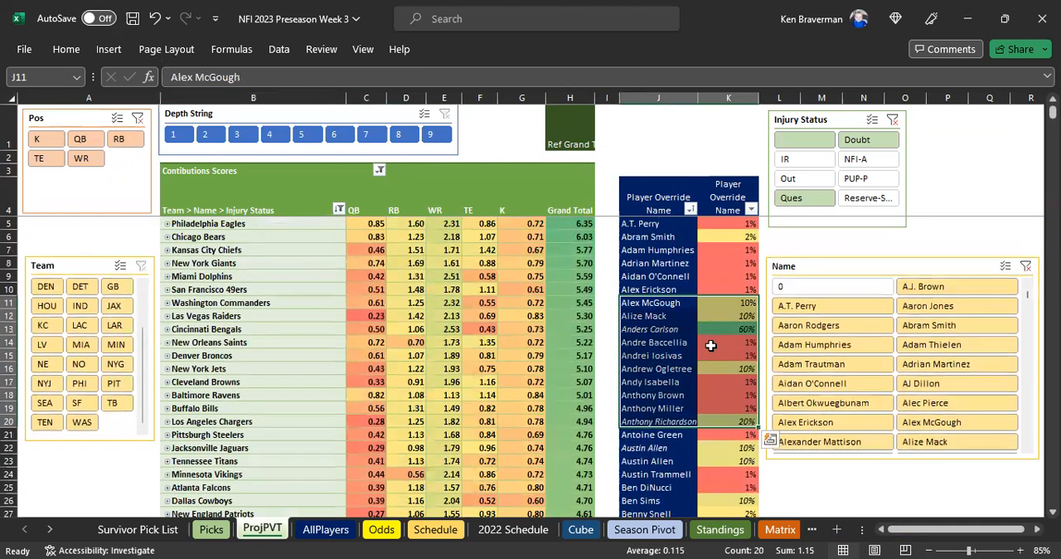
click(728, 288)
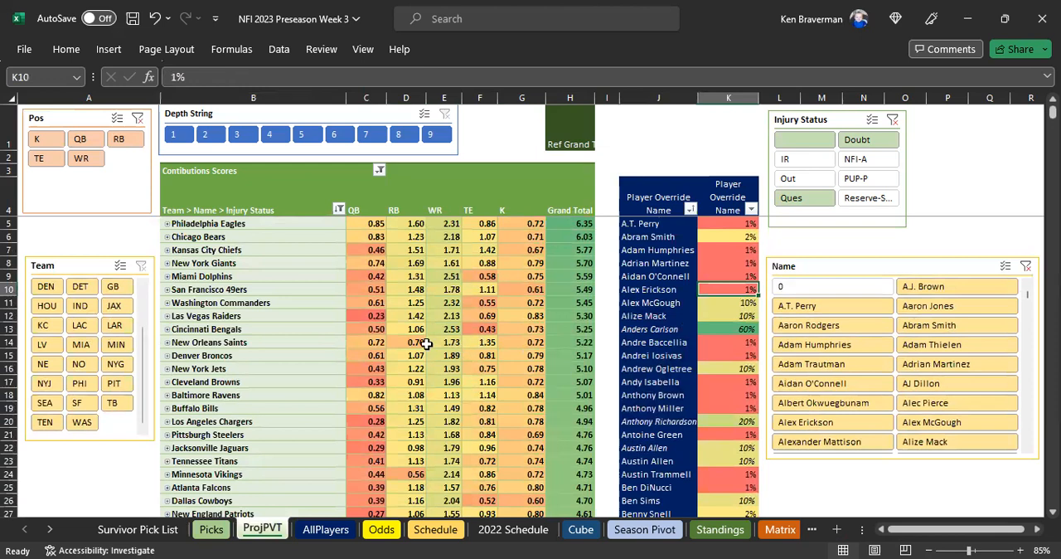
mouse_move(388, 404)
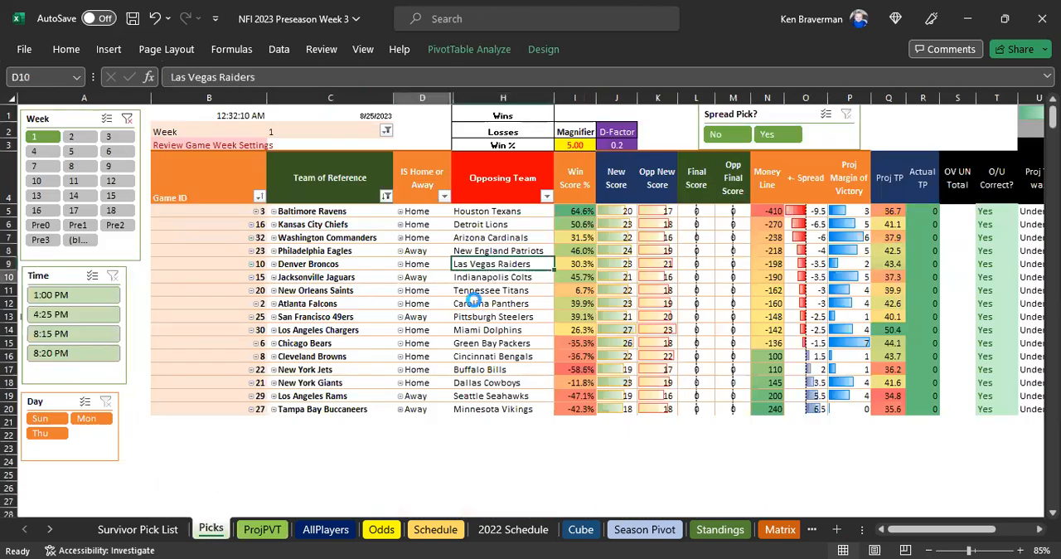
click(421, 277)
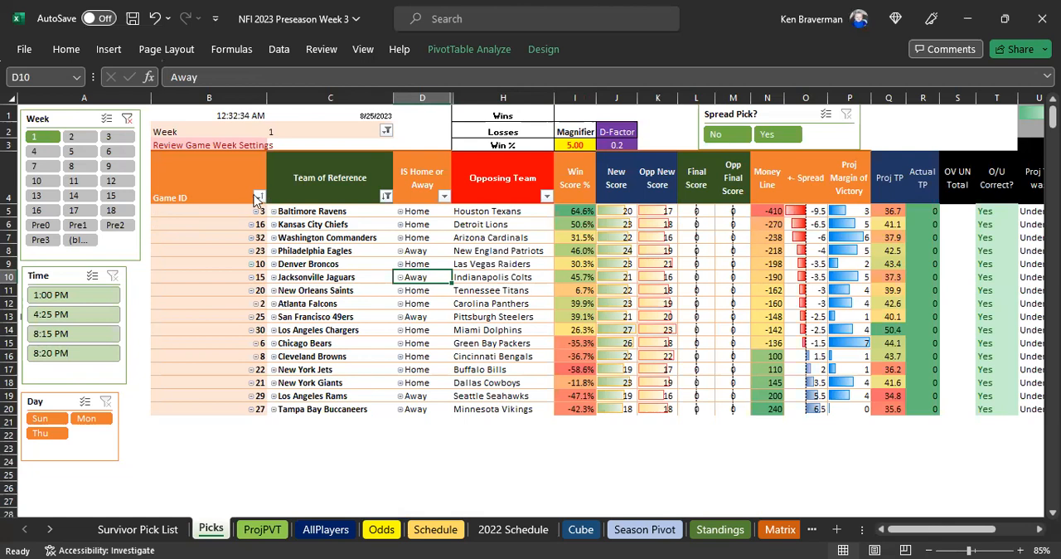
click(259, 196)
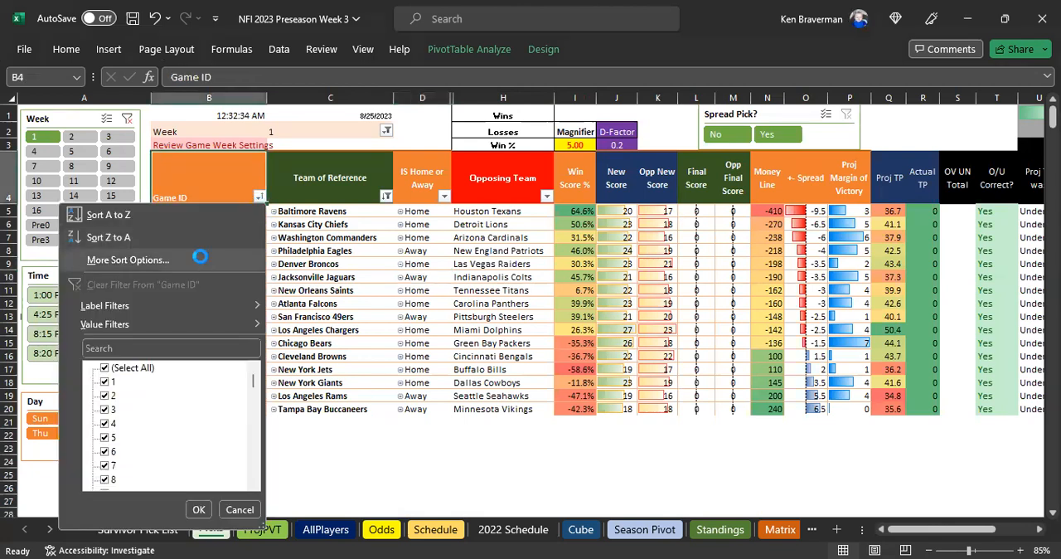
- Sort games Descending by Proj Margin of Victory, putting Bears–Packers first, and select the top teams
click(126, 258)
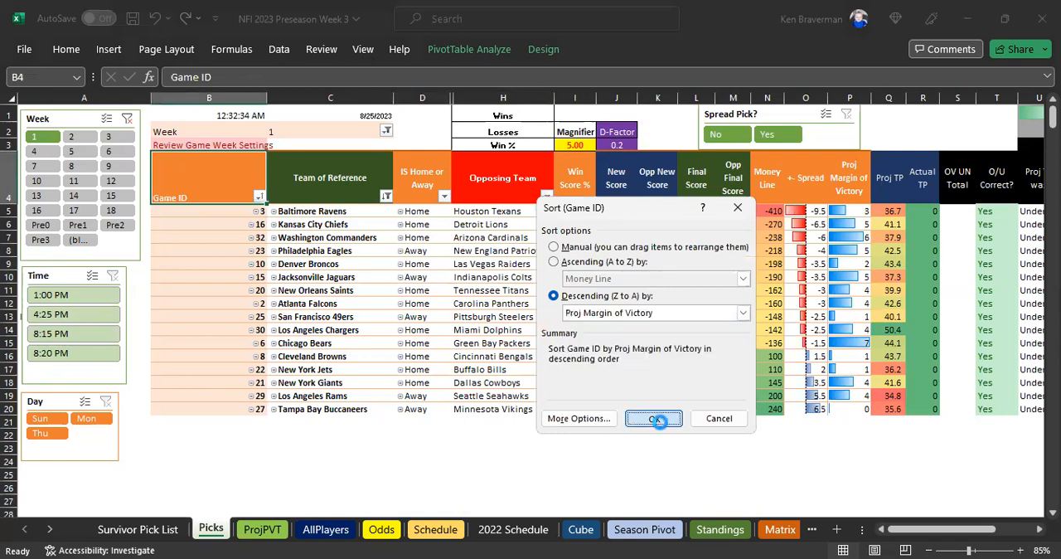
click(653, 418)
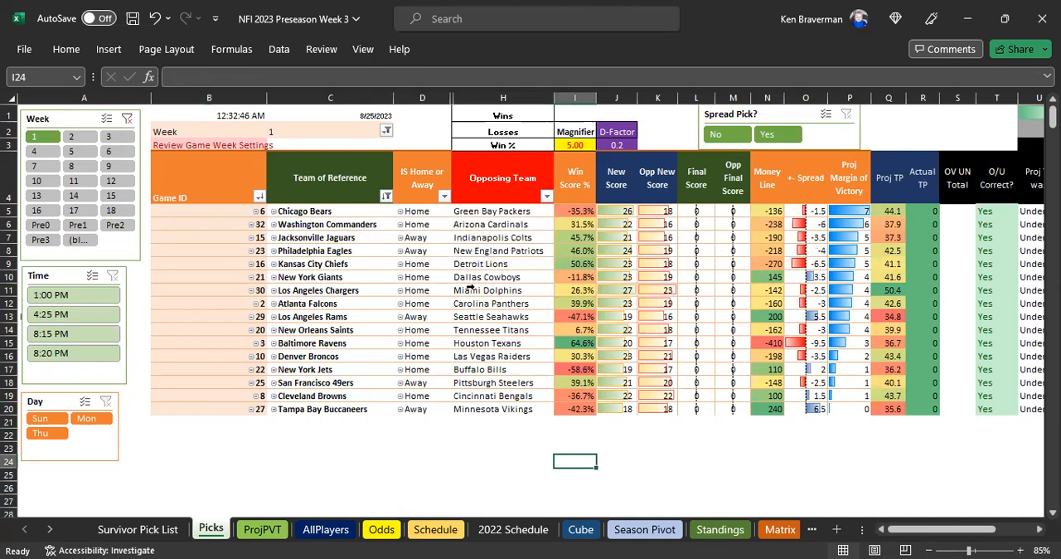
click(329, 237)
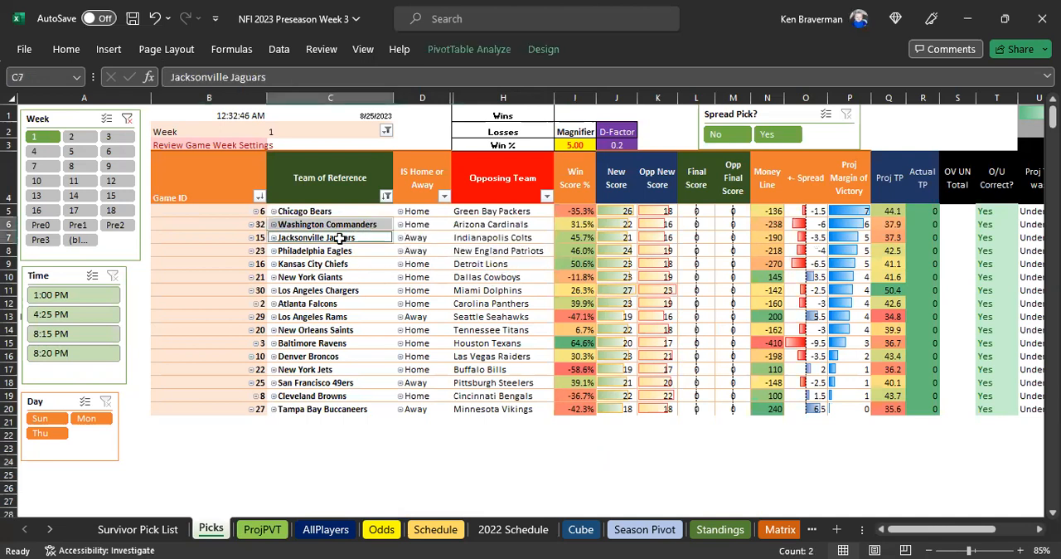
click(330, 250)
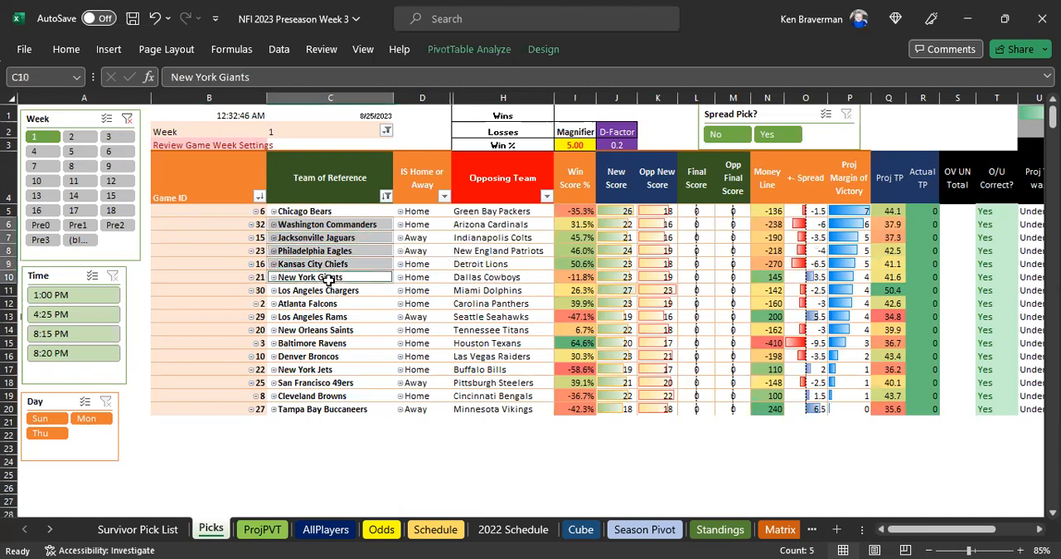
mouse_move(308, 302)
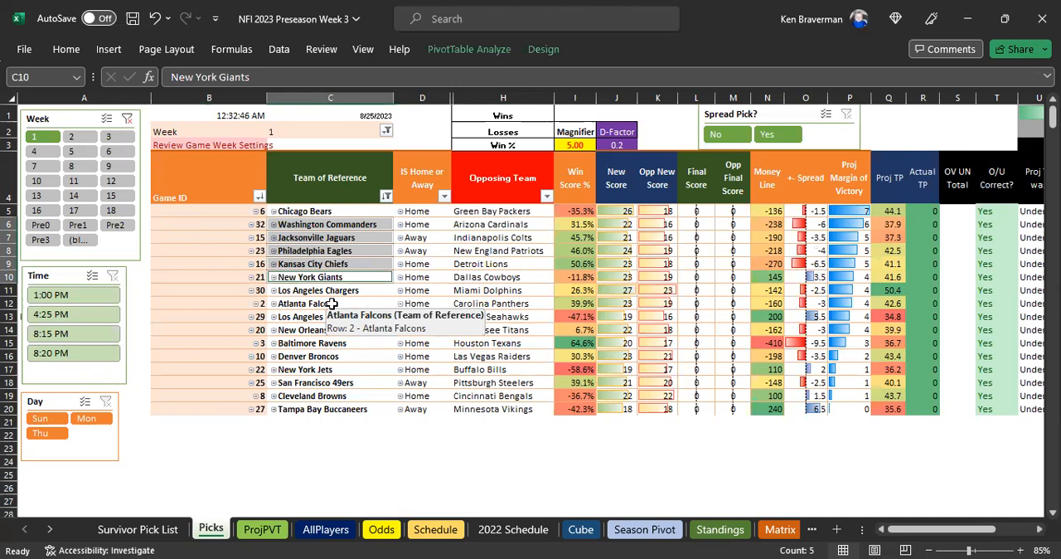
mouse_move(335, 301)
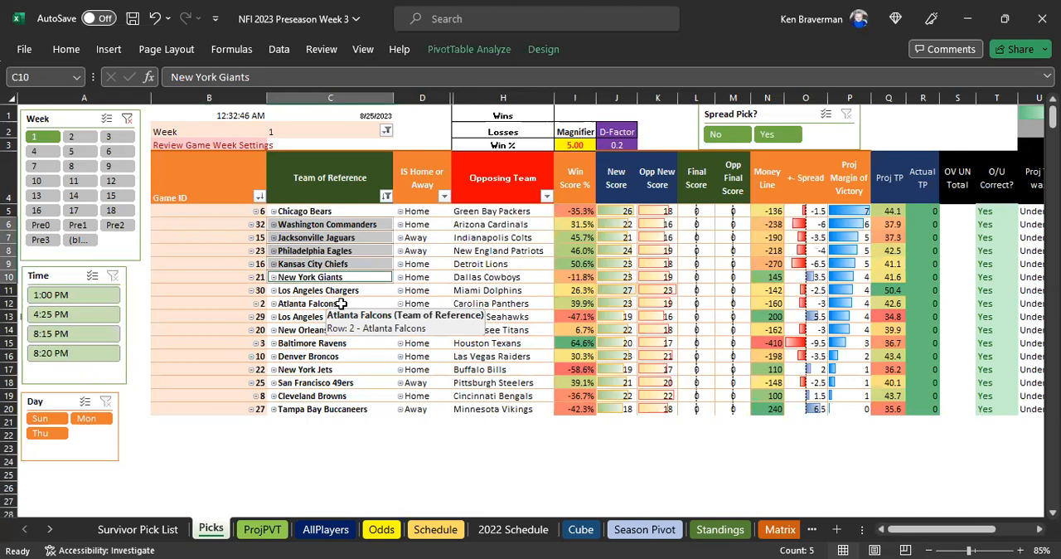